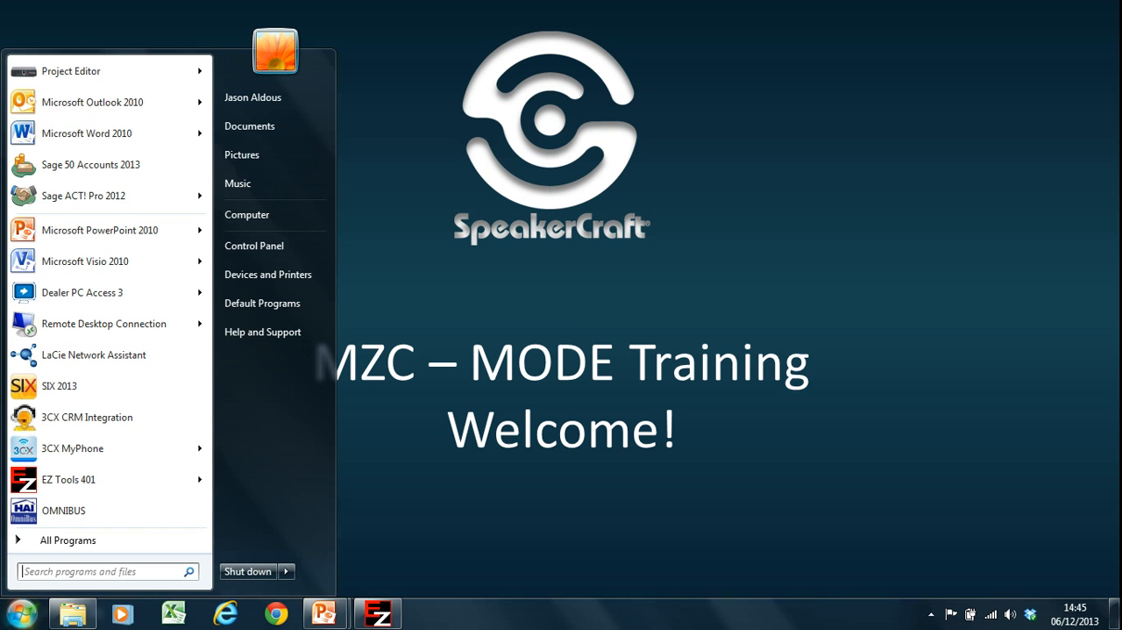
Bring up the MZC-66 project and browse through the library's brand list
{"action": "left_click", "coordinate": [377, 612]}
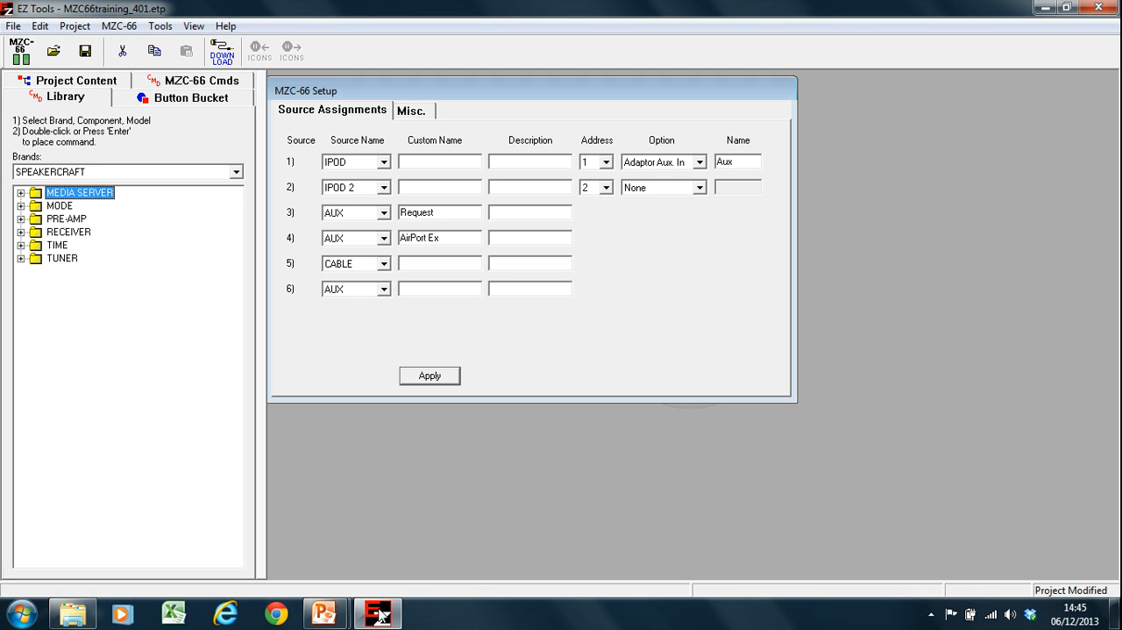
{"action": "mouse_move", "coordinate": [379, 612]}
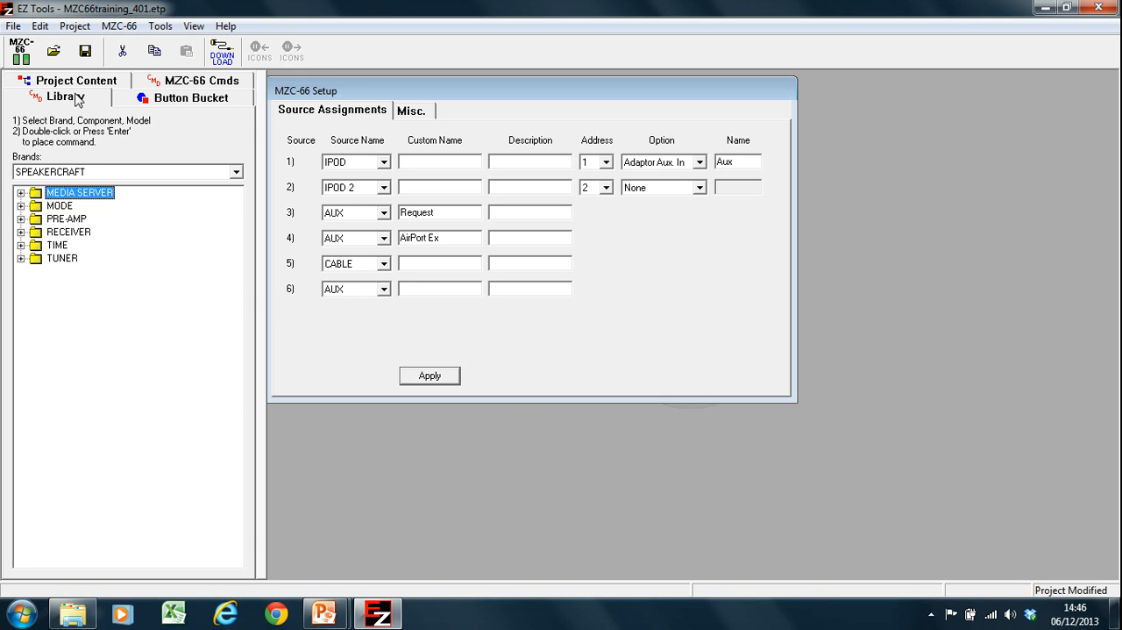
{"action": "mouse_move", "coordinate": [175, 231]}
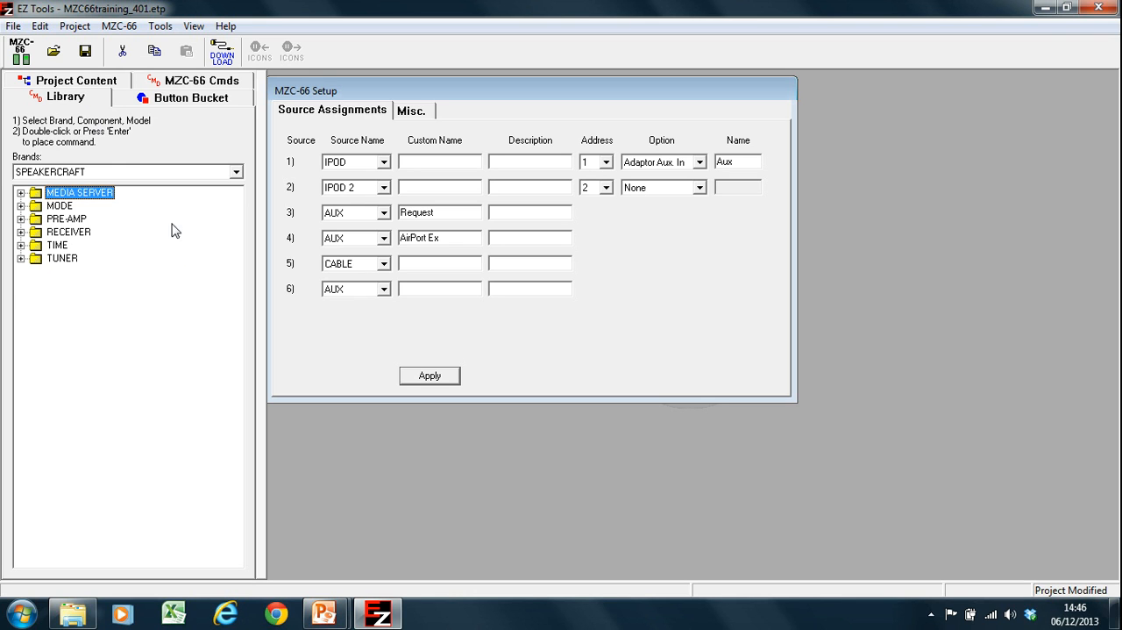
{"action": "left_click", "coordinate": [235, 172]}
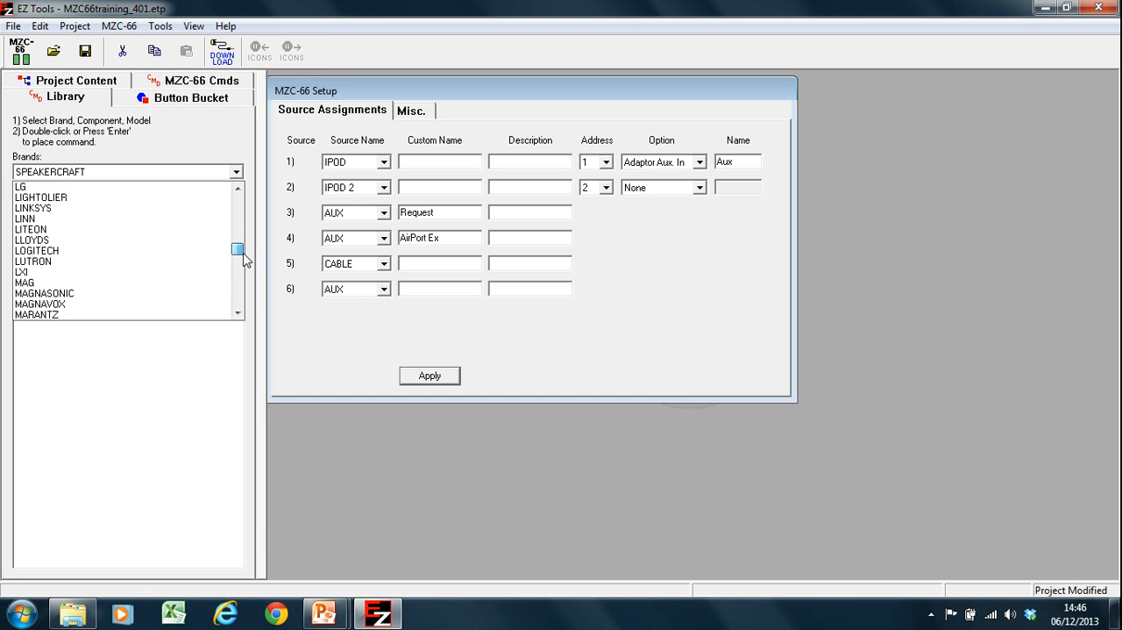
{"action": "scroll", "scroll_direction": "up", "scroll_amount": 3}
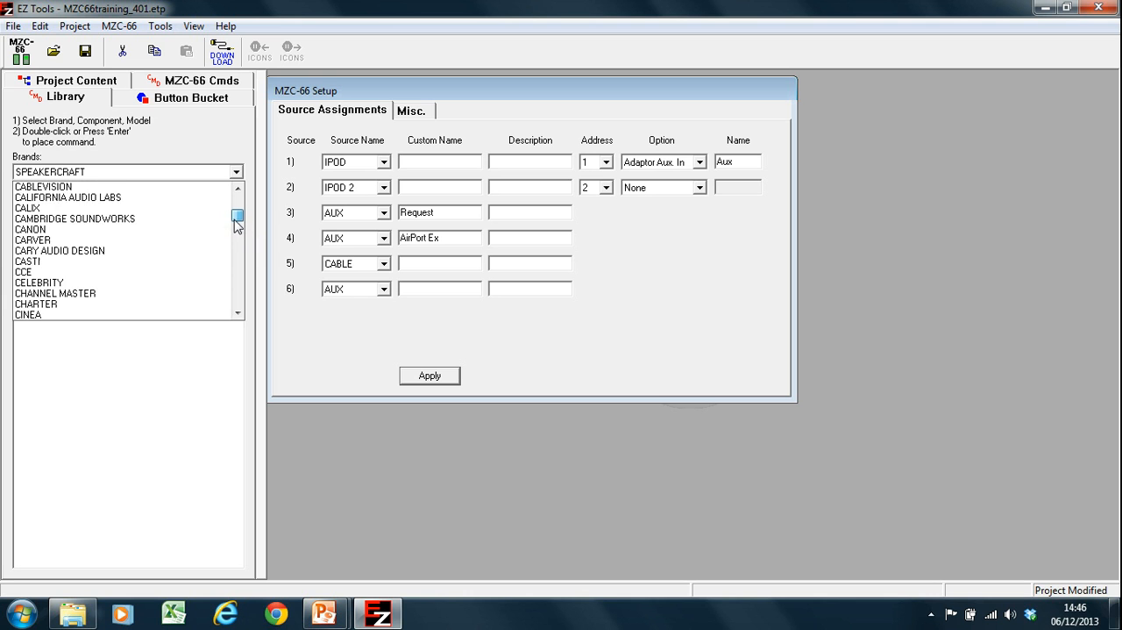
{"action": "scroll", "scroll_direction": "up", "scroll_amount": 3}
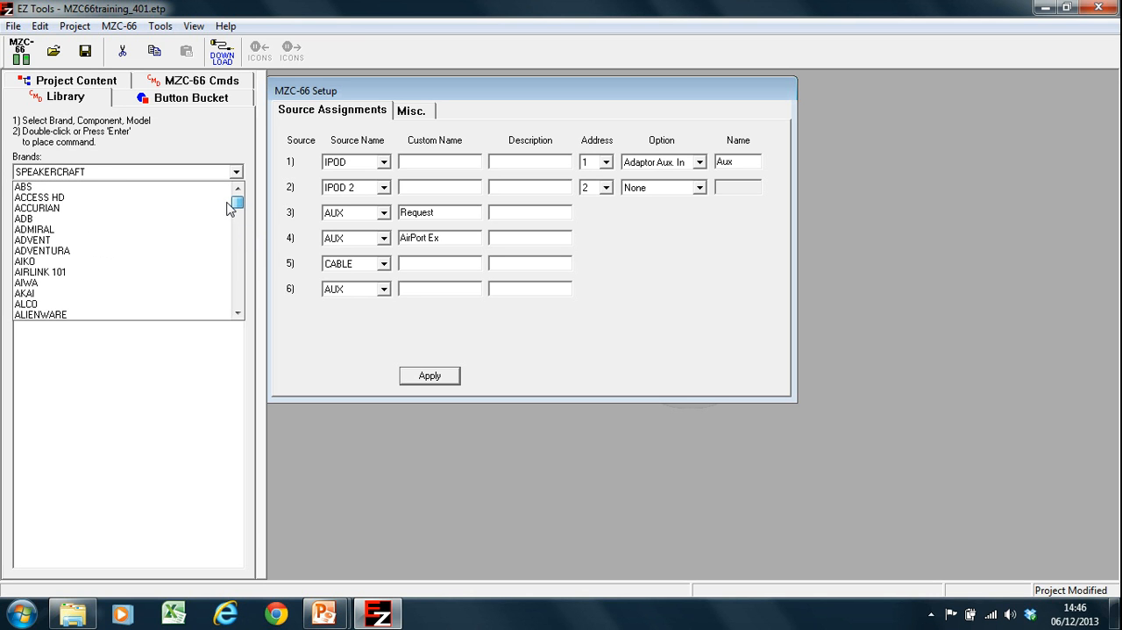
{"action": "scroll", "scroll_direction": "down", "scroll_amount": 3}
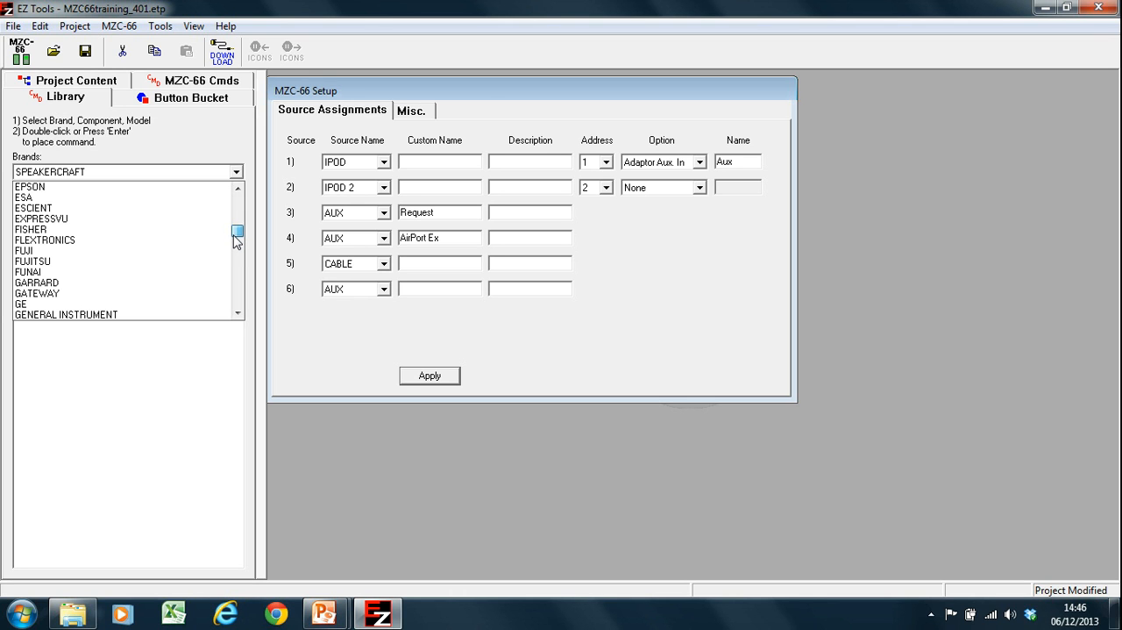
{"action": "scroll", "scroll_direction": "down", "scroll_amount": 3}
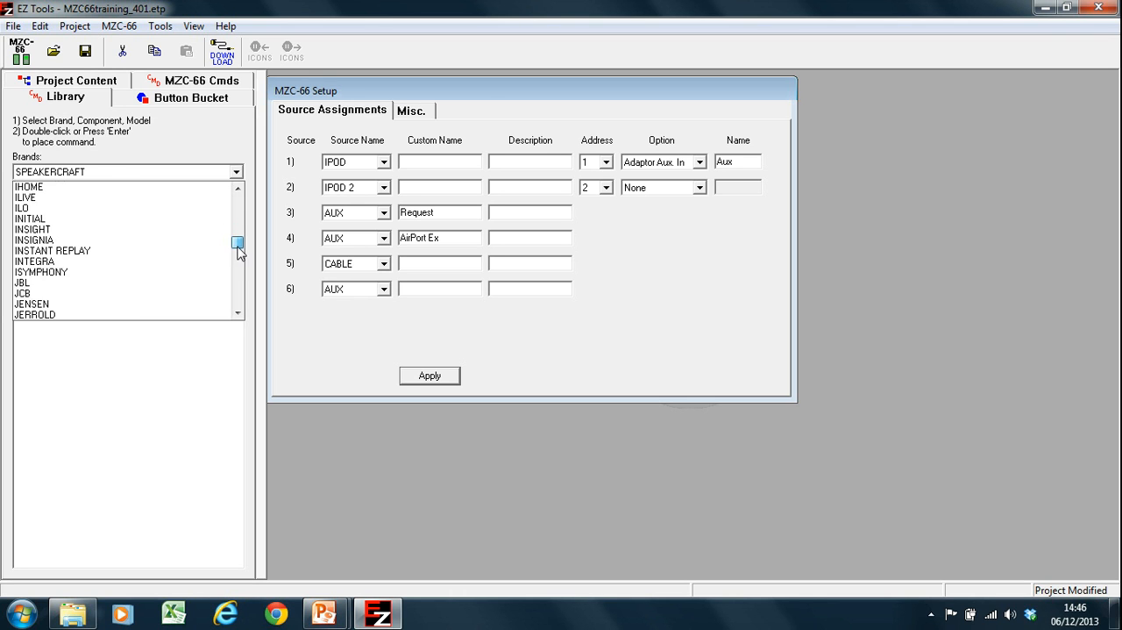
{"action": "scroll", "scroll_direction": "down", "scroll_amount": 3}
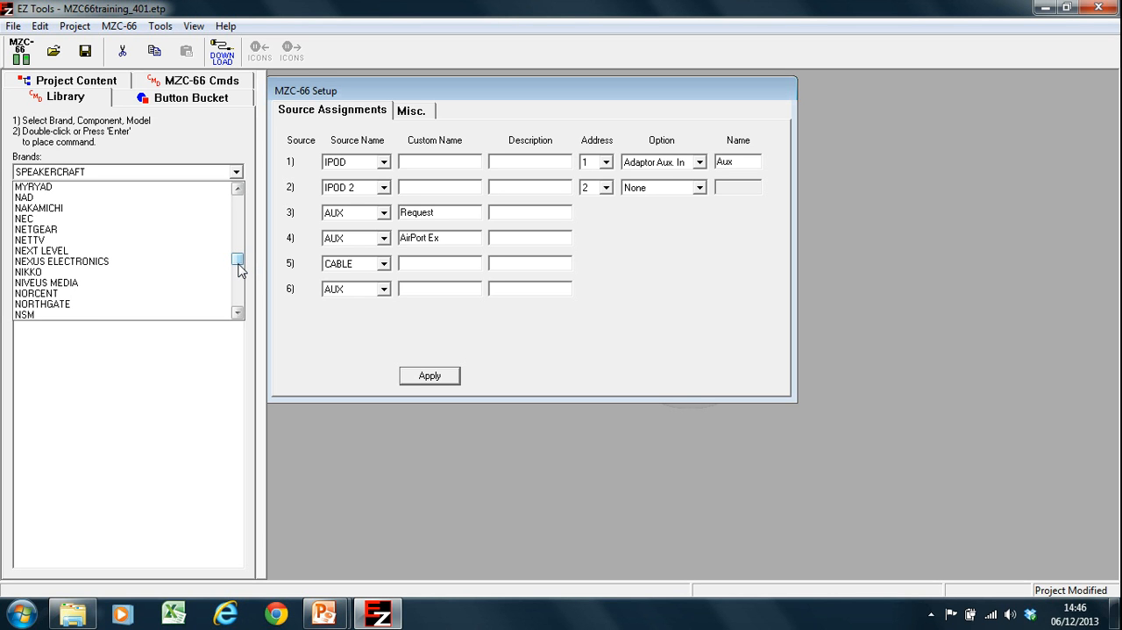
{"action": "mouse_move", "coordinate": [242, 253]}
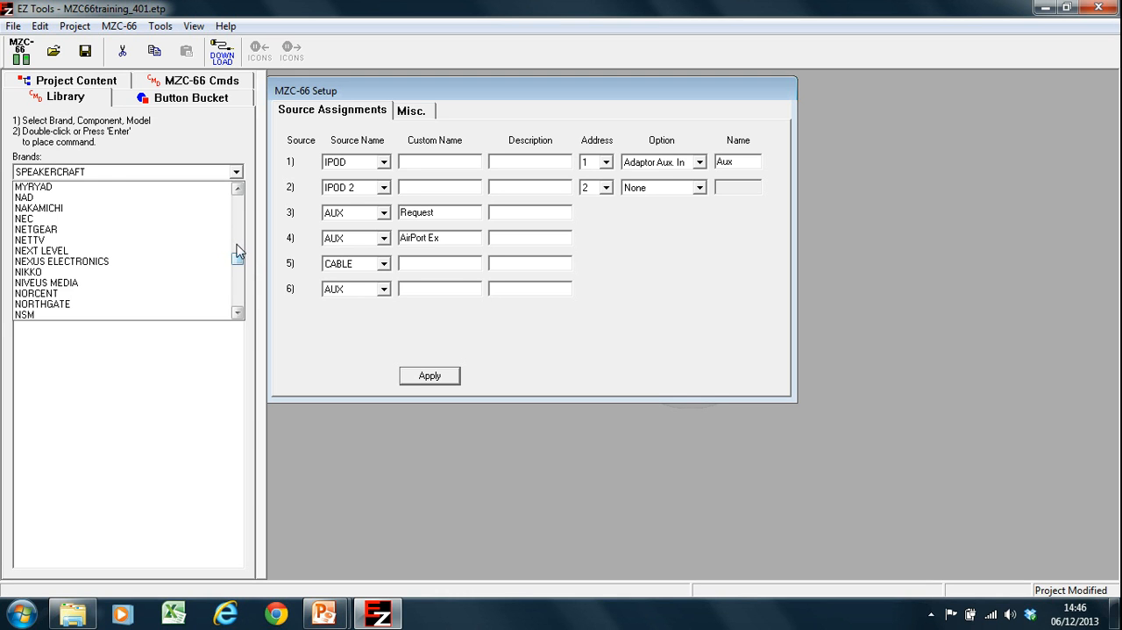
Keep SpeakerCraft as the brand and review the MODE BASE command list
{"action": "left_click", "coordinate": [126, 172]}
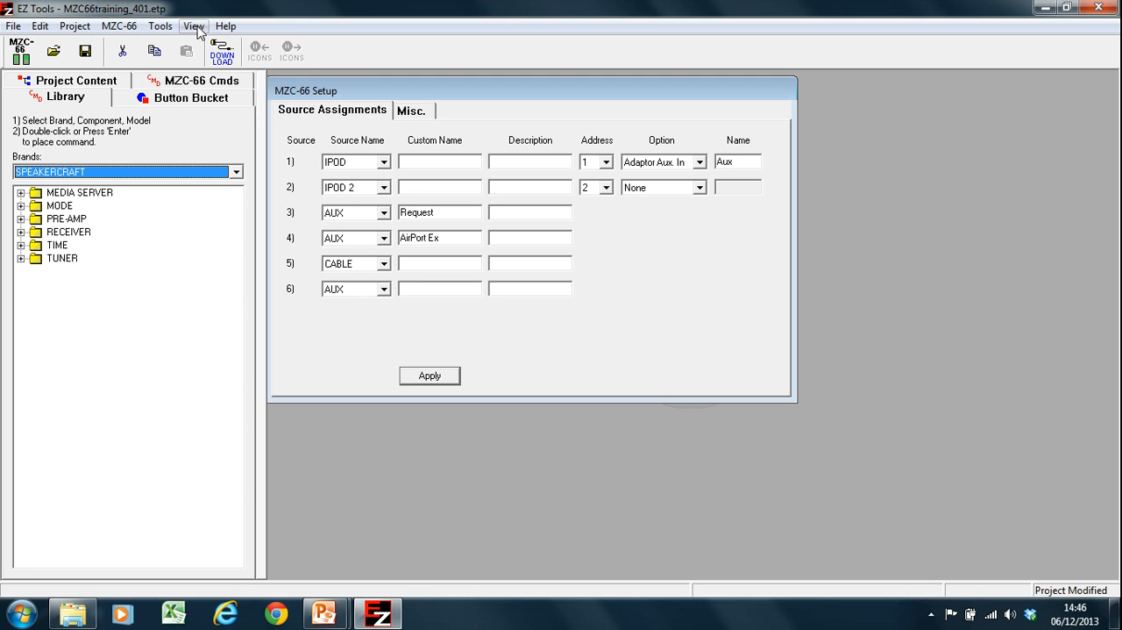
{"action": "left_click", "coordinate": [224, 25]}
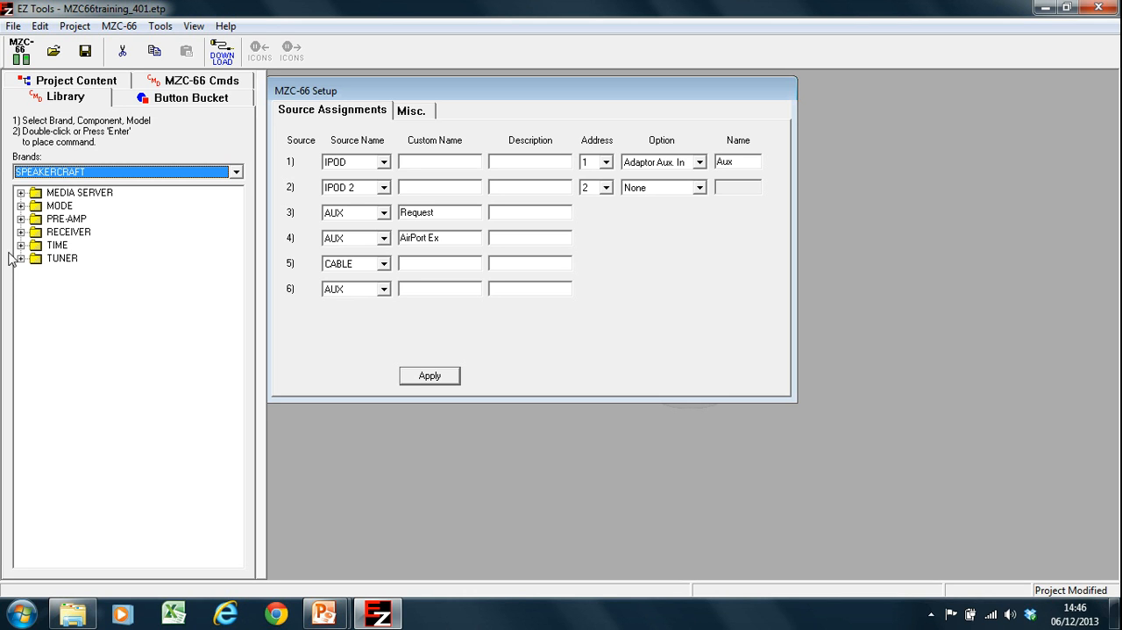
{"action": "mouse_move", "coordinate": [38, 218]}
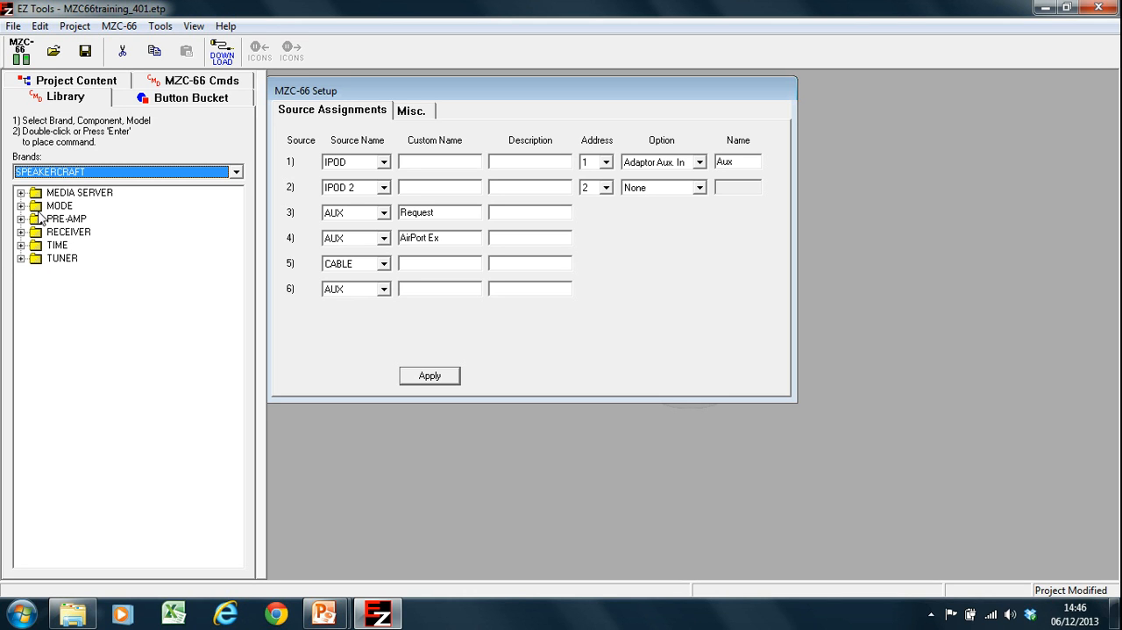
{"action": "mouse_move", "coordinate": [239, 176]}
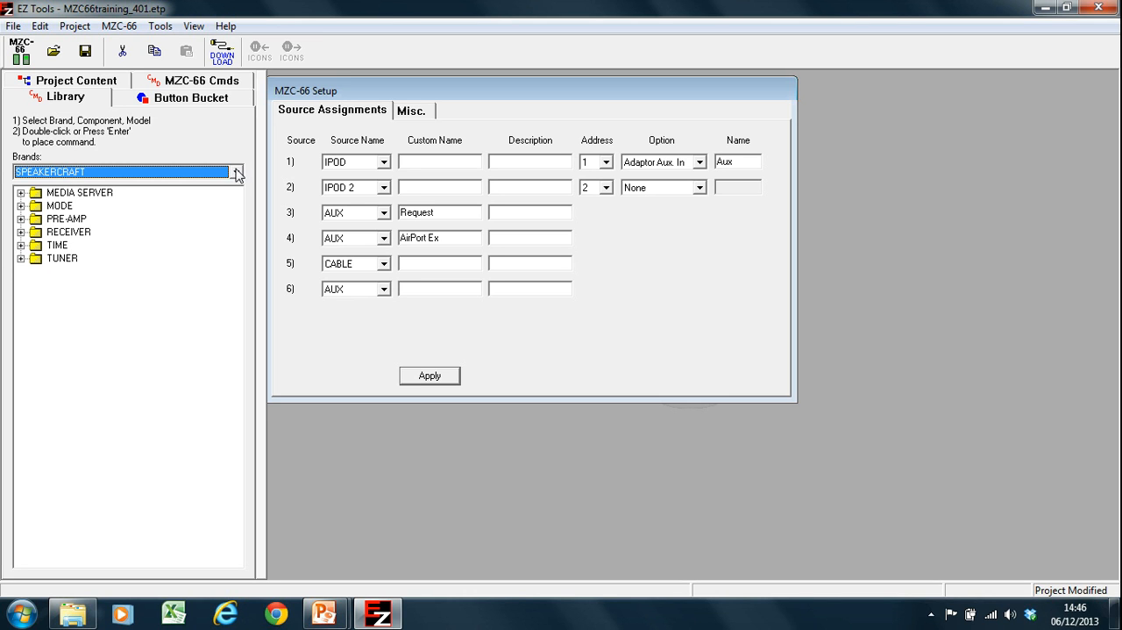
{"action": "left_click", "coordinate": [235, 171]}
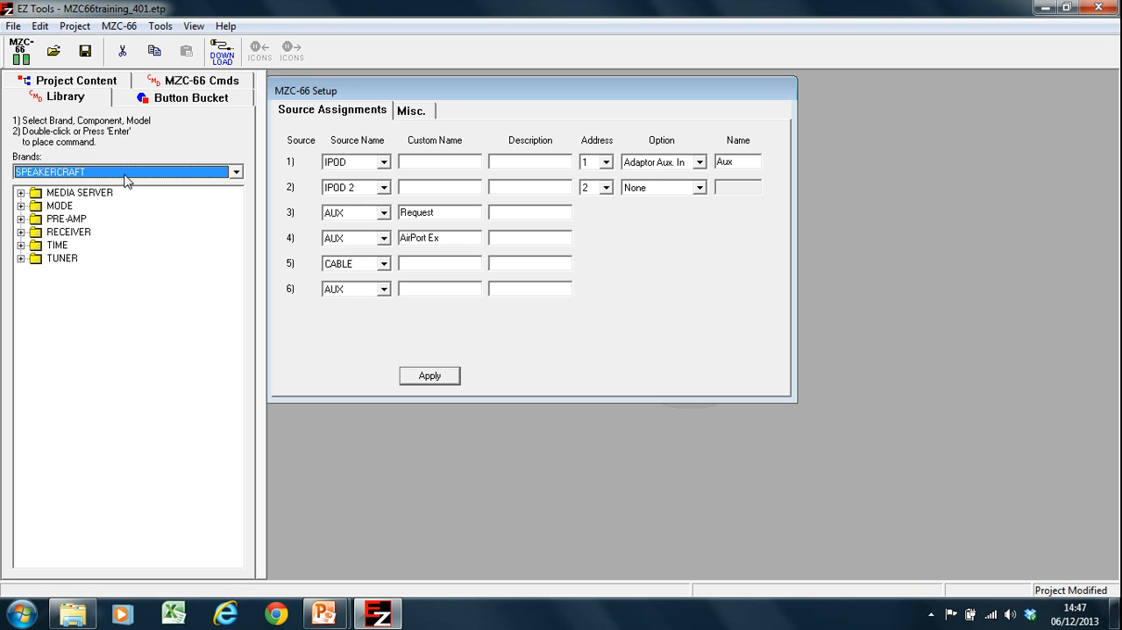
{"action": "left_click", "coordinate": [21, 205]}
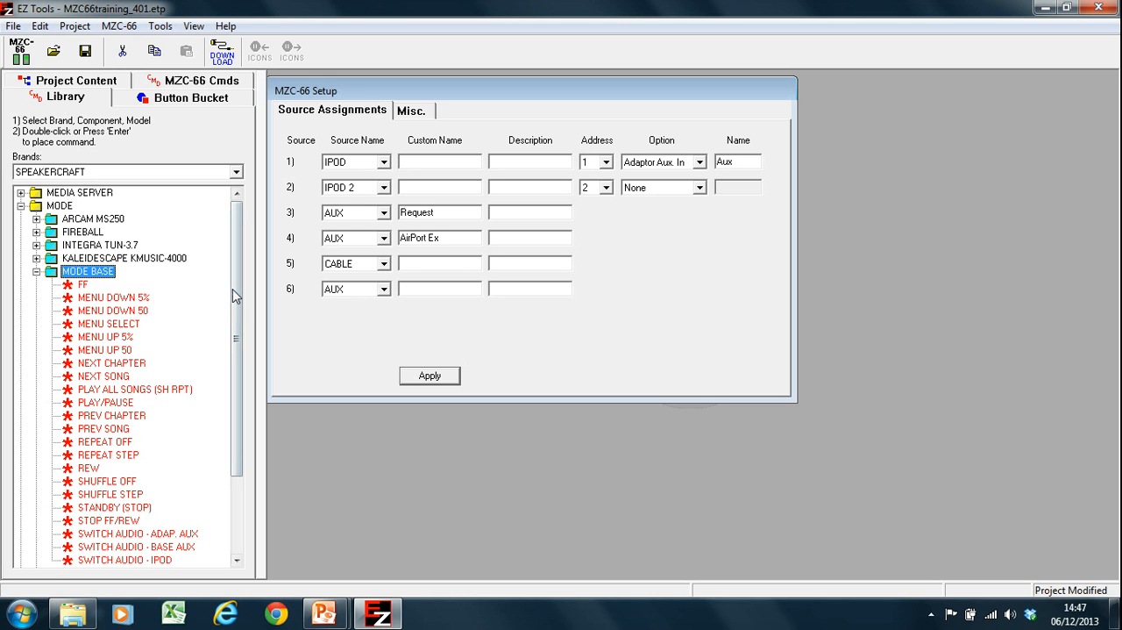
{"action": "scroll", "scroll_direction": "down", "scroll_amount": 3}
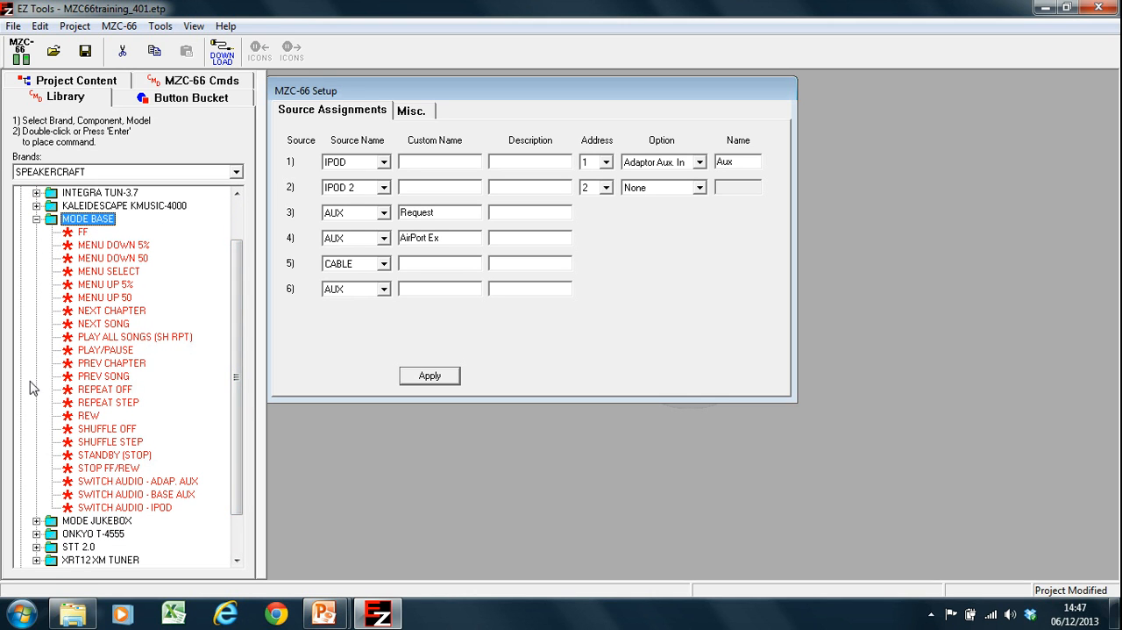
{"action": "mouse_move", "coordinate": [103, 516]}
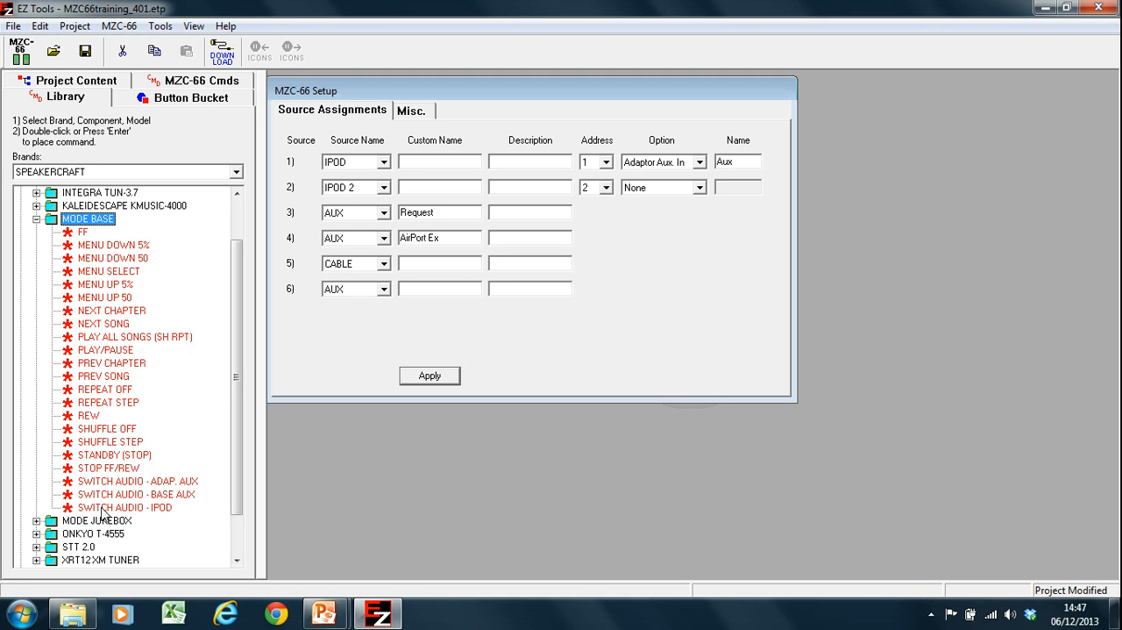
{"action": "mouse_move", "coordinate": [39, 227]}
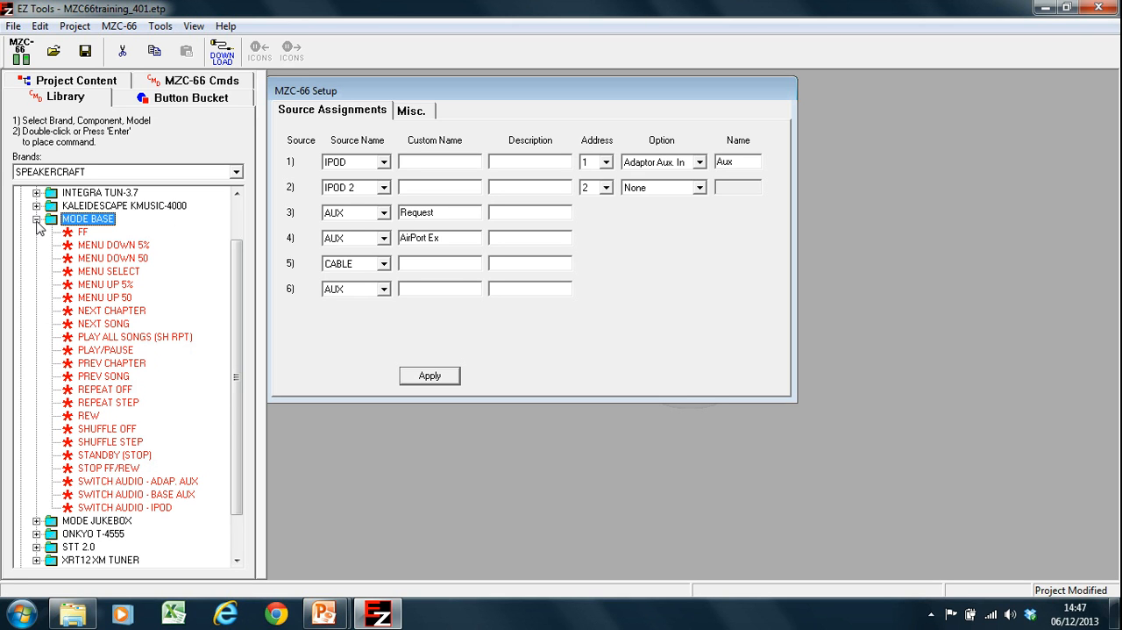
{"action": "left_click", "coordinate": [37, 218]}
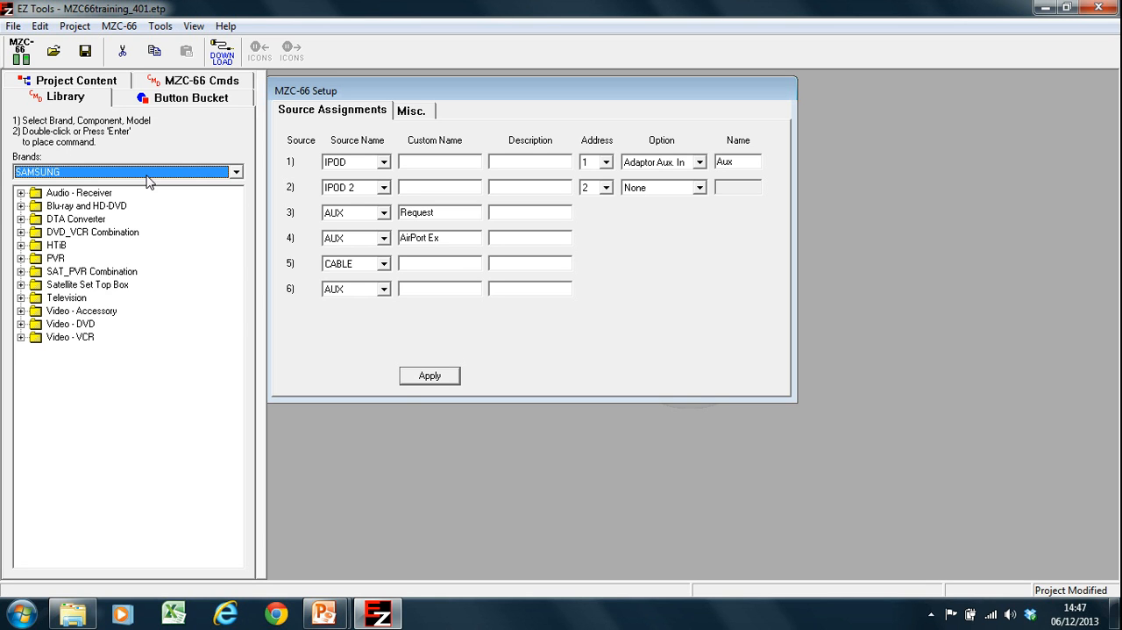
Switch the library brand to SAMSUNG
{"action": "left_click", "coordinate": [235, 172]}
{"action": "type", "text": "DENON"}
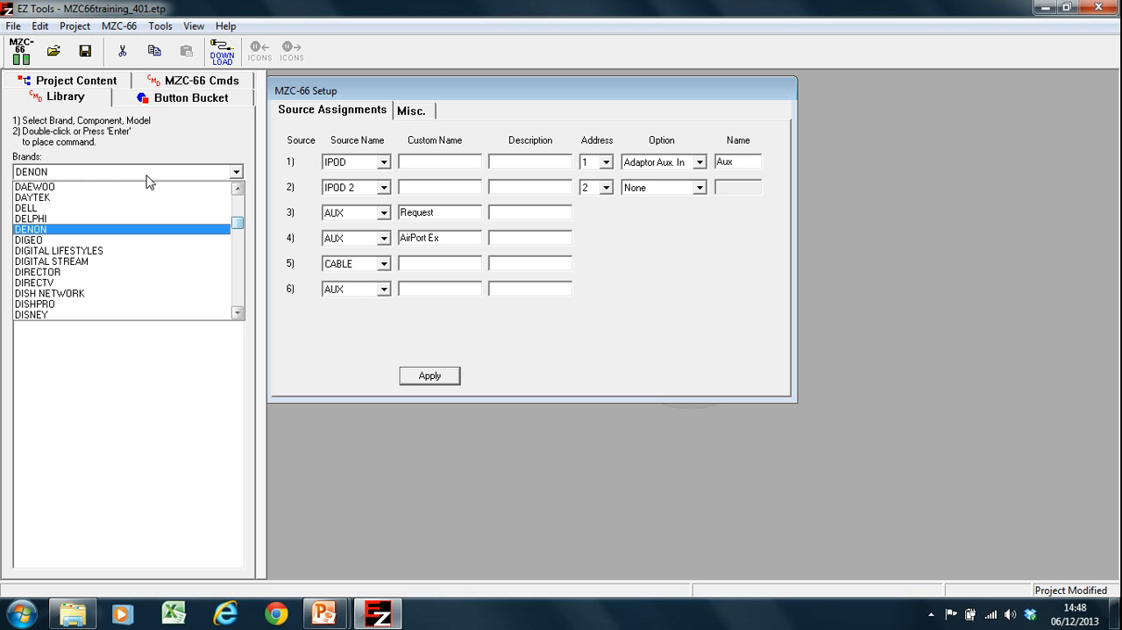
{"action": "mouse_move", "coordinate": [177, 235]}
{"action": "type", "text": "SAMPO"}
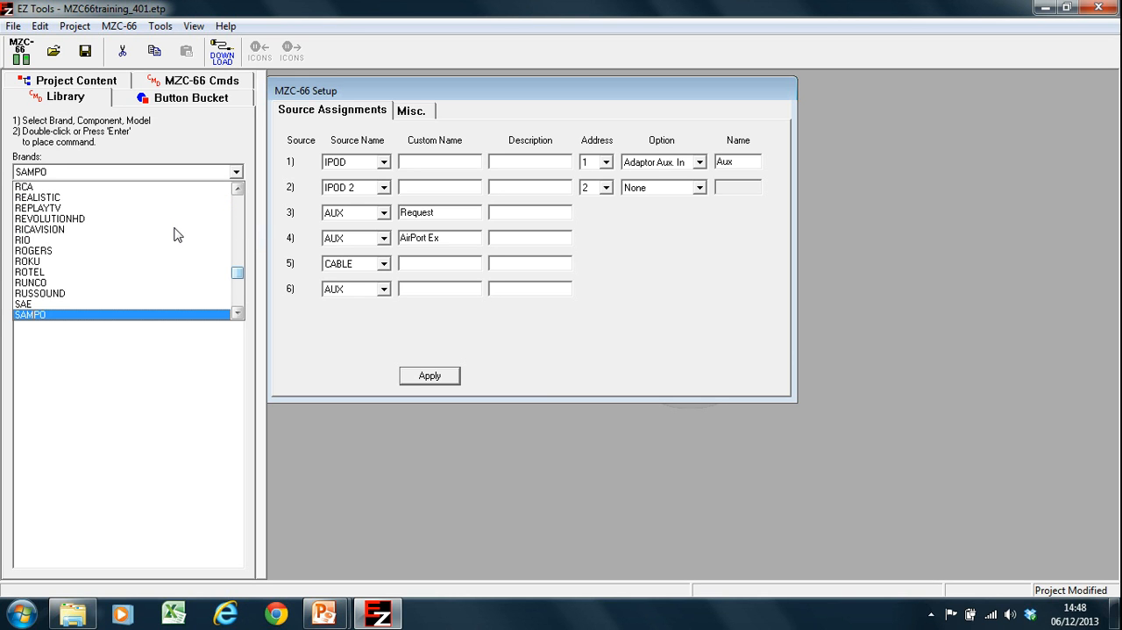
{"action": "left_click", "coordinate": [87, 291]}
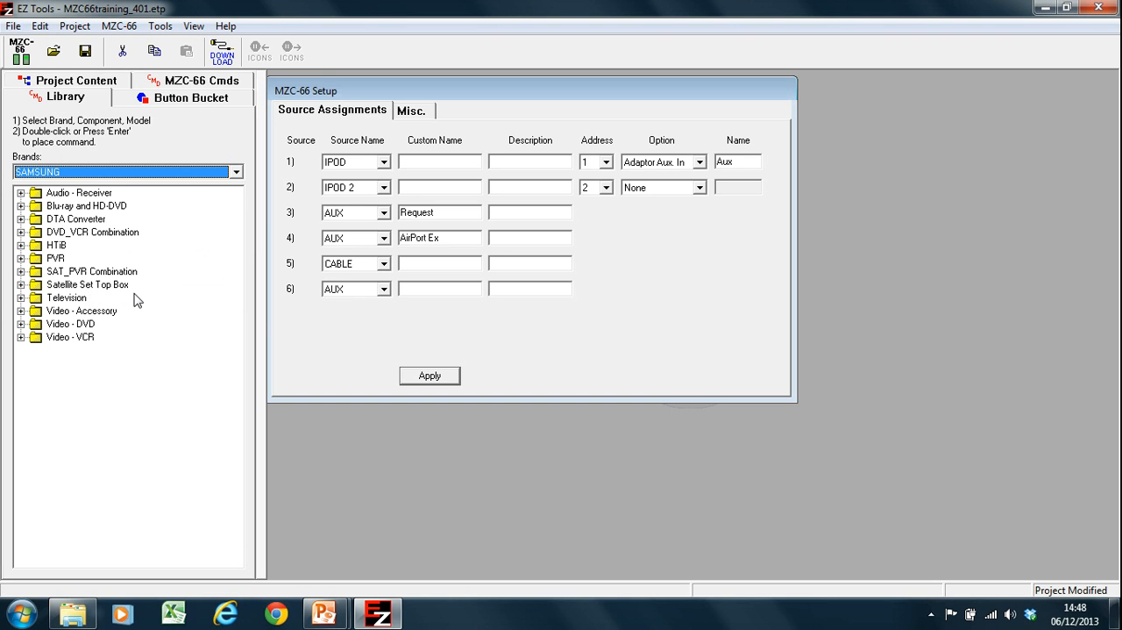
{"action": "mouse_move", "coordinate": [24, 301]}
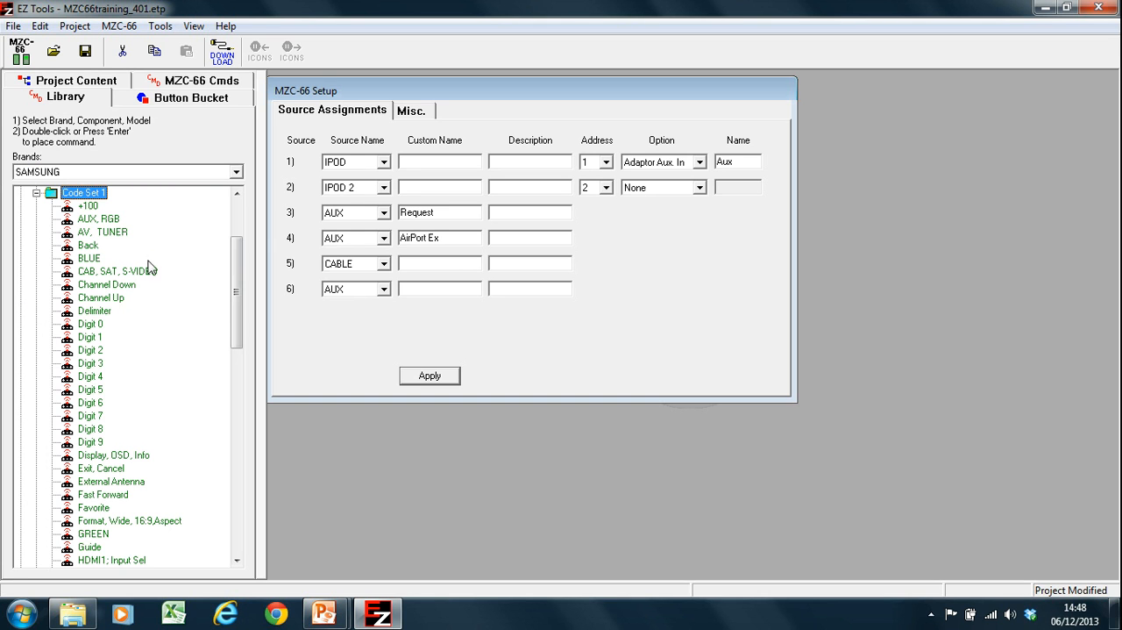
Scroll through Samsung's Code Set 1 command list beside the source assignments
{"action": "scroll", "scroll_direction": "down", "scroll_amount": 3}
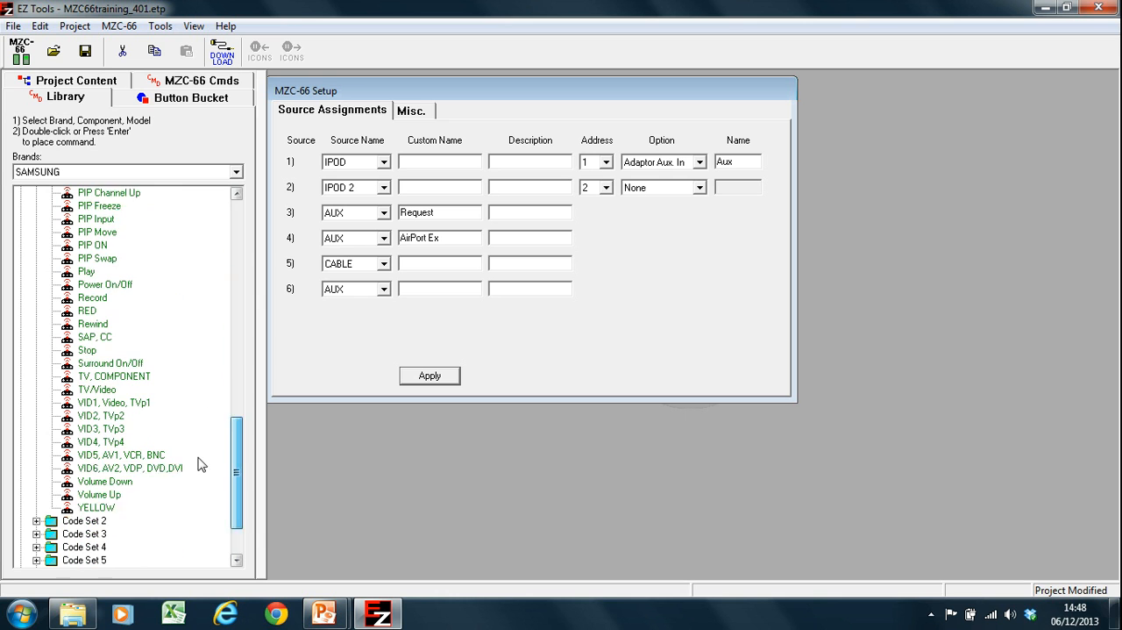
{"action": "scroll", "scroll_direction": "up", "scroll_amount": 3}
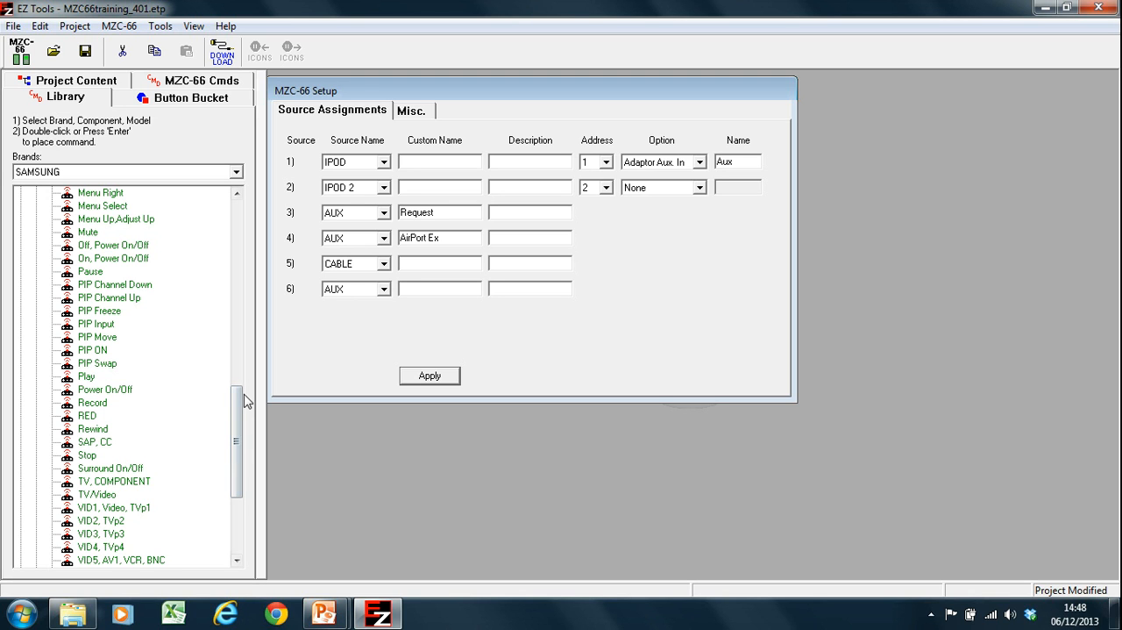
{"action": "mouse_move", "coordinate": [122, 263]}
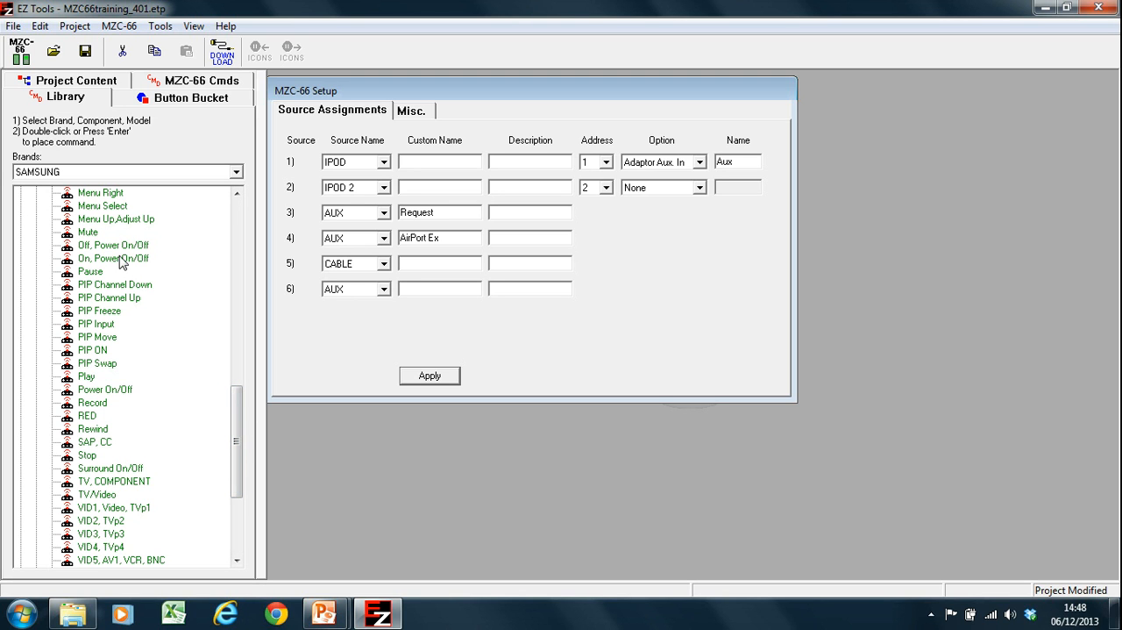
{"action": "mouse_move", "coordinate": [121, 254]}
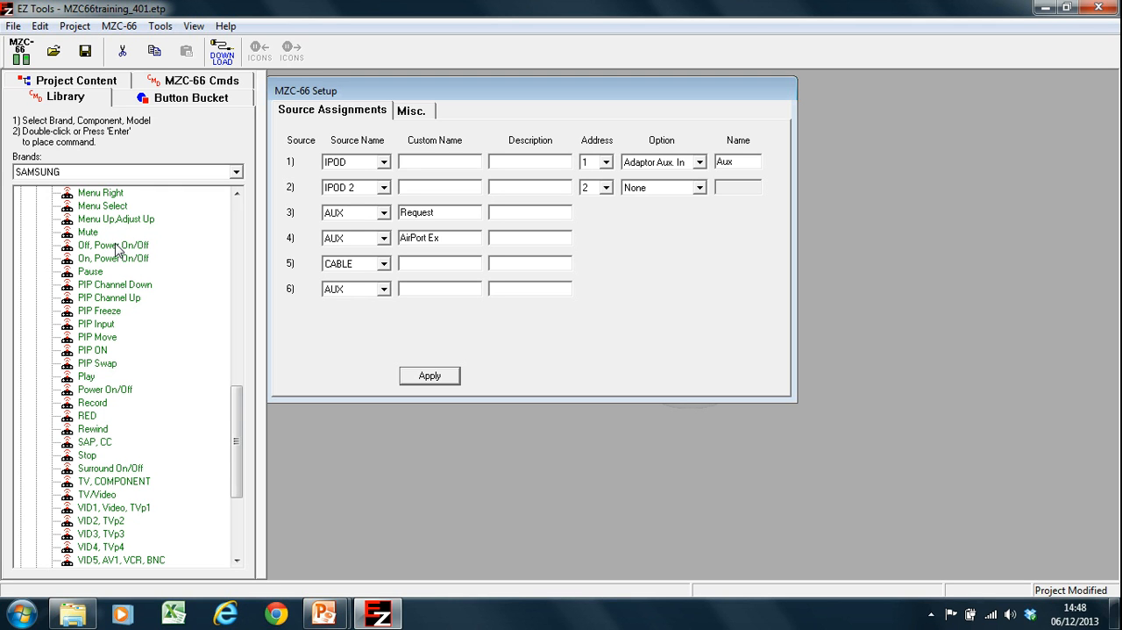
{"action": "mouse_move", "coordinate": [39, 410]}
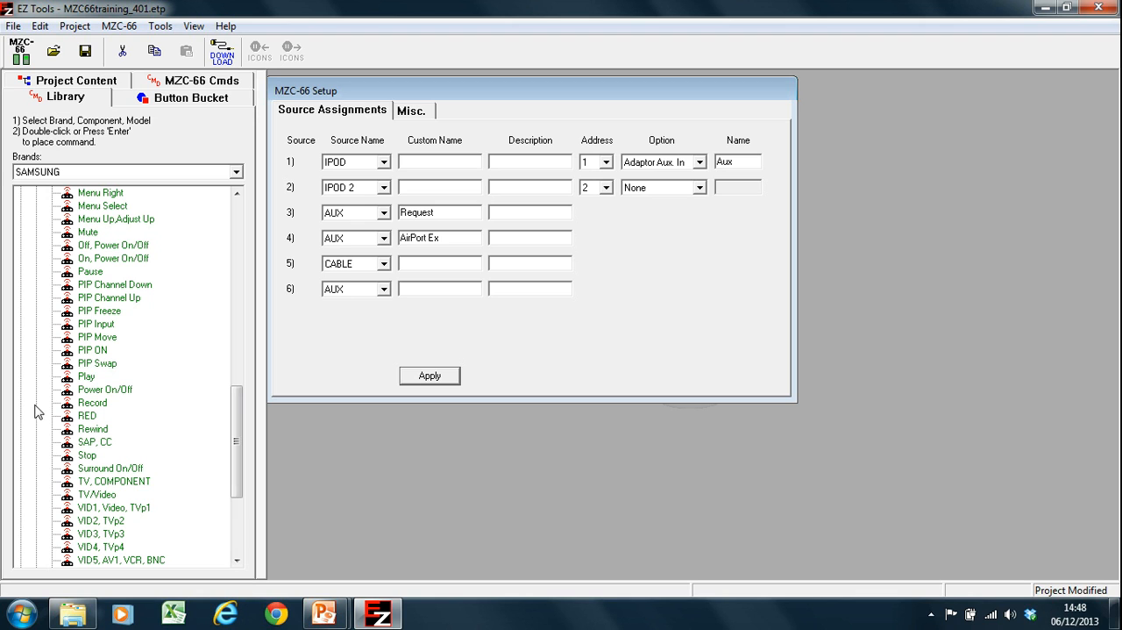
{"action": "mouse_move", "coordinate": [120, 394]}
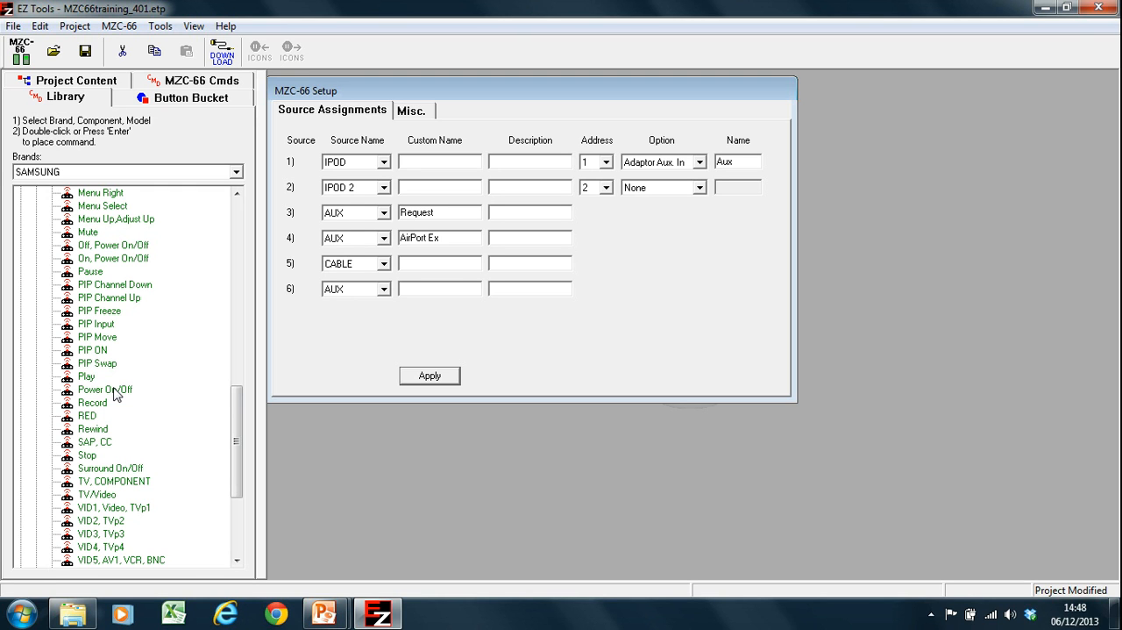
{"action": "mouse_move", "coordinate": [100, 265]}
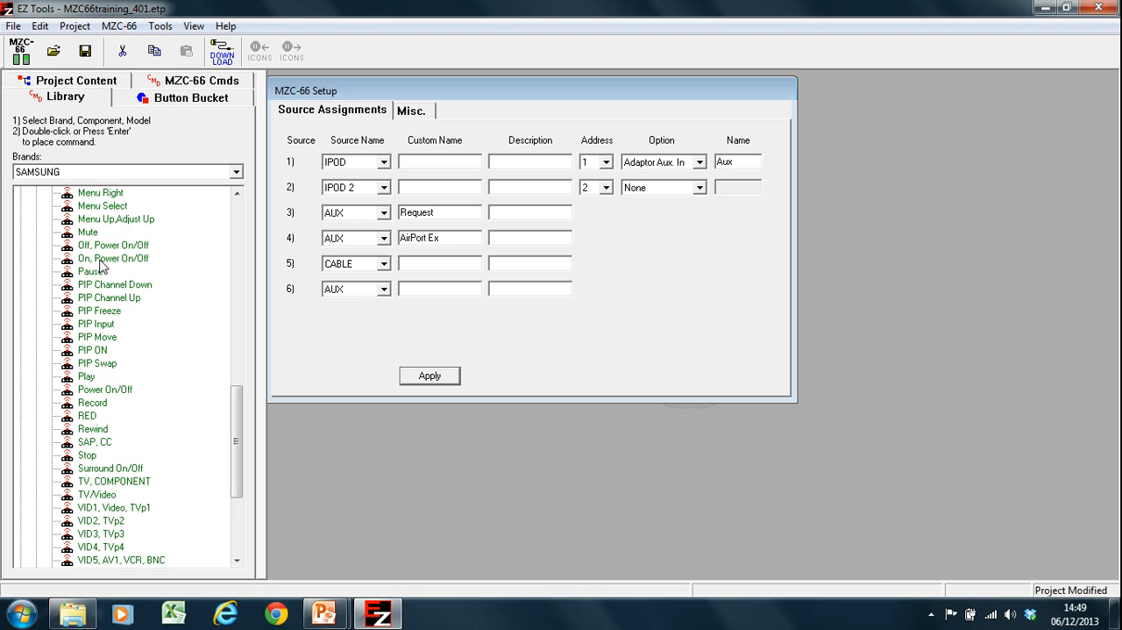
{"action": "mouse_move", "coordinate": [101, 253]}
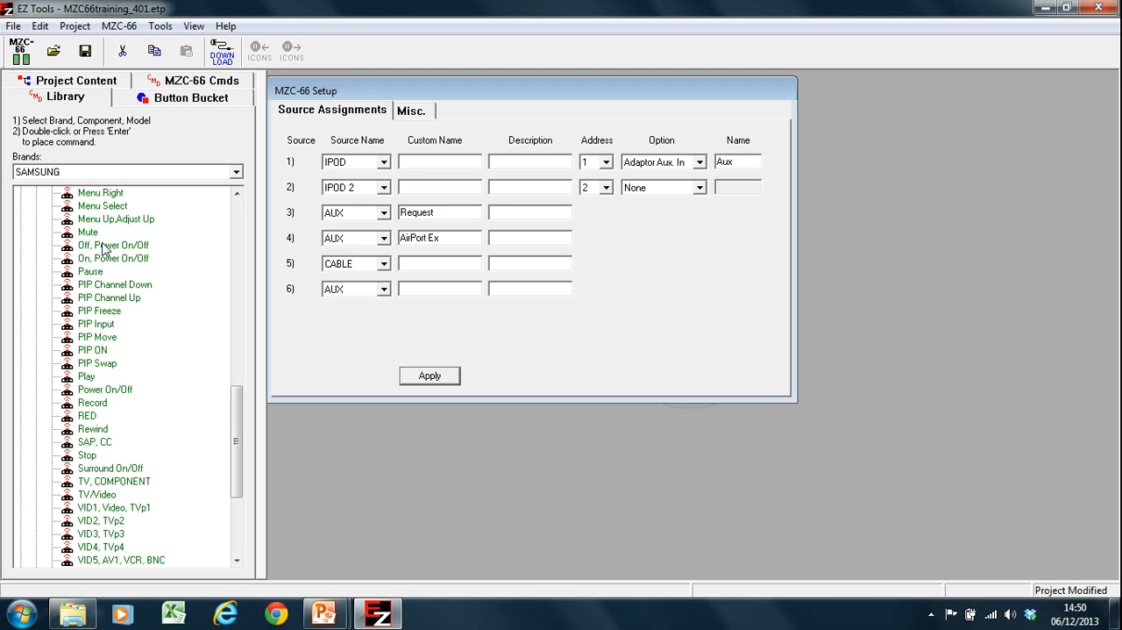
{"action": "mouse_move", "coordinate": [277, 74]}
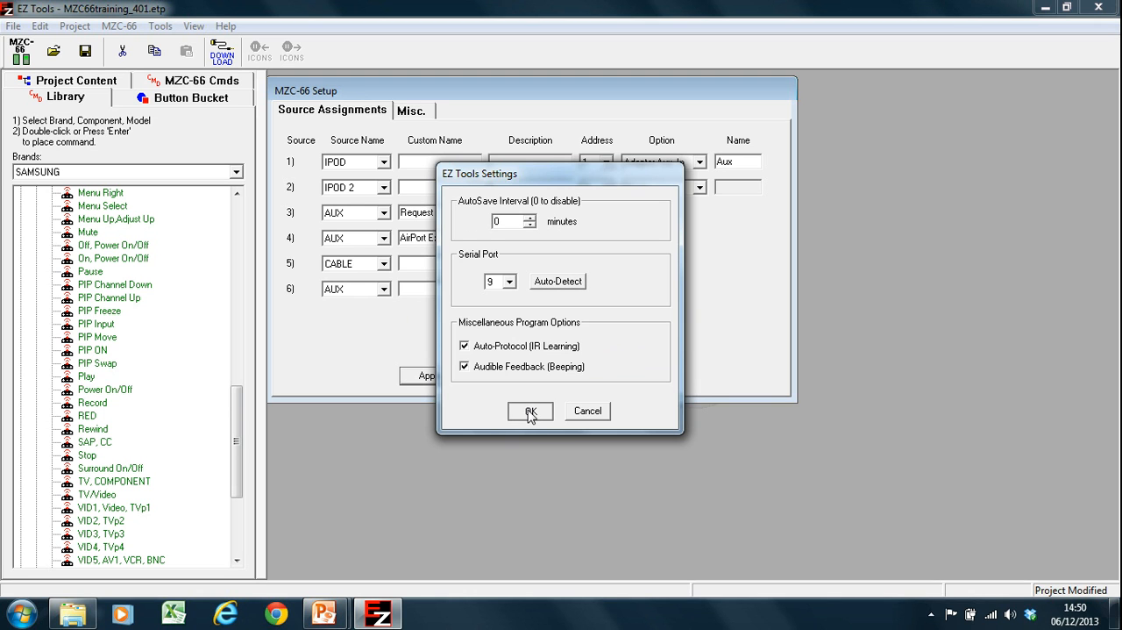
Accept the serial port 9 learning settings and acknowledge the LTM-1.0 supported version notice
{"action": "left_click", "coordinate": [530, 410]}
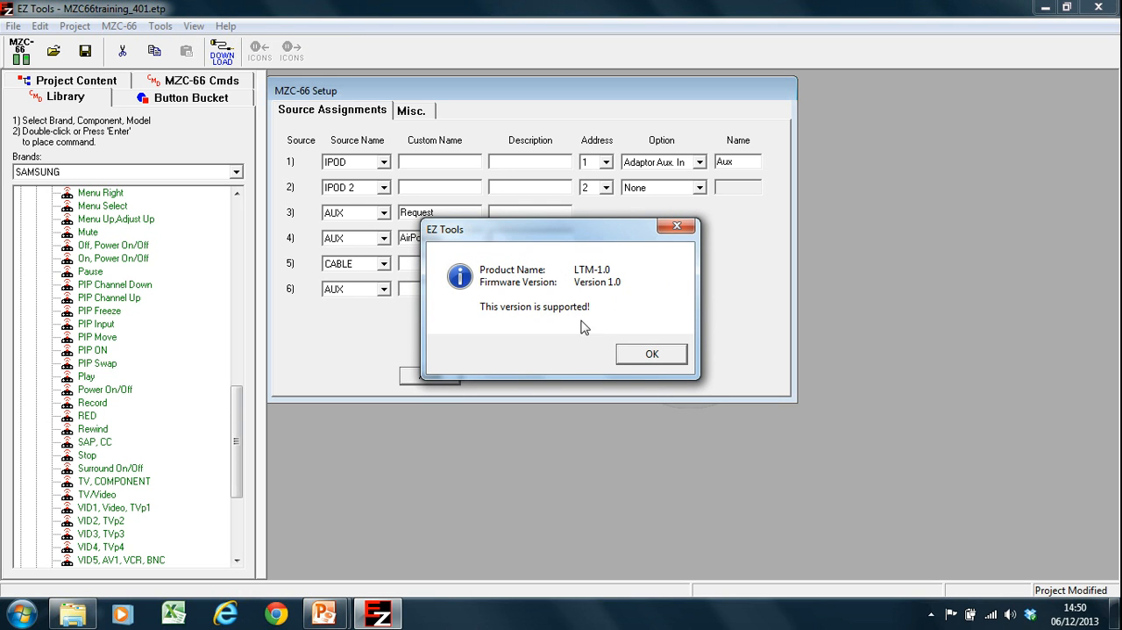
{"action": "left_click", "coordinate": [652, 354]}
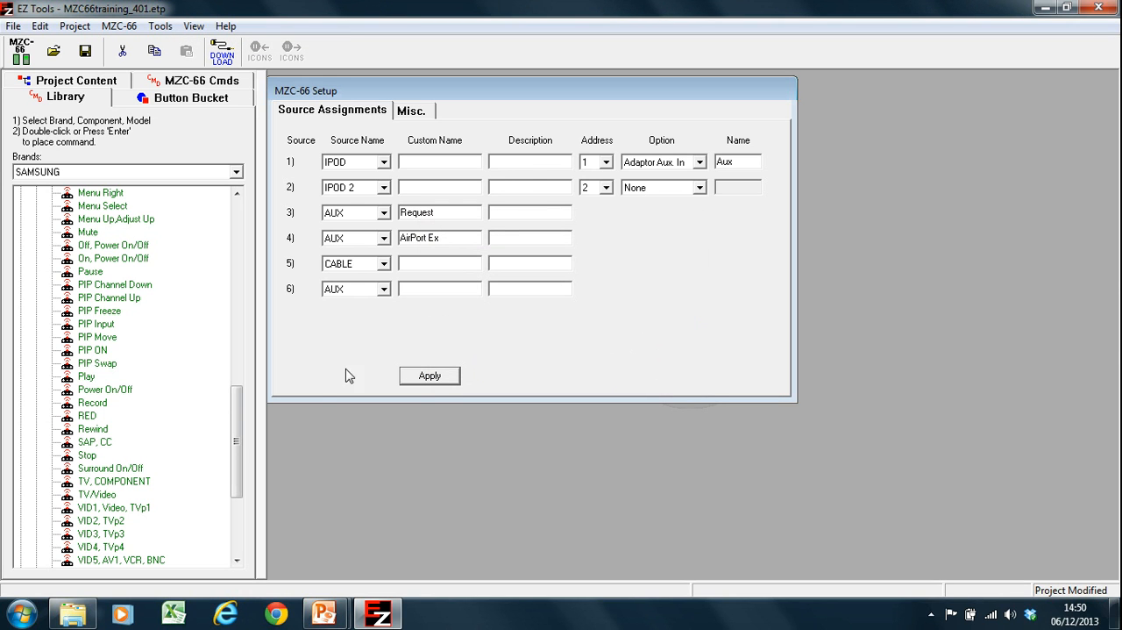
{"action": "mouse_move", "coordinate": [242, 435]}
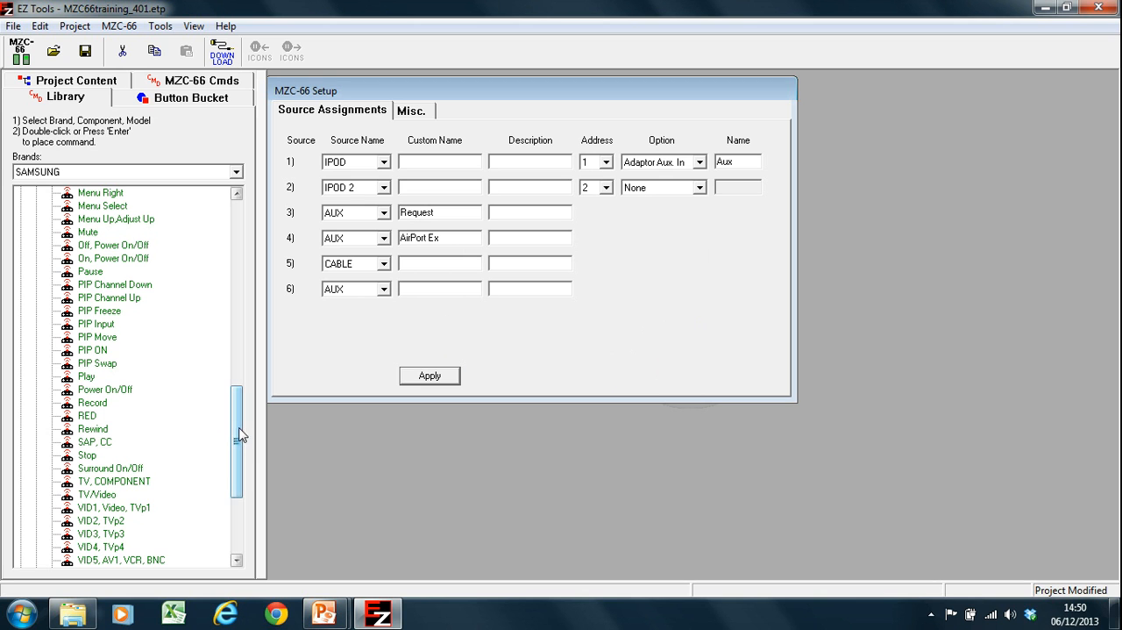
{"action": "scroll", "scroll_direction": "up", "scroll_amount": 3}
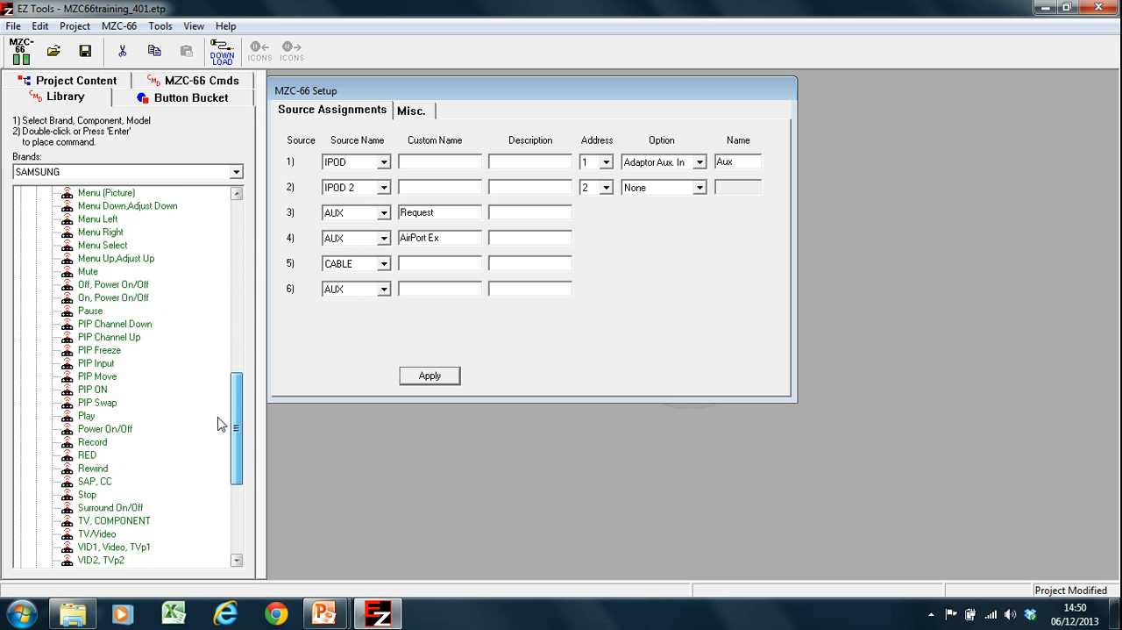
{"action": "scroll", "scroll_direction": "down", "scroll_amount": 3}
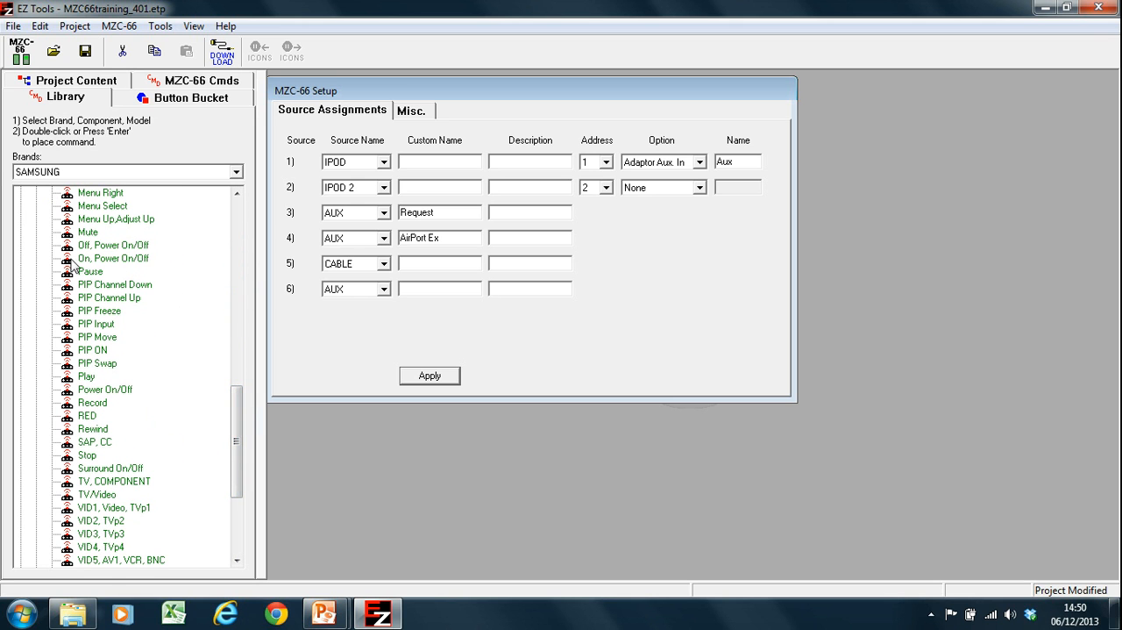
{"action": "mouse_move", "coordinate": [87, 272]}
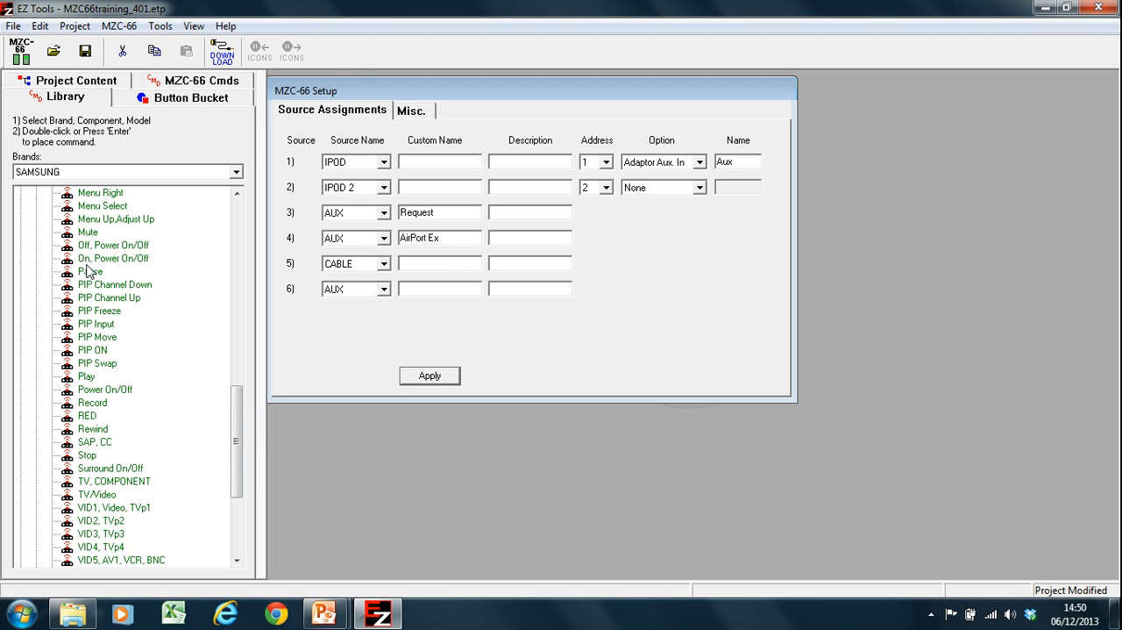
{"action": "right_click", "coordinate": [113, 258]}
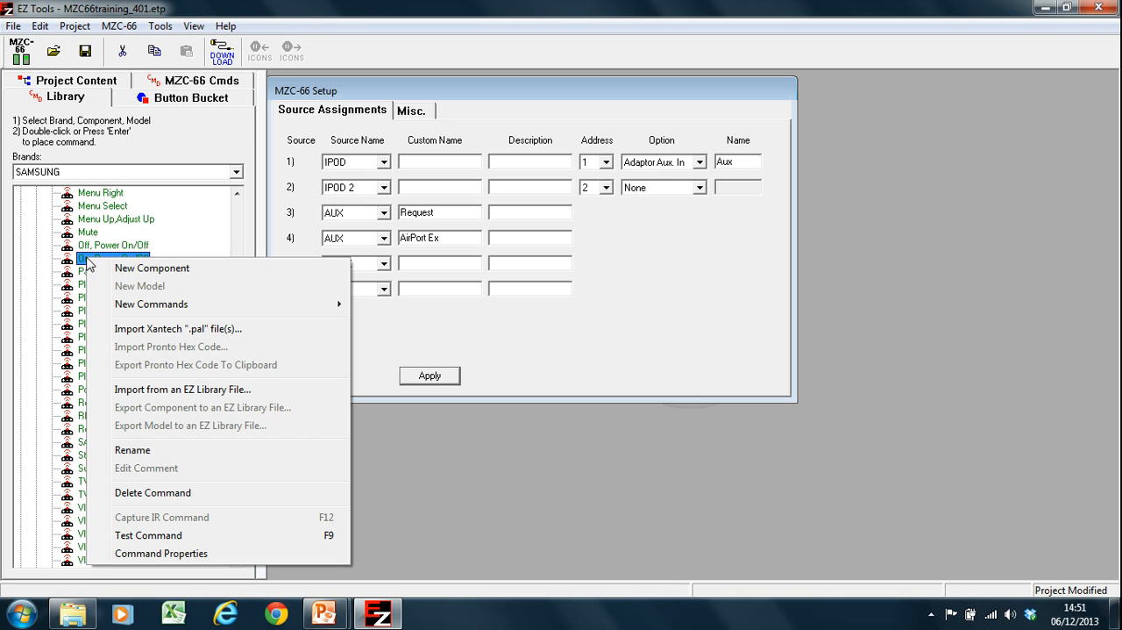
{"action": "mouse_move", "coordinate": [151, 305]}
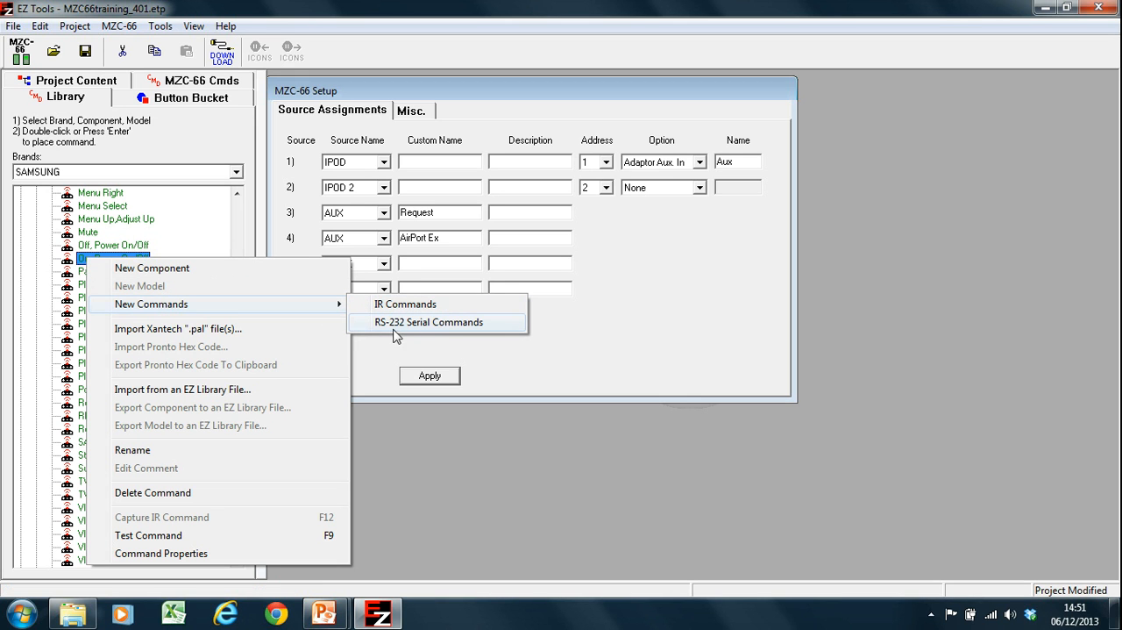
{"action": "mouse_move", "coordinate": [115, 225]}
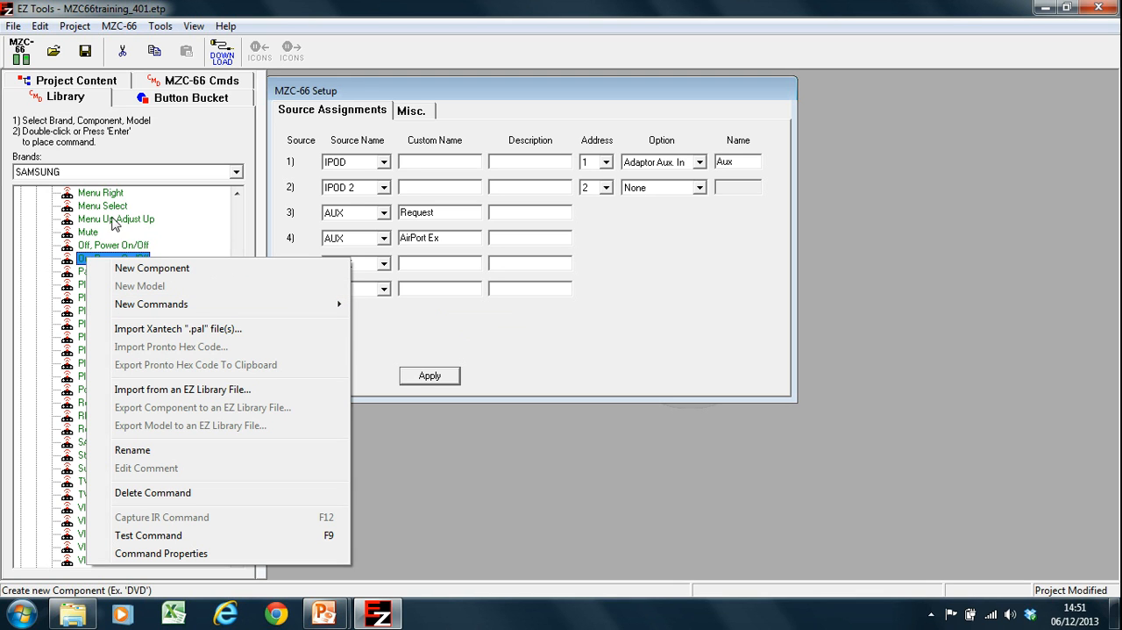
{"action": "mouse_move", "coordinate": [132, 267]}
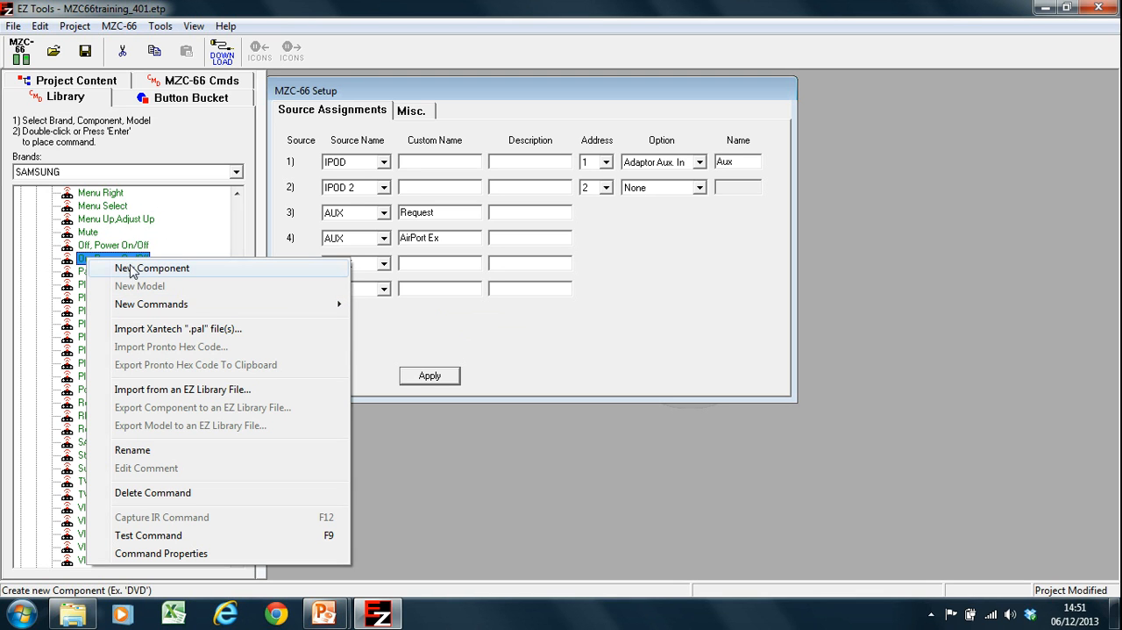
{"action": "mouse_move", "coordinate": [109, 328]}
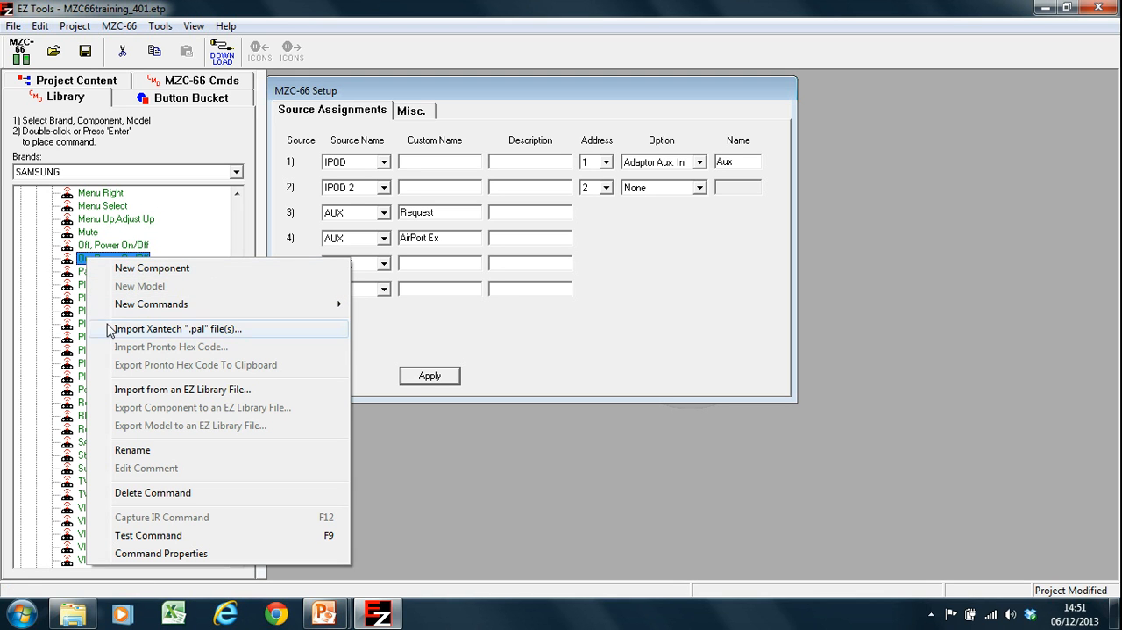
{"action": "mouse_move", "coordinate": [217, 342]}
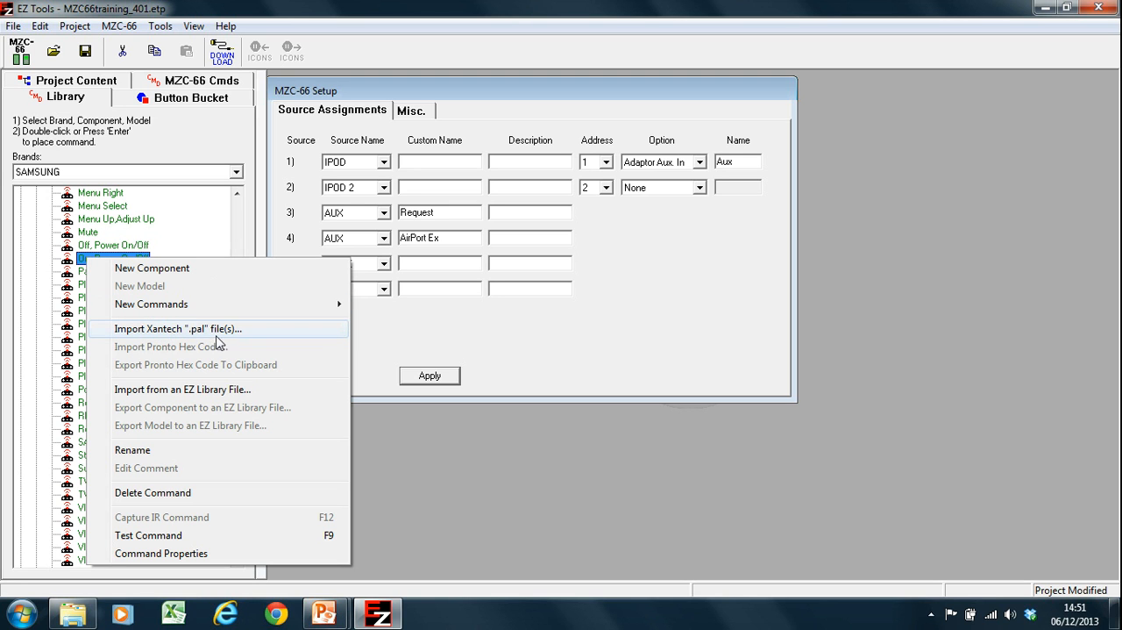
{"action": "mouse_move", "coordinate": [225, 348]}
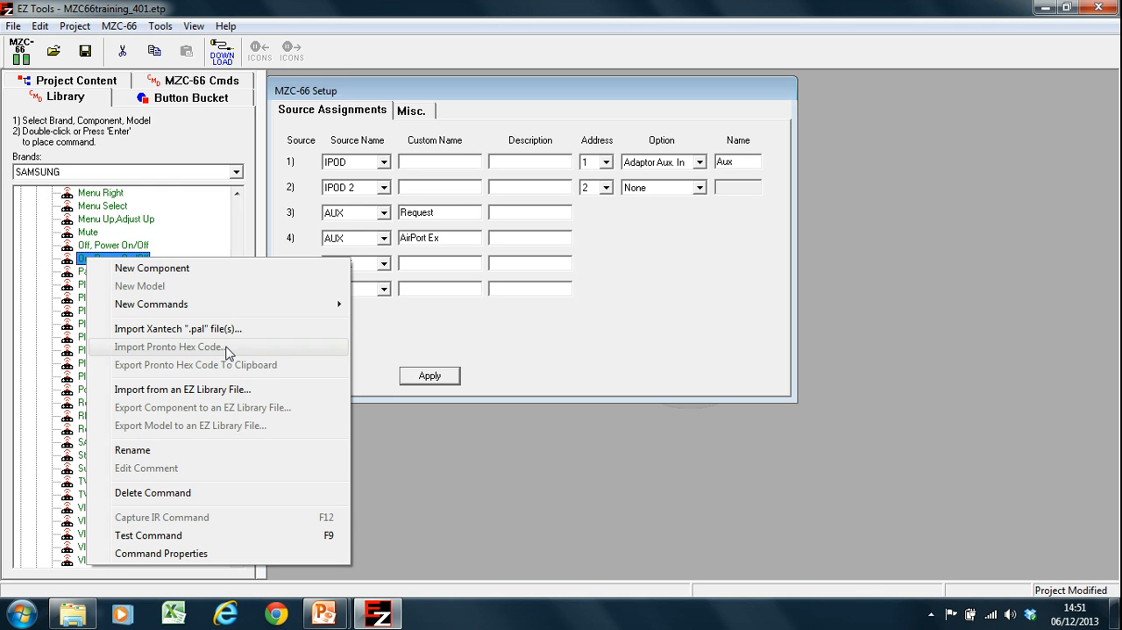
{"action": "mouse_move", "coordinate": [270, 373]}
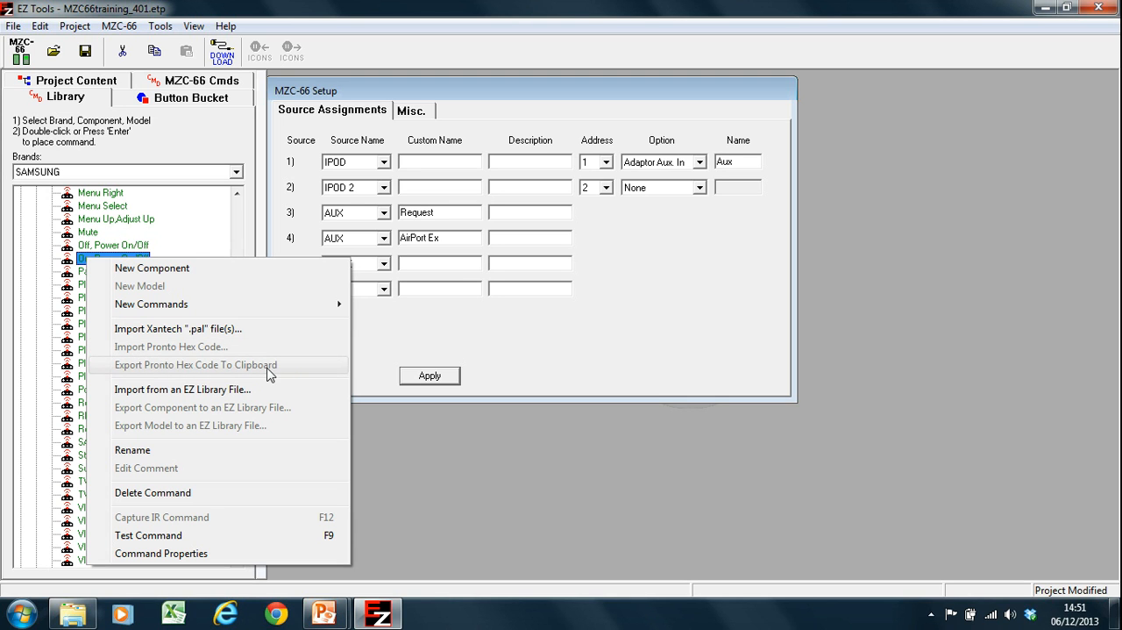
{"action": "mouse_move", "coordinate": [291, 368]}
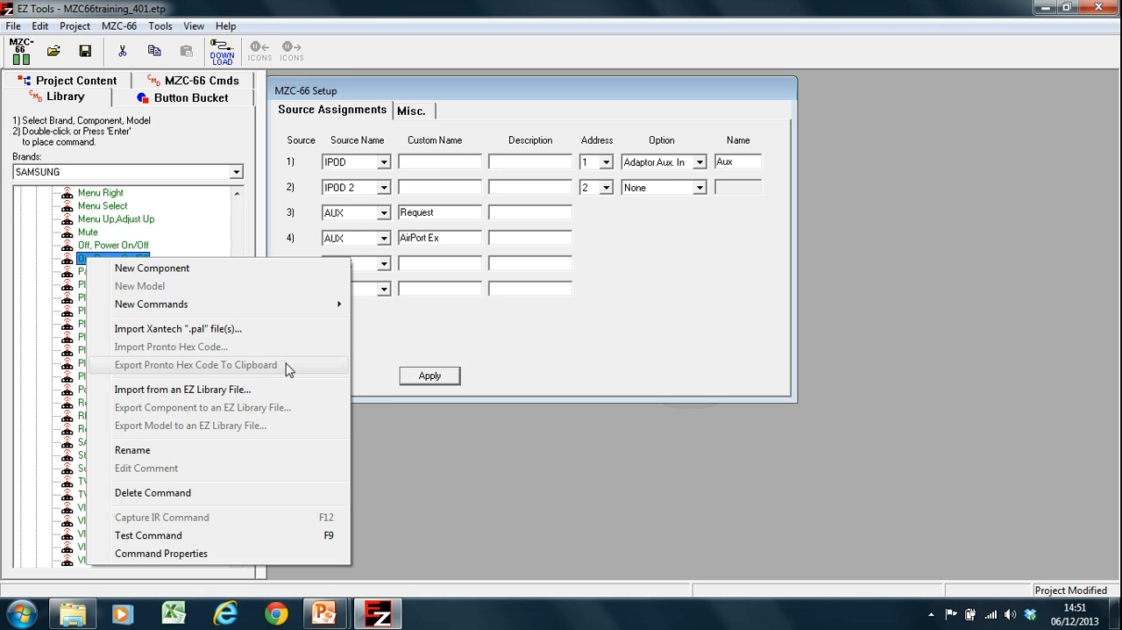
{"action": "mouse_move", "coordinate": [235, 377]}
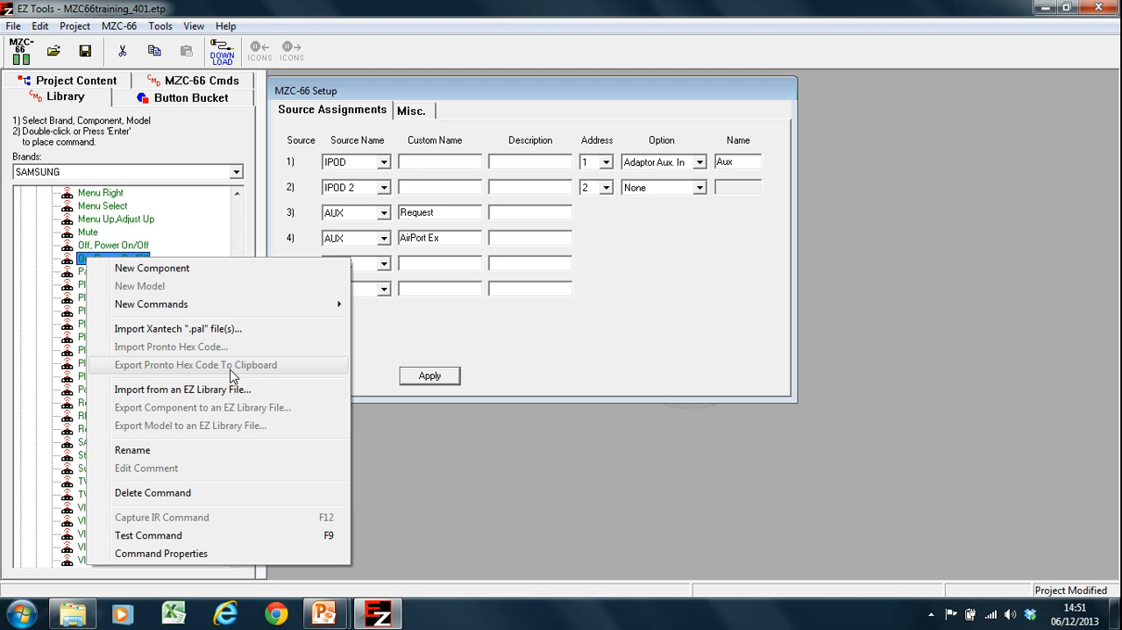
{"action": "mouse_move", "coordinate": [182, 389]}
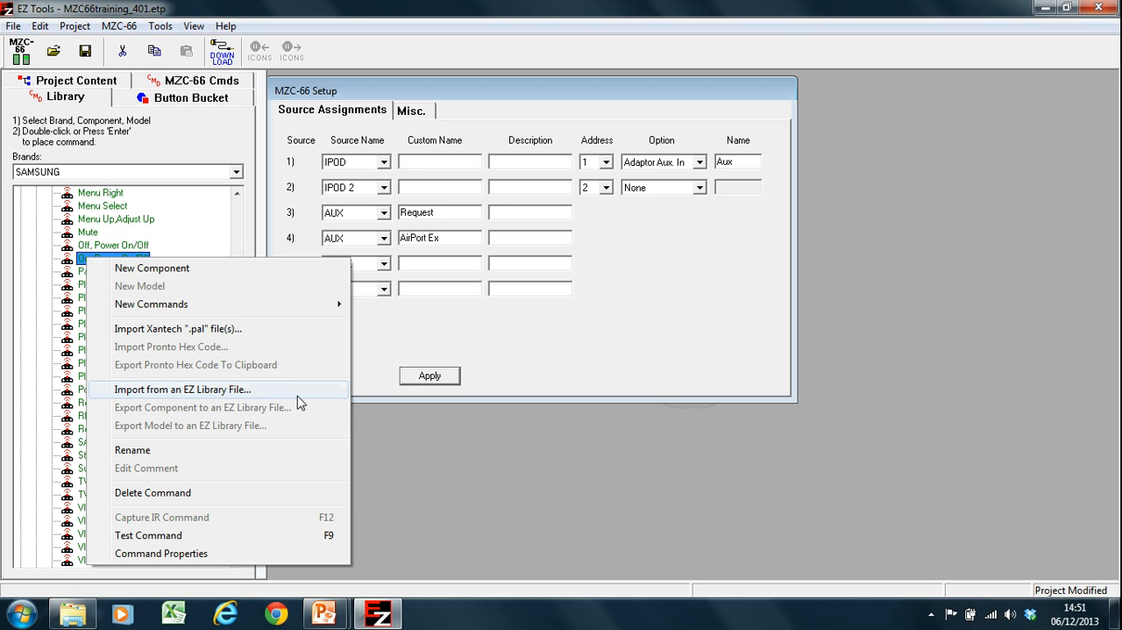
{"action": "mouse_move", "coordinate": [259, 395]}
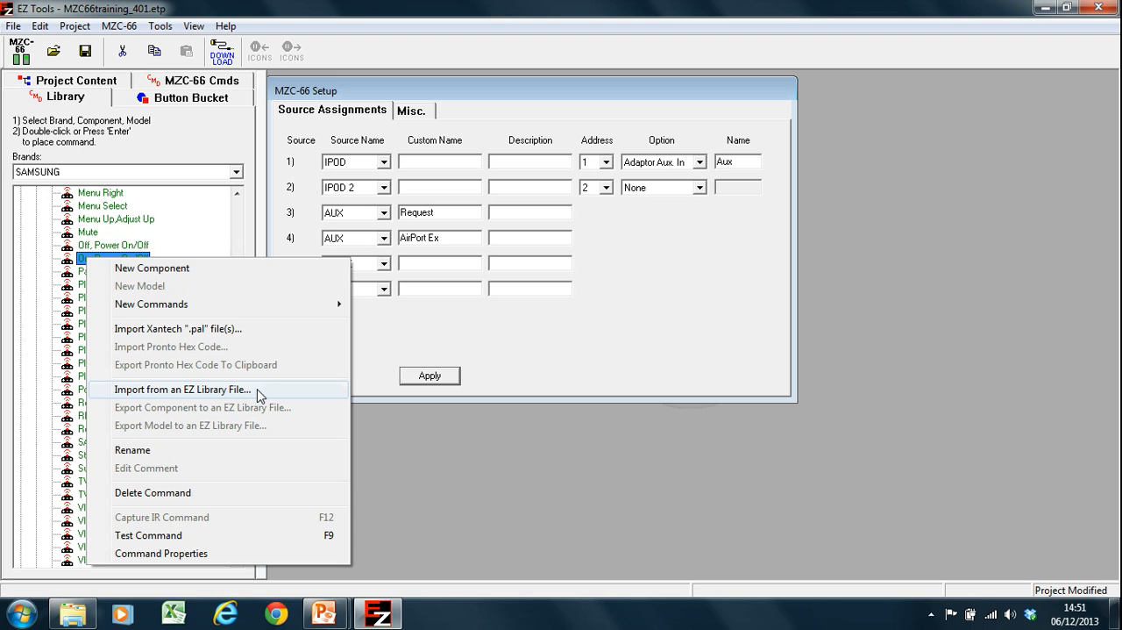
{"action": "mouse_move", "coordinate": [200, 425]}
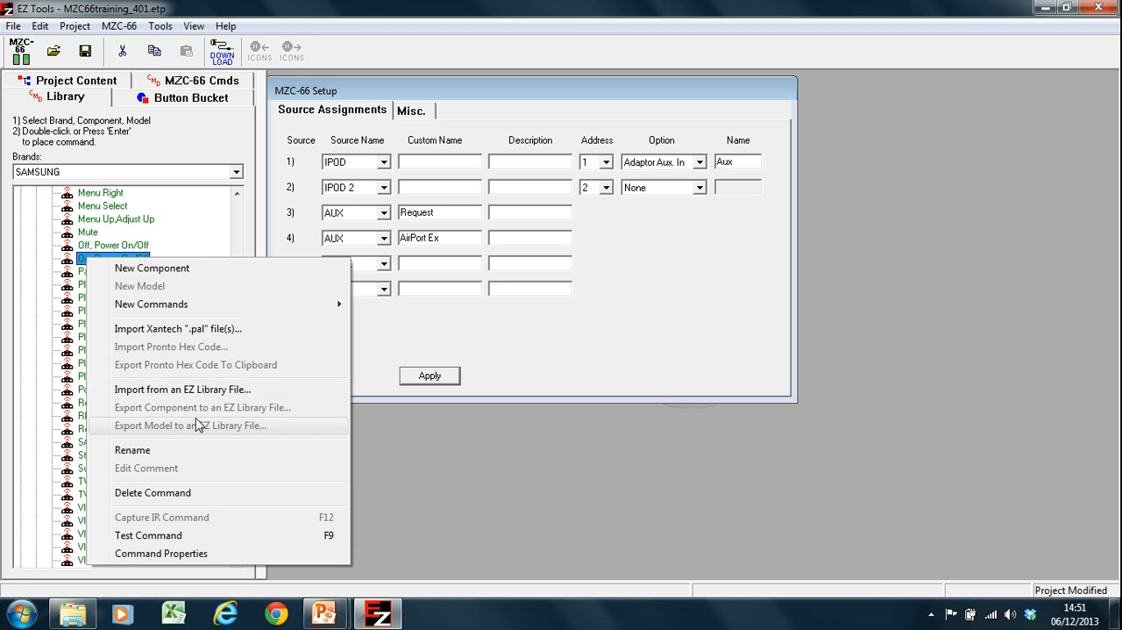
{"action": "mouse_move", "coordinate": [228, 407]}
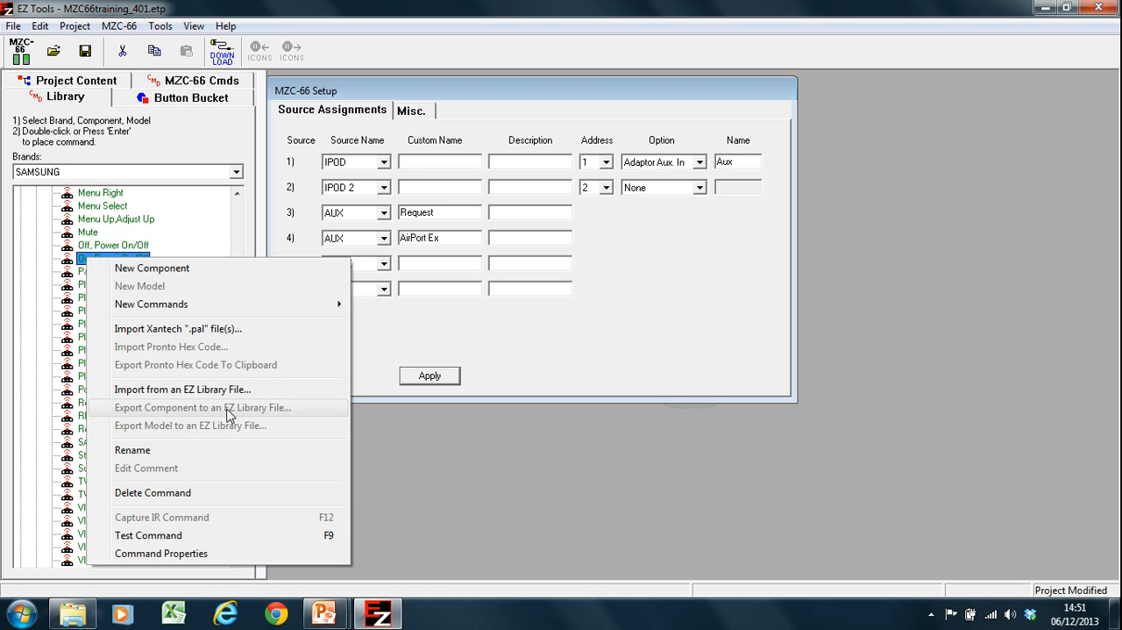
{"action": "mouse_move", "coordinate": [246, 418]}
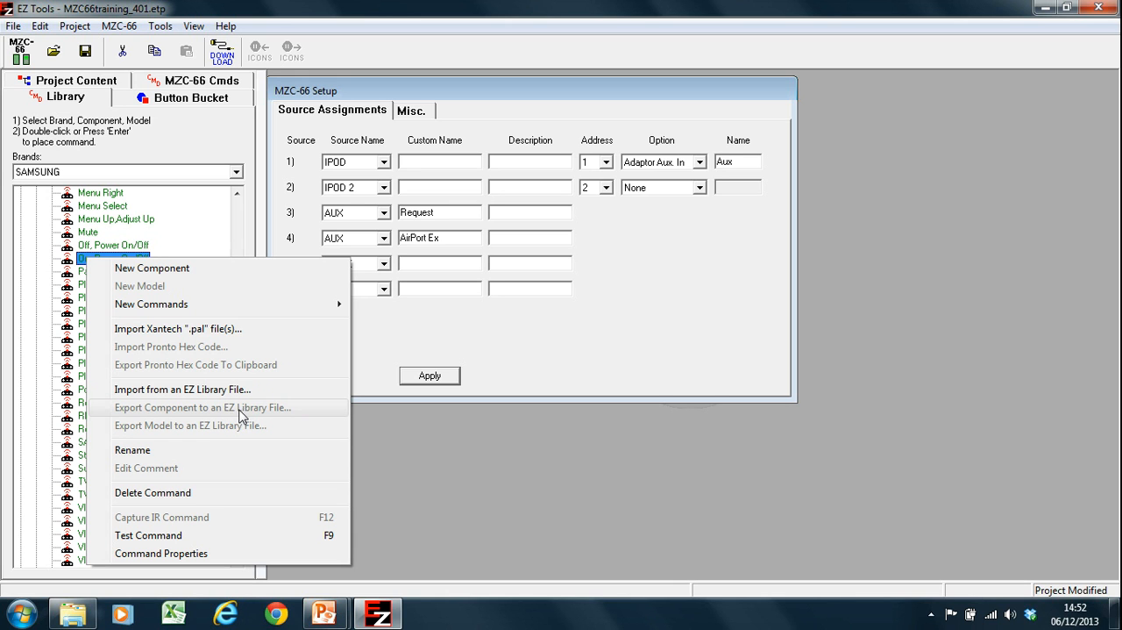
{"action": "mouse_move", "coordinate": [175, 411]}
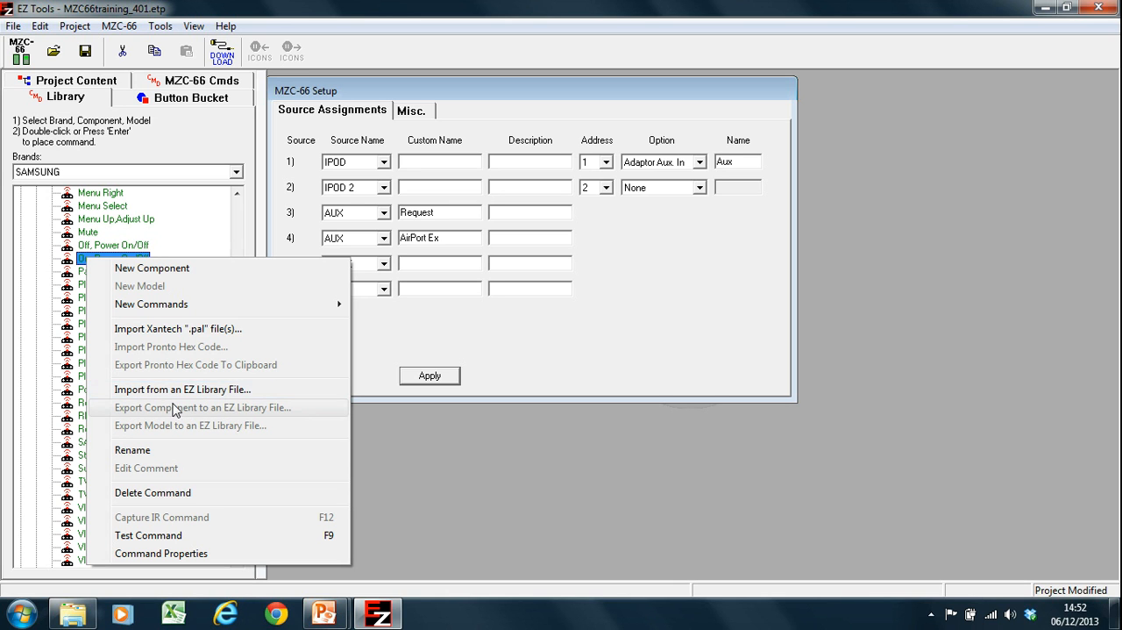
{"action": "mouse_move", "coordinate": [184, 417]}
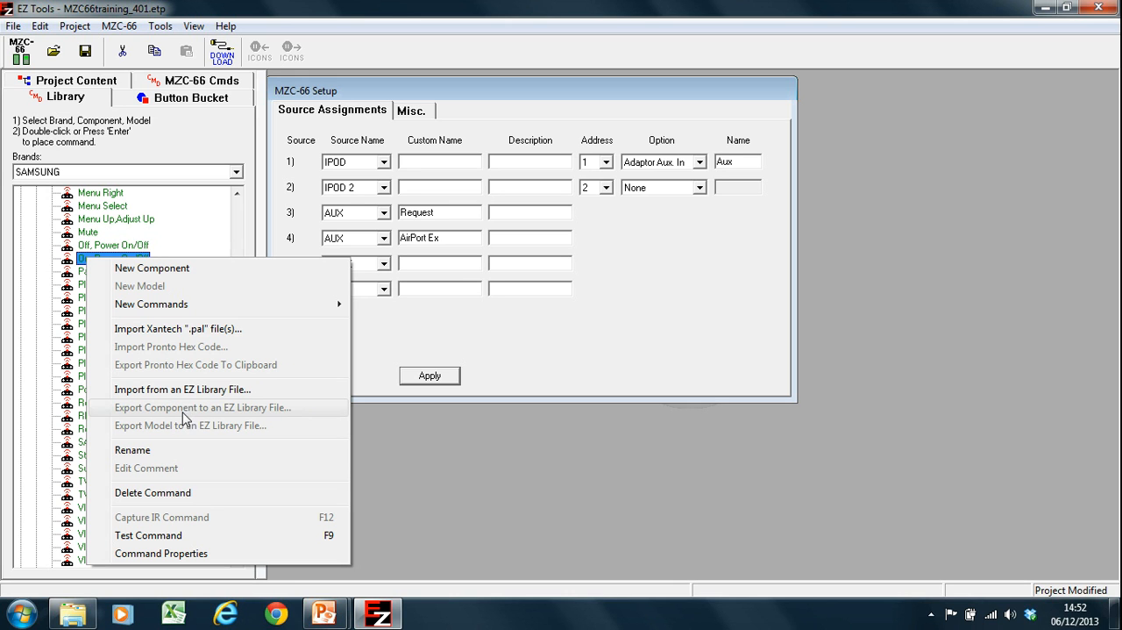
{"action": "mouse_move", "coordinate": [193, 390]}
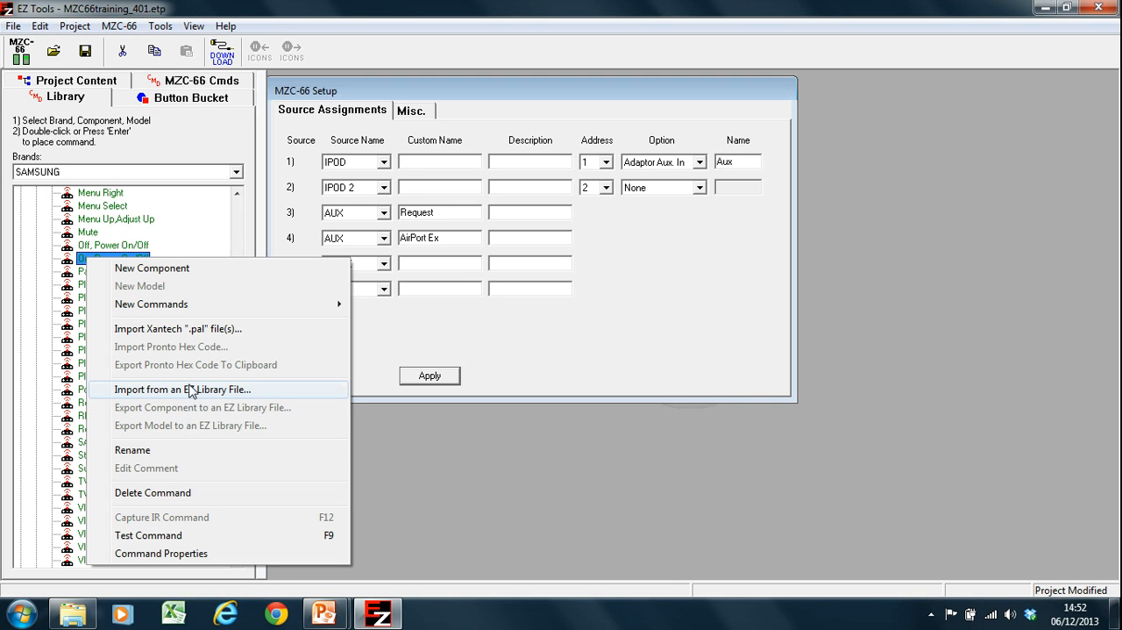
{"action": "mouse_move", "coordinate": [210, 395]}
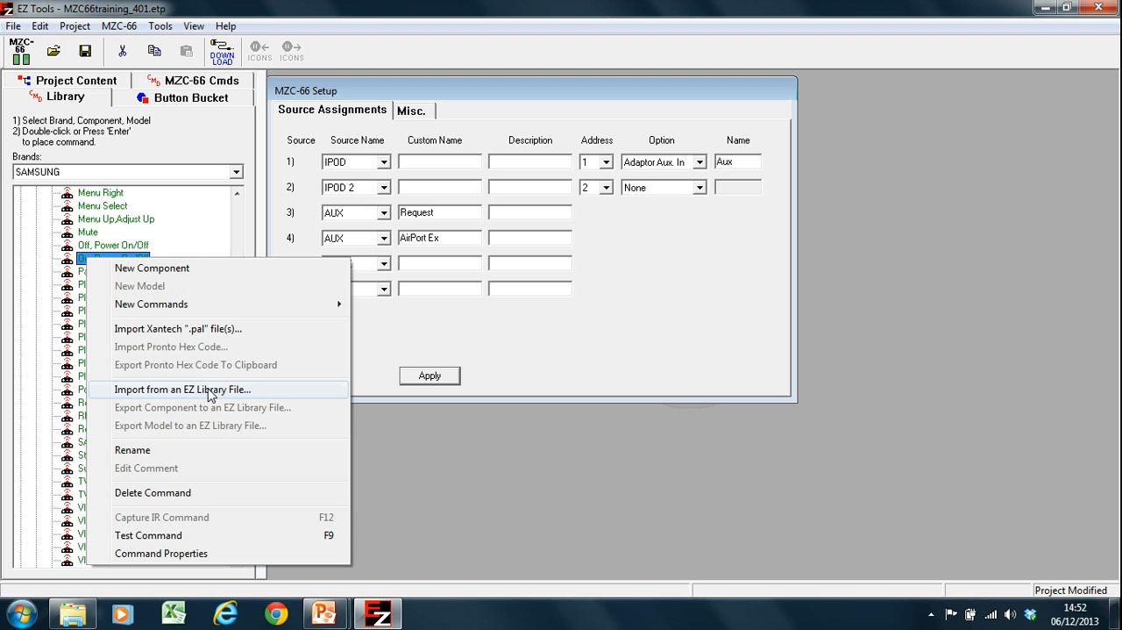
{"action": "mouse_move", "coordinate": [146, 467]}
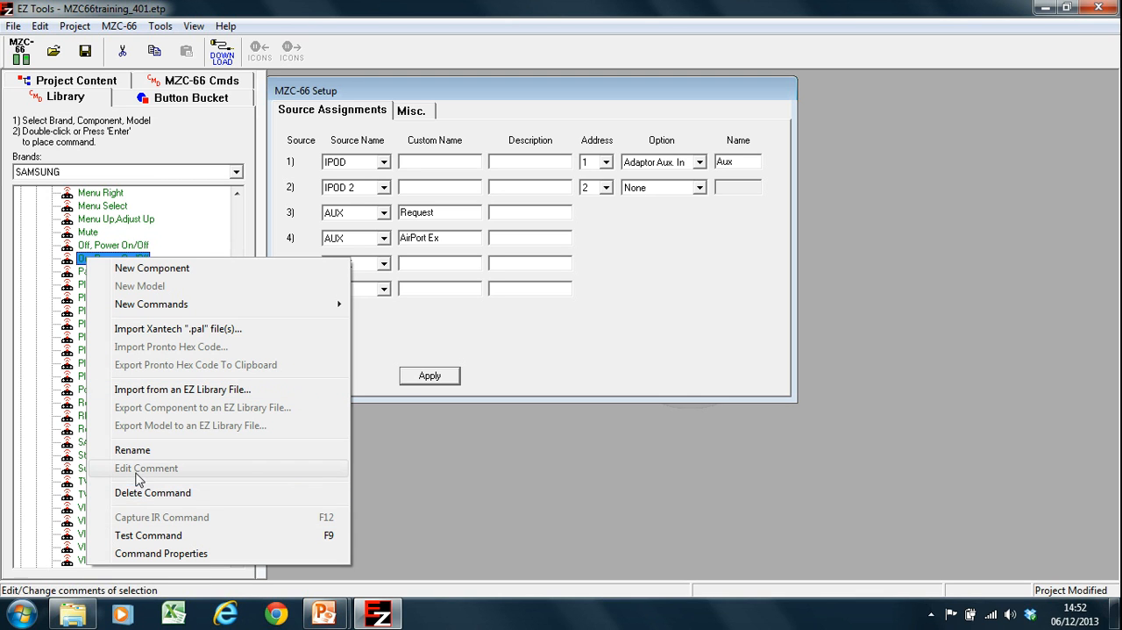
{"action": "mouse_move", "coordinate": [133, 449]}
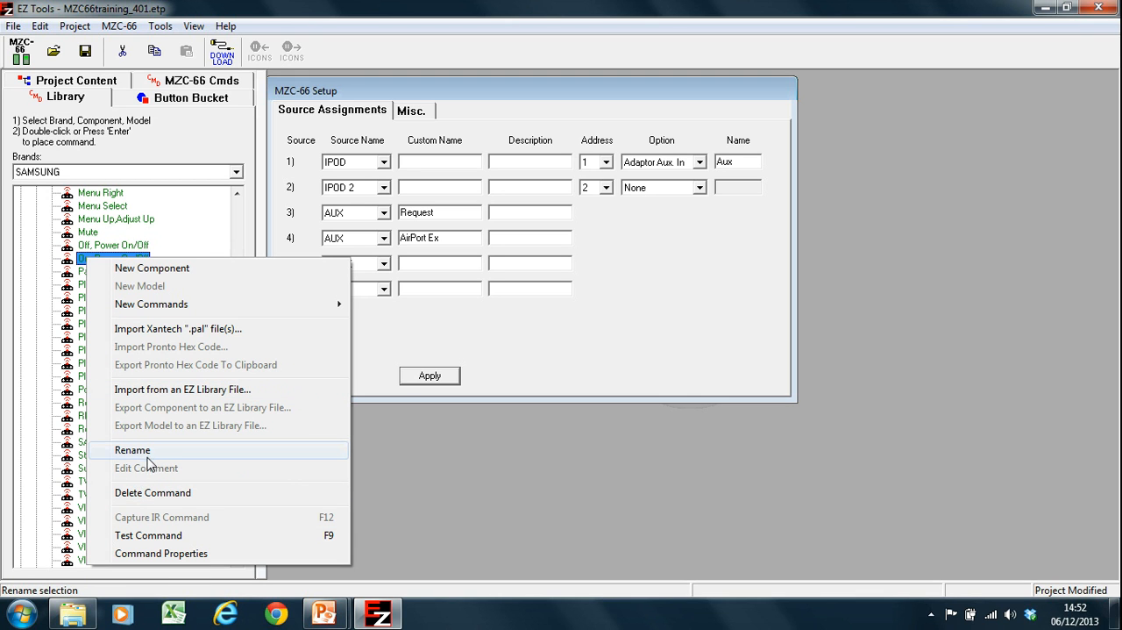
{"action": "mouse_move", "coordinate": [148, 502]}
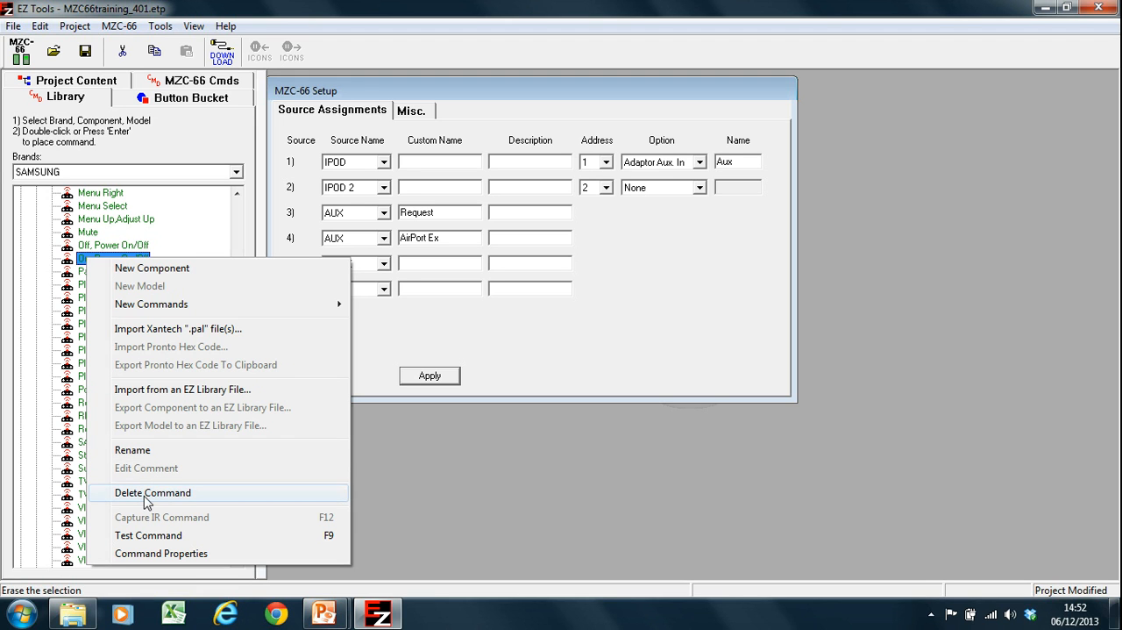
{"action": "mouse_move", "coordinate": [154, 498]}
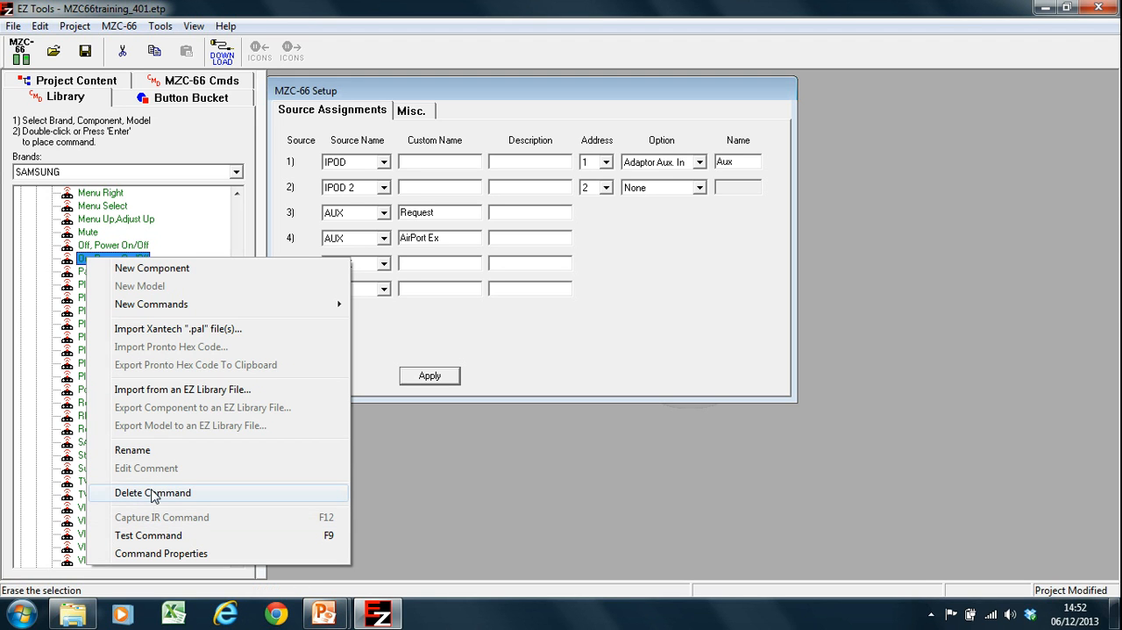
{"action": "mouse_move", "coordinate": [161, 524]}
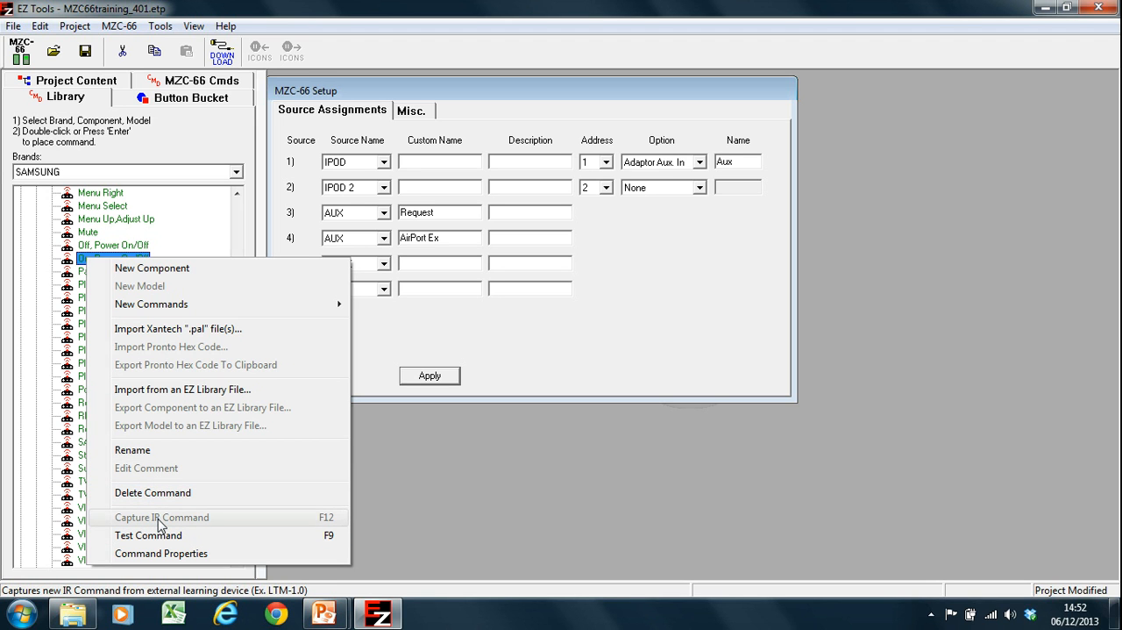
{"action": "mouse_move", "coordinate": [147, 535]}
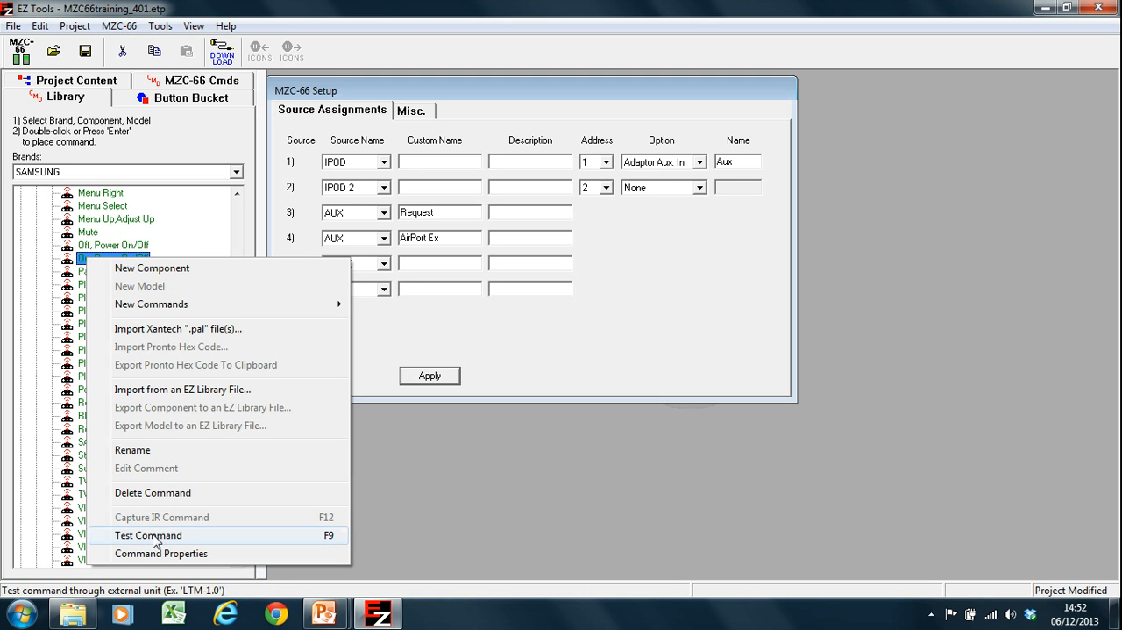
{"action": "mouse_move", "coordinate": [74, 561]}
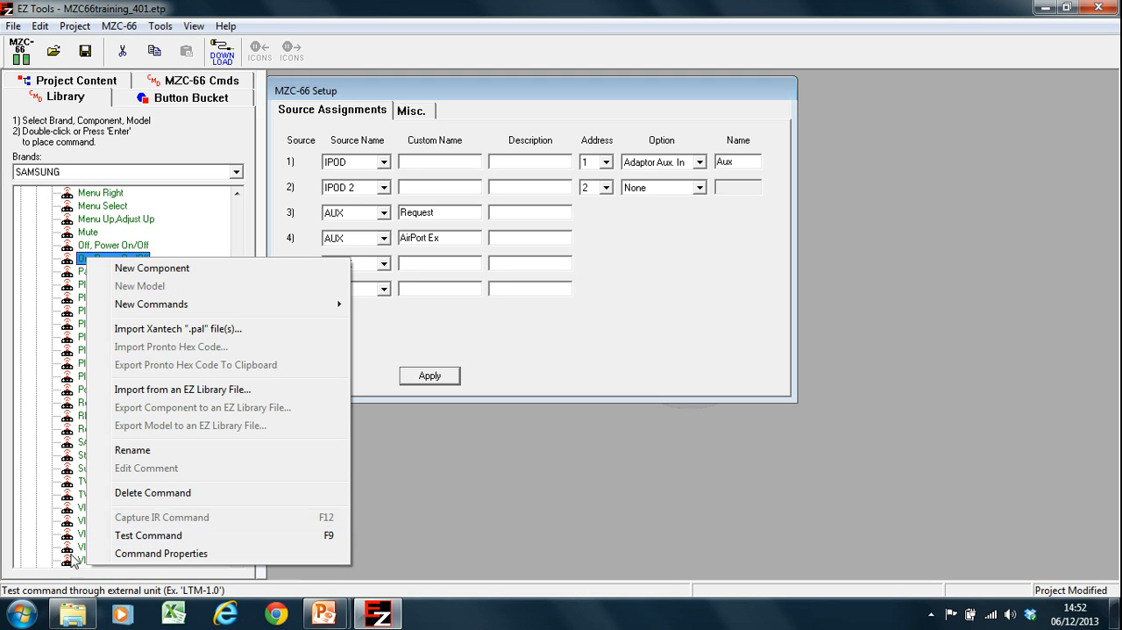
{"action": "mouse_move", "coordinate": [161, 516]}
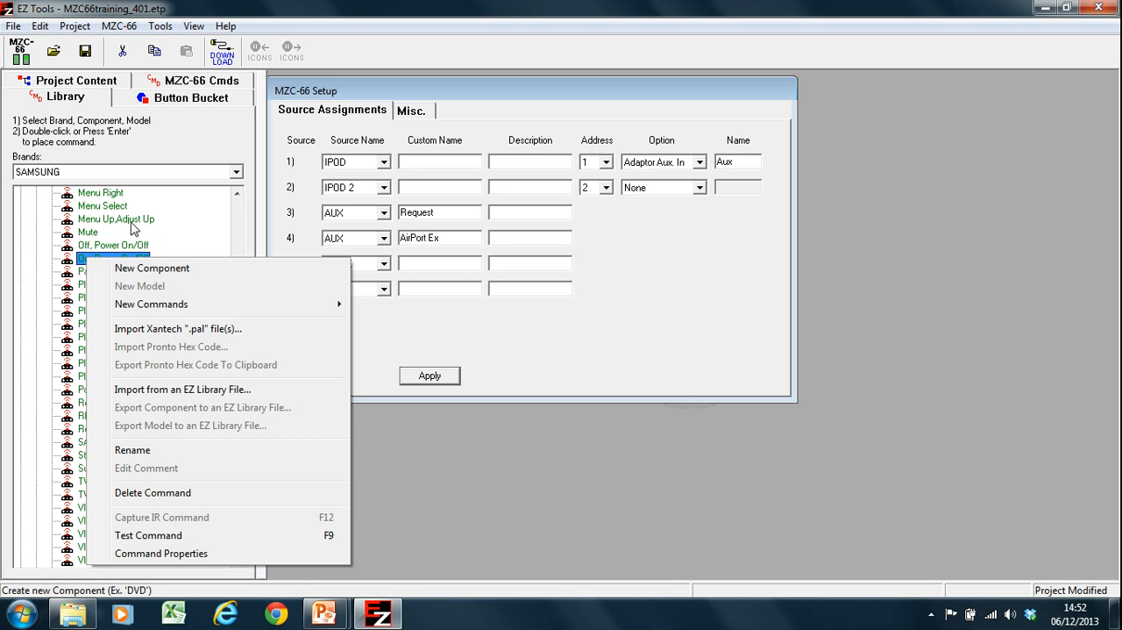
{"action": "mouse_move", "coordinate": [140, 286]}
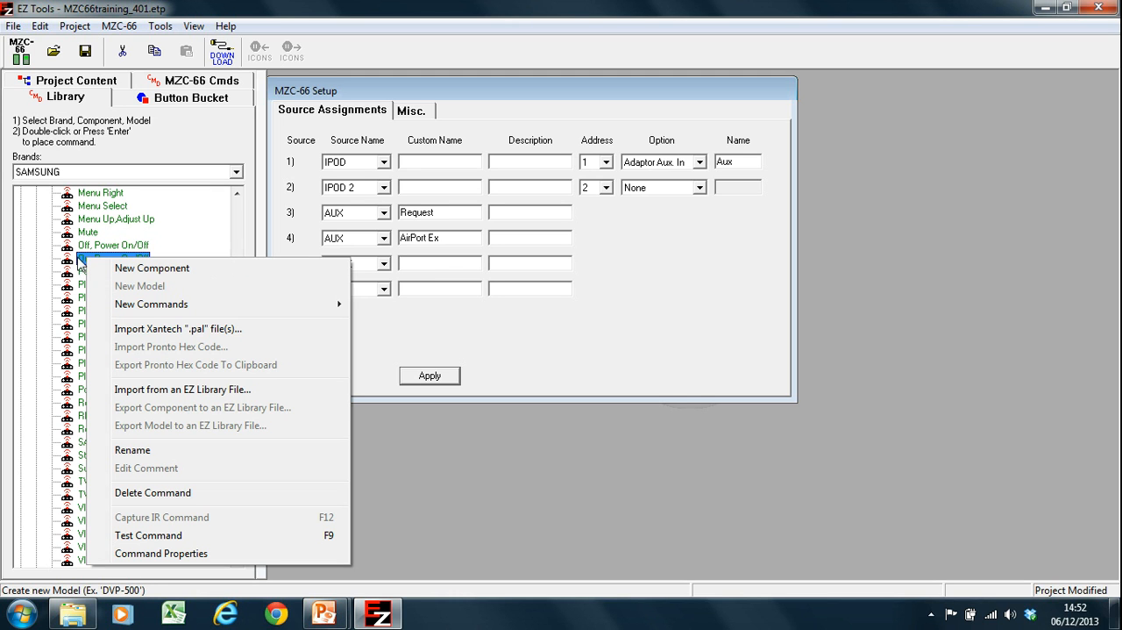
{"action": "mouse_move", "coordinate": [80, 270]}
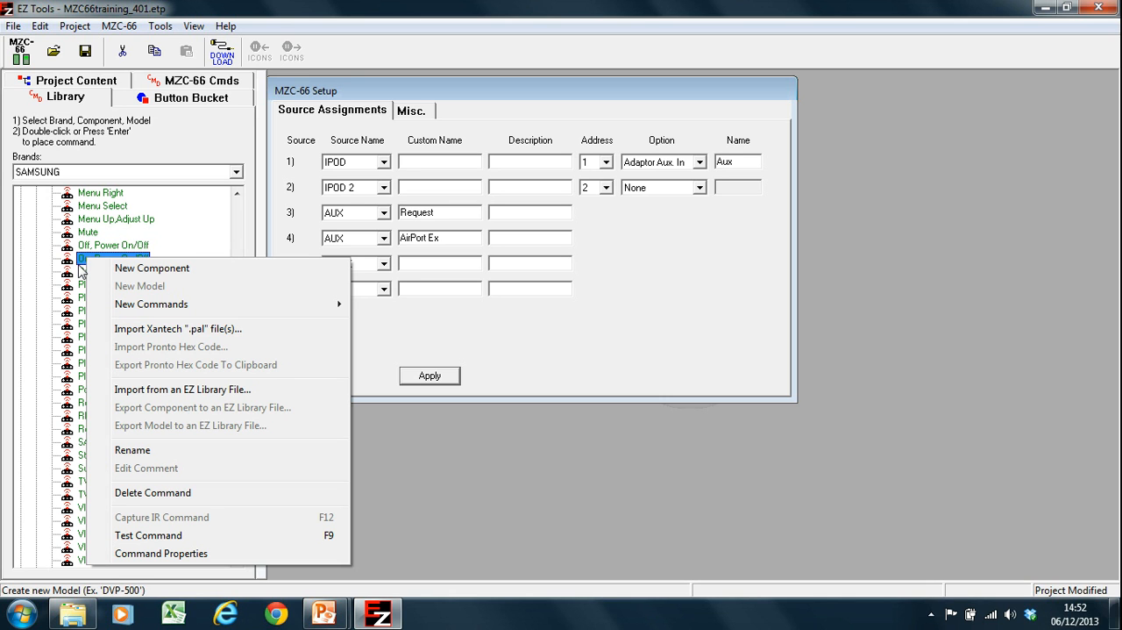
{"action": "mouse_move", "coordinate": [86, 269]}
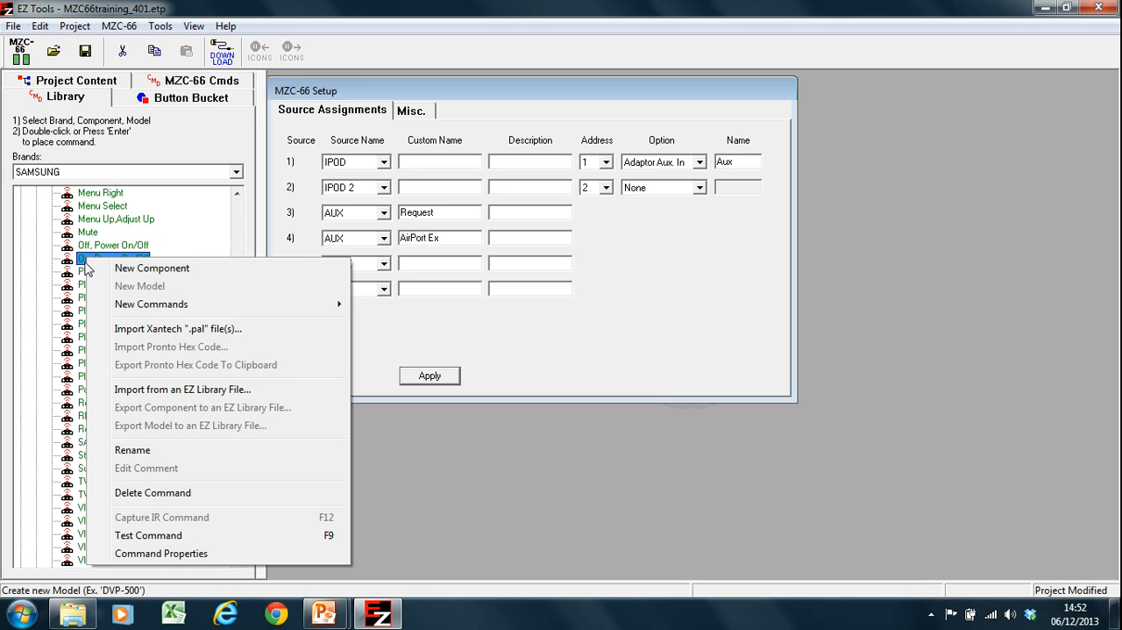
{"action": "mouse_move", "coordinate": [147, 535]}
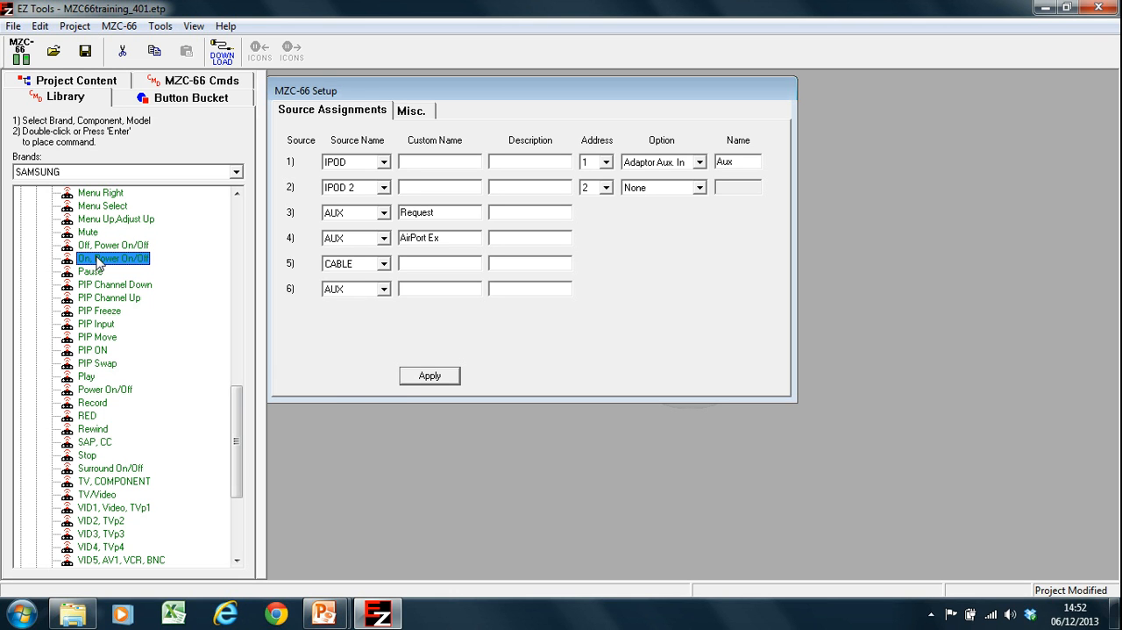
{"action": "right_click", "coordinate": [112, 258]}
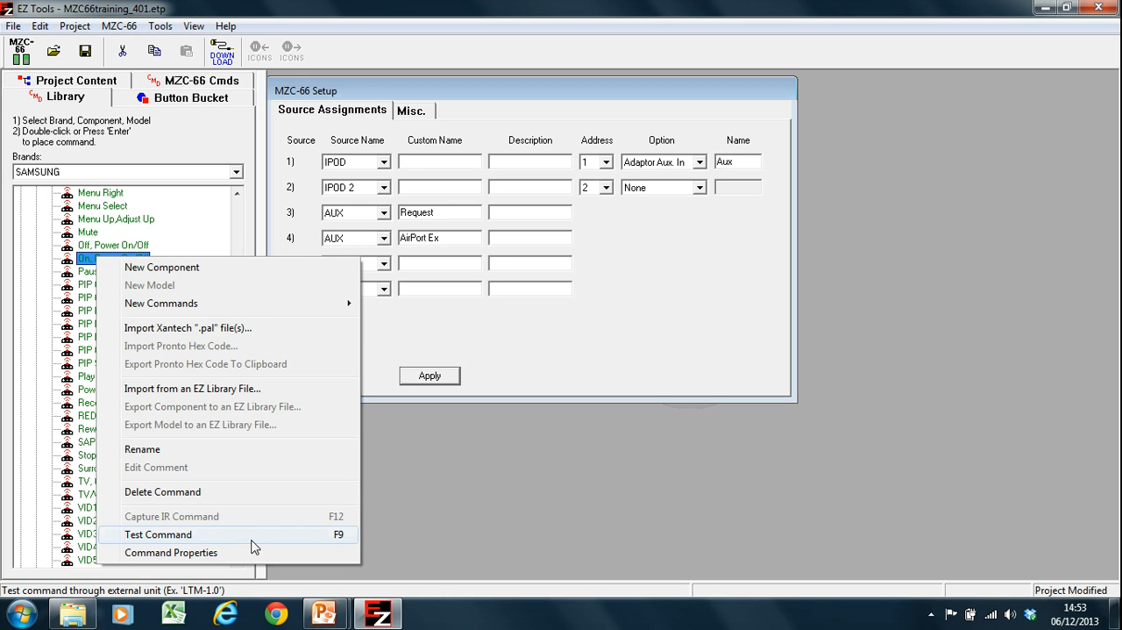
{"action": "mouse_move", "coordinate": [272, 540]}
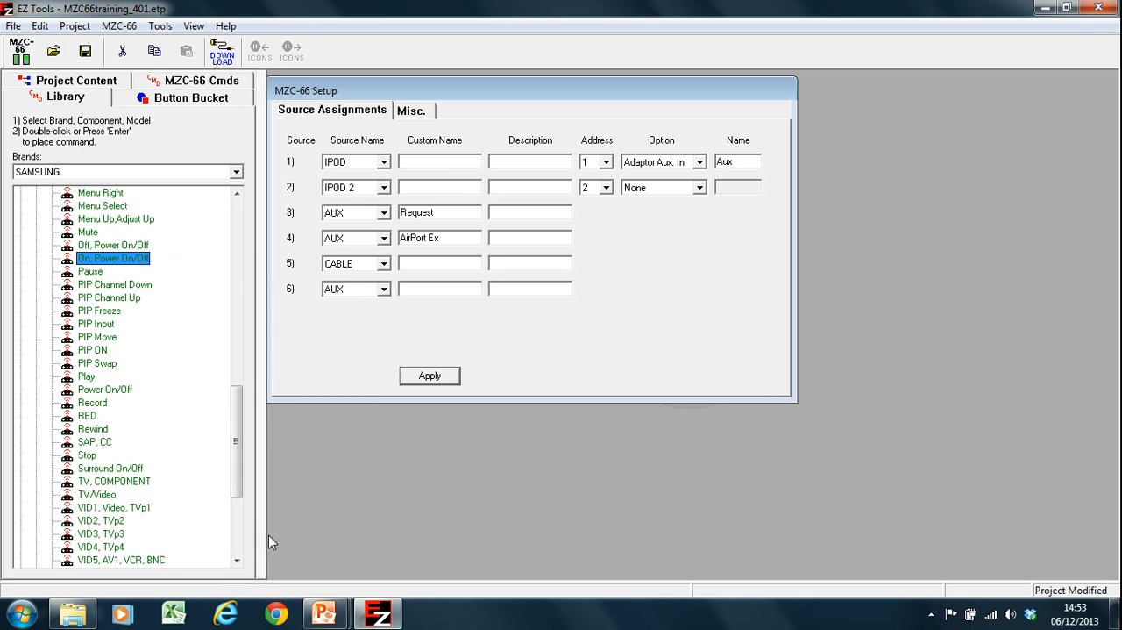
{"action": "mouse_move", "coordinate": [8, 291]}
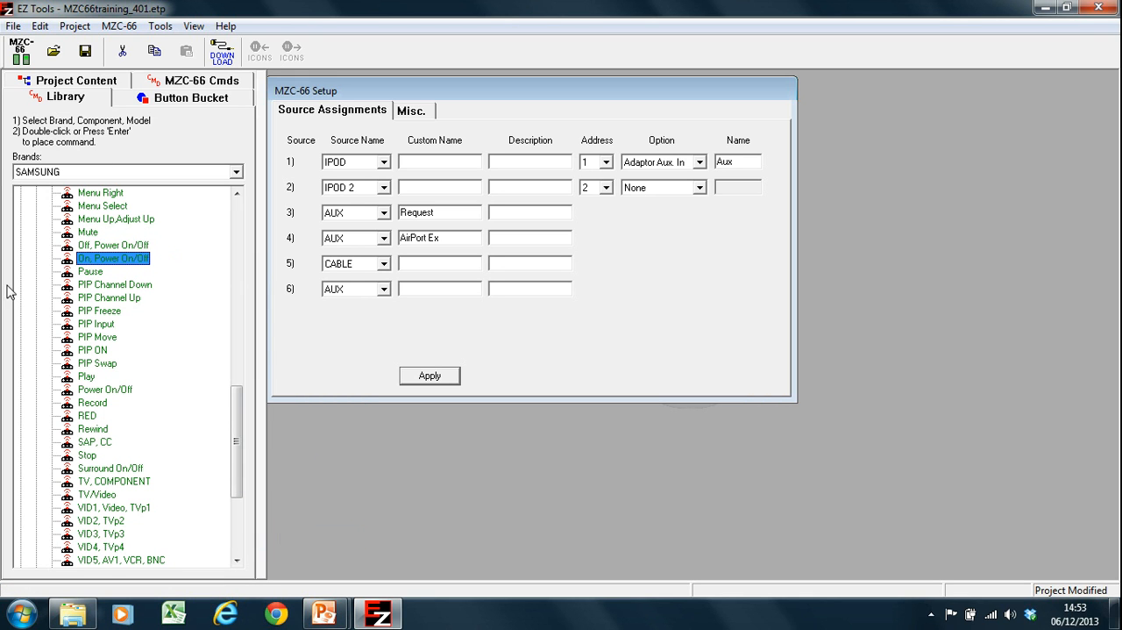
{"action": "mouse_move", "coordinate": [122, 270]}
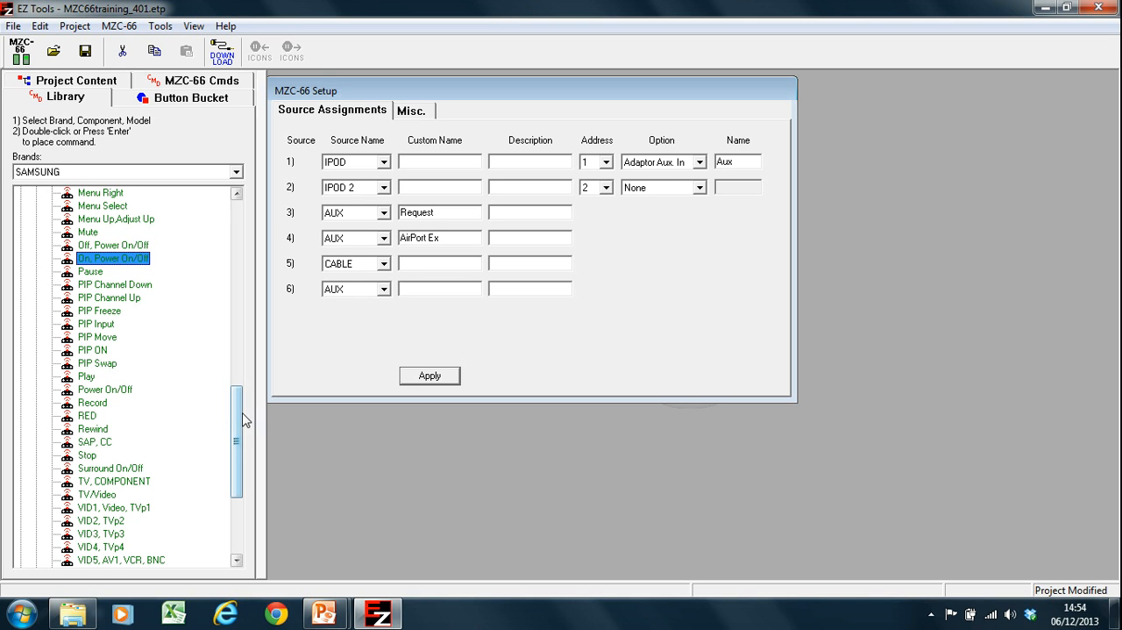
Scroll the Samsung library back up to the top of Television Code Set 1
{"action": "scroll", "scroll_direction": "up", "scroll_amount": 3}
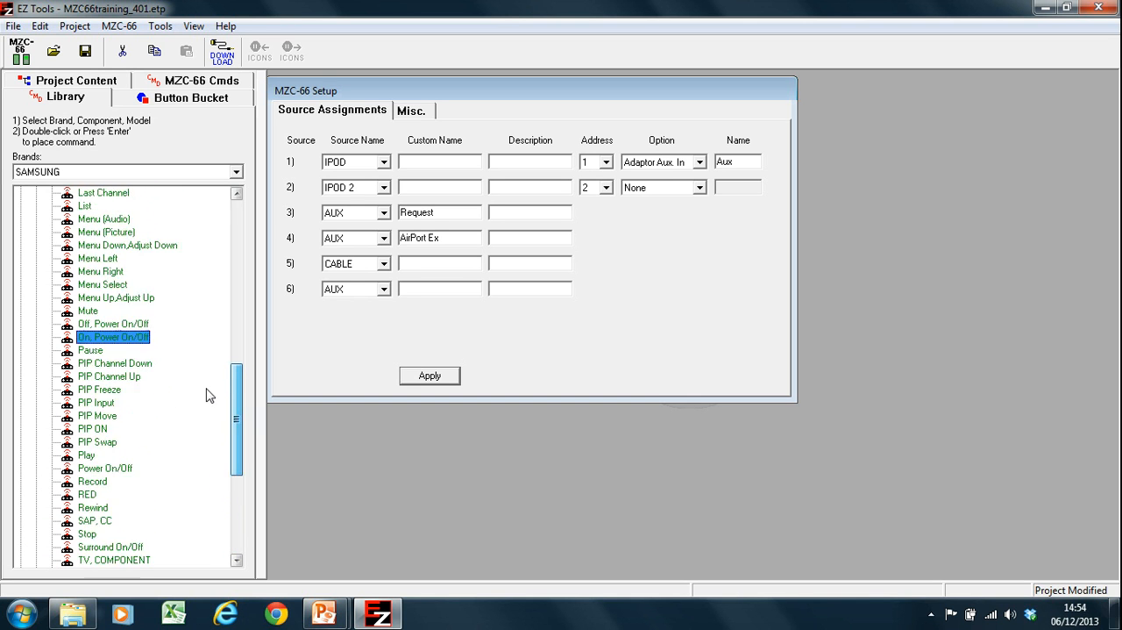
{"action": "scroll", "scroll_direction": "up", "scroll_amount": 3}
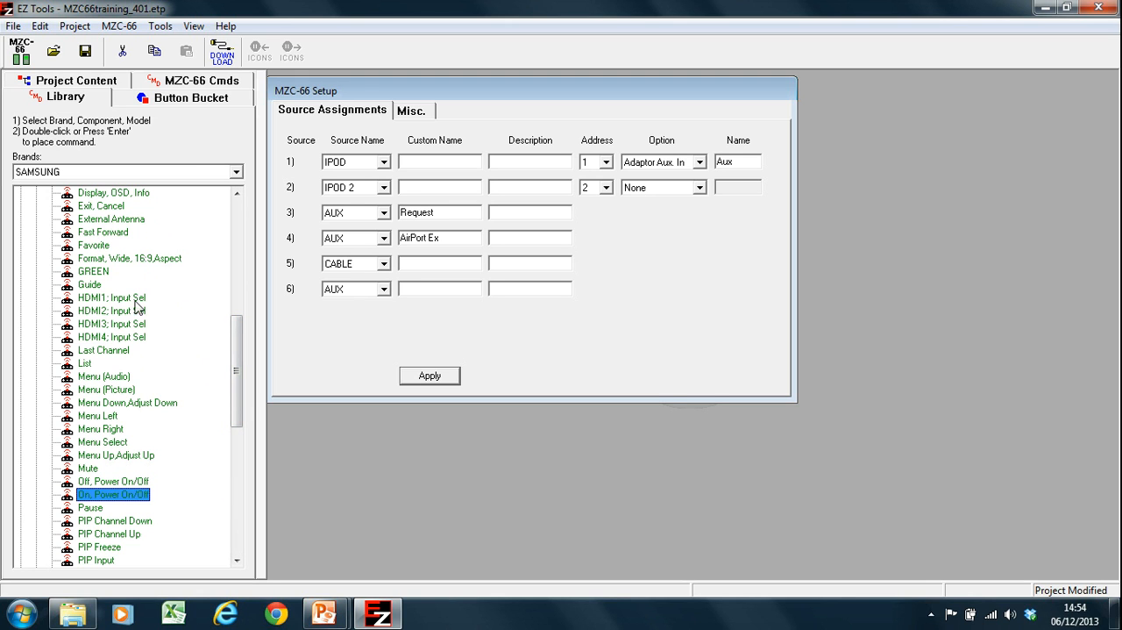
{"action": "mouse_move", "coordinate": [123, 292]}
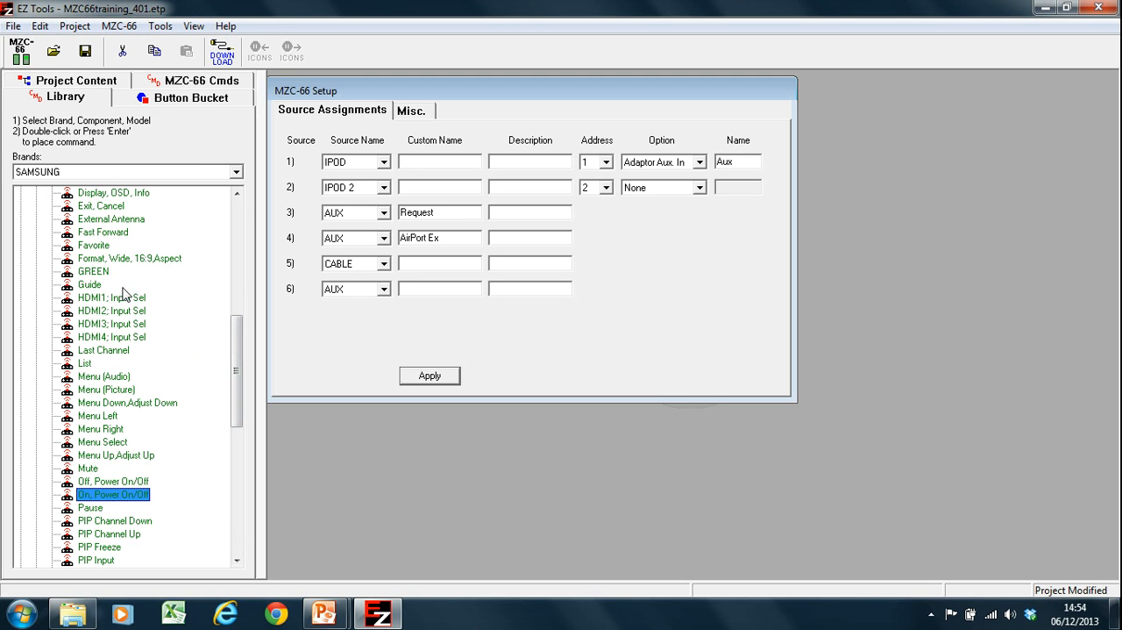
{"action": "mouse_move", "coordinate": [135, 332]}
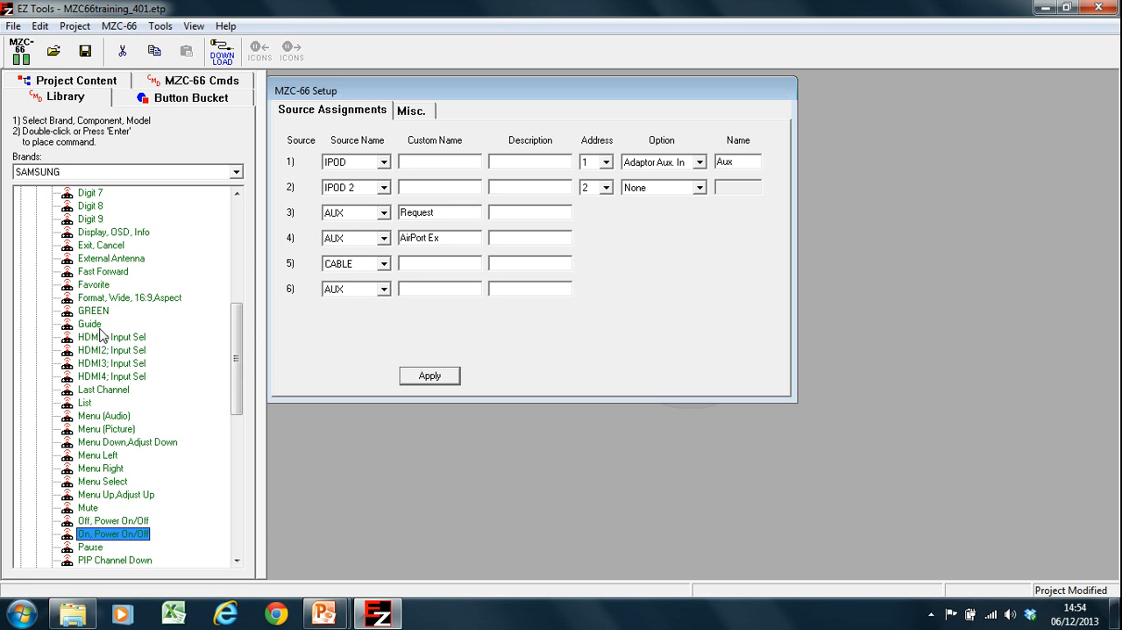
{"action": "mouse_move", "coordinate": [115, 361]}
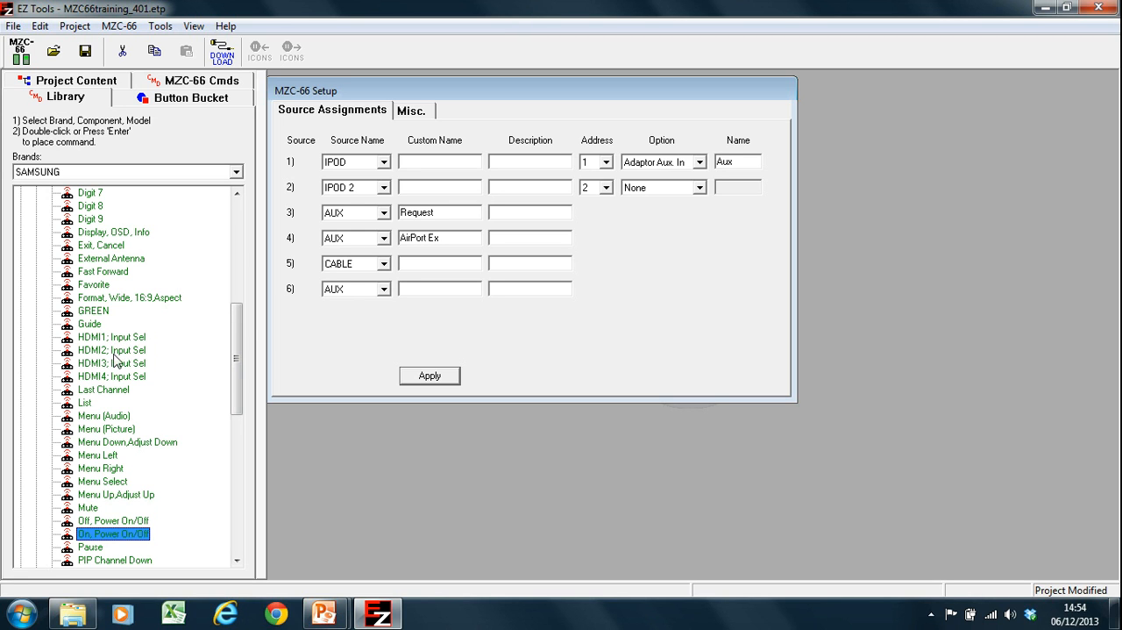
{"action": "mouse_move", "coordinate": [91, 351]}
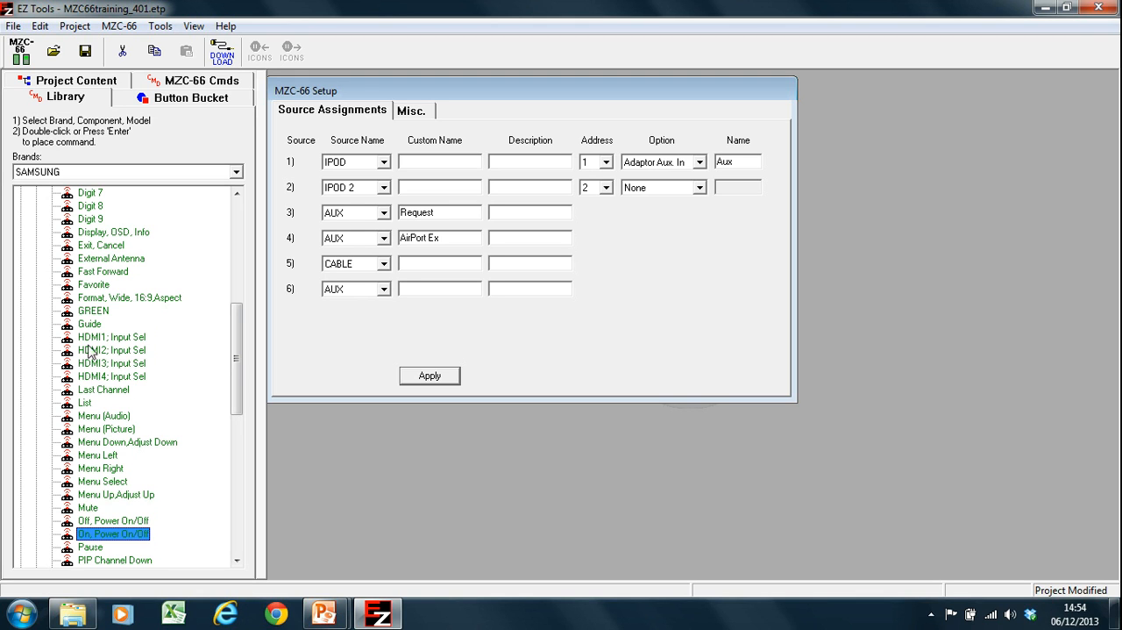
{"action": "mouse_move", "coordinate": [130, 393]}
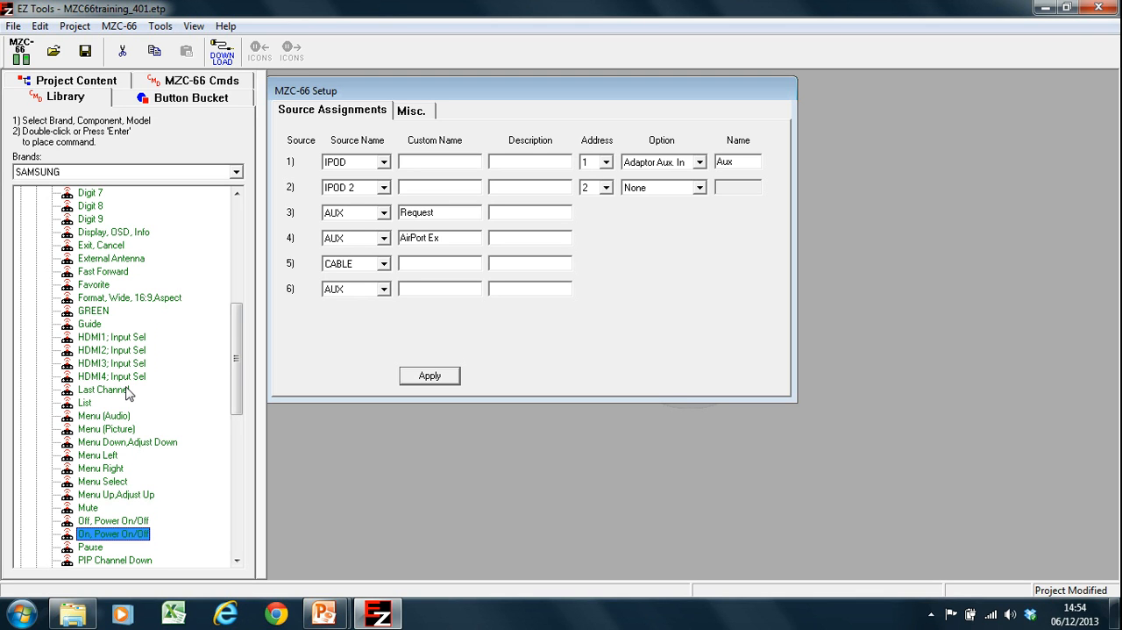
{"action": "mouse_move", "coordinate": [116, 354]}
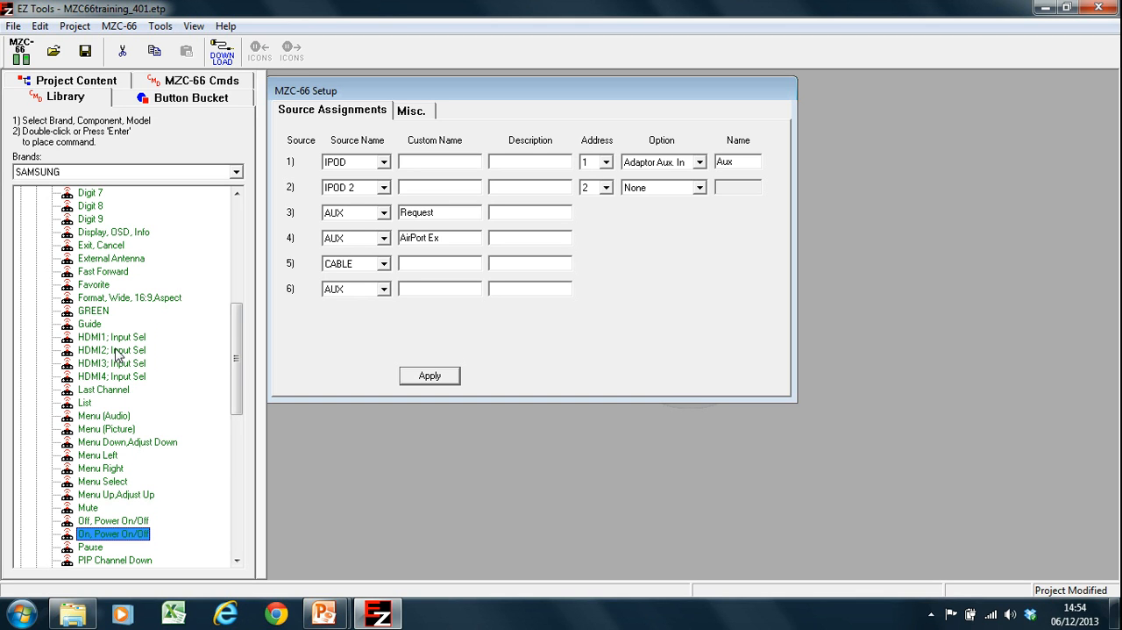
{"action": "mouse_move", "coordinate": [105, 390]}
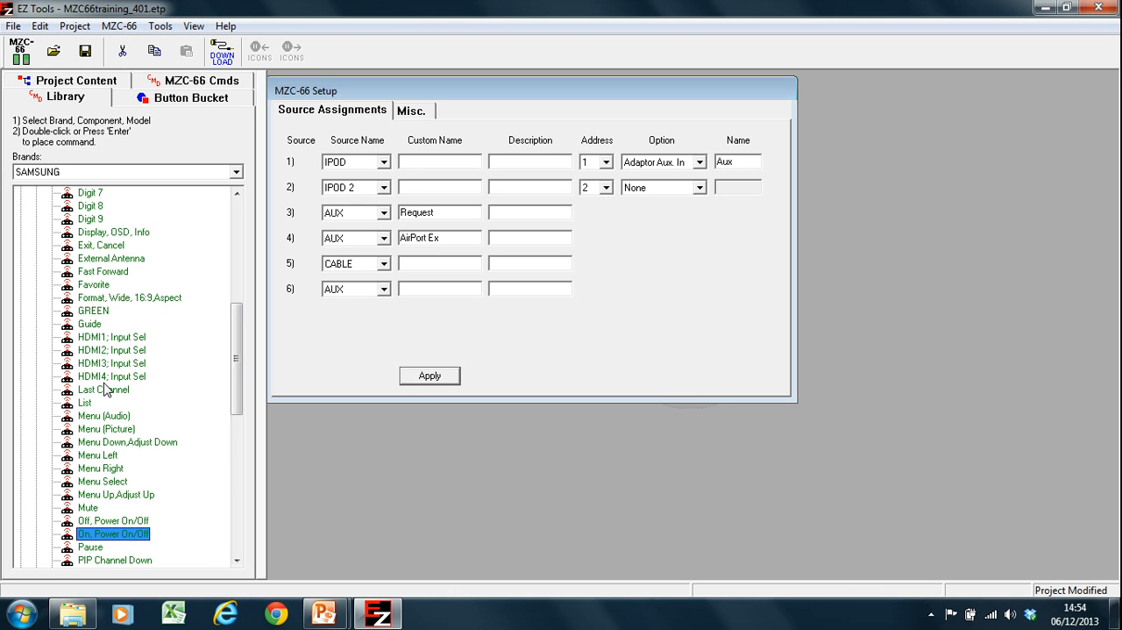
{"action": "scroll", "scroll_direction": "up", "scroll_amount": 3}
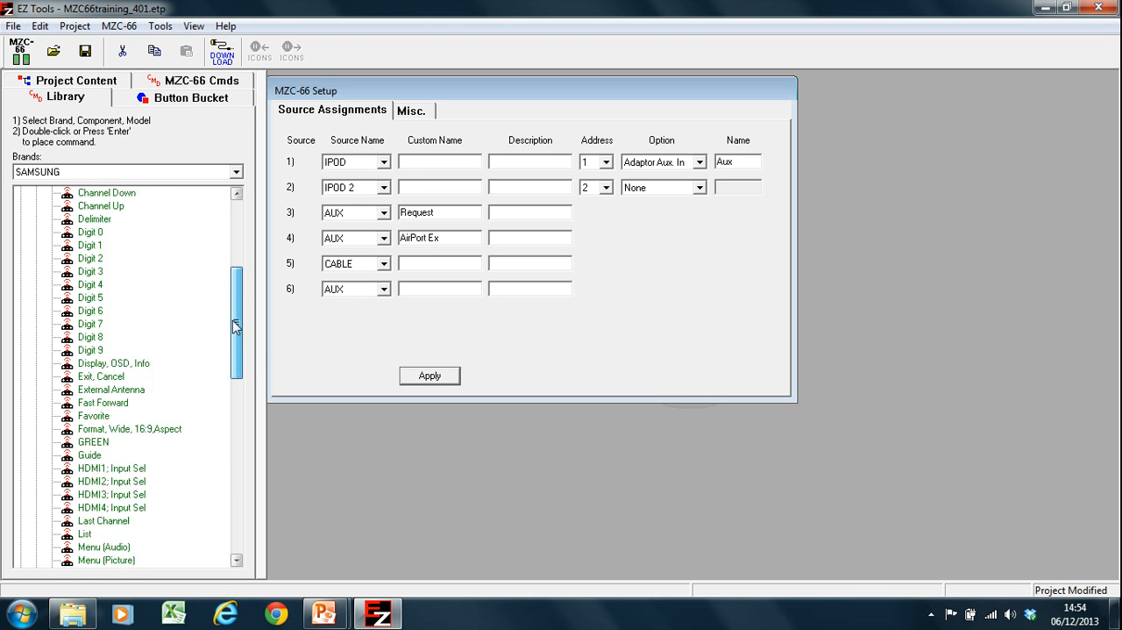
{"action": "scroll", "scroll_direction": "up", "scroll_amount": 3}
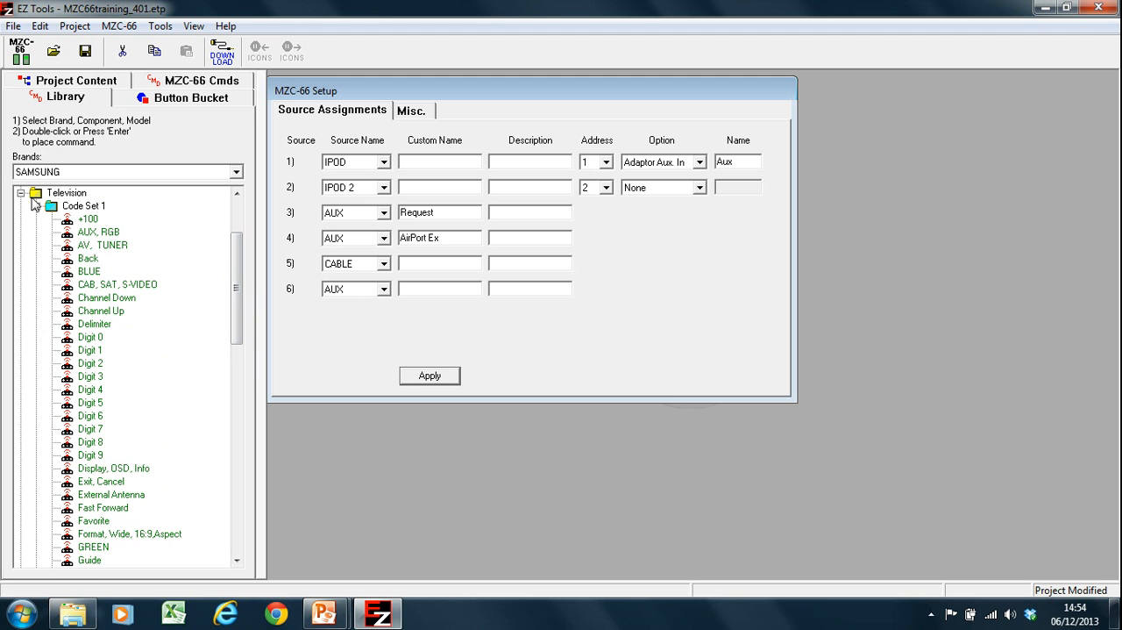
Bring up the New IR Commands dialog from Code Set 1's context menu
{"action": "left_click", "coordinate": [21, 207]}
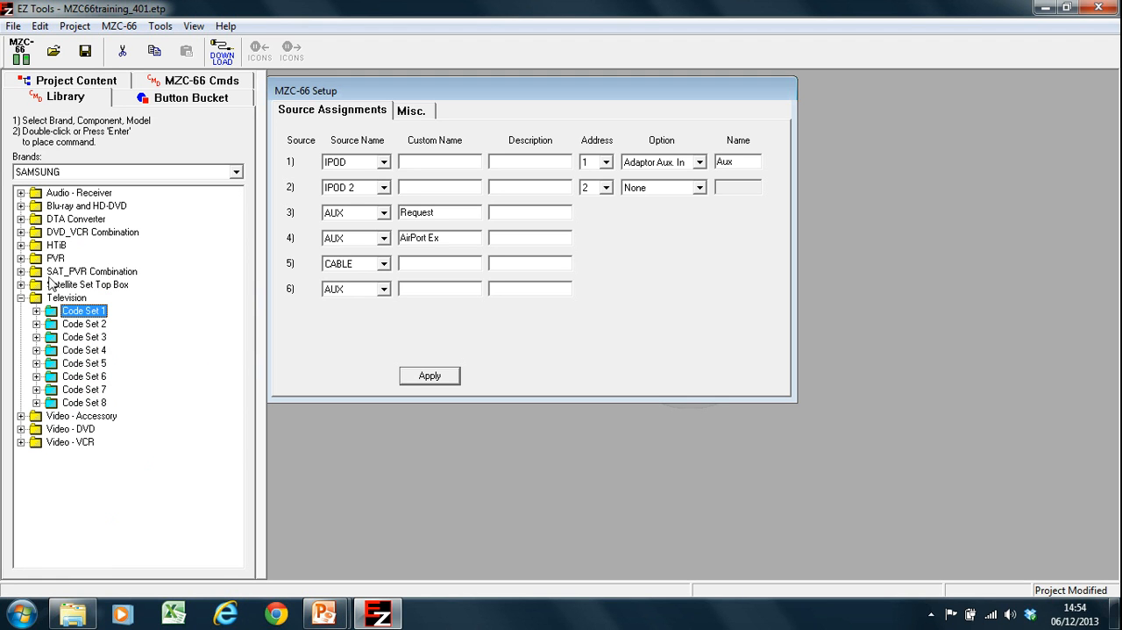
{"action": "mouse_move", "coordinate": [79, 354]}
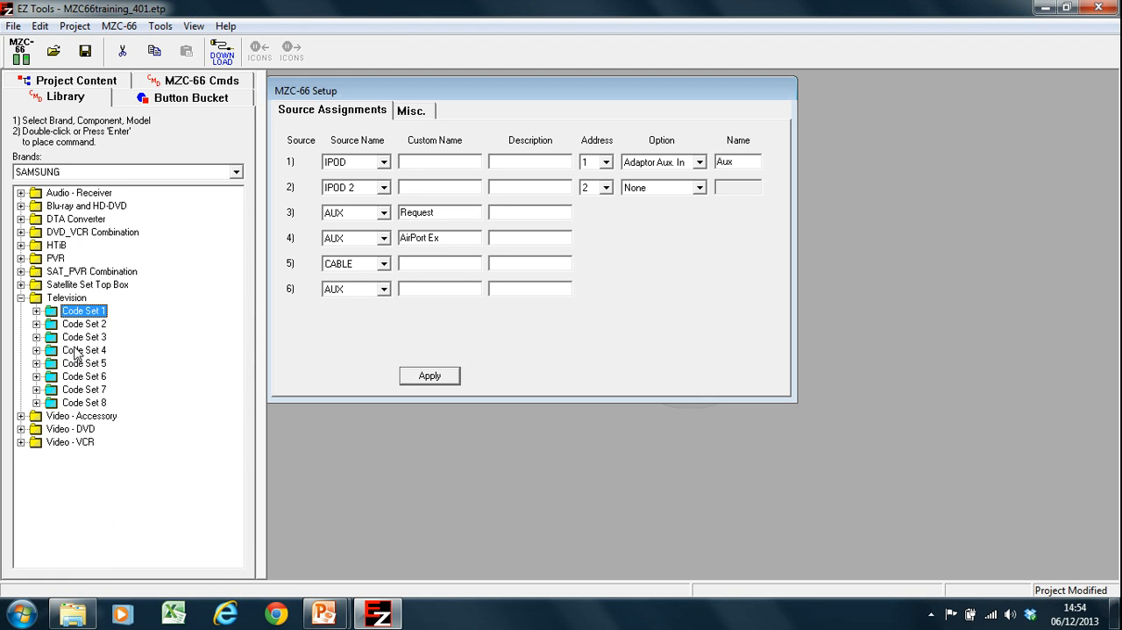
{"action": "mouse_move", "coordinate": [143, 342]}
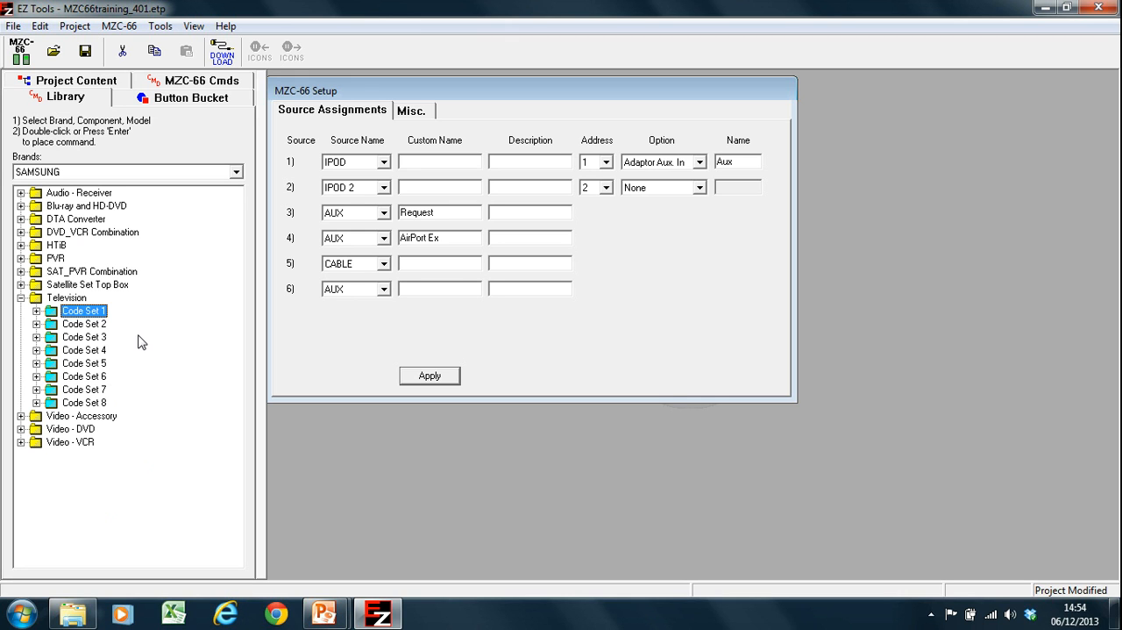
{"action": "mouse_move", "coordinate": [119, 258]}
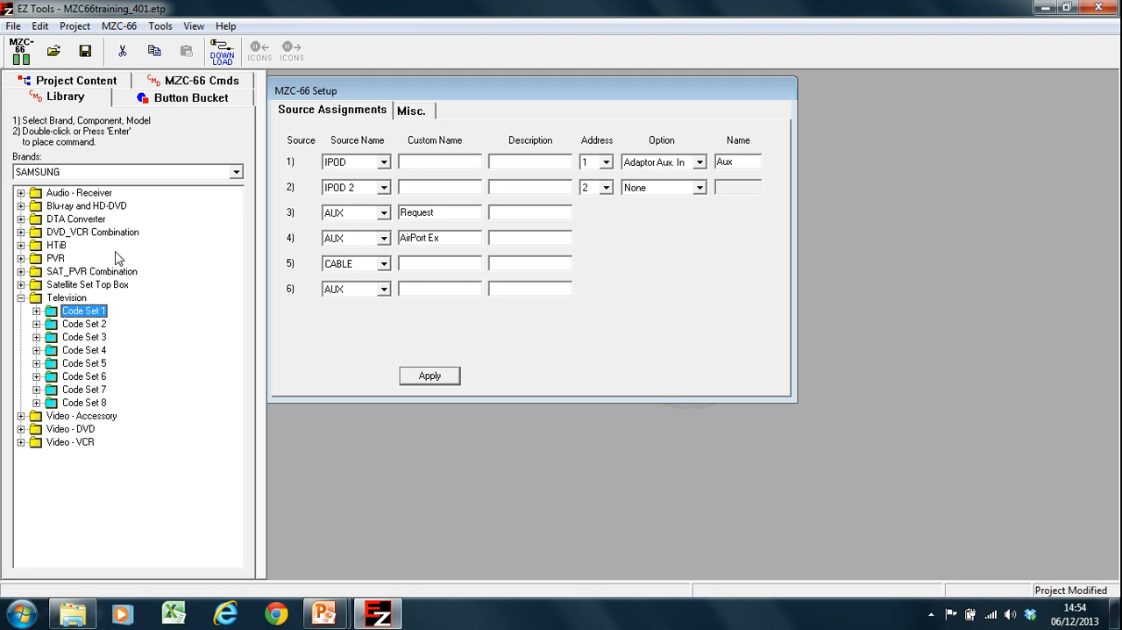
{"action": "mouse_move", "coordinate": [99, 172]}
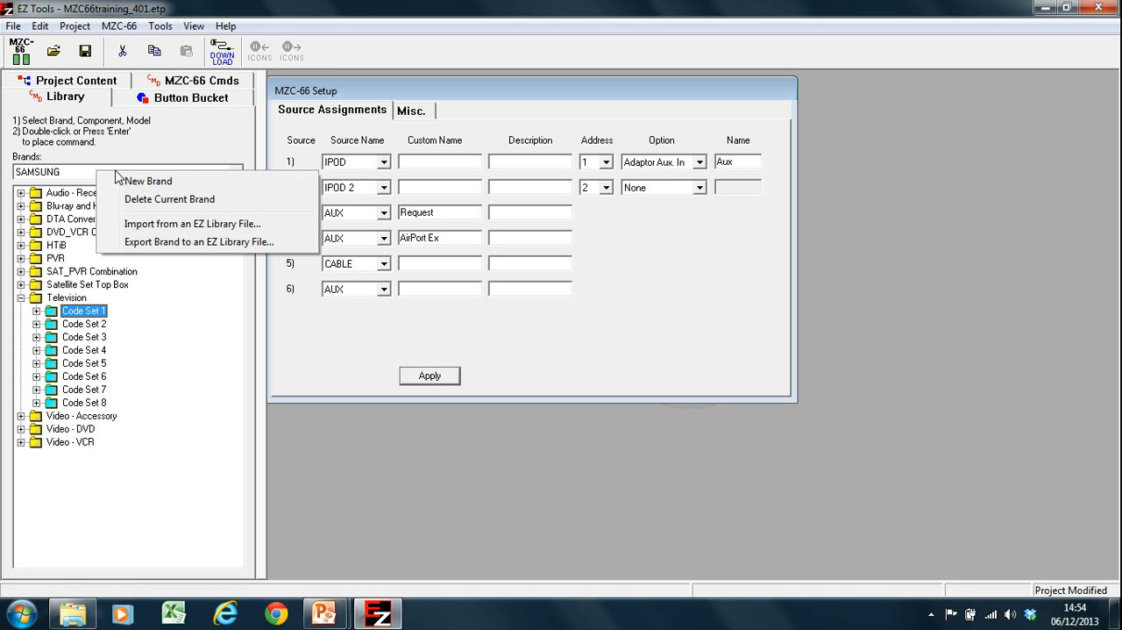
{"action": "mouse_move", "coordinate": [97, 365]}
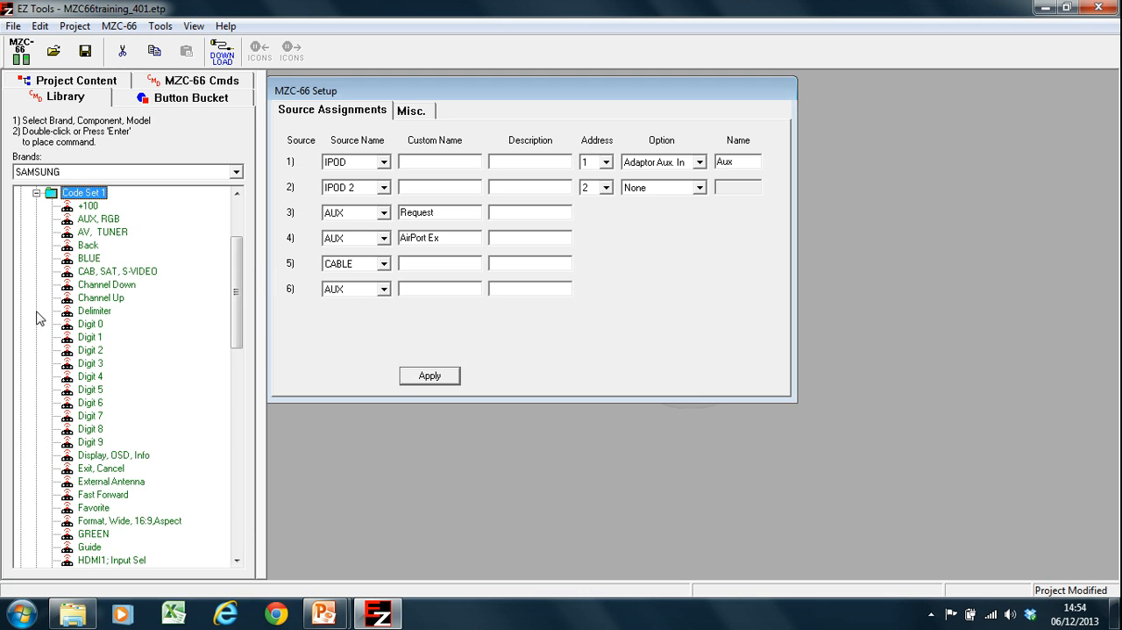
{"action": "scroll", "scroll_direction": "down", "scroll_amount": 3}
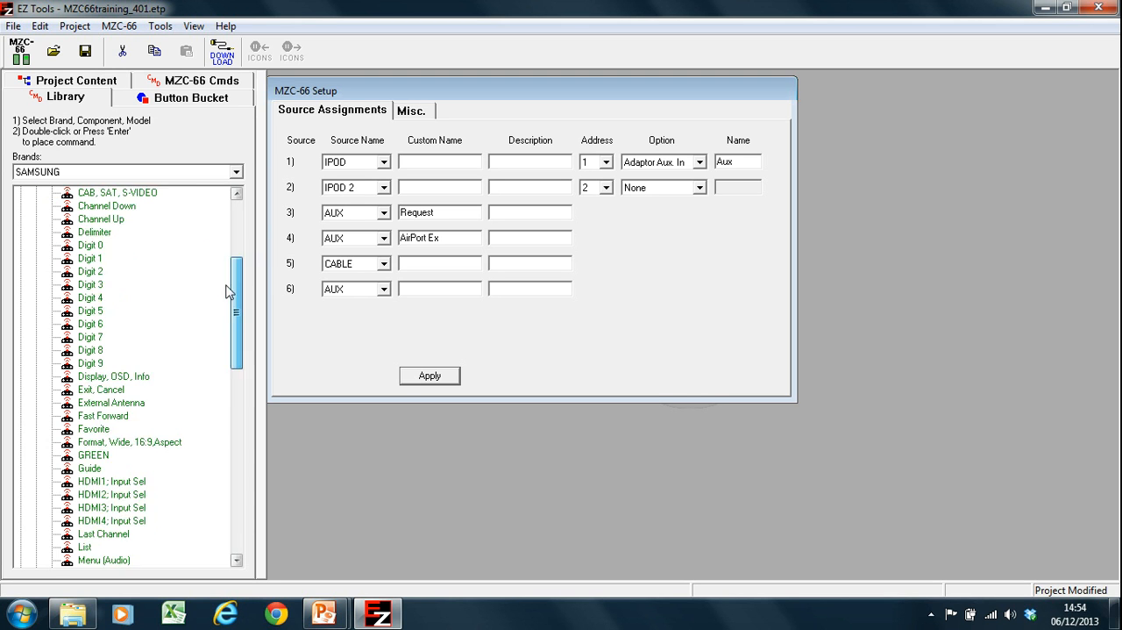
{"action": "scroll", "scroll_direction": "up", "scroll_amount": 3}
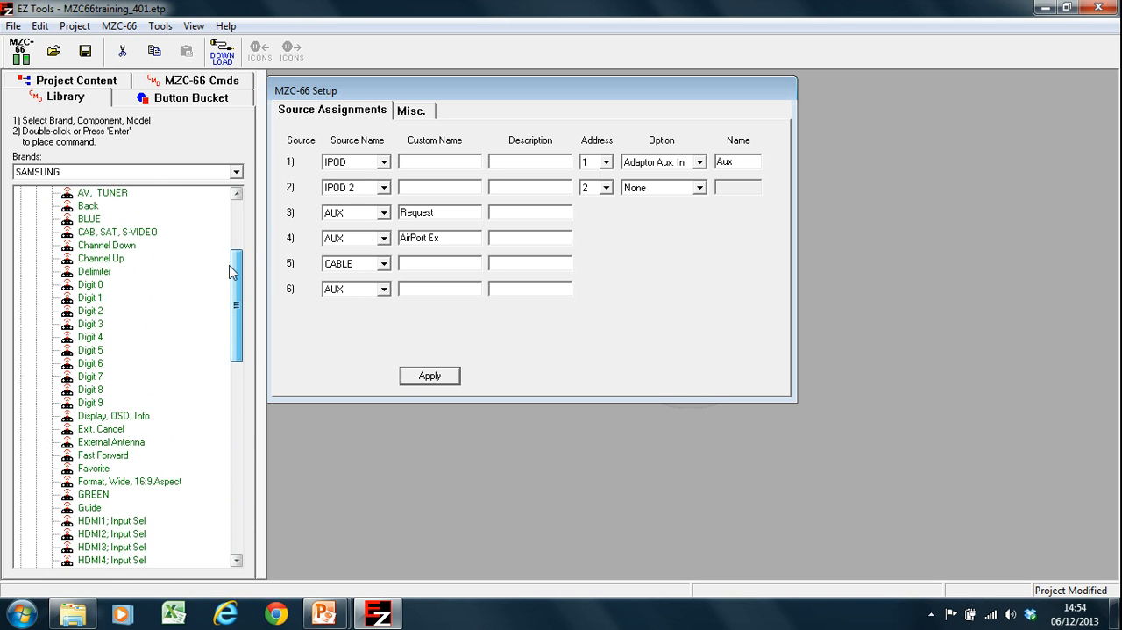
{"action": "right_click", "coordinate": [79, 205]}
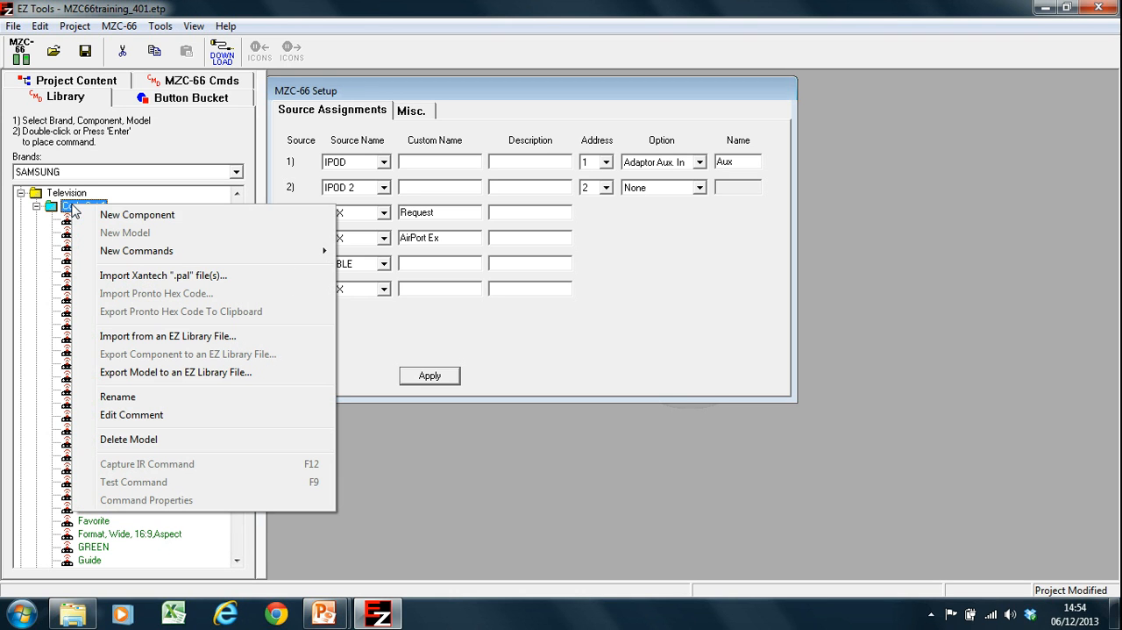
{"action": "mouse_move", "coordinate": [136, 251]}
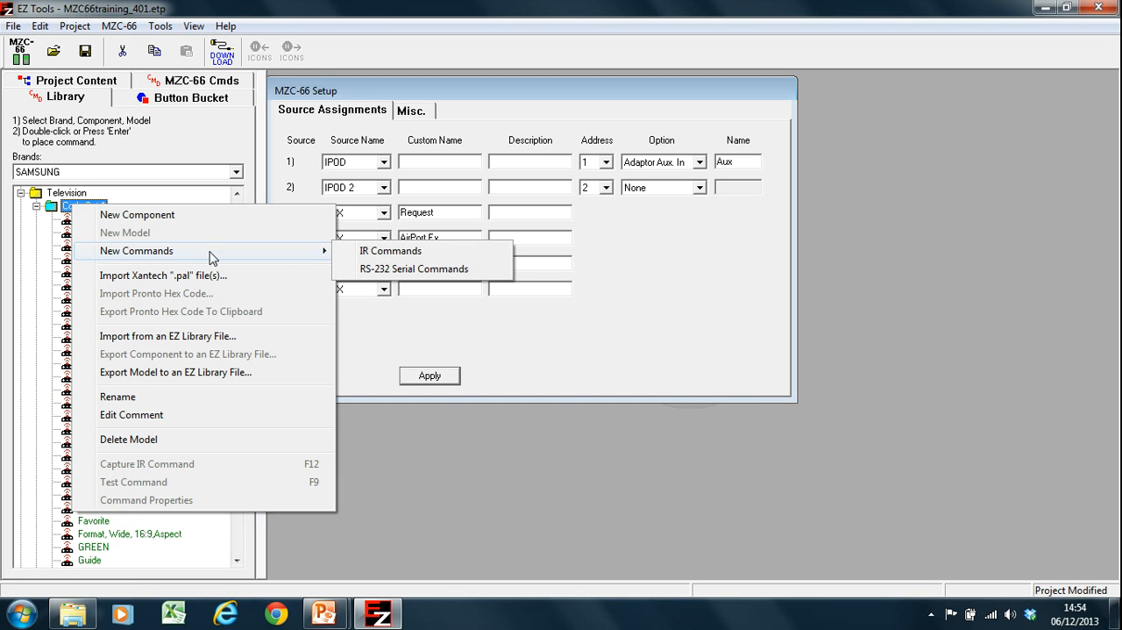
{"action": "mouse_move", "coordinate": [389, 251]}
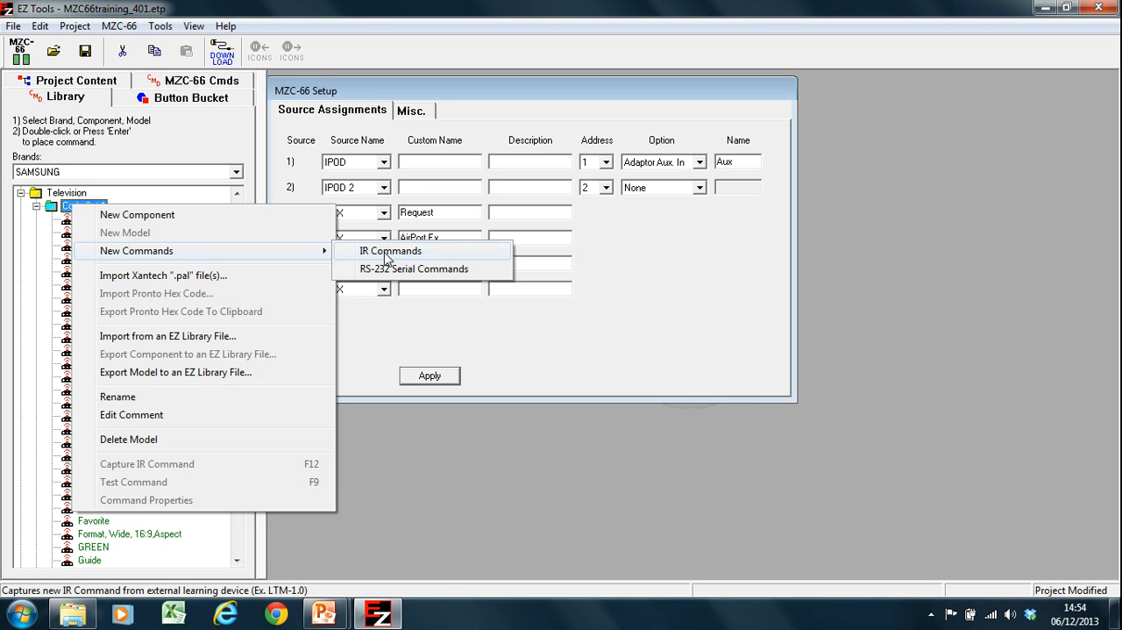
{"action": "left_click", "coordinate": [389, 251]}
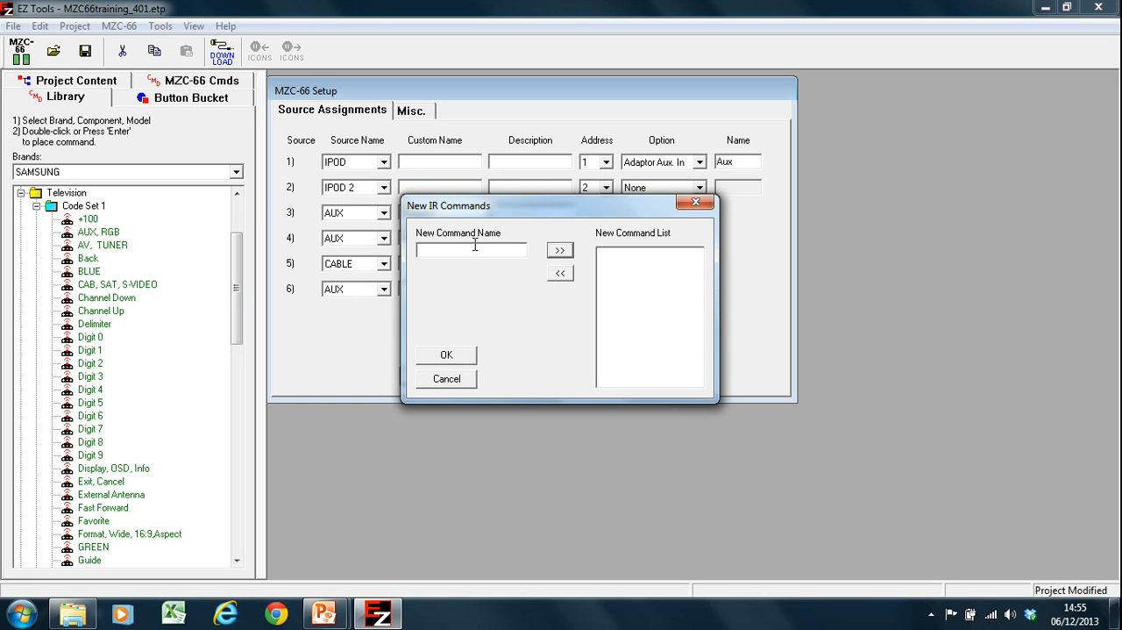
Enter the command names Example 1 through Example 7 into the new command list
{"action": "type", "text": "Example 1"}
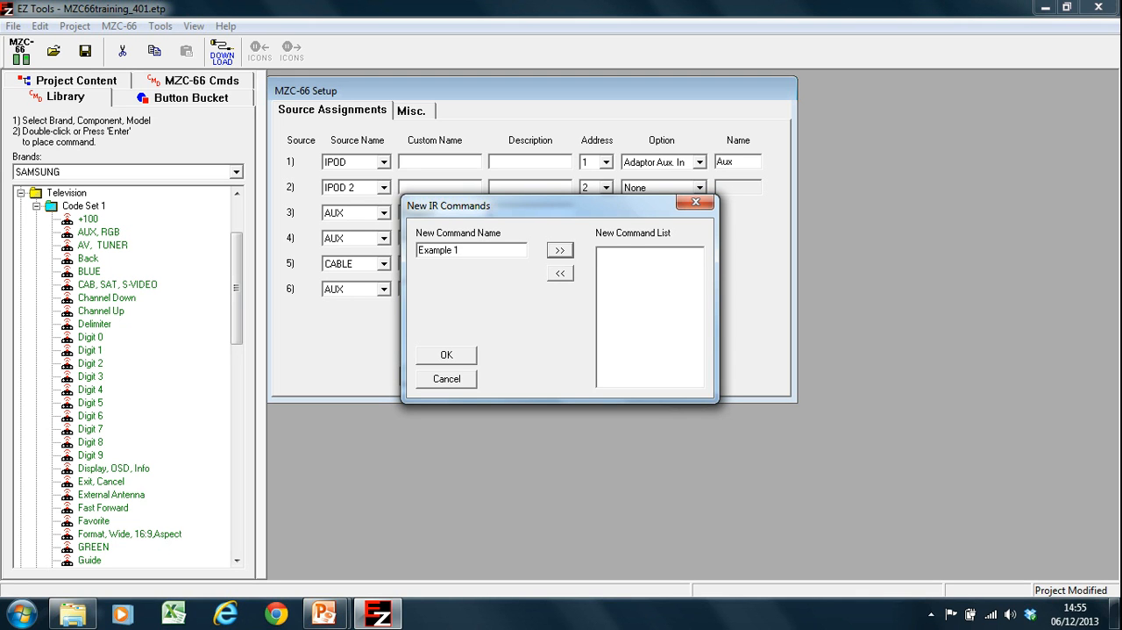
{"action": "left_click", "coordinate": [559, 249]}
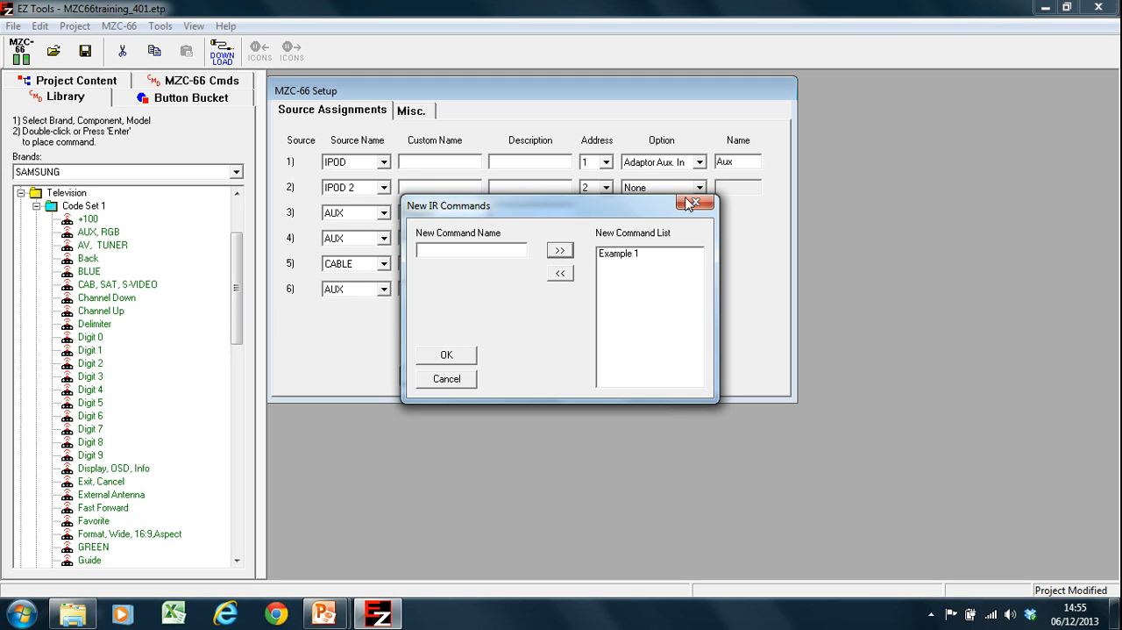
{"action": "mouse_move", "coordinate": [614, 256]}
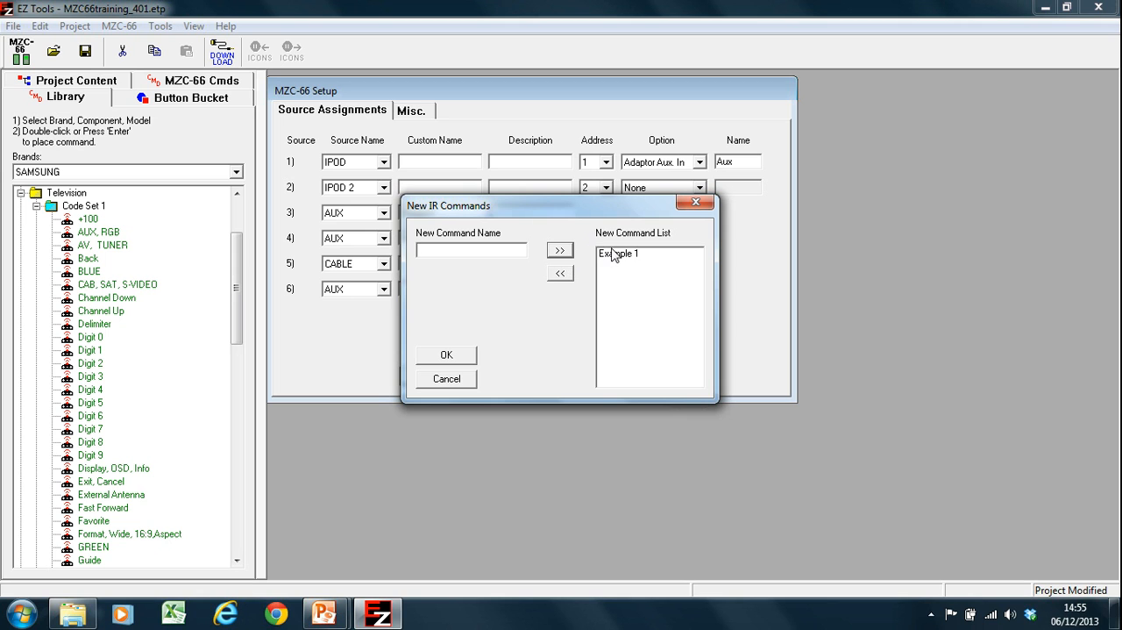
{"action": "left_click", "coordinate": [560, 273]}
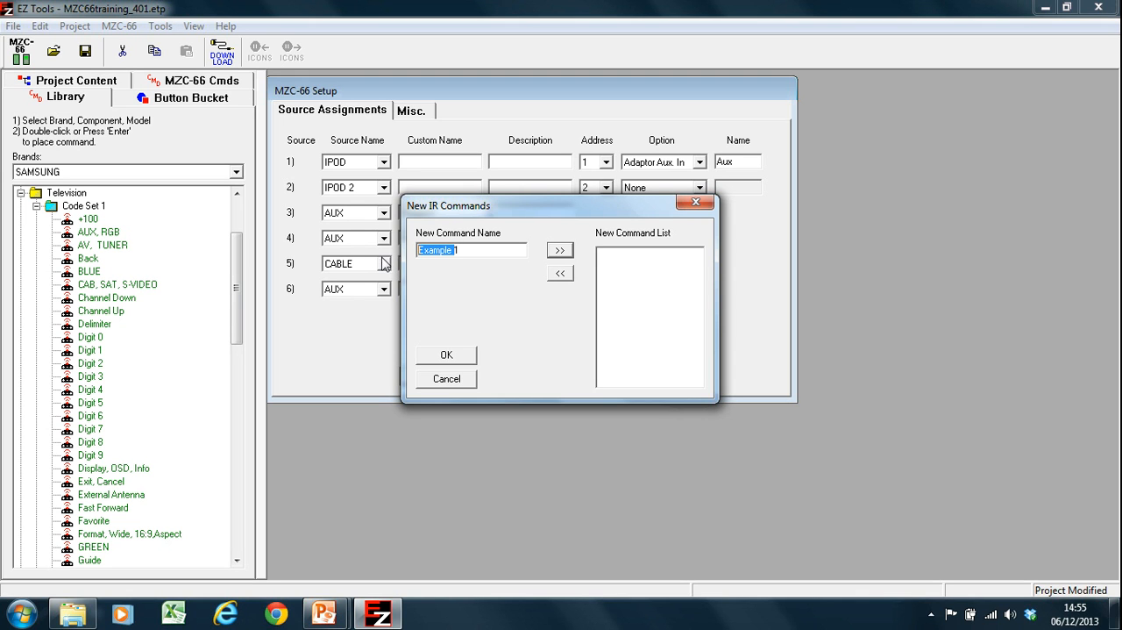
{"action": "mouse_move", "coordinate": [530, 257]}
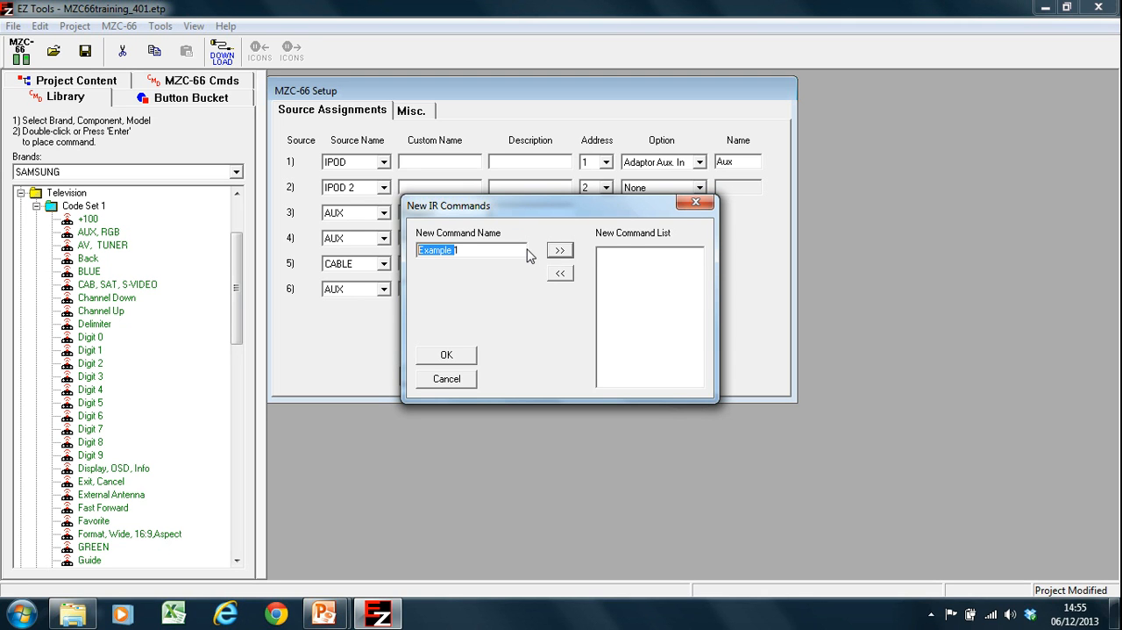
{"action": "left_click", "coordinate": [560, 249]}
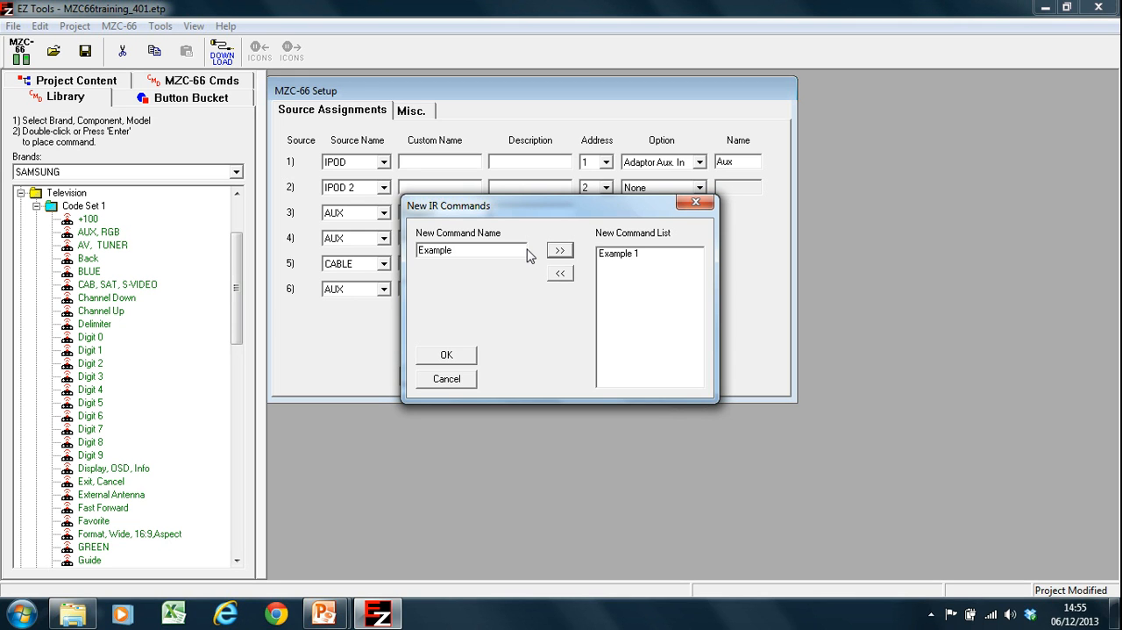
{"action": "left_click", "coordinate": [560, 249]}
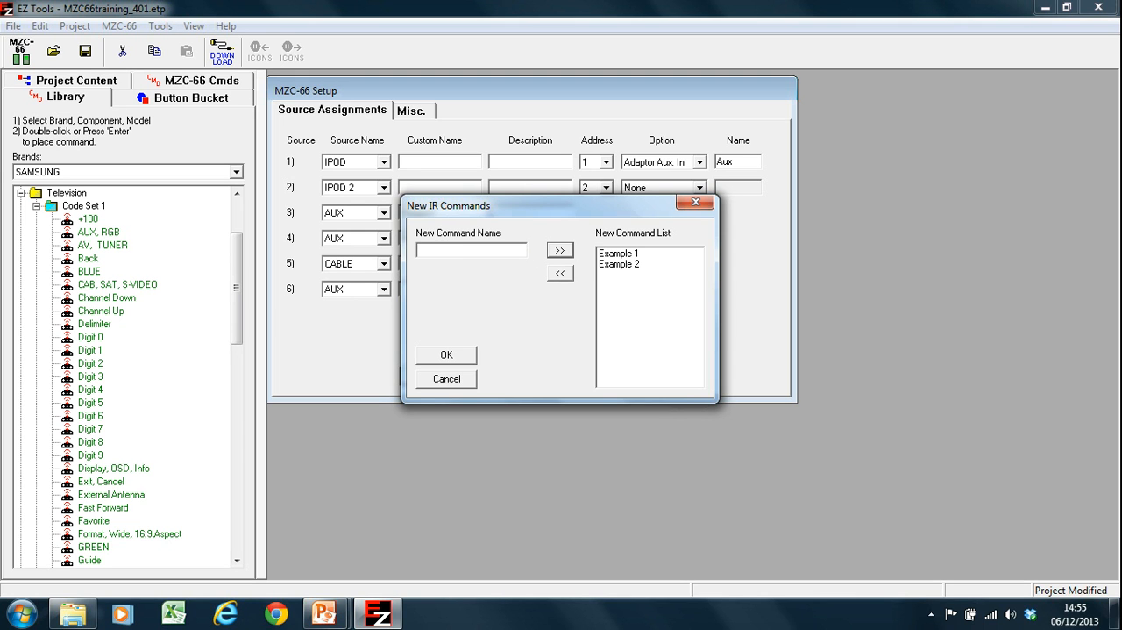
{"action": "left_click", "coordinate": [559, 249]}
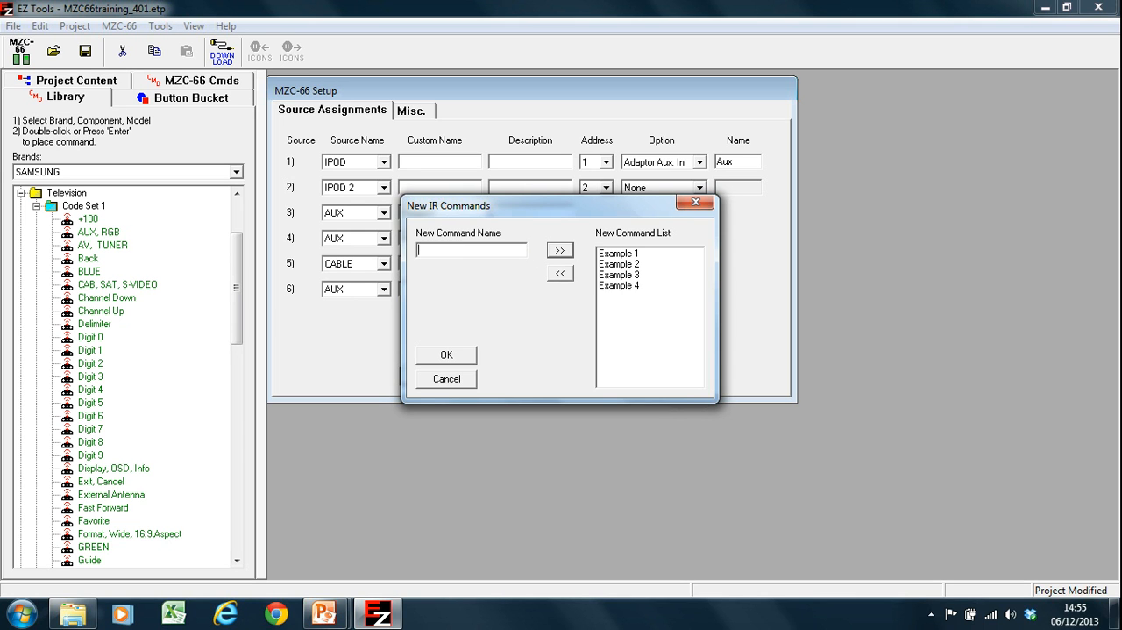
{"action": "type", "text": "Example"}
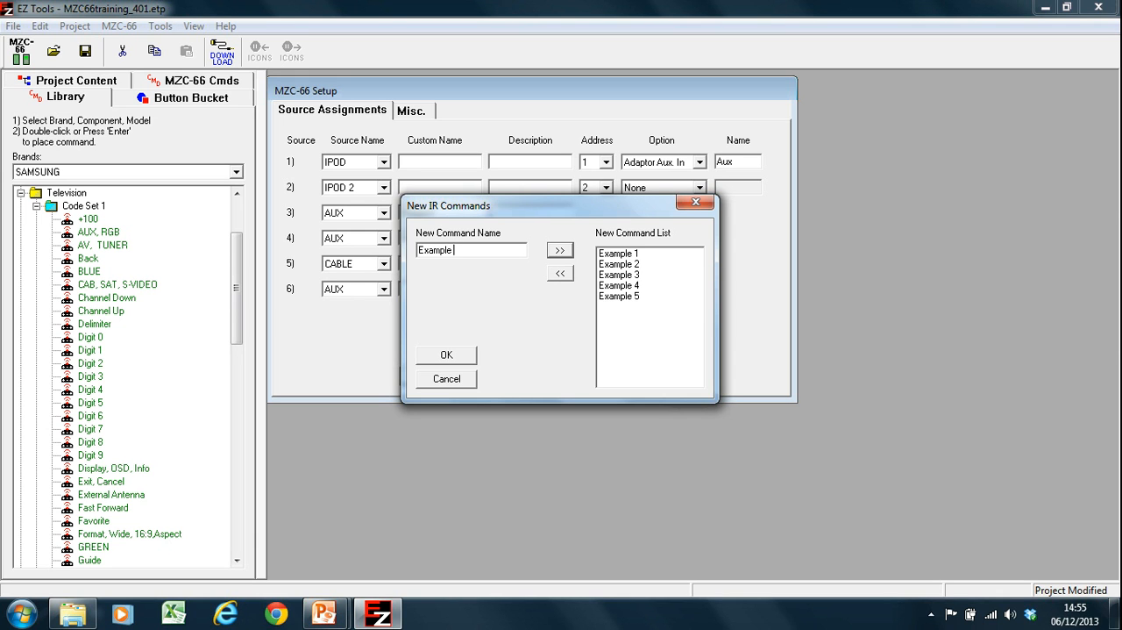
{"action": "left_click", "coordinate": [559, 249]}
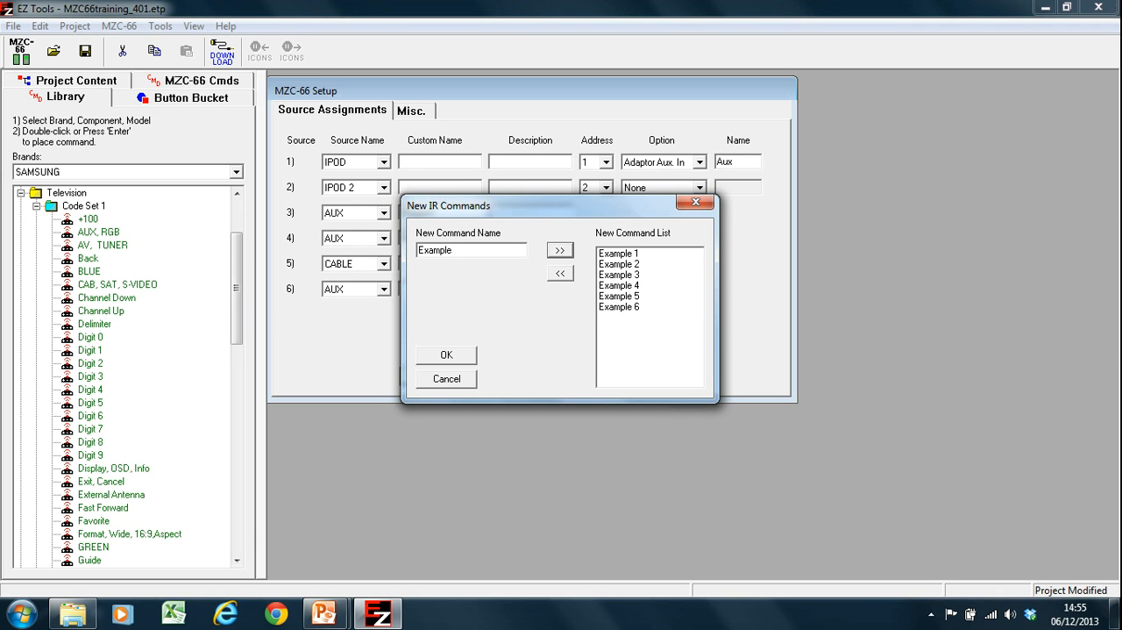
{"action": "left_click", "coordinate": [560, 249]}
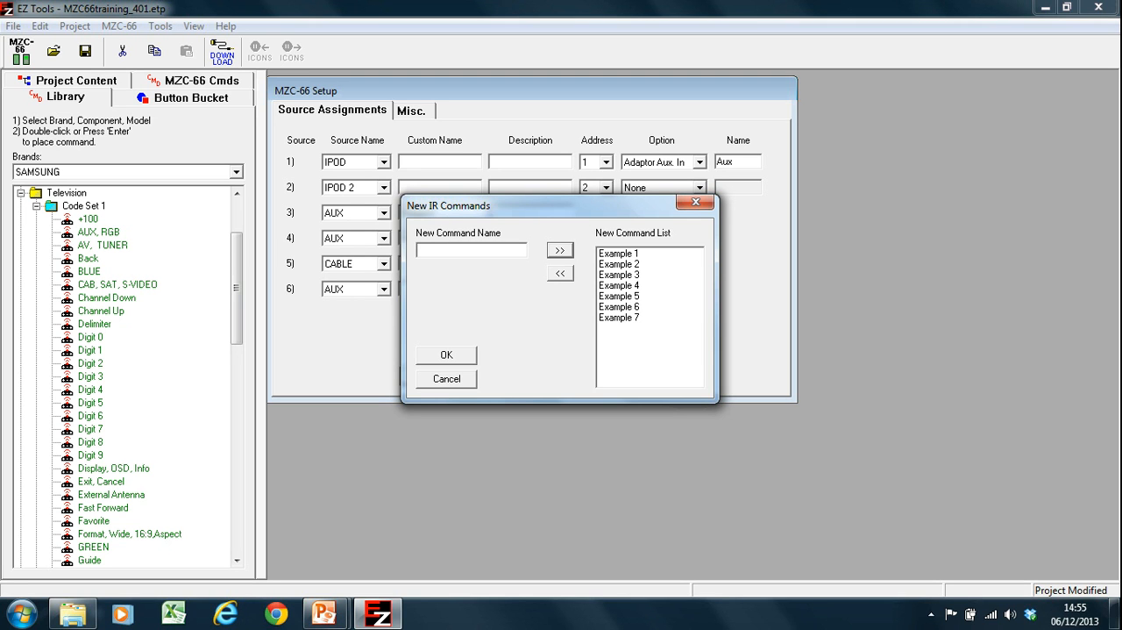
Remove the stray aa entry and confirm creating the seven example commands
{"action": "left_click", "coordinate": [470, 249]}
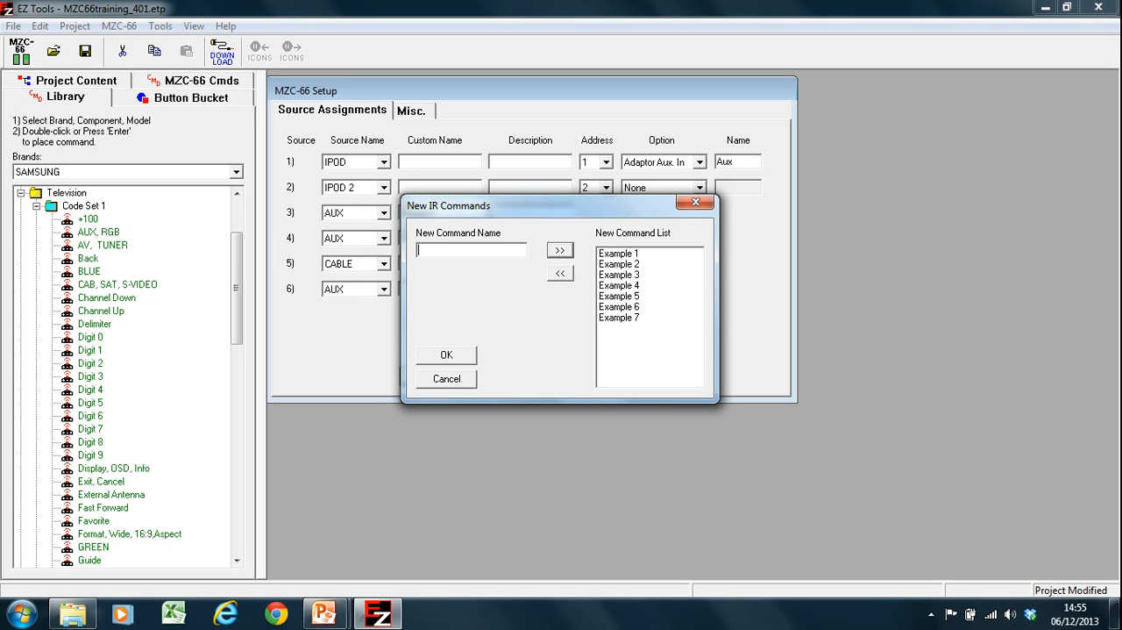
{"action": "mouse_move", "coordinate": [565, 249]}
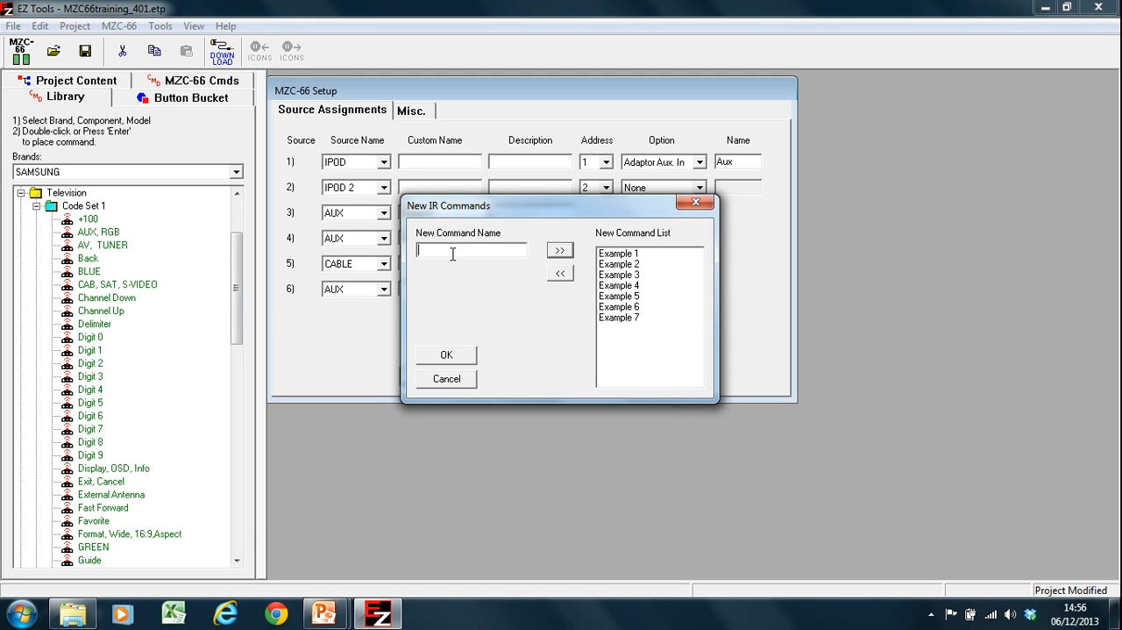
{"action": "left_click", "coordinate": [560, 249]}
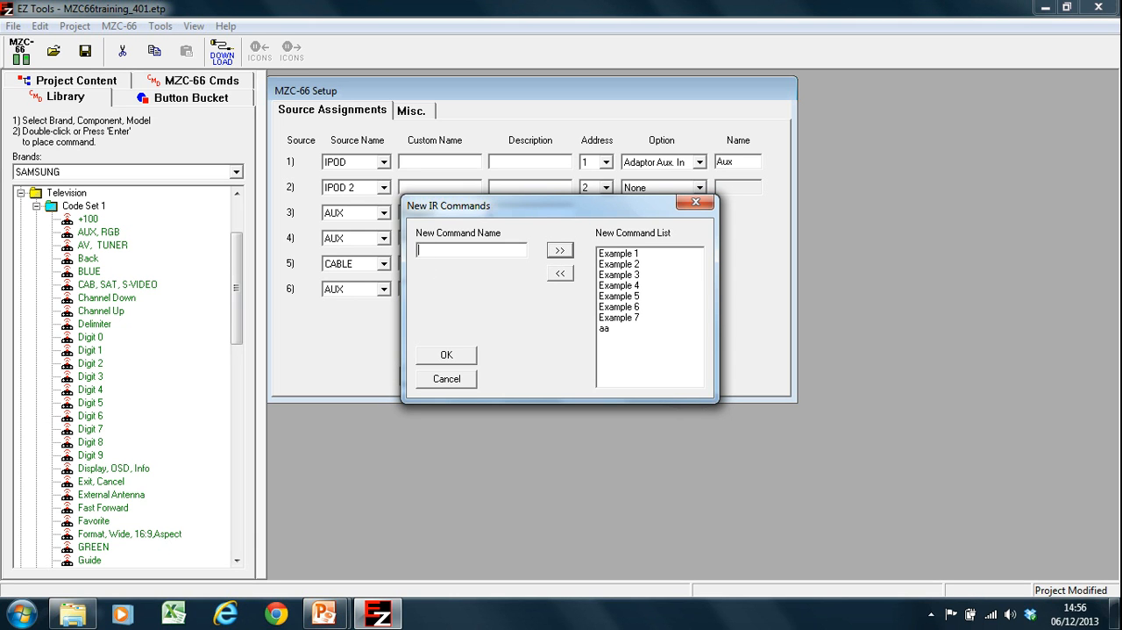
{"action": "mouse_move", "coordinate": [580, 326]}
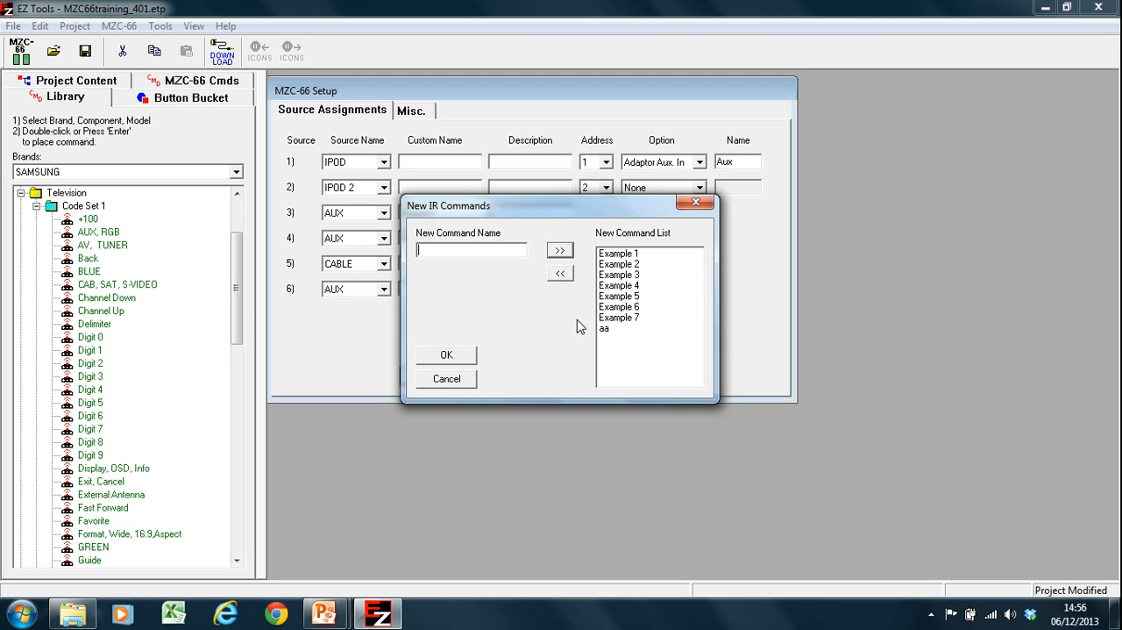
{"action": "left_click", "coordinate": [560, 274]}
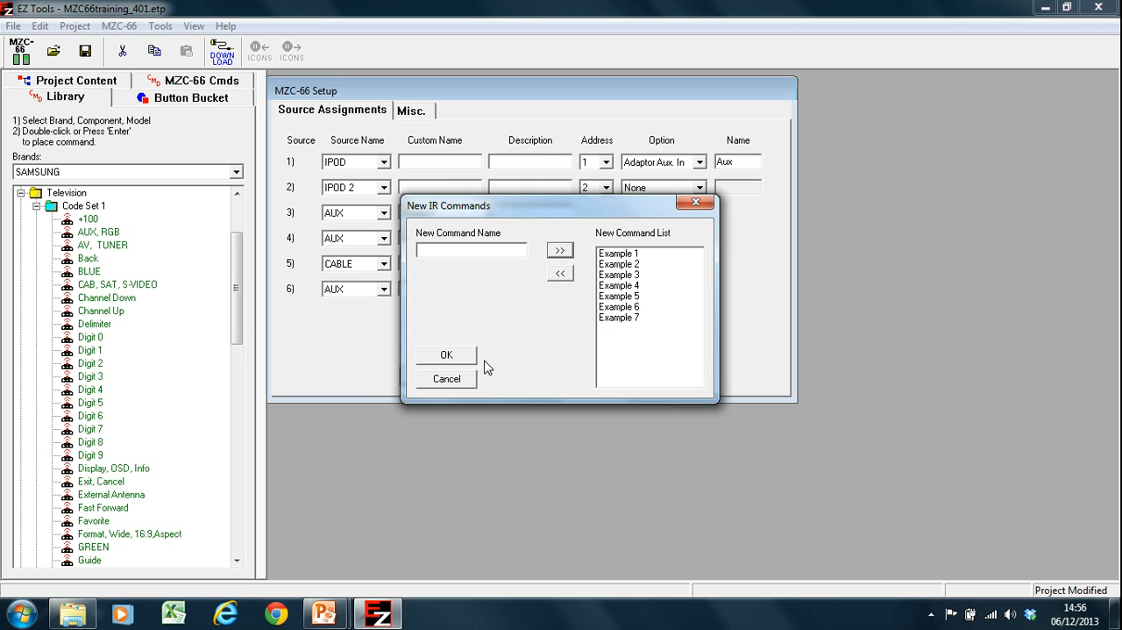
{"action": "left_click", "coordinate": [446, 354]}
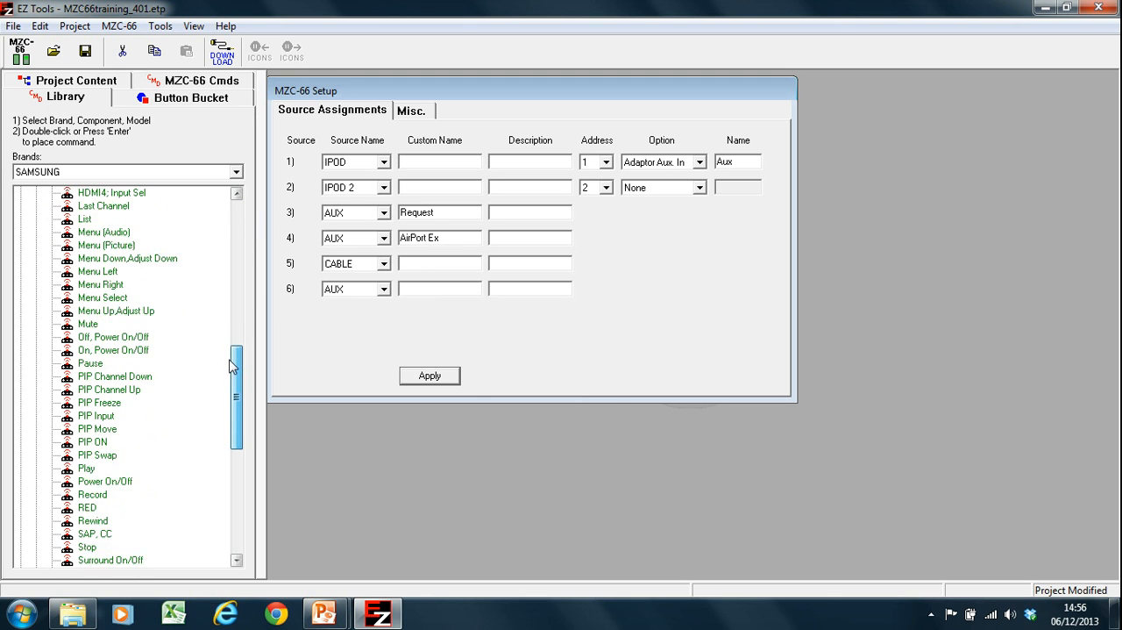
Select EXAMPLE 1 under Code Set 1 and bring up its capture and test options
{"action": "scroll", "scroll_direction": "down", "scroll_amount": 3}
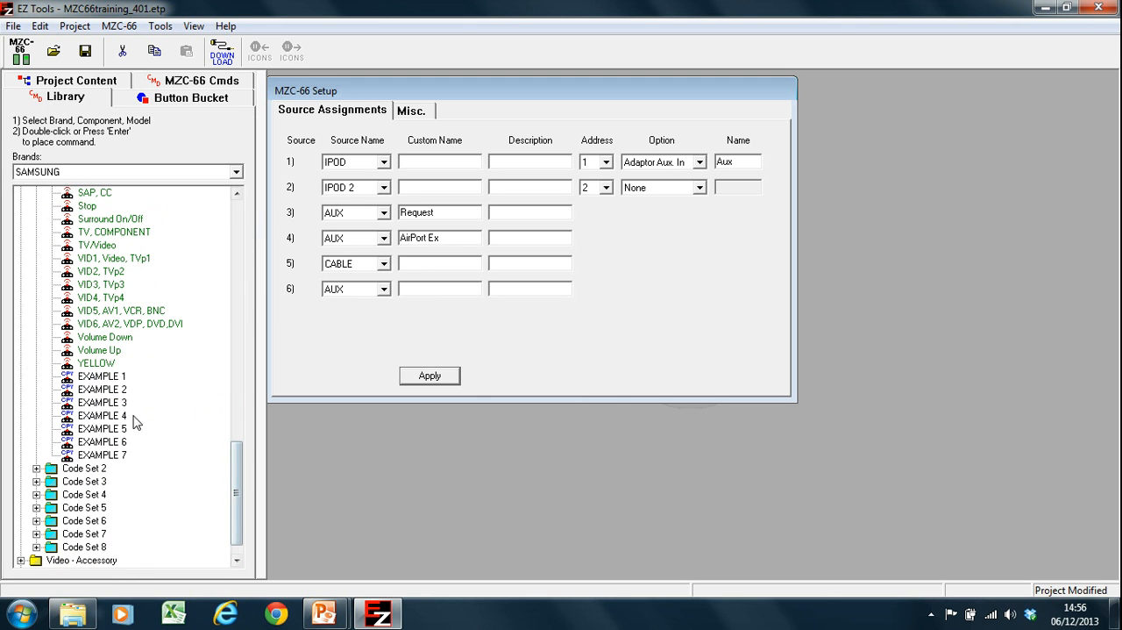
{"action": "mouse_move", "coordinate": [126, 393]}
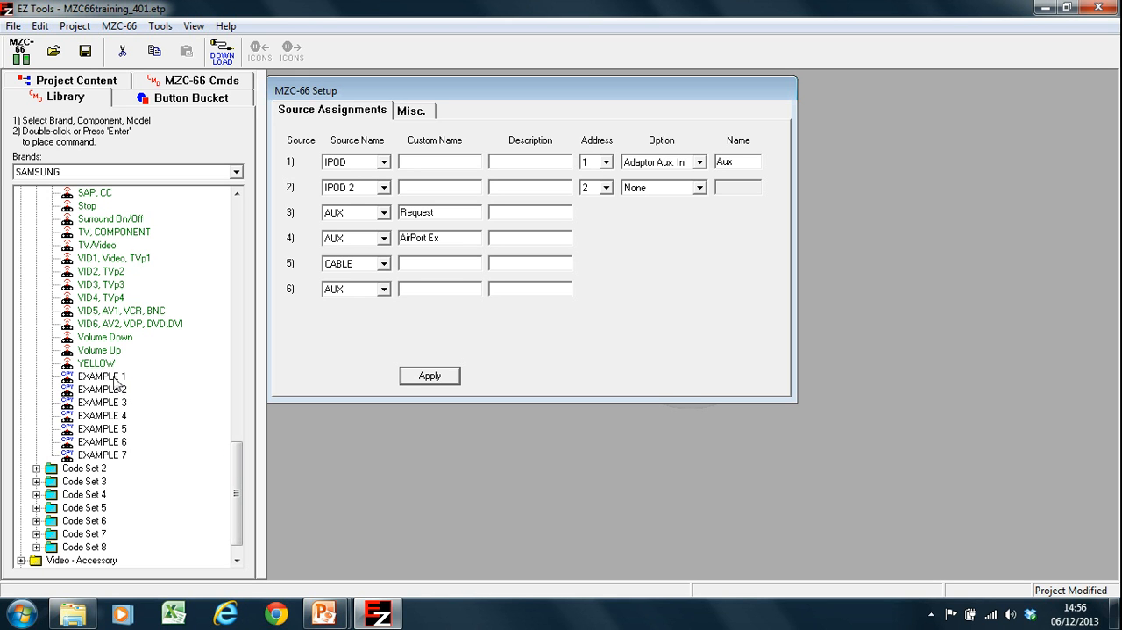
{"action": "left_click", "coordinate": [102, 375]}
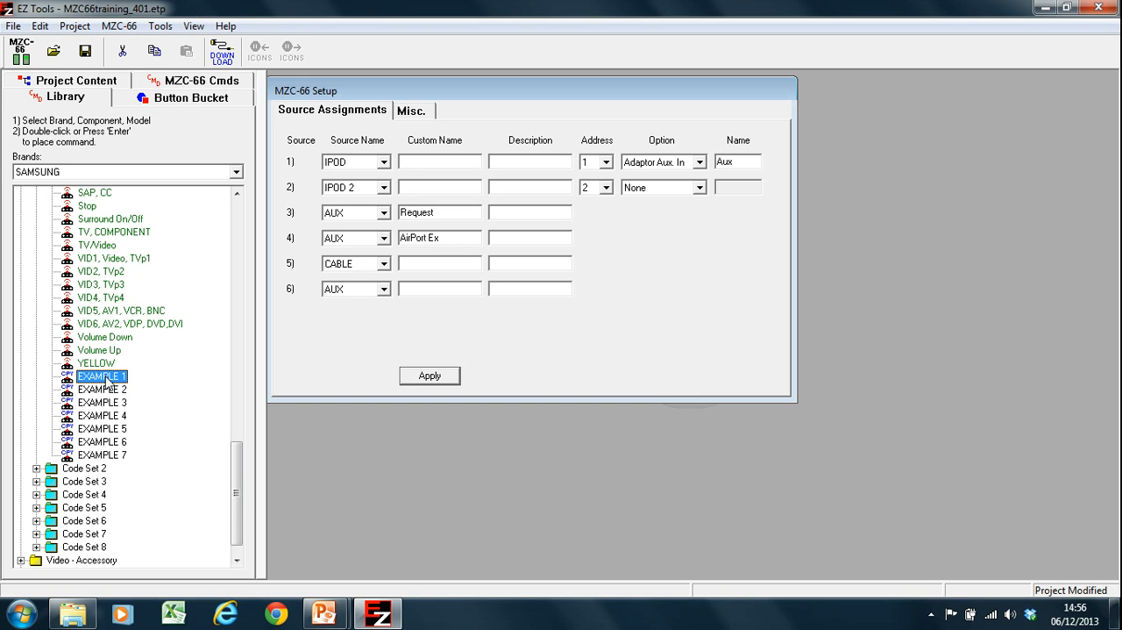
{"action": "right_click", "coordinate": [101, 375]}
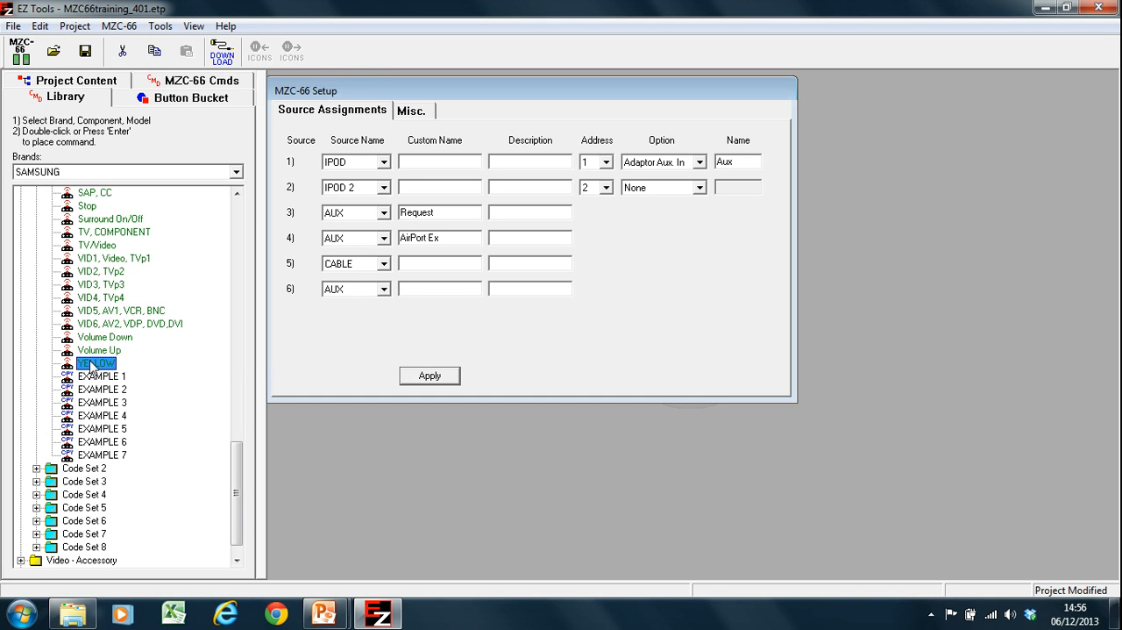
{"action": "right_click", "coordinate": [97, 363]}
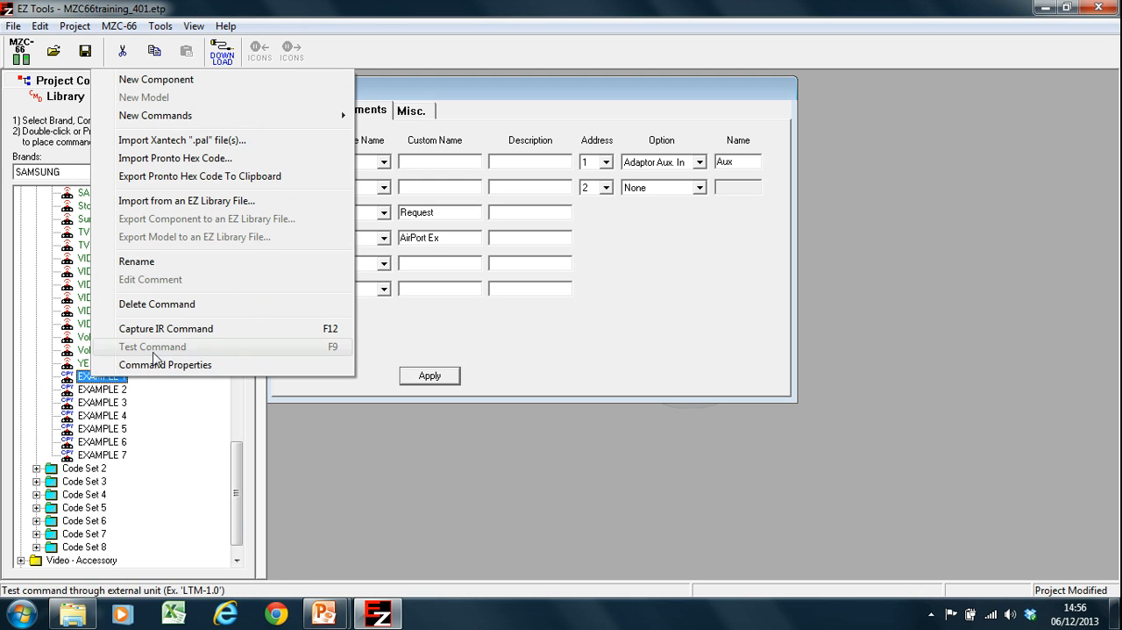
{"action": "mouse_move", "coordinate": [156, 358]}
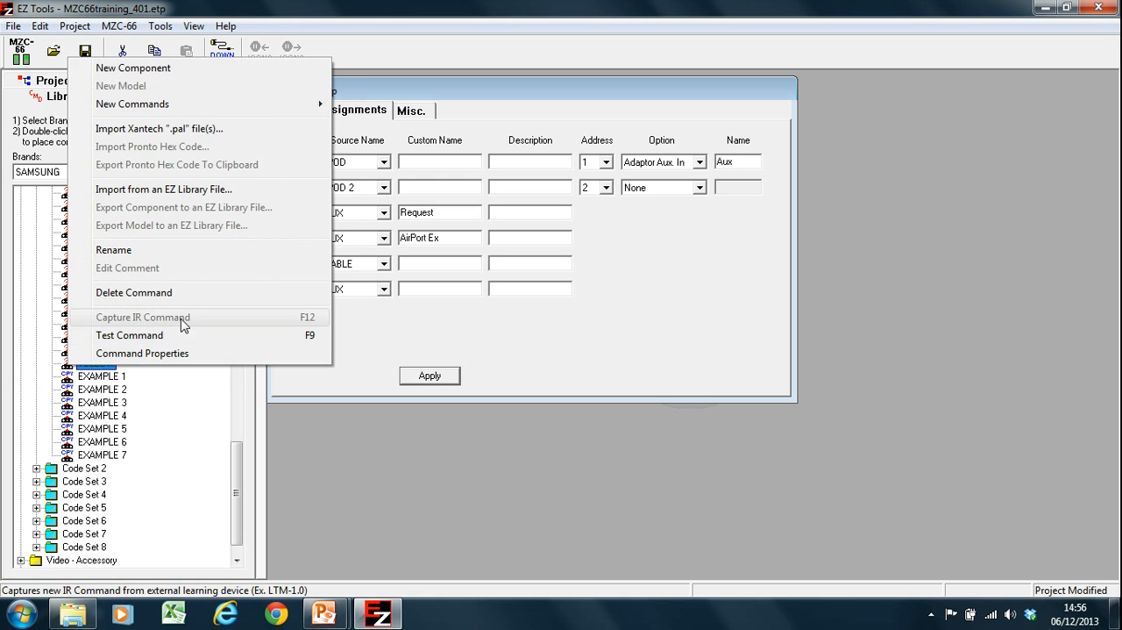
{"action": "mouse_move", "coordinate": [249, 335]}
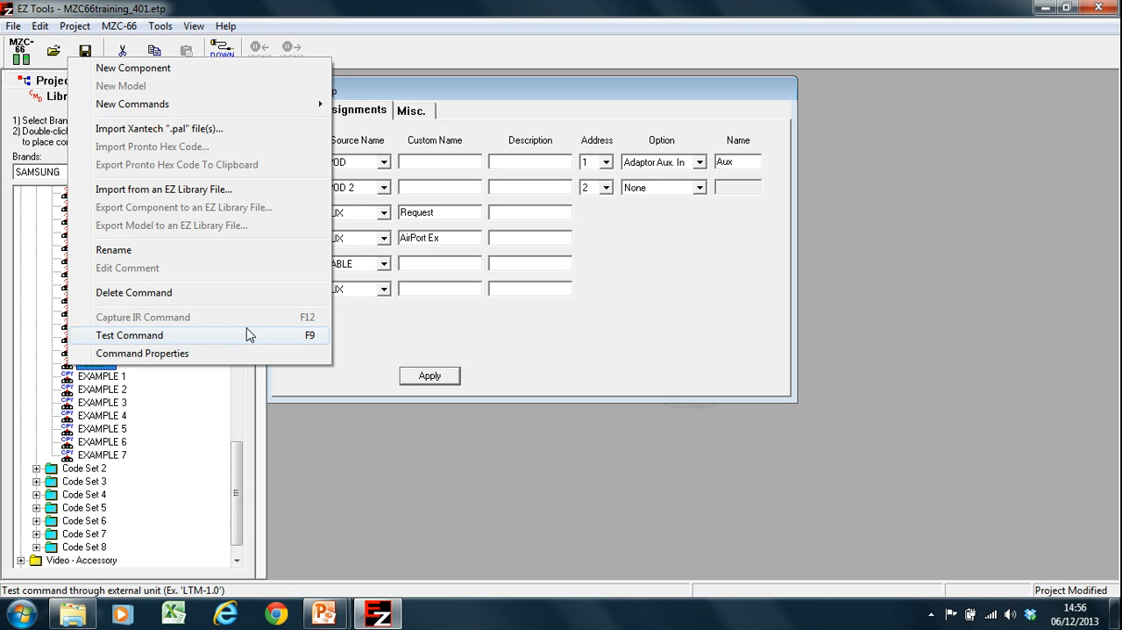
{"action": "mouse_move", "coordinate": [142, 353]}
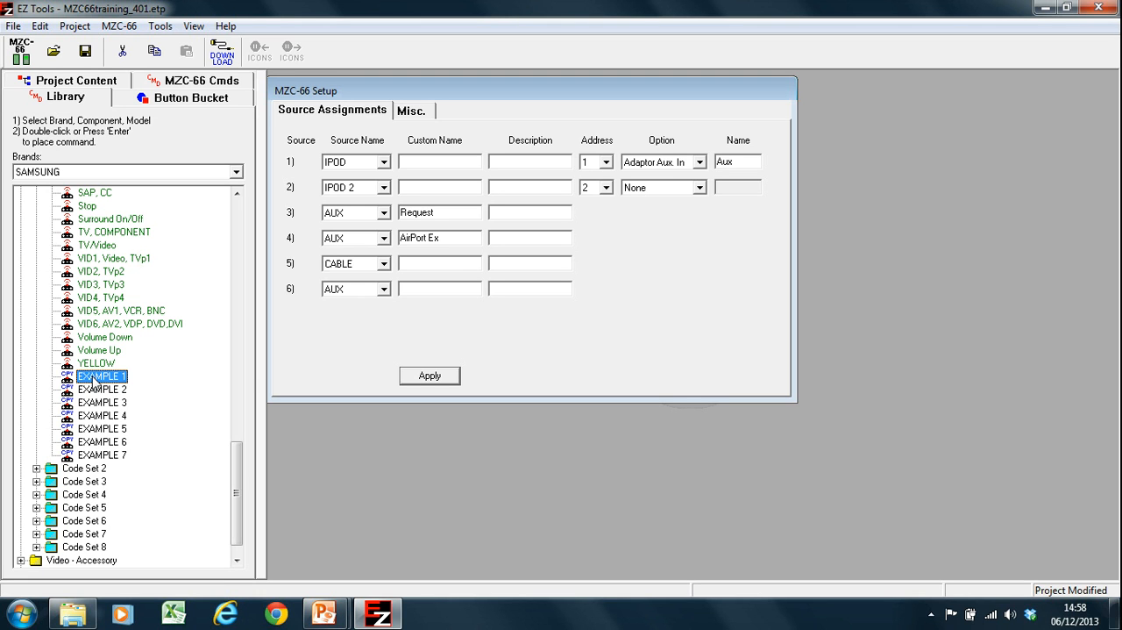
Review EXAMPLE 1's options again, then reselect EXAMPLE 1 in Code Set 1
{"action": "right_click", "coordinate": [102, 375]}
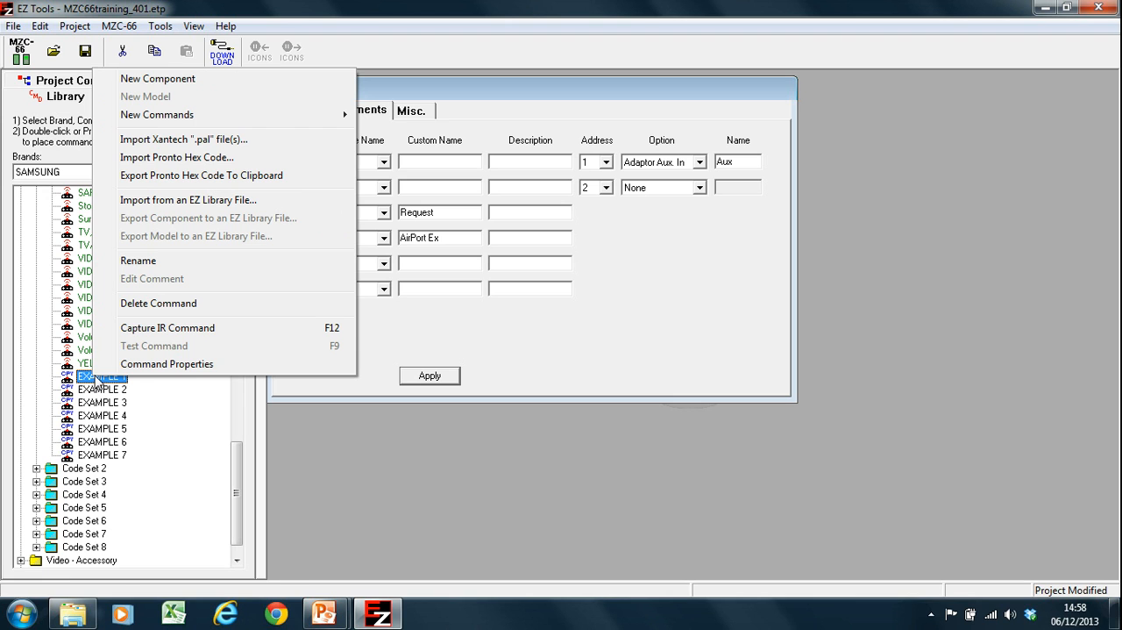
{"action": "mouse_move", "coordinate": [169, 326]}
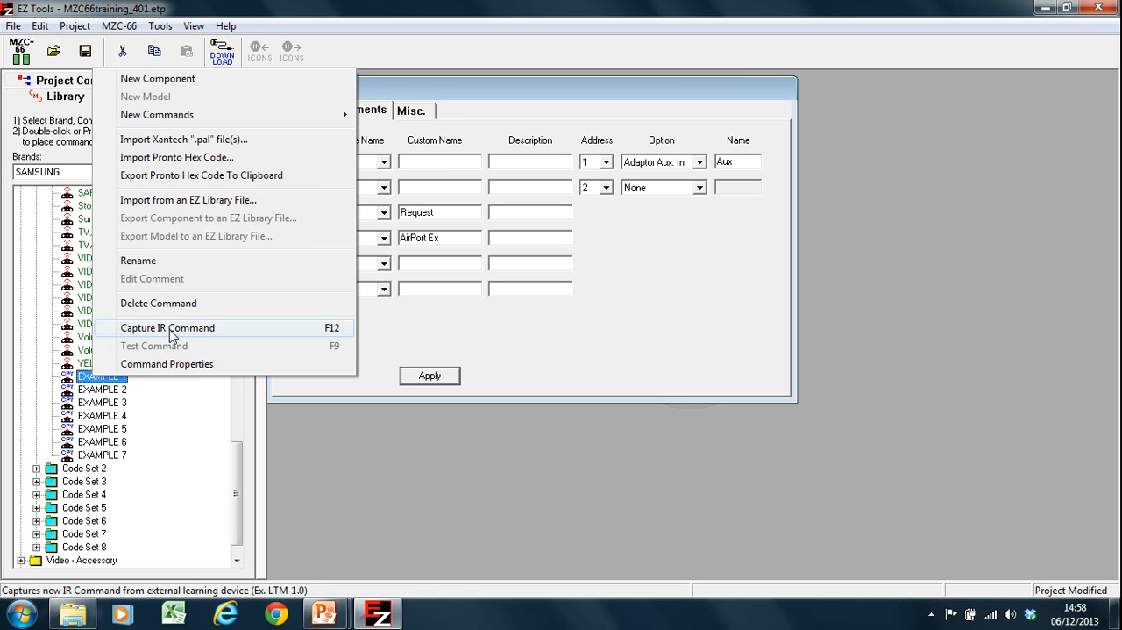
{"action": "mouse_move", "coordinate": [339, 336]}
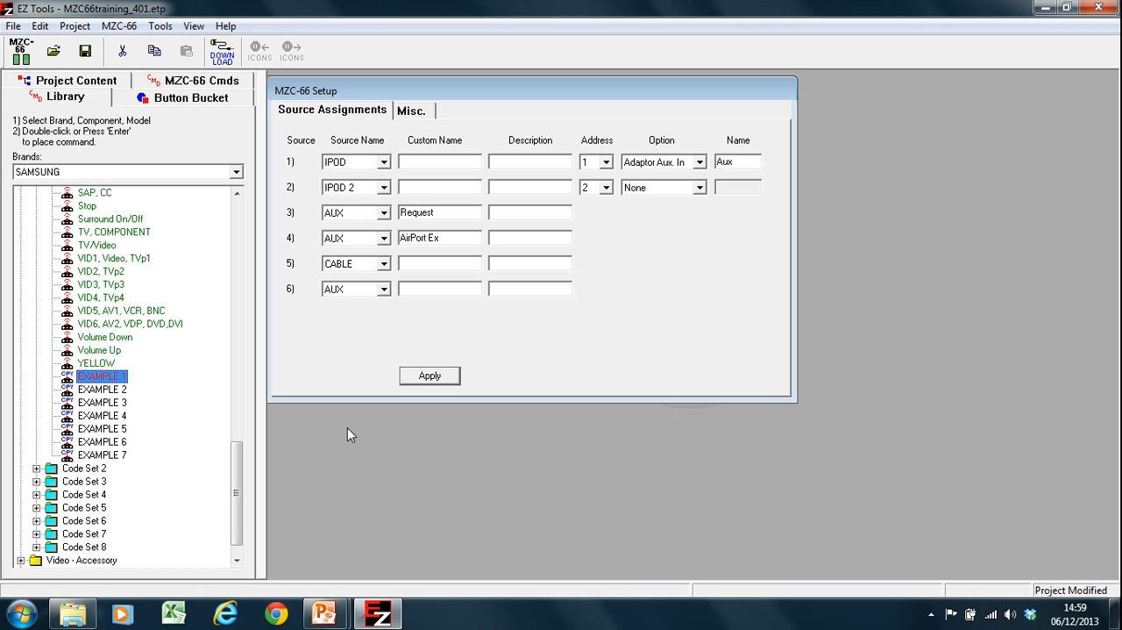
{"action": "mouse_move", "coordinate": [316, 446]}
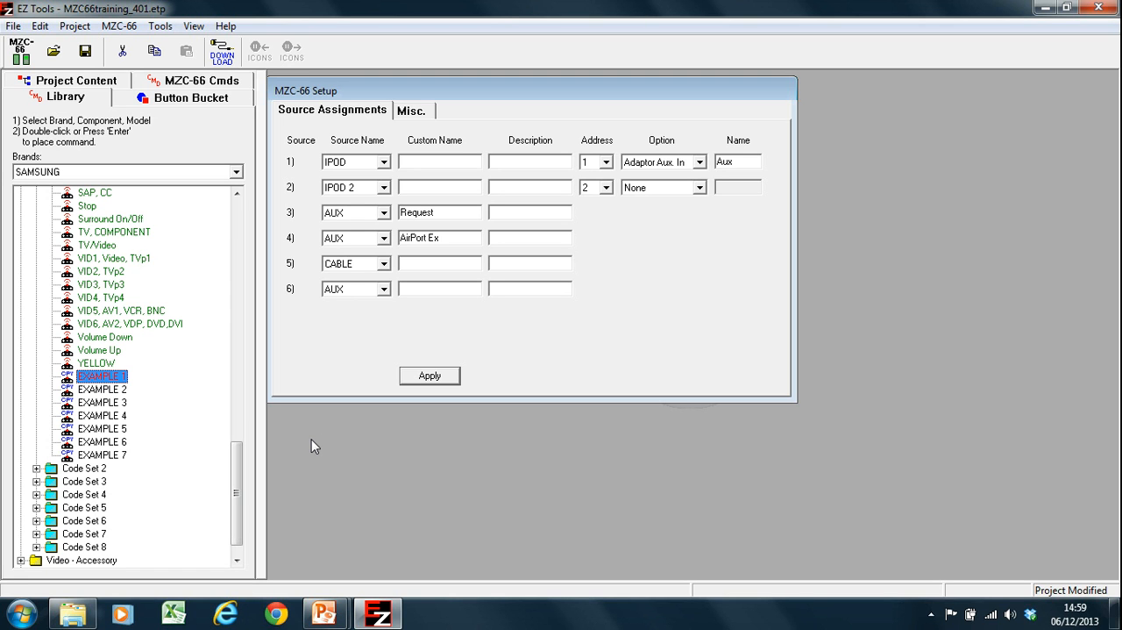
{"action": "mouse_move", "coordinate": [347, 439]}
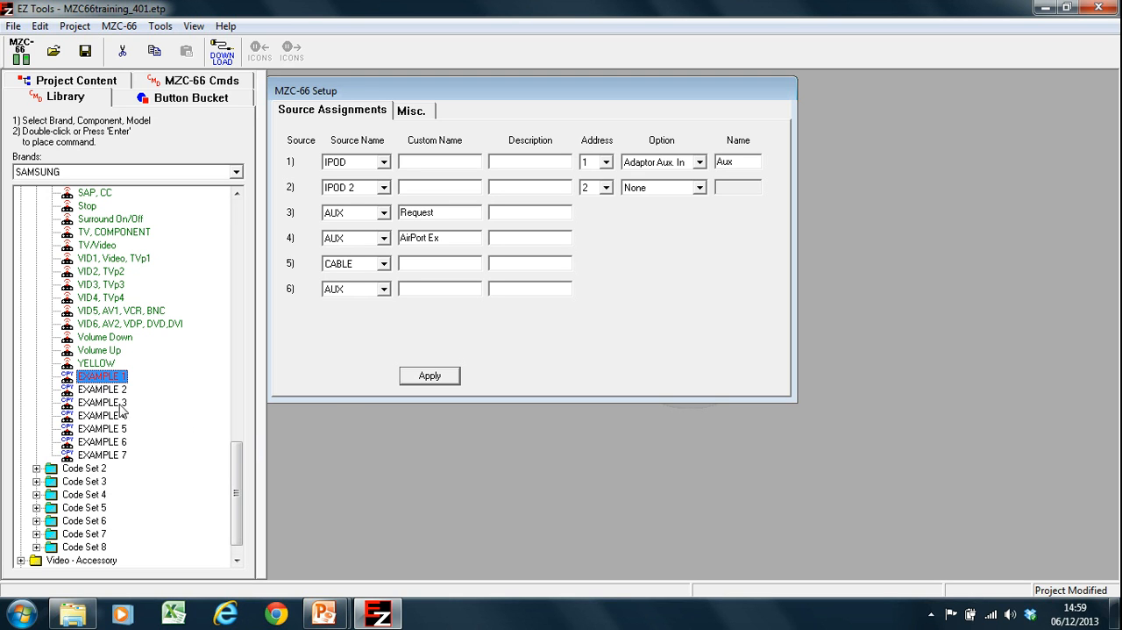
{"action": "left_click", "coordinate": [101, 389]}
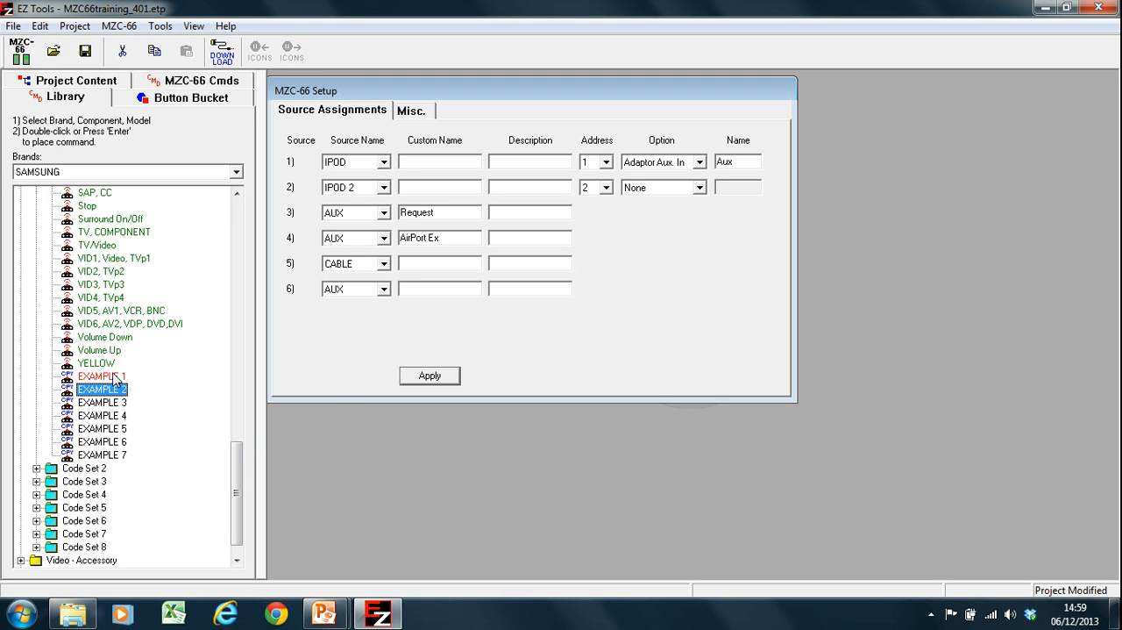
{"action": "left_click", "coordinate": [102, 376]}
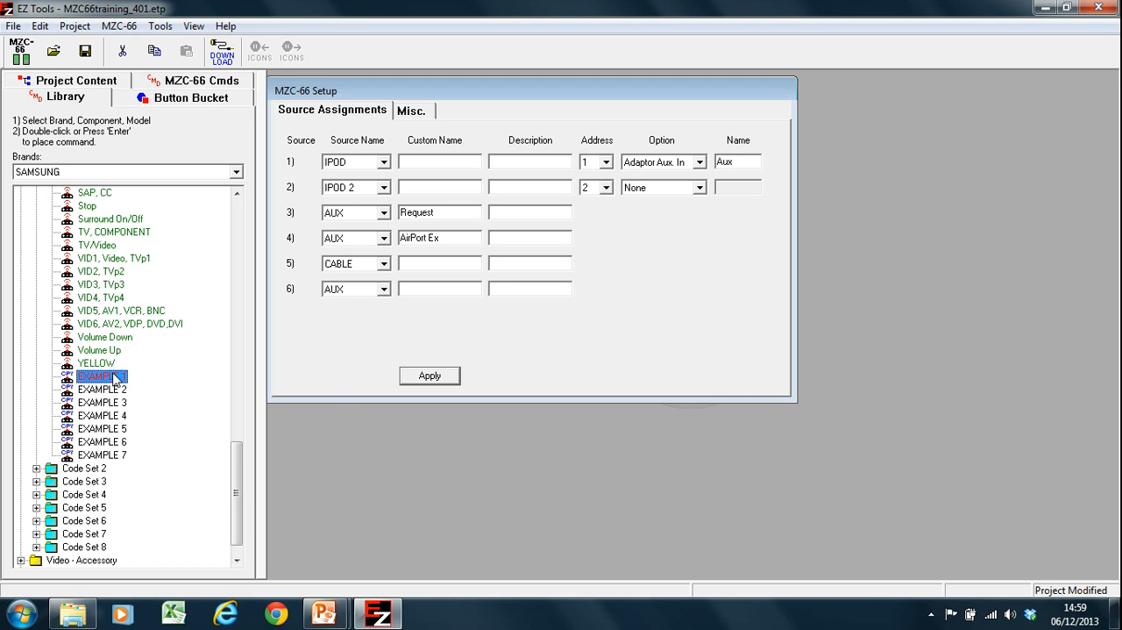
View EXAMPLE 1's properties showing an unrecognised protocol and frequency 36363
{"action": "double_click", "coordinate": [100, 375]}
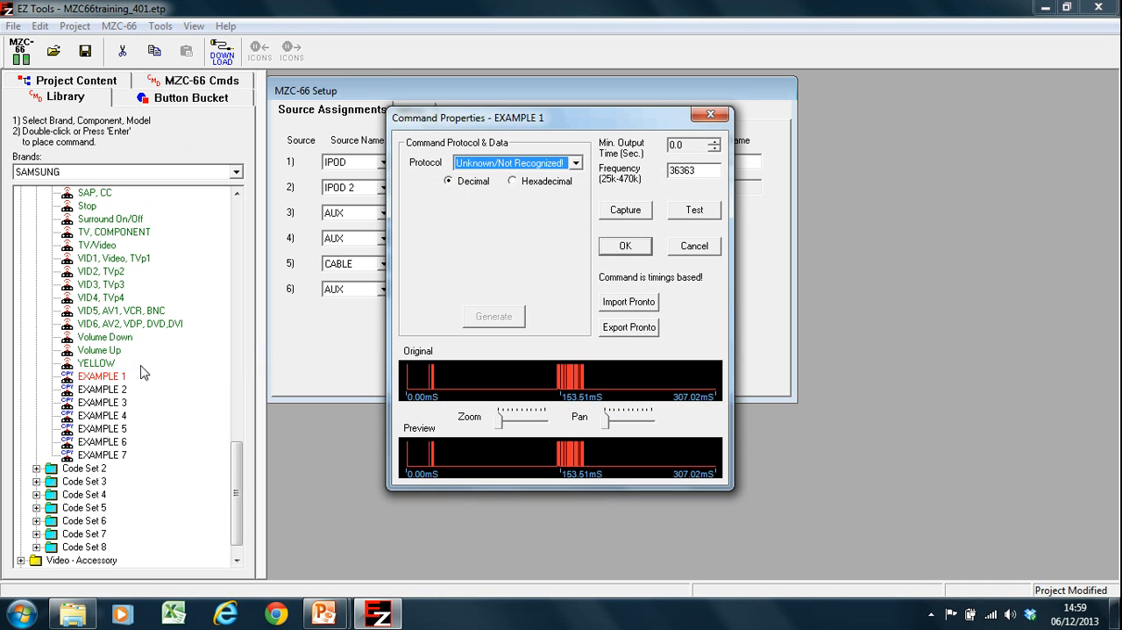
{"action": "mouse_move", "coordinate": [558, 388]}
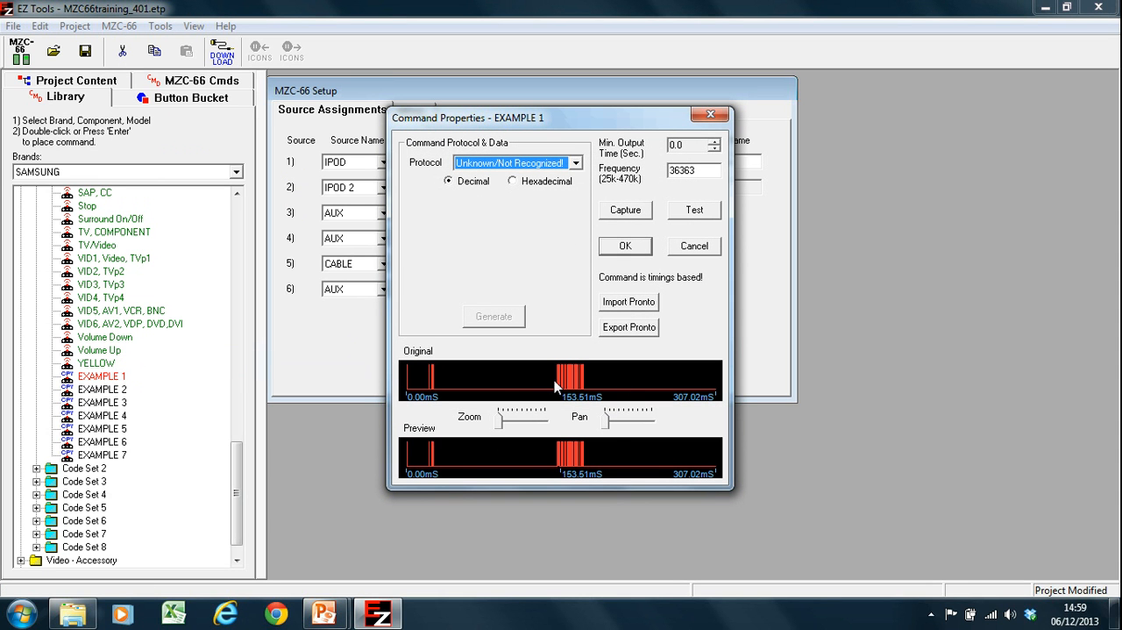
{"action": "mouse_move", "coordinate": [496, 421]}
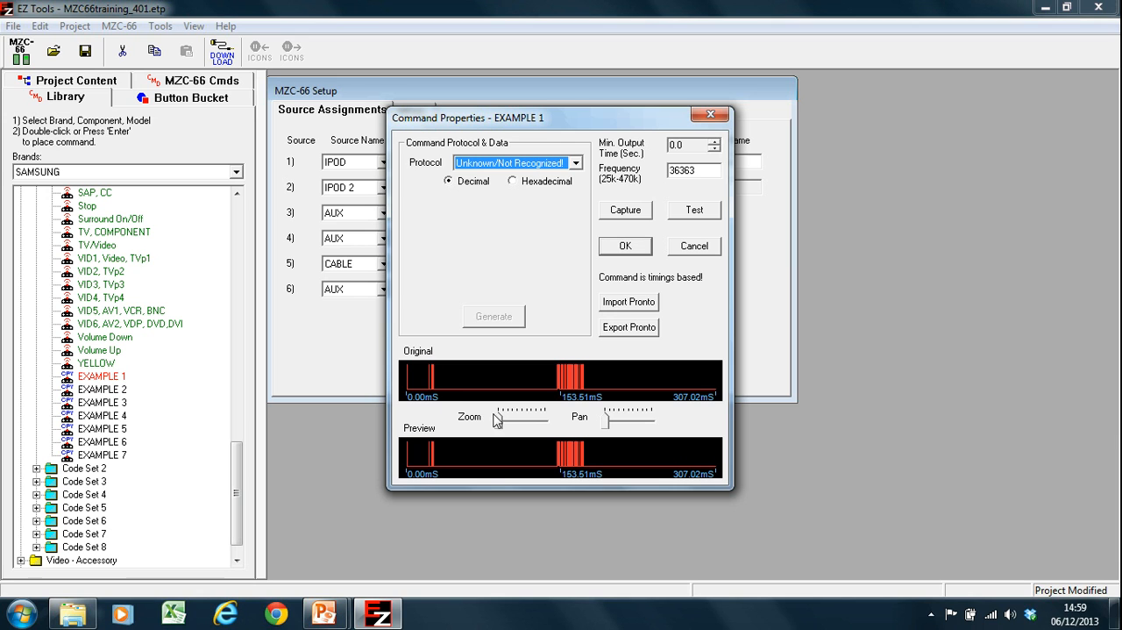
{"action": "mouse_move", "coordinate": [630, 274]}
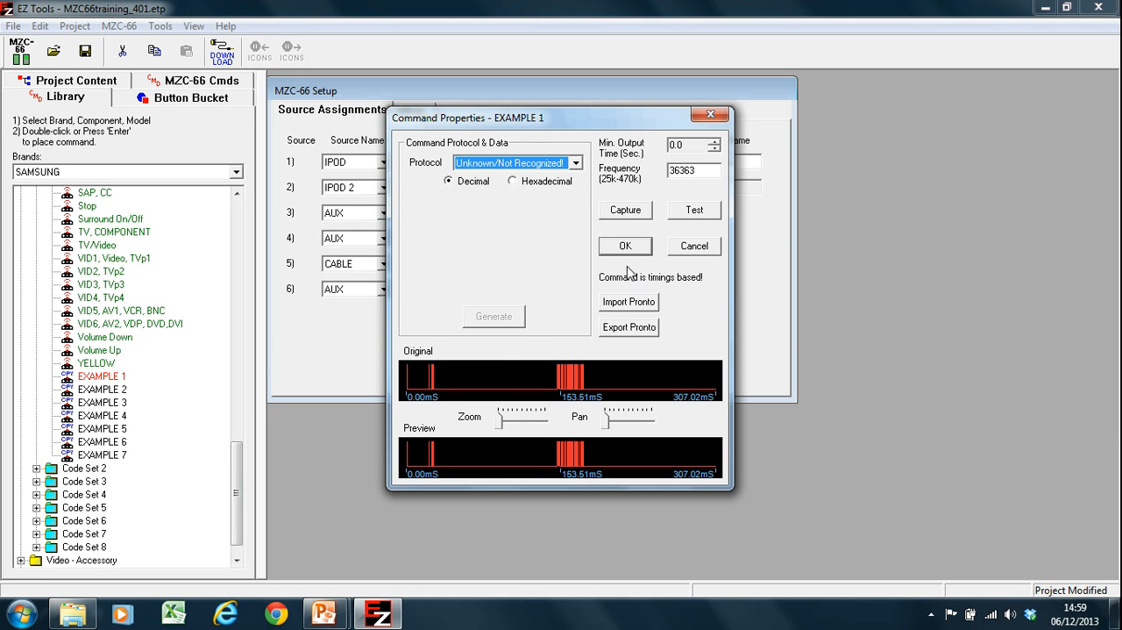
{"action": "mouse_move", "coordinate": [493, 425]}
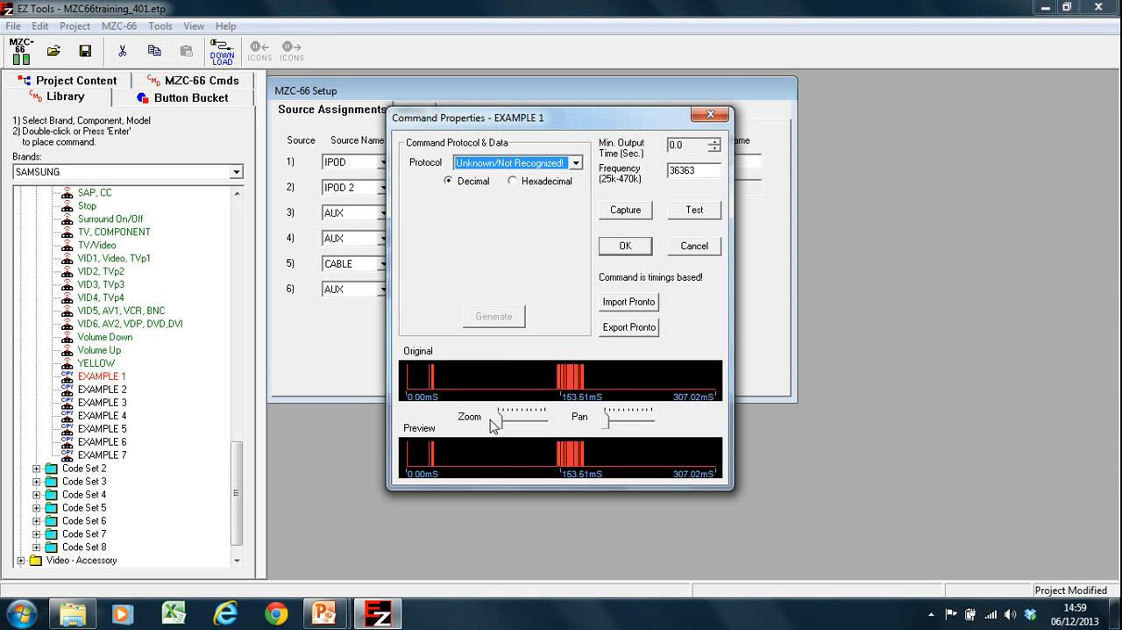
{"action": "mouse_move", "coordinate": [421, 381]}
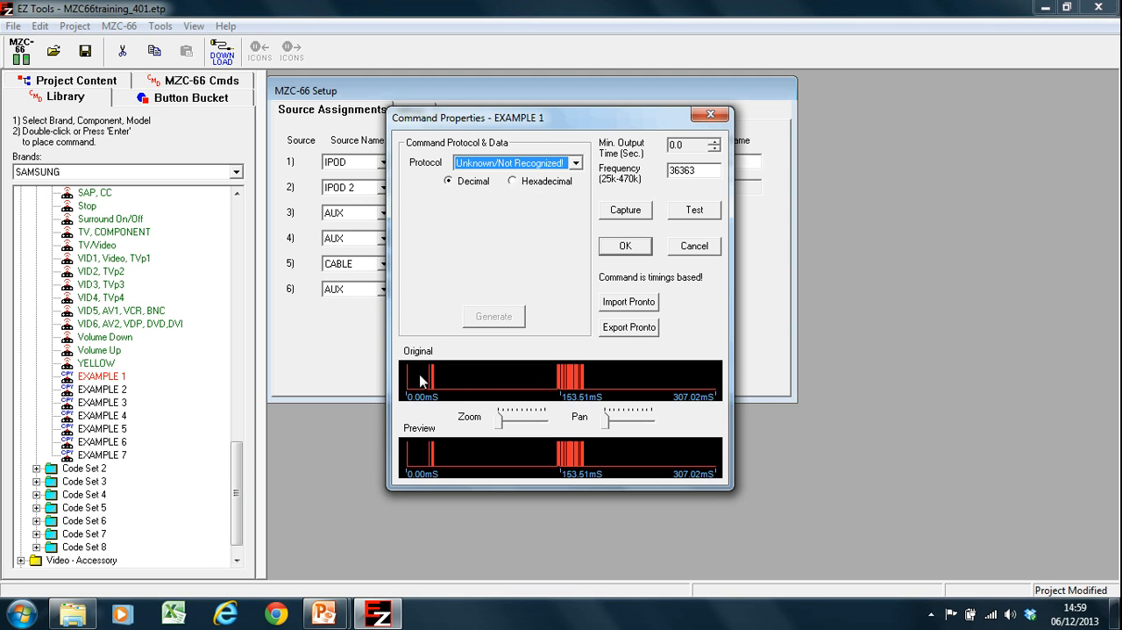
{"action": "mouse_move", "coordinate": [523, 393]}
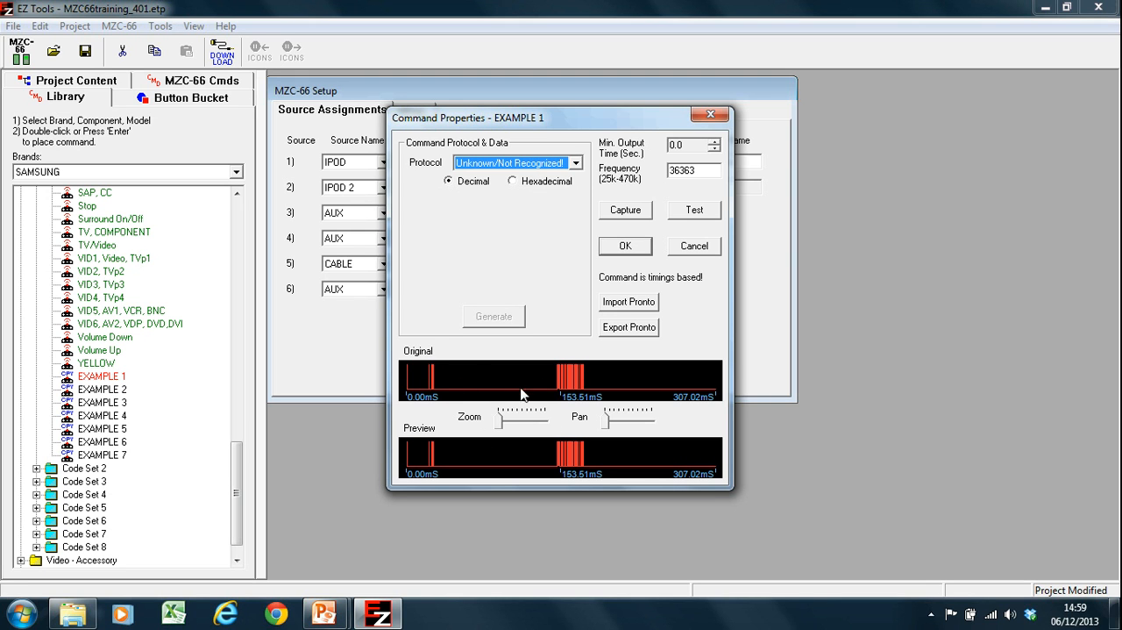
{"action": "mouse_move", "coordinate": [463, 399]}
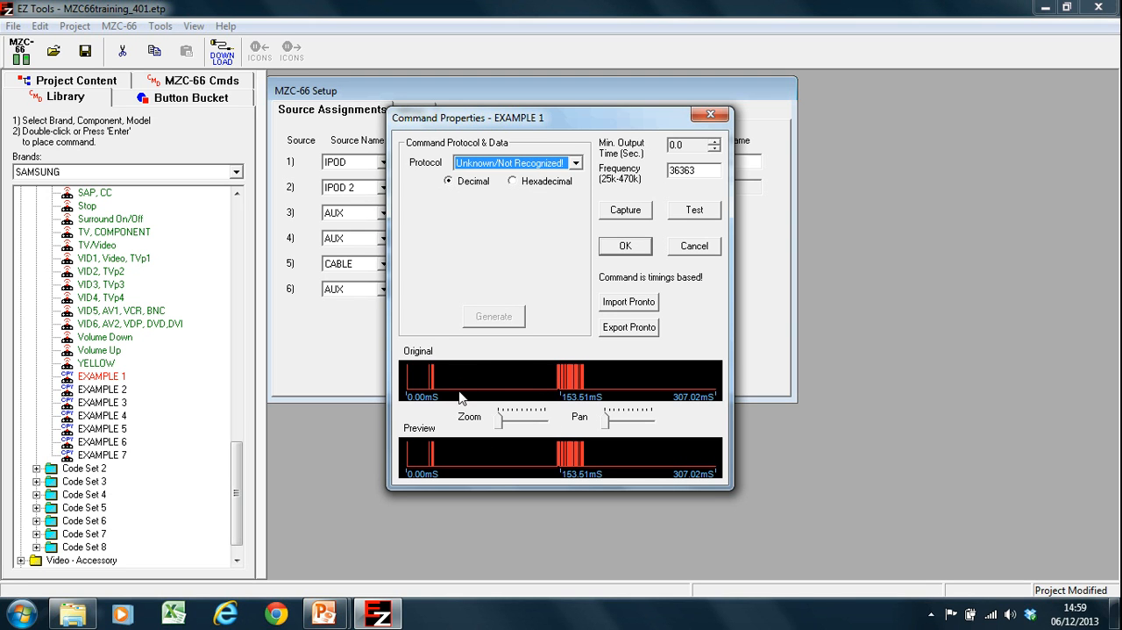
{"action": "mouse_move", "coordinate": [398, 373]}
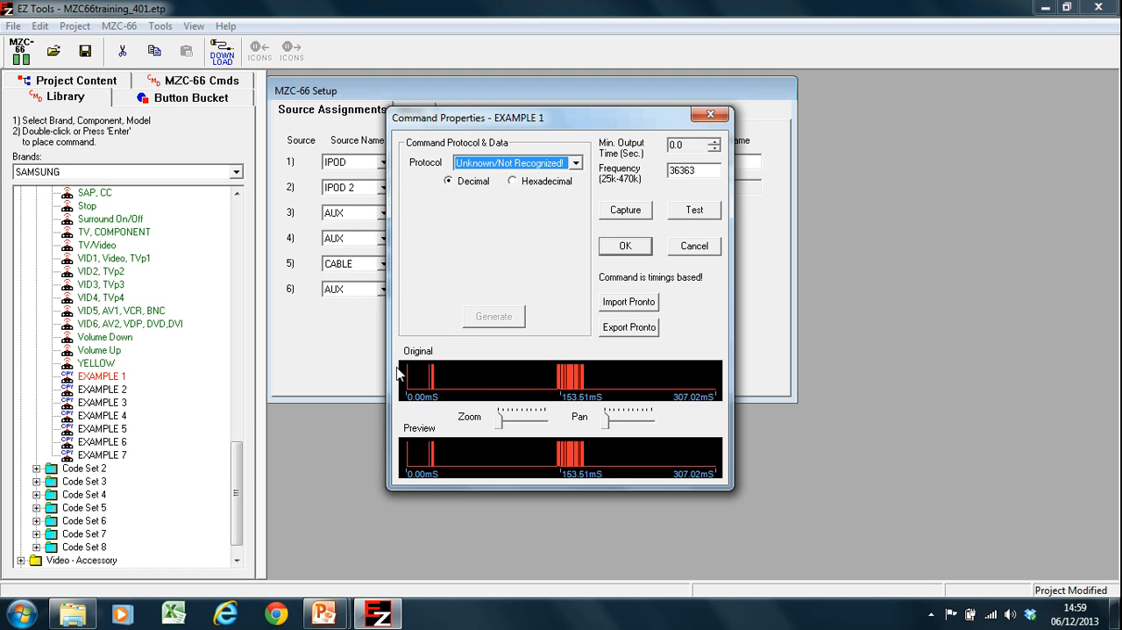
{"action": "mouse_move", "coordinate": [541, 381]}
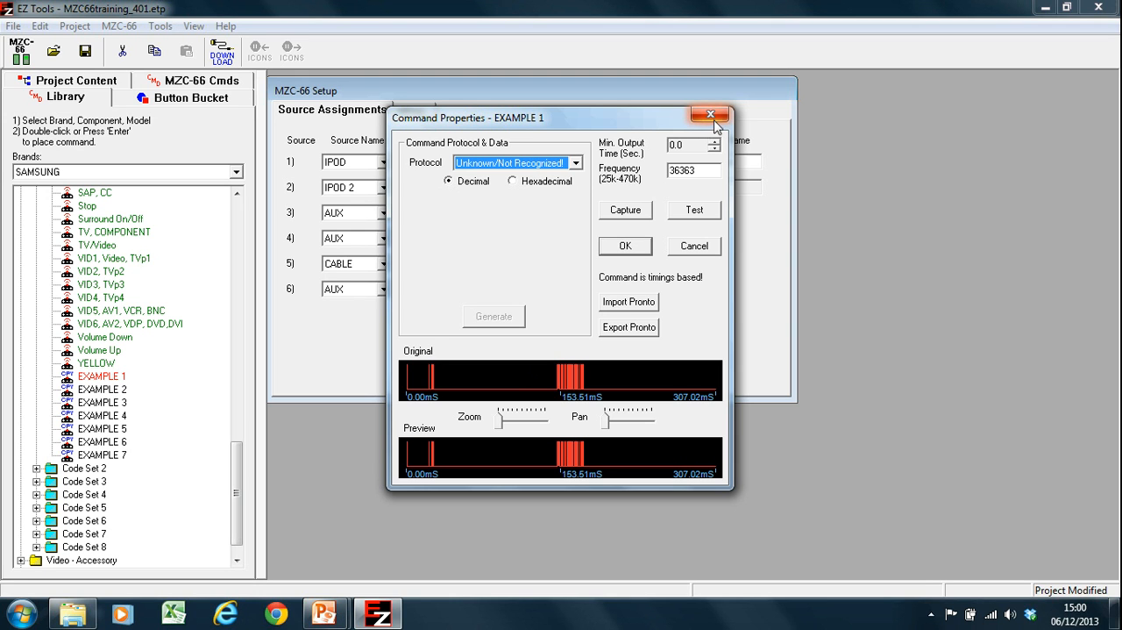
{"action": "mouse_move", "coordinate": [589, 425]}
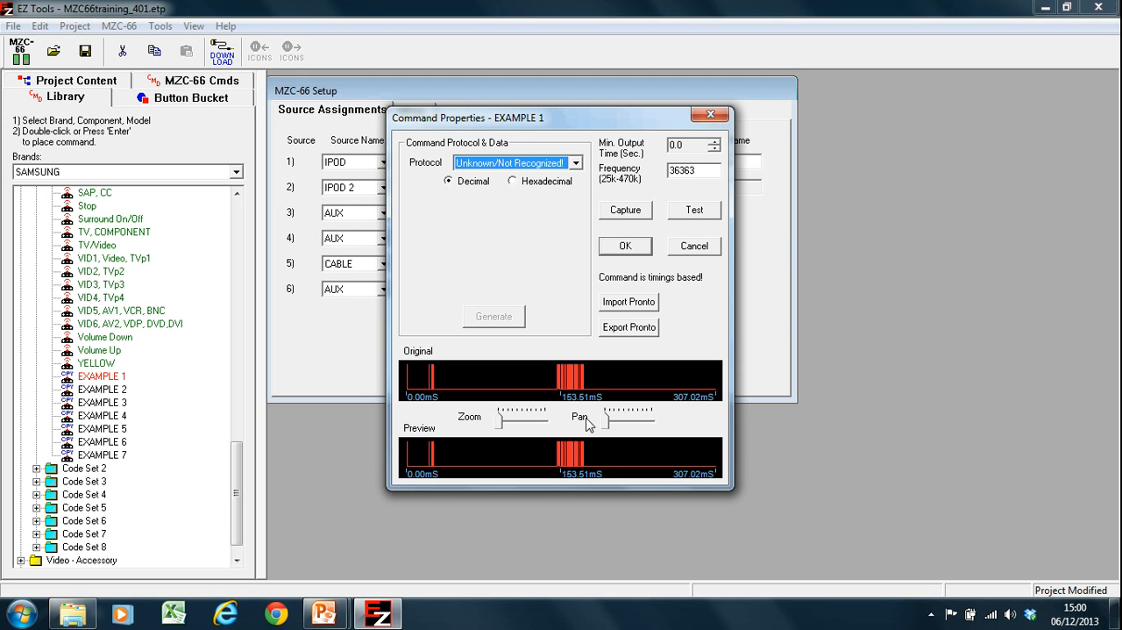
{"action": "mouse_move", "coordinate": [526, 449]}
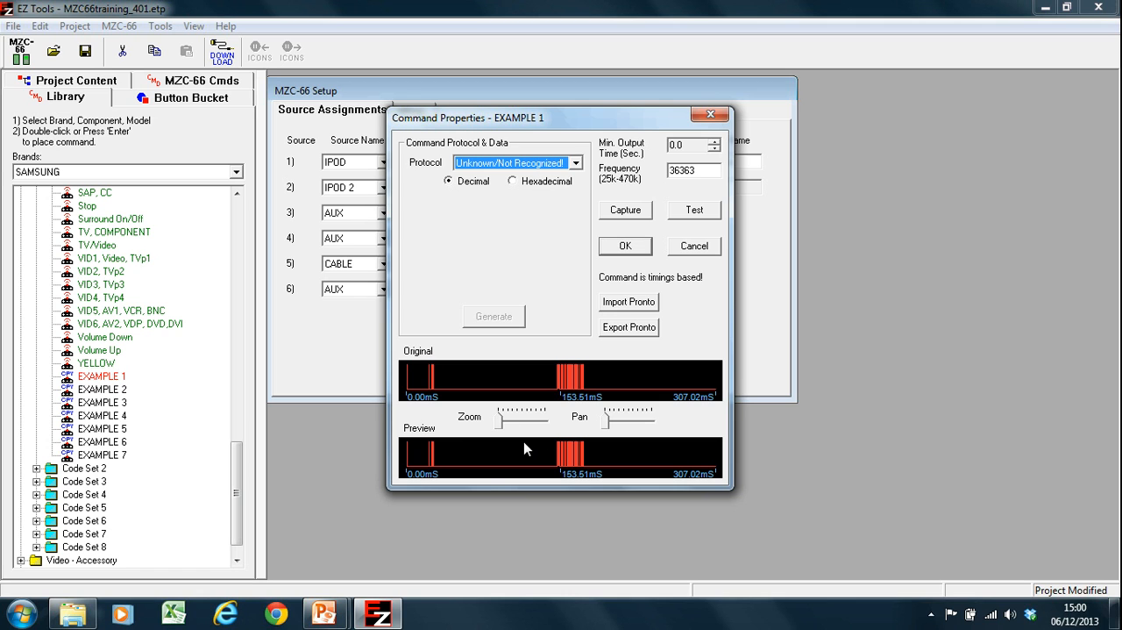
{"action": "mouse_move", "coordinate": [518, 440]}
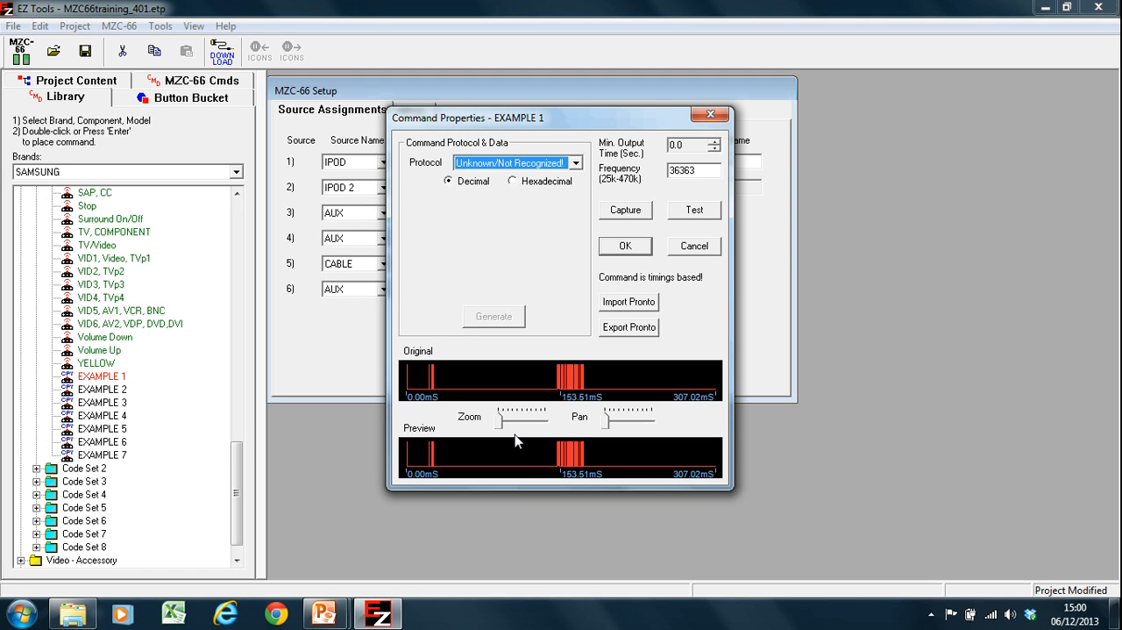
{"action": "mouse_move", "coordinate": [860, 167]}
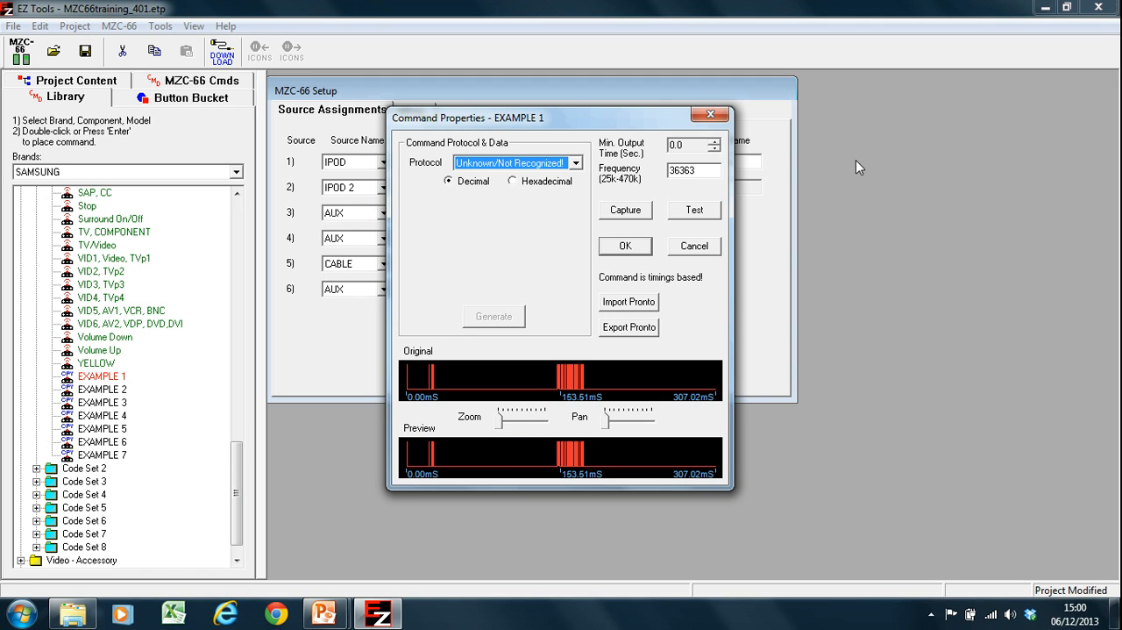
{"action": "mouse_move", "coordinate": [712, 114]}
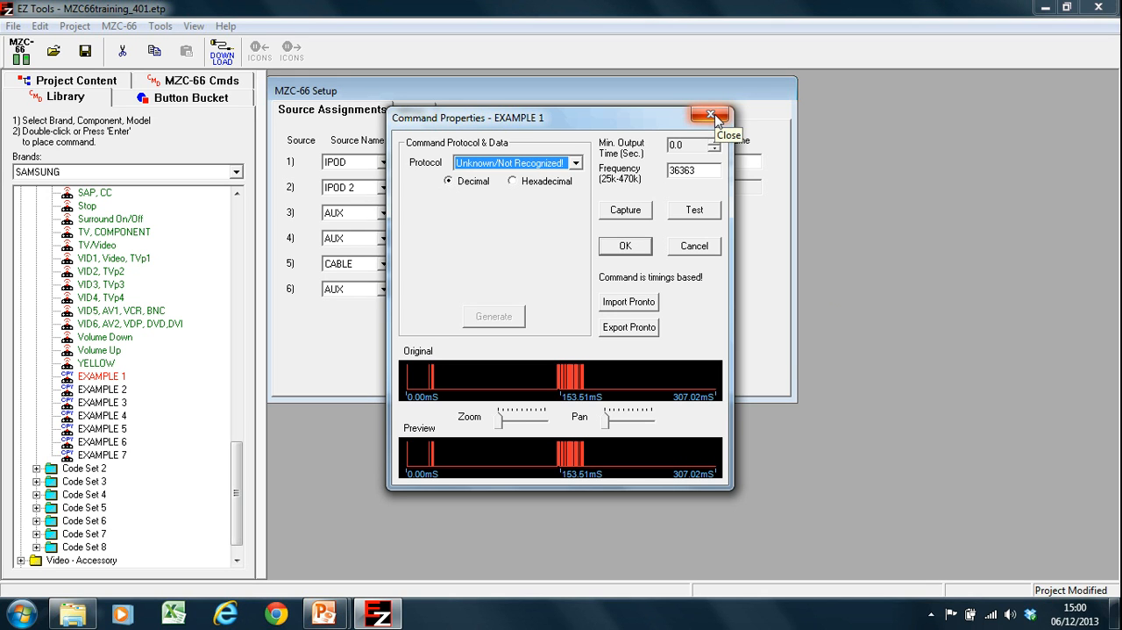
{"action": "mouse_move", "coordinate": [572, 449]}
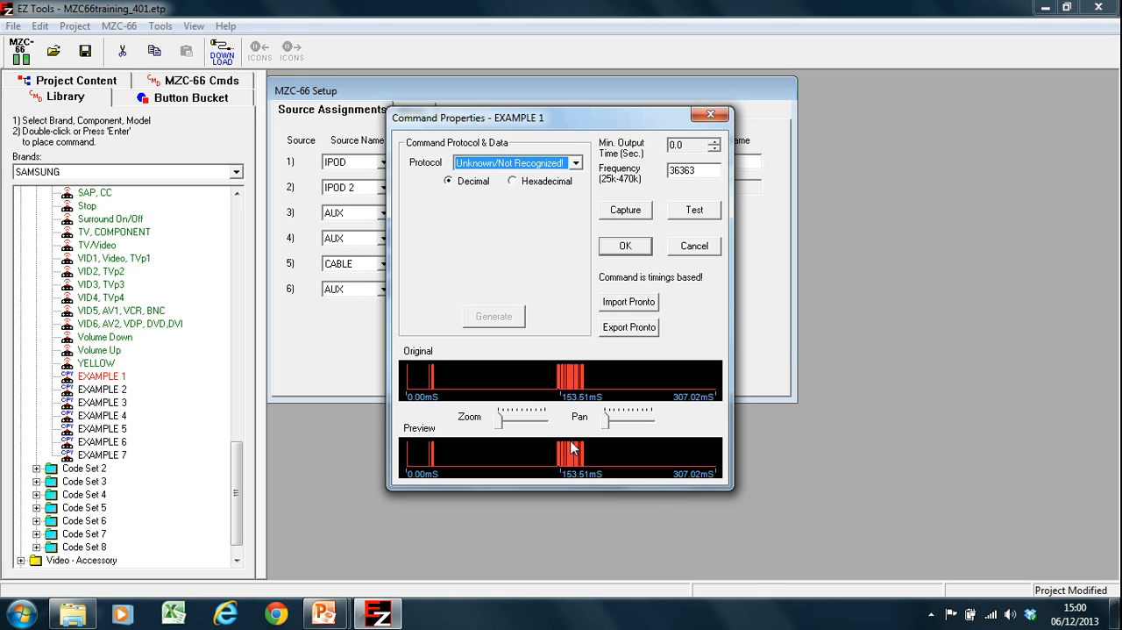
{"action": "mouse_move", "coordinate": [577, 391]}
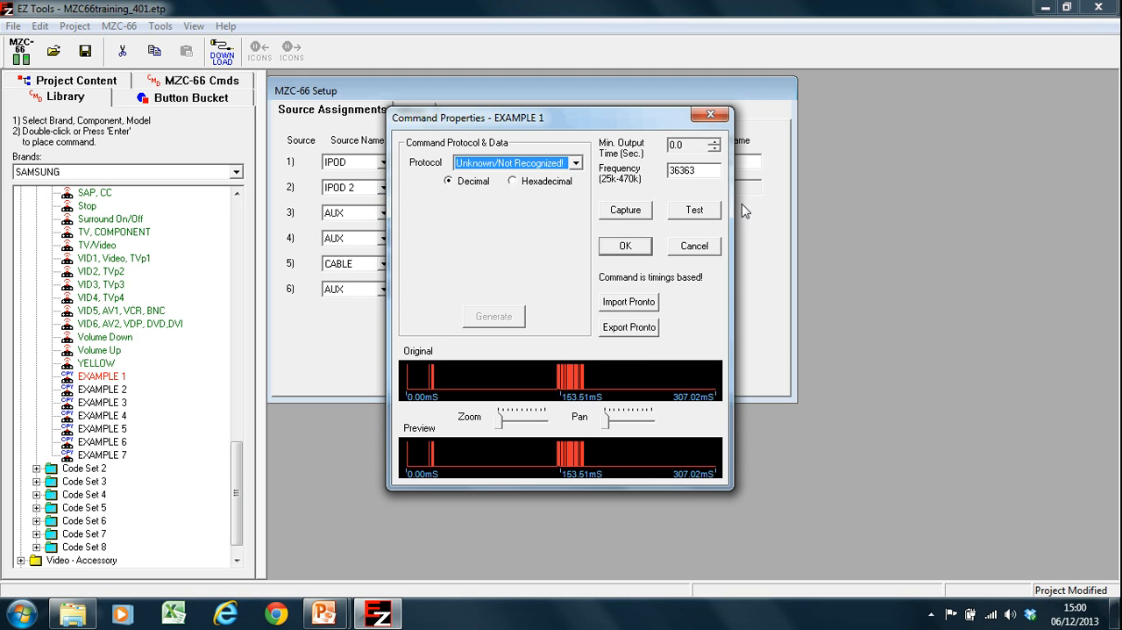
{"action": "mouse_move", "coordinate": [730, 170]}
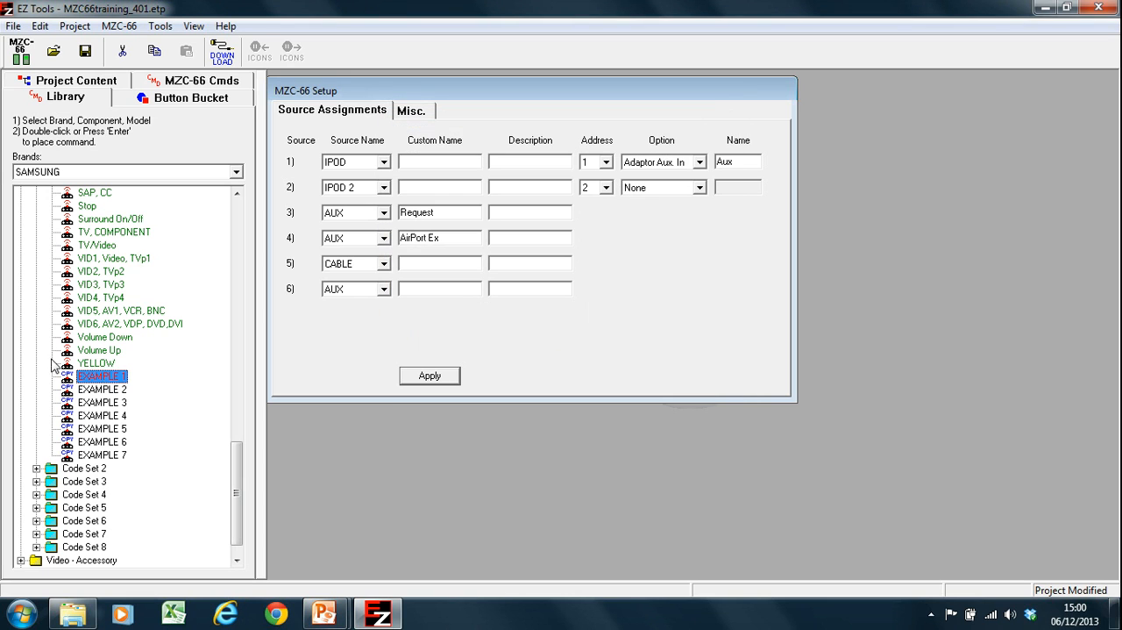
{"action": "mouse_move", "coordinate": [109, 379]}
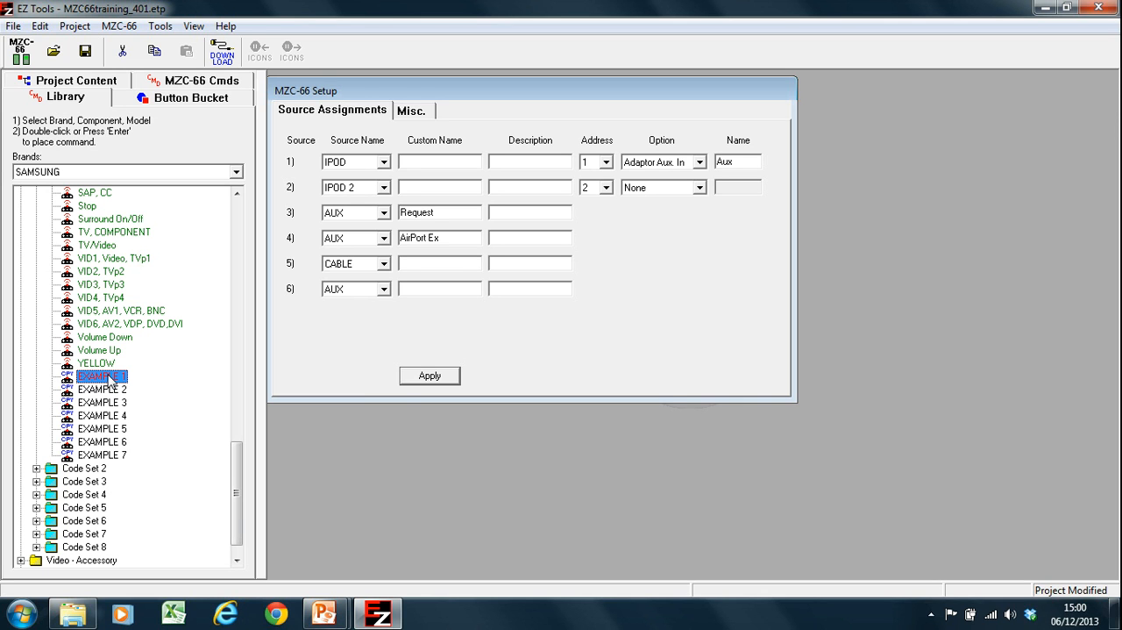
Reopen EXAMPLE 1's properties, now showing a captured waveform at frequency 36199
{"action": "double_click", "coordinate": [100, 375]}
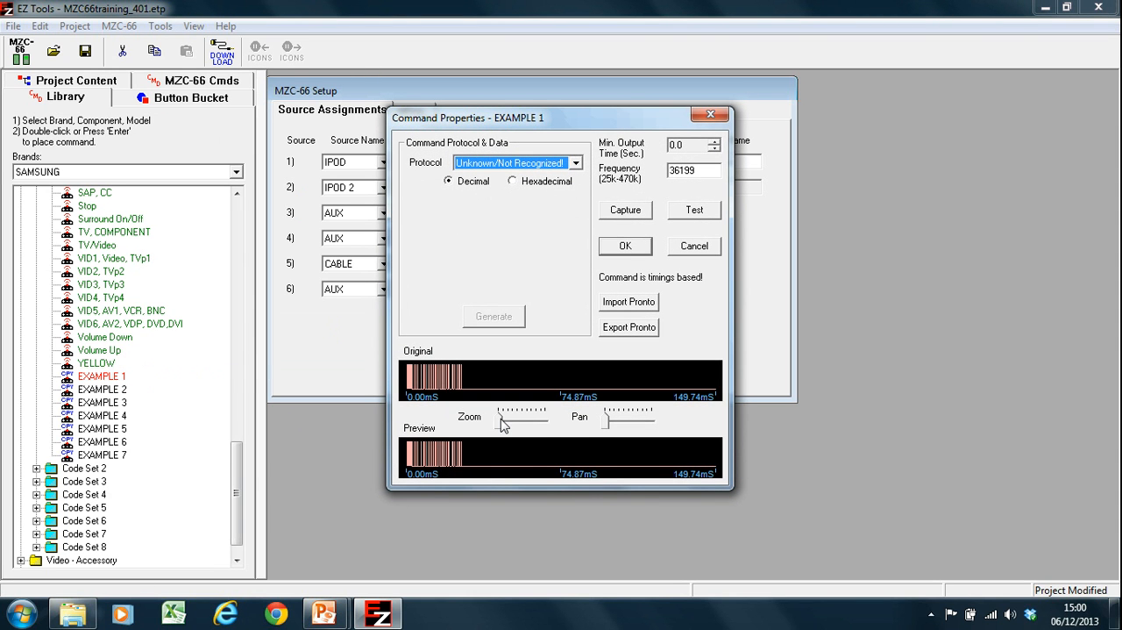
Zoom and pan the captured waveform to show the first 37 ms of individual pulses
{"action": "left_click_drag", "start_coordinate": [522, 417], "coordinate": [508, 418]}
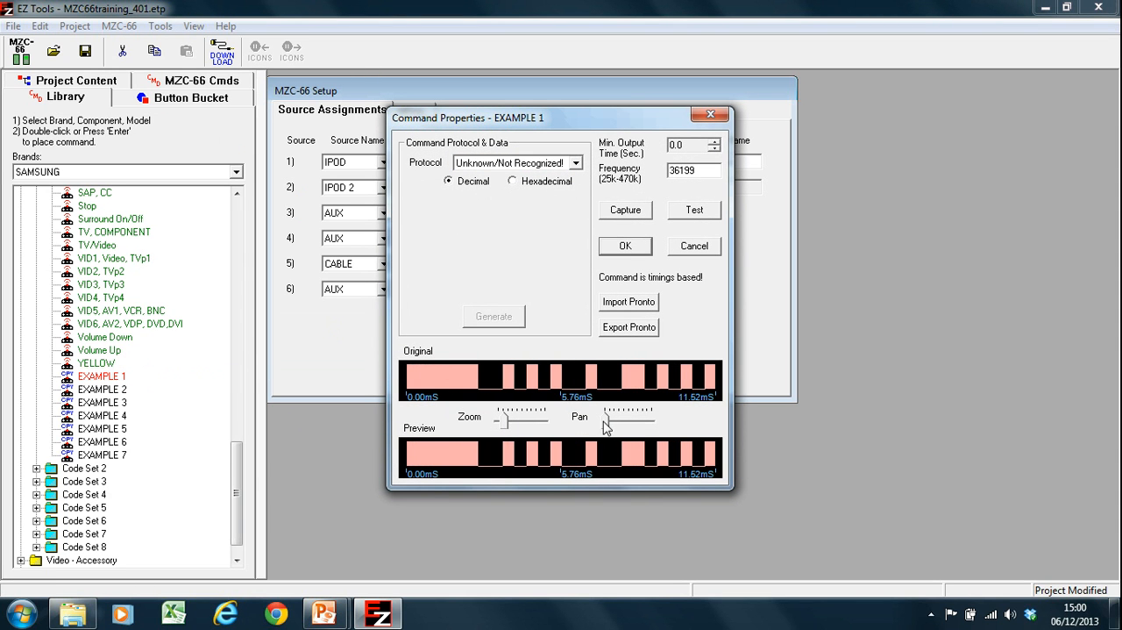
{"action": "left_click_drag", "start_coordinate": [605, 423], "coordinate": [631, 423]}
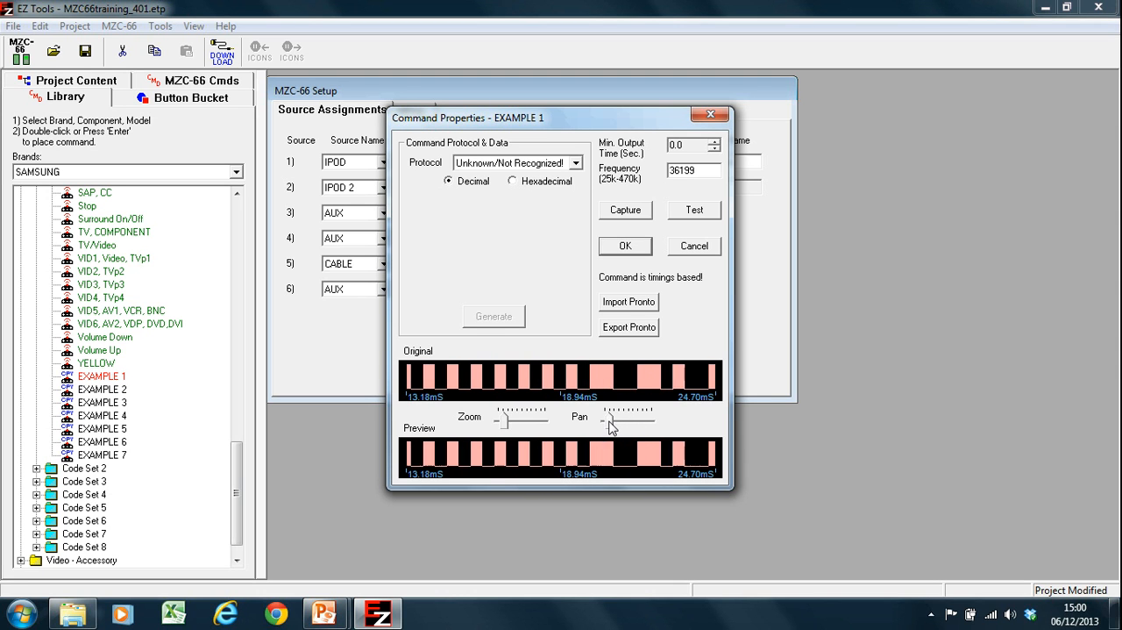
{"action": "left_click_drag", "start_coordinate": [630, 416], "coordinate": [600, 416]}
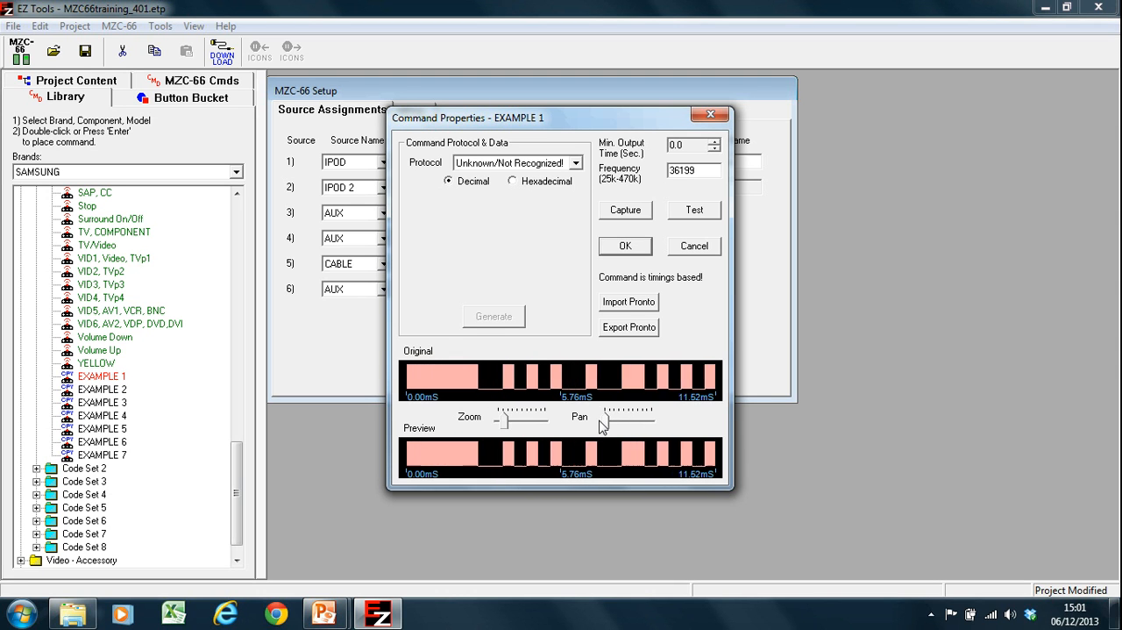
{"action": "left_click_drag", "start_coordinate": [507, 420], "coordinate": [500, 419]}
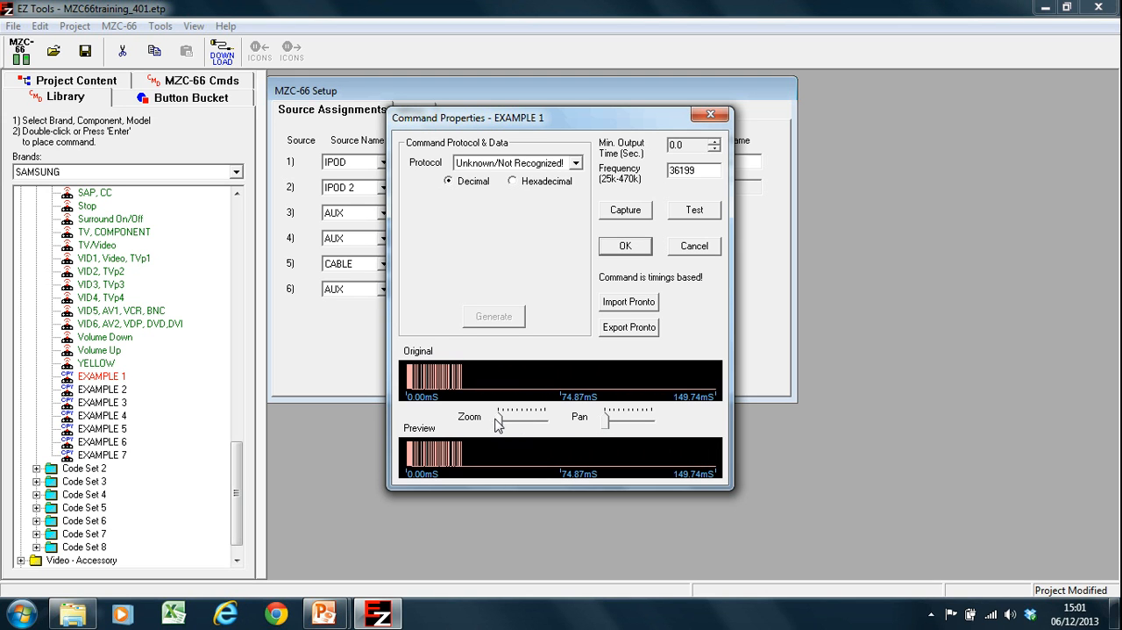
{"action": "left_click_drag", "start_coordinate": [523, 417], "coordinate": [505, 417]}
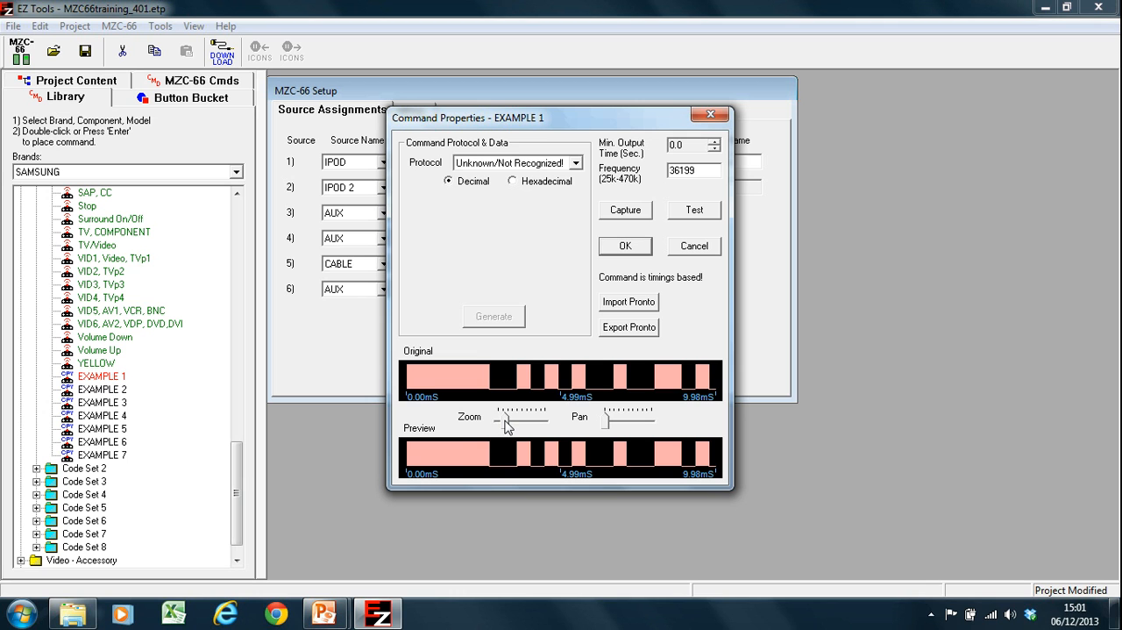
{"action": "left_click_drag", "start_coordinate": [509, 418], "coordinate": [500, 418]}
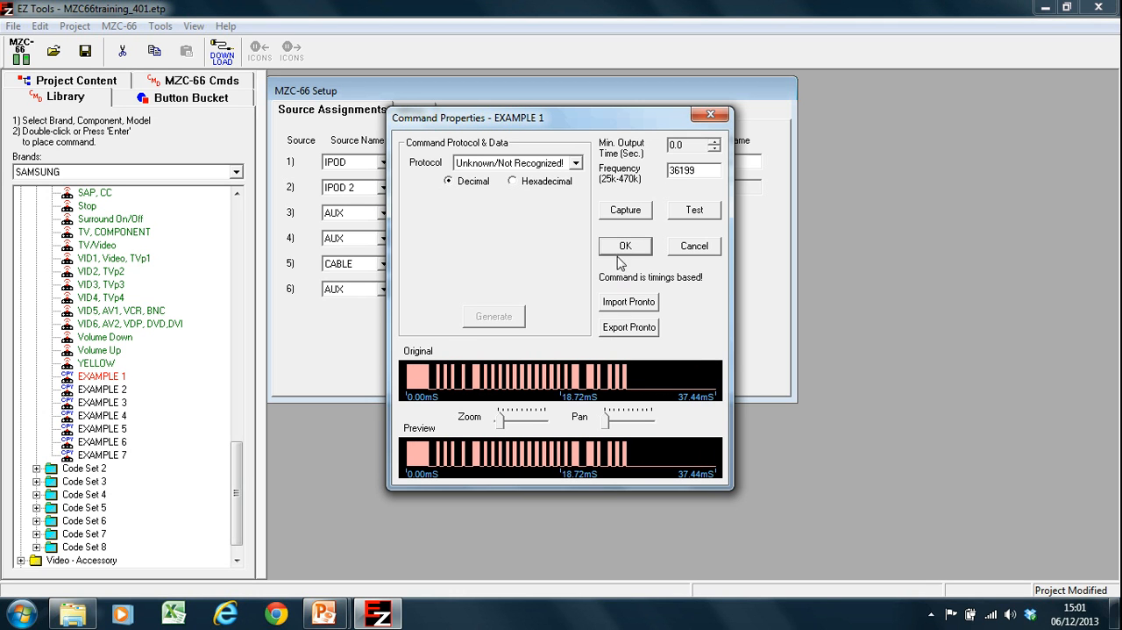
{"action": "left_click", "coordinate": [624, 211]}
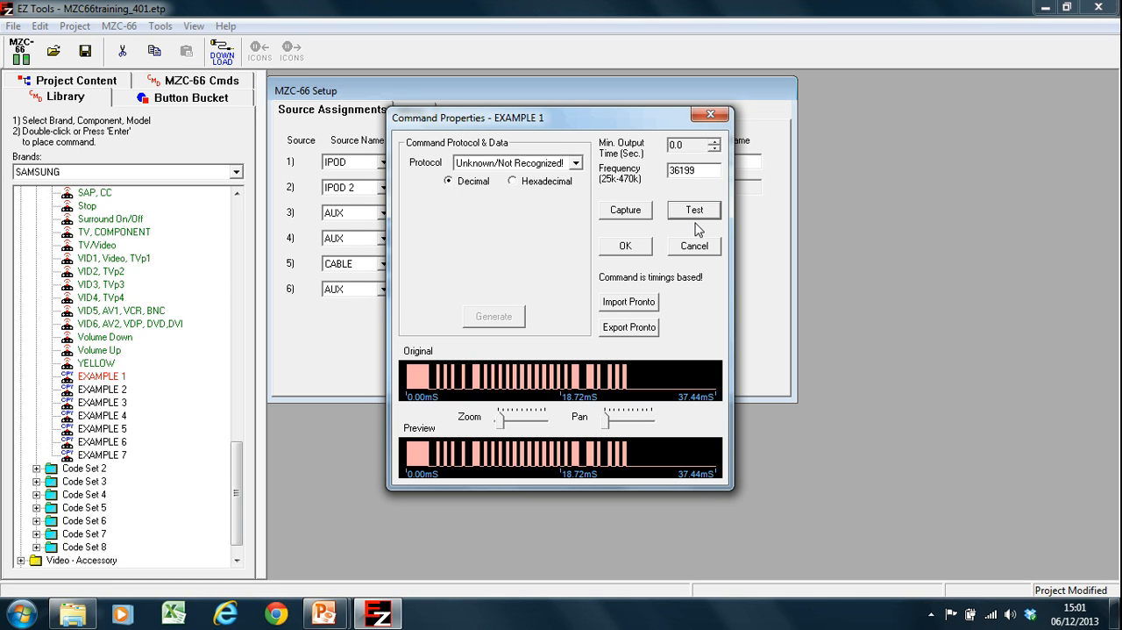
{"action": "mouse_move", "coordinate": [565, 330]}
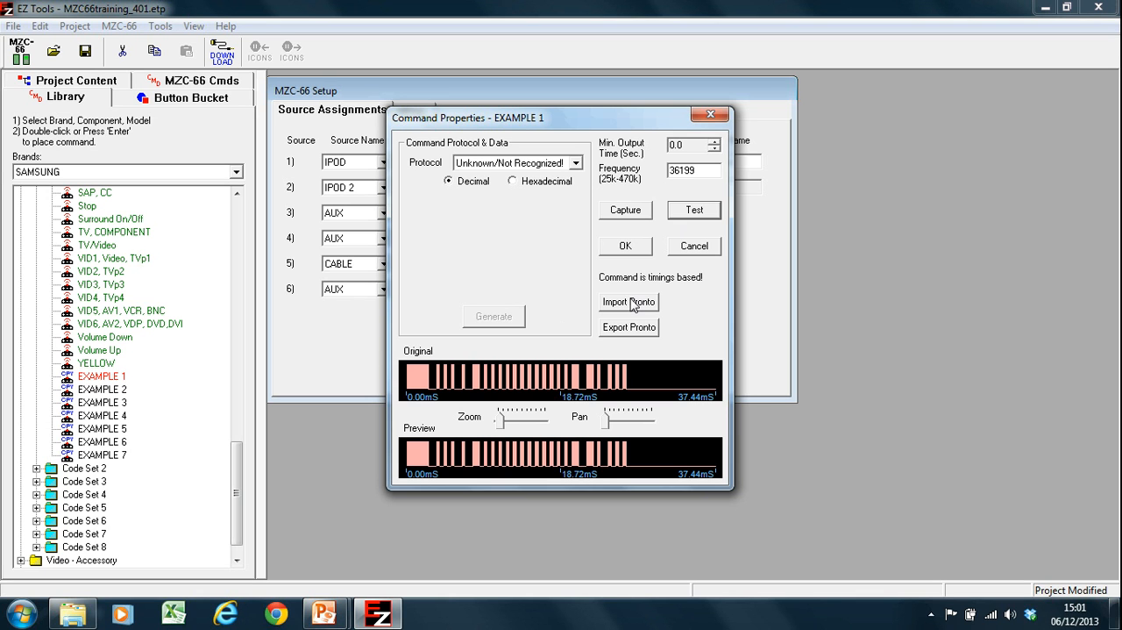
Attempt a Pronto Hex import into EXAMPLE 1 and dismiss the invalid-code warning
{"action": "left_click", "coordinate": [627, 302]}
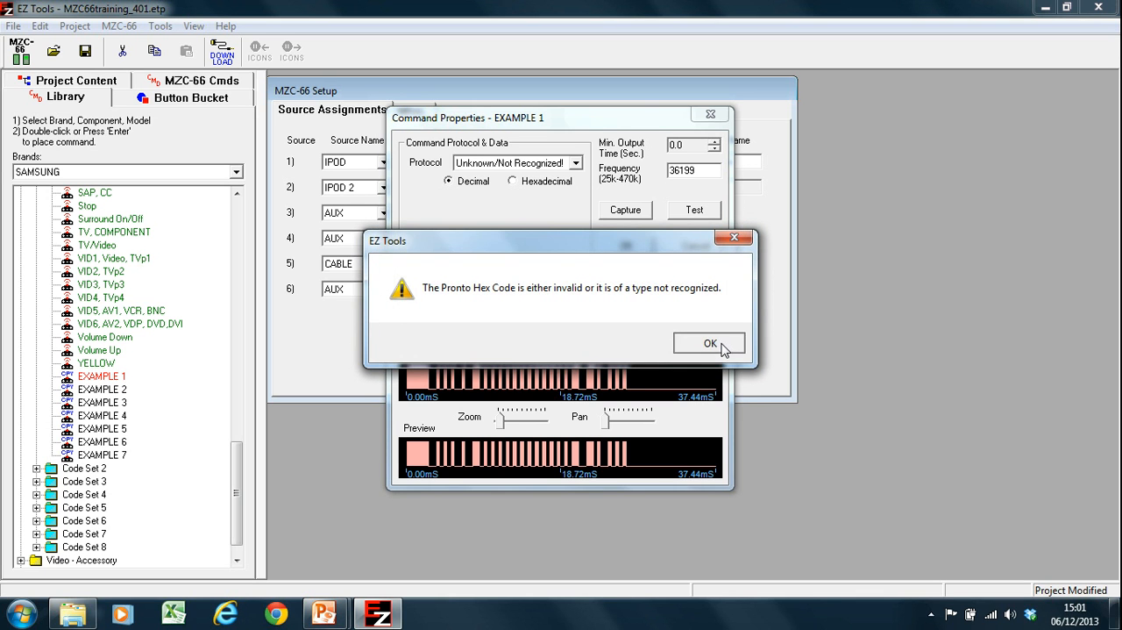
{"action": "left_click", "coordinate": [709, 344]}
{"action": "type", "text": "notepa"}
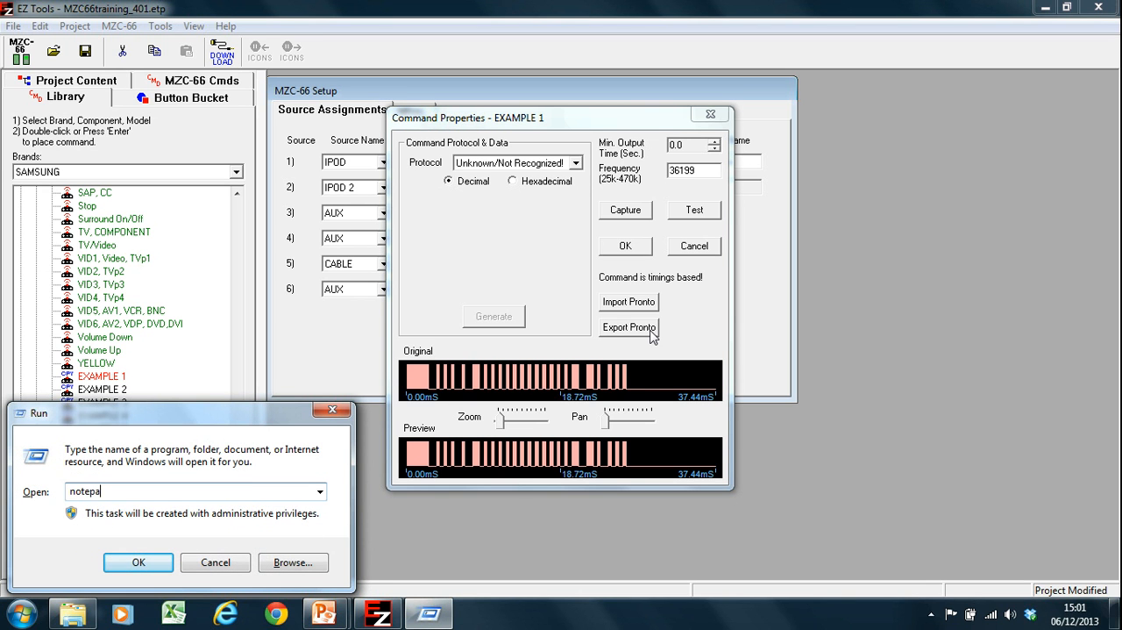
Launch Notepad holding EXAMPLE 1's Pronto hex code and close it, prompting to save Untitled
{"action": "left_click", "coordinate": [137, 561]}
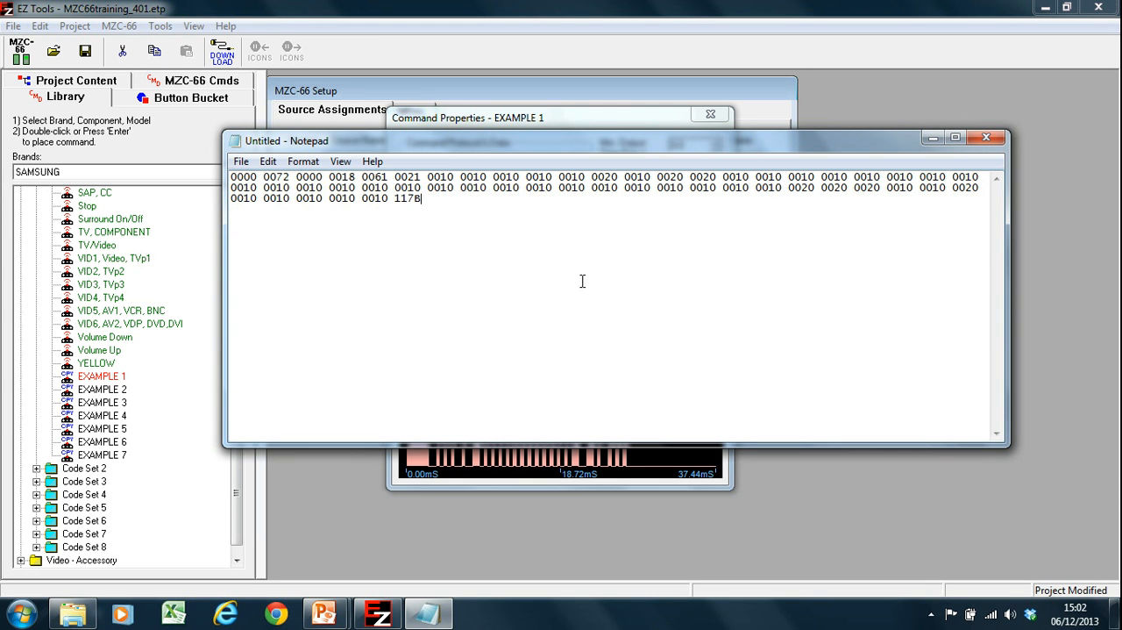
{"action": "mouse_move", "coordinate": [438, 205]}
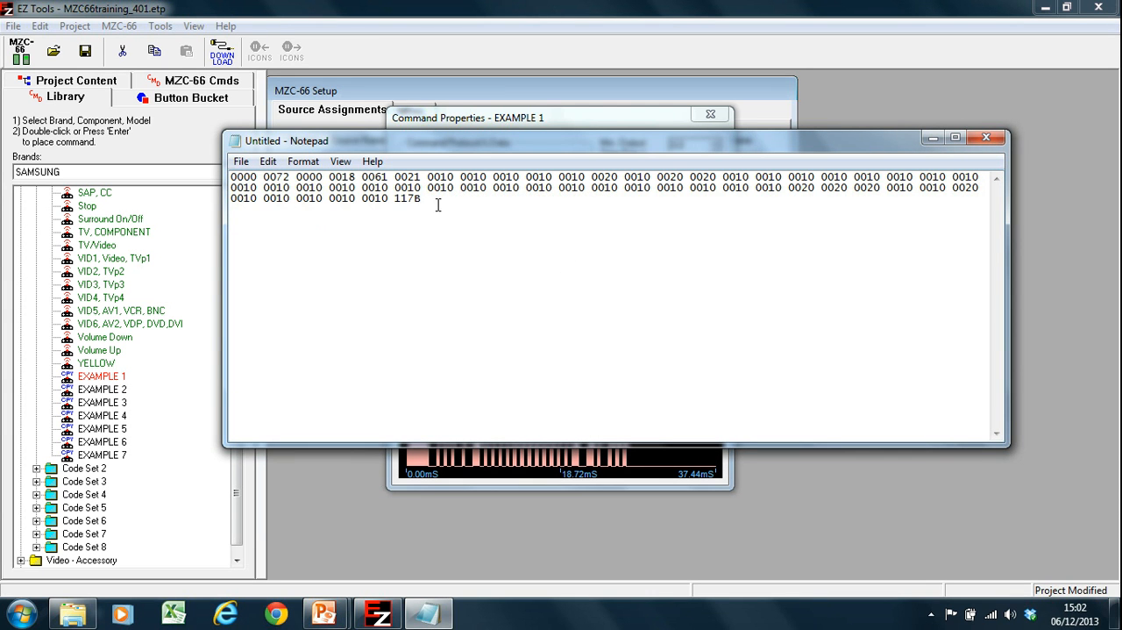
{"action": "mouse_move", "coordinate": [332, 122]}
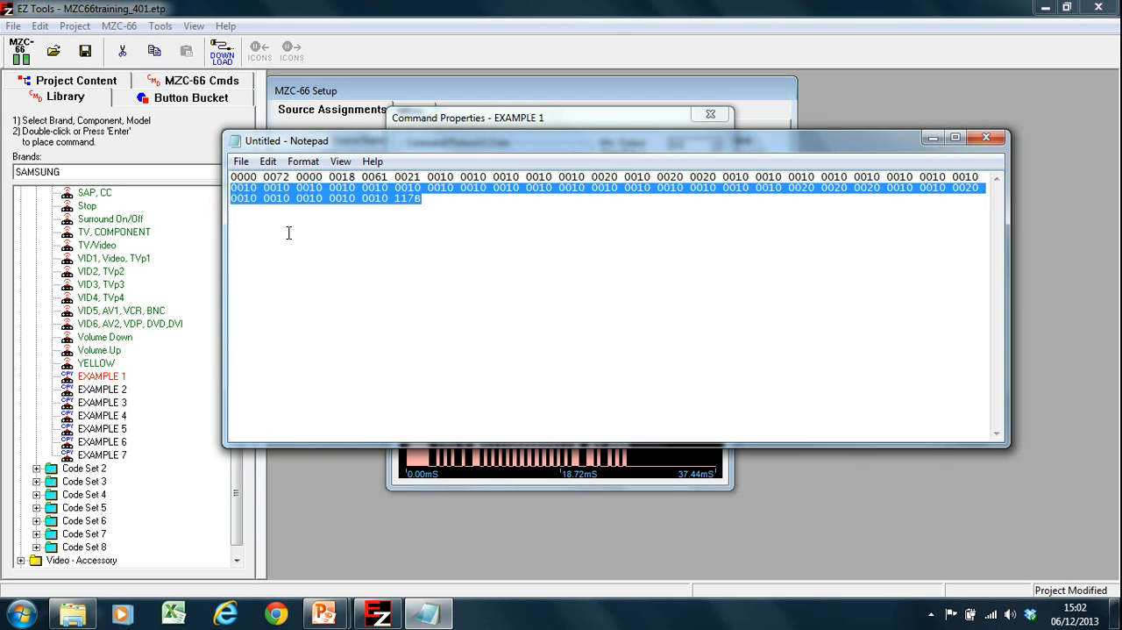
{"action": "left_click", "coordinate": [758, 207]}
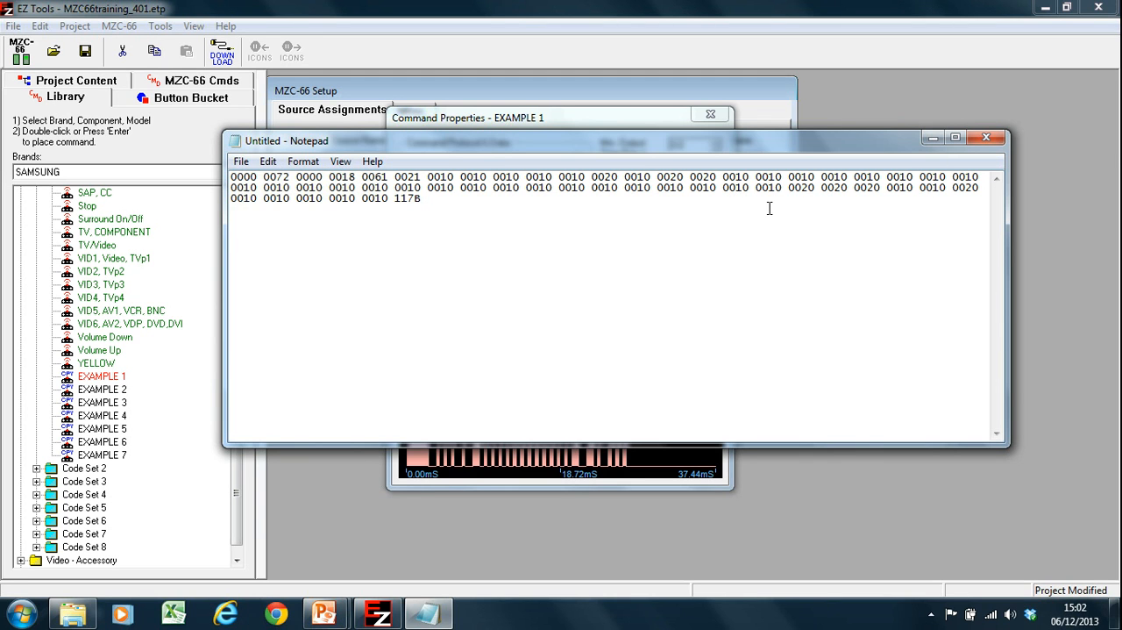
{"action": "mouse_move", "coordinate": [813, 191]}
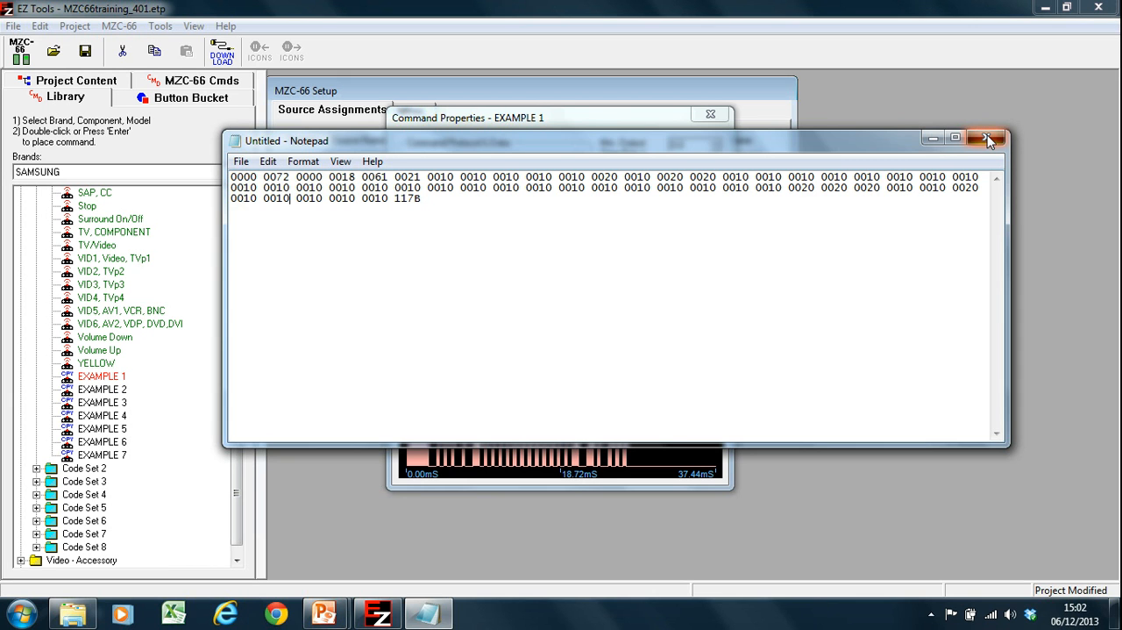
{"action": "left_click", "coordinate": [990, 139]}
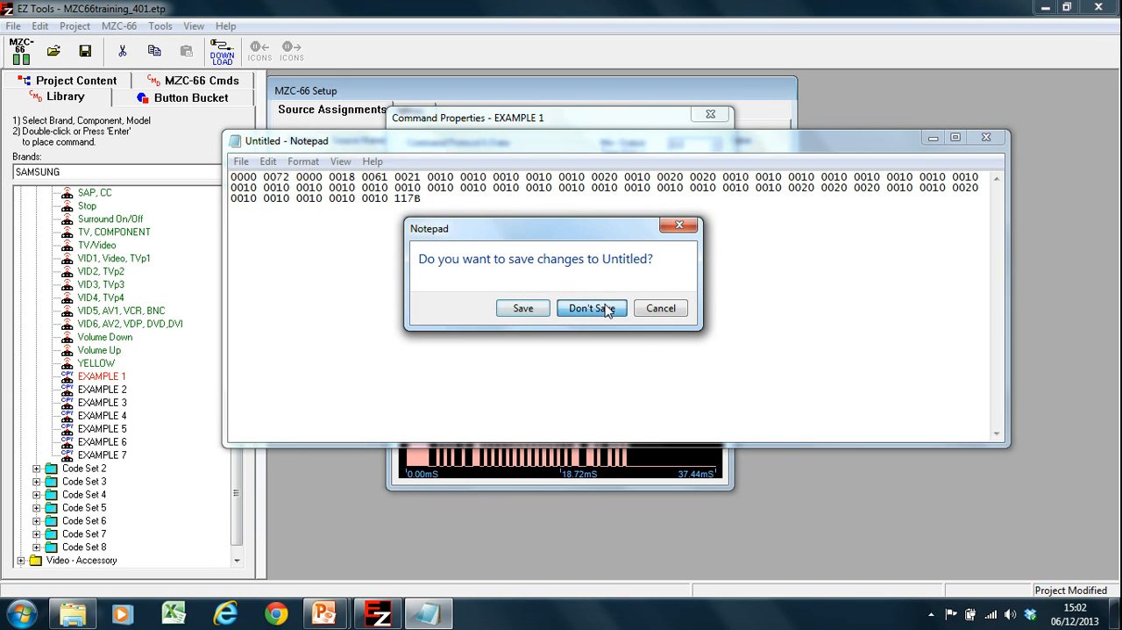
Discard the Notepad note unsaved and close EXAMPLE 1's properties, returning to the MZC-66 setup
{"action": "left_click", "coordinate": [591, 308]}
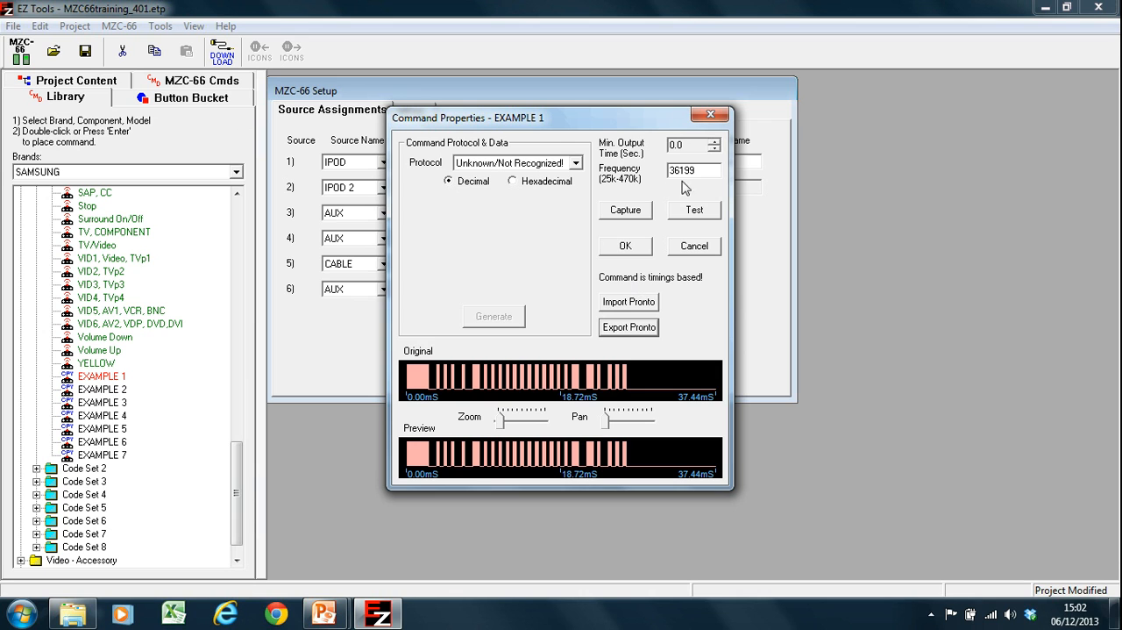
{"action": "mouse_move", "coordinate": [612, 331]}
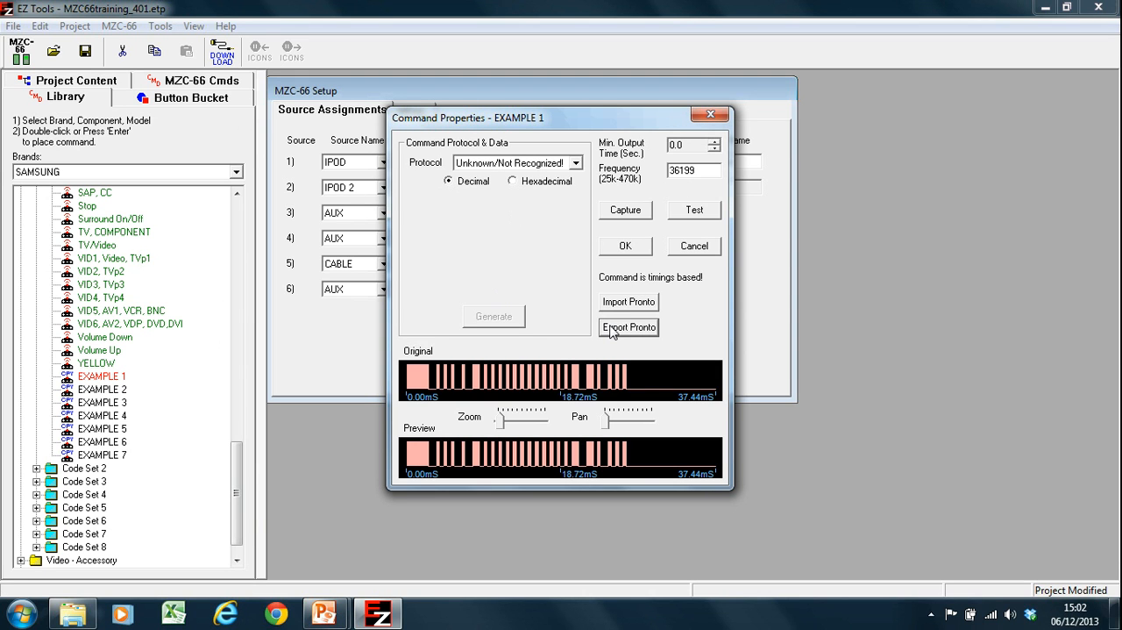
{"action": "mouse_move", "coordinate": [635, 326]}
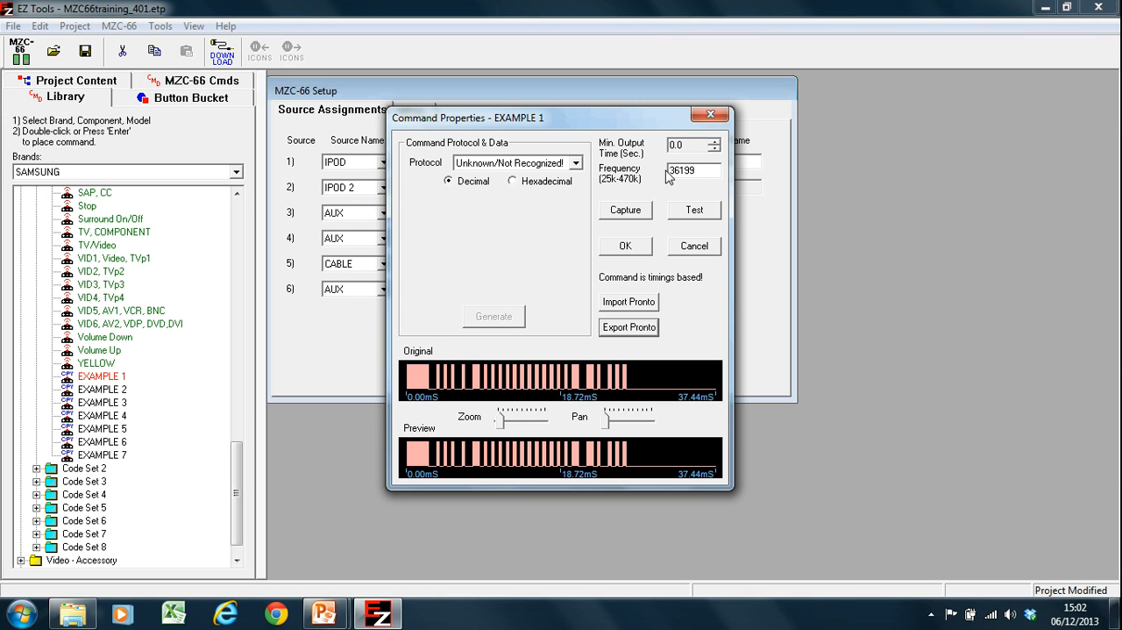
{"action": "mouse_move", "coordinate": [684, 163]}
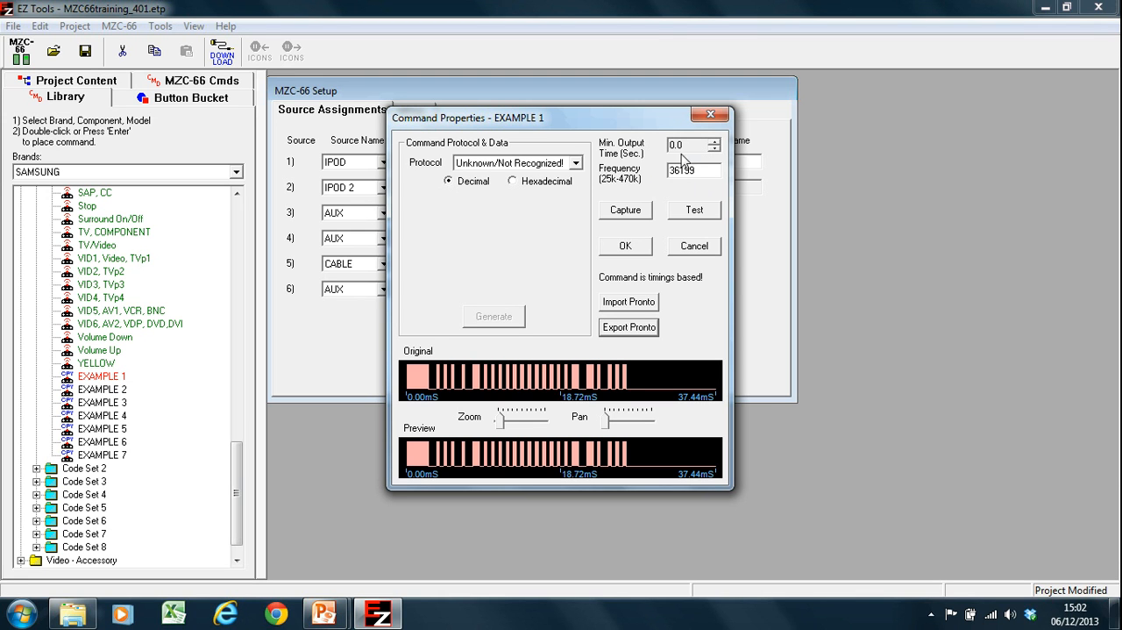
{"action": "mouse_move", "coordinate": [653, 177]}
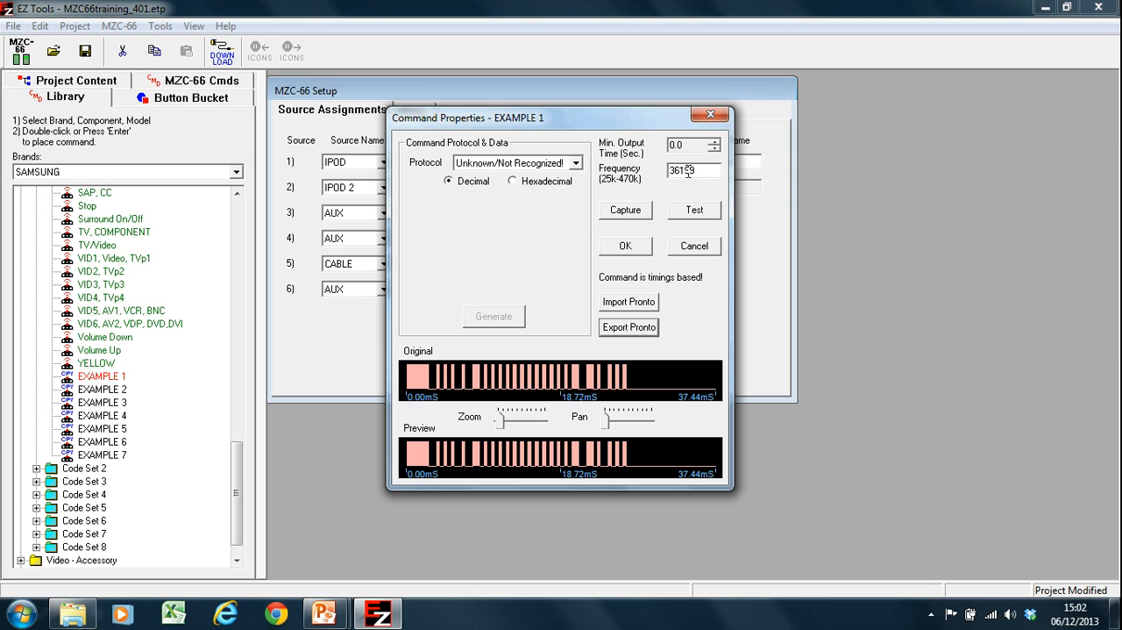
{"action": "left_click", "coordinate": [711, 114]}
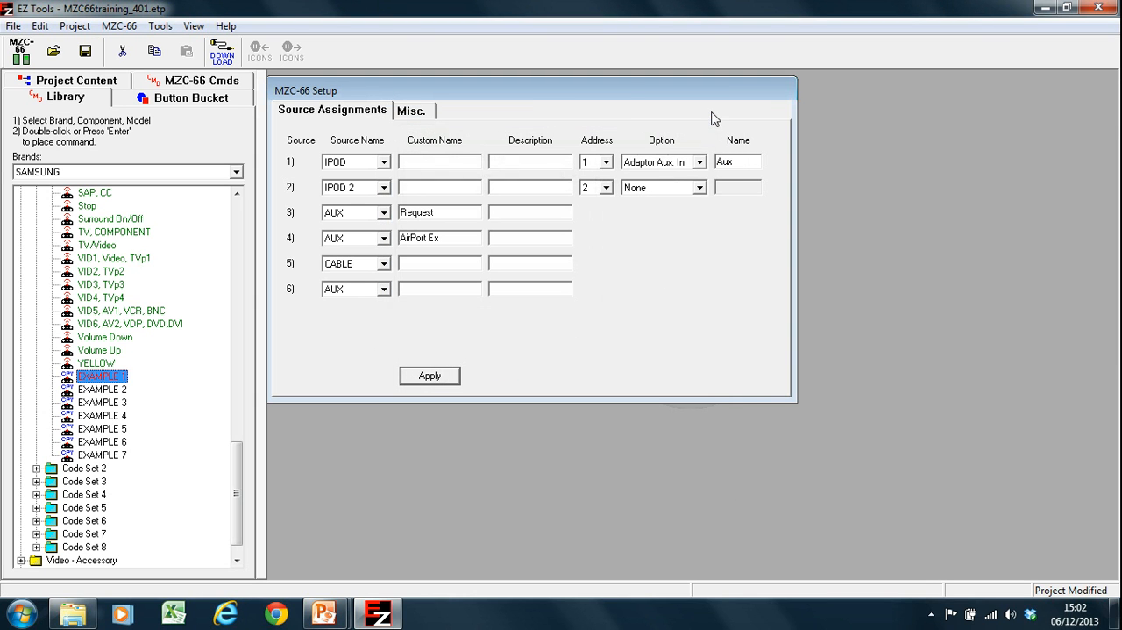
{"action": "left_click", "coordinate": [101, 389]}
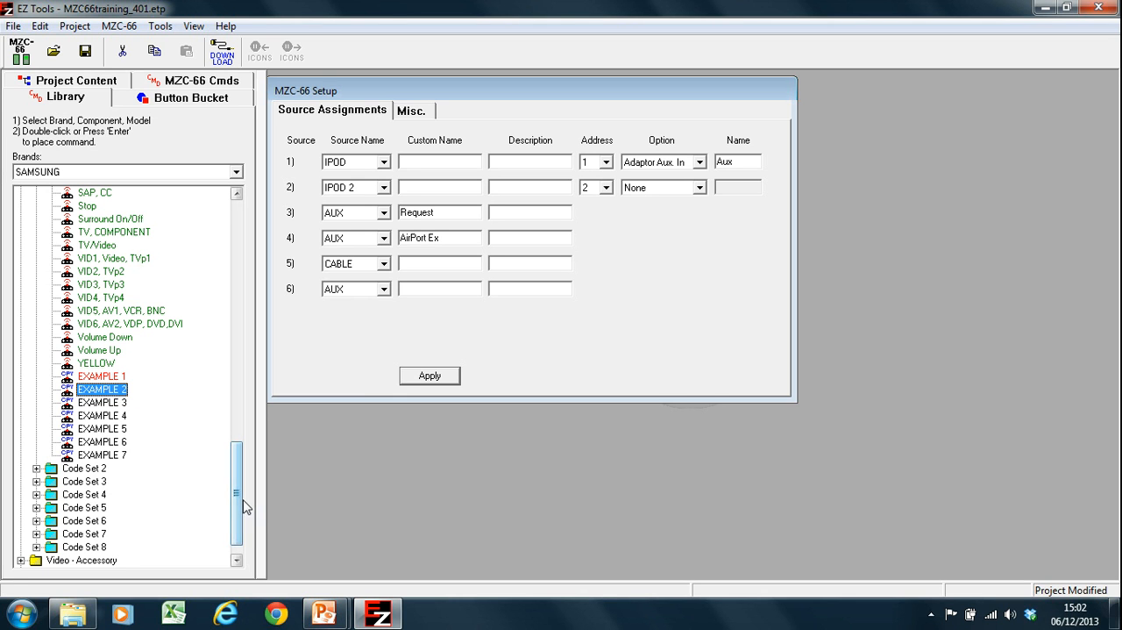
{"action": "scroll", "scroll_direction": "up", "scroll_amount": 3}
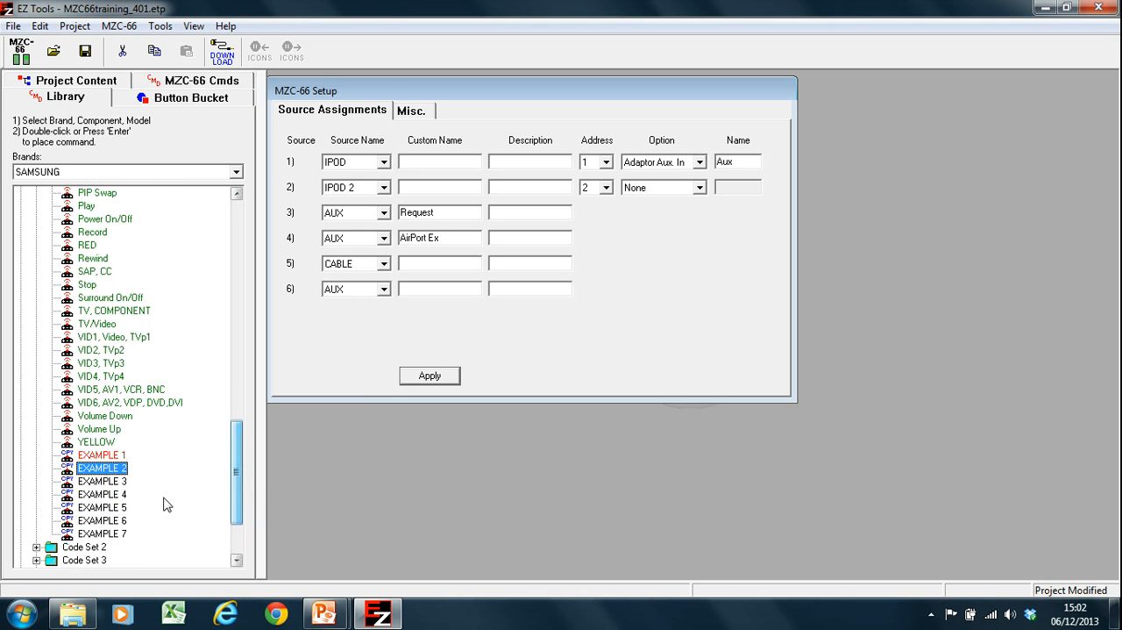
{"action": "right_click", "coordinate": [102, 467]}
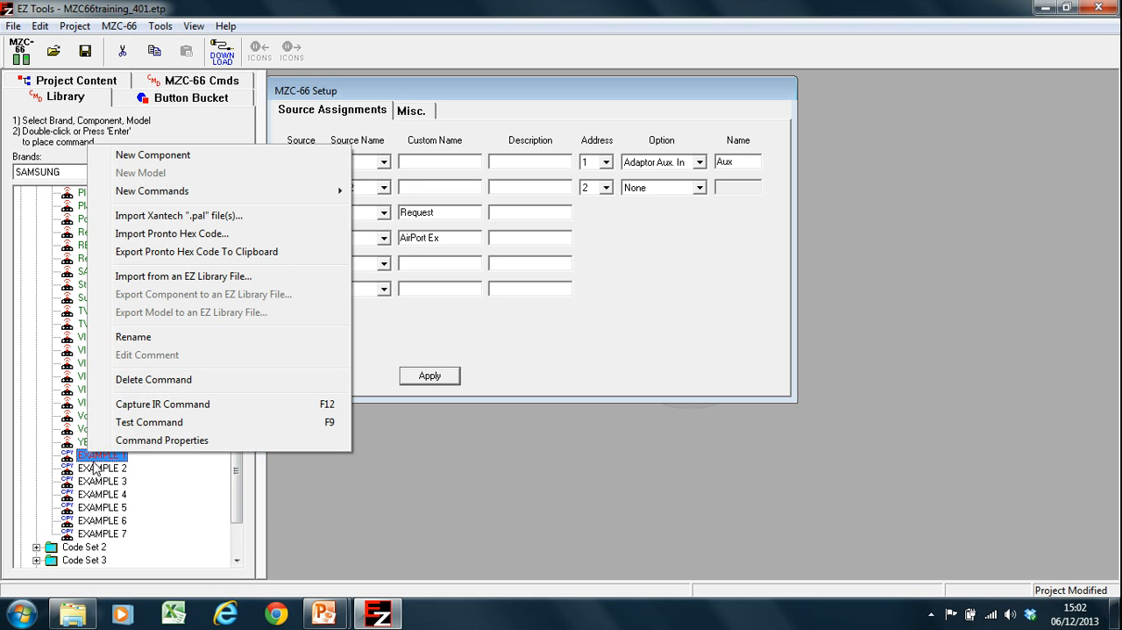
{"action": "mouse_move", "coordinate": [299, 253]}
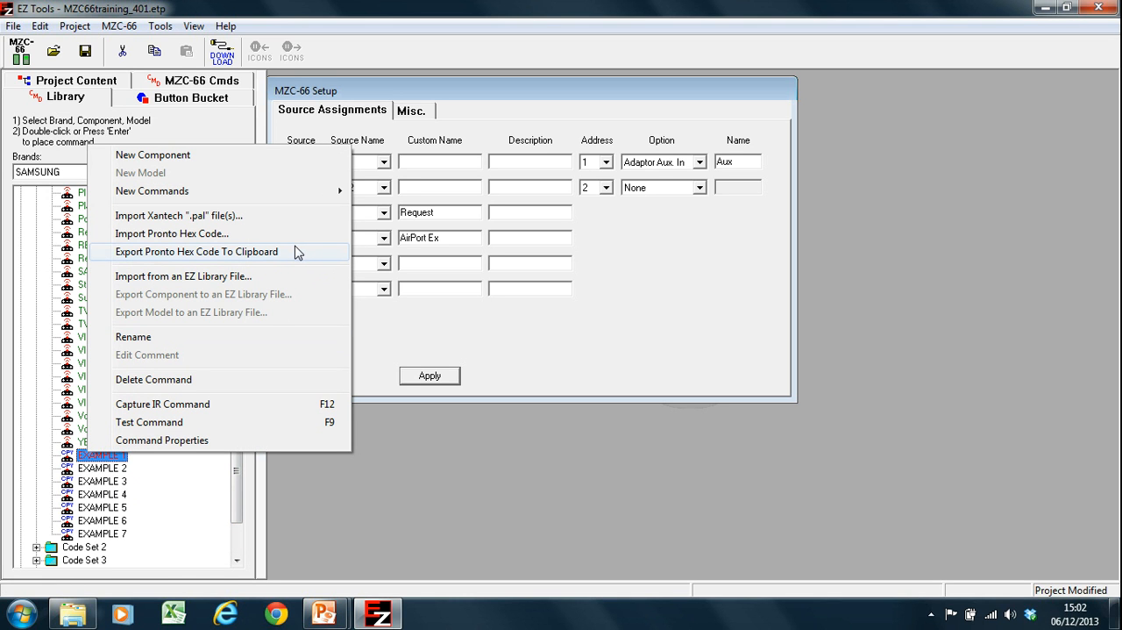
{"action": "mouse_move", "coordinate": [368, 342]}
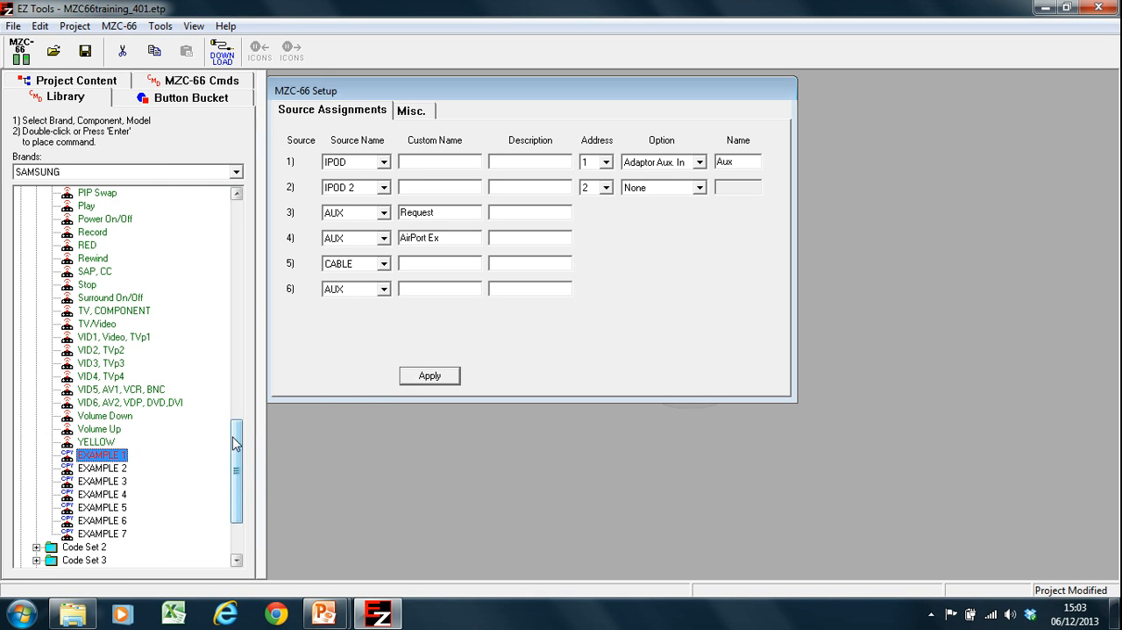
{"action": "scroll", "scroll_direction": "up", "scroll_amount": 3}
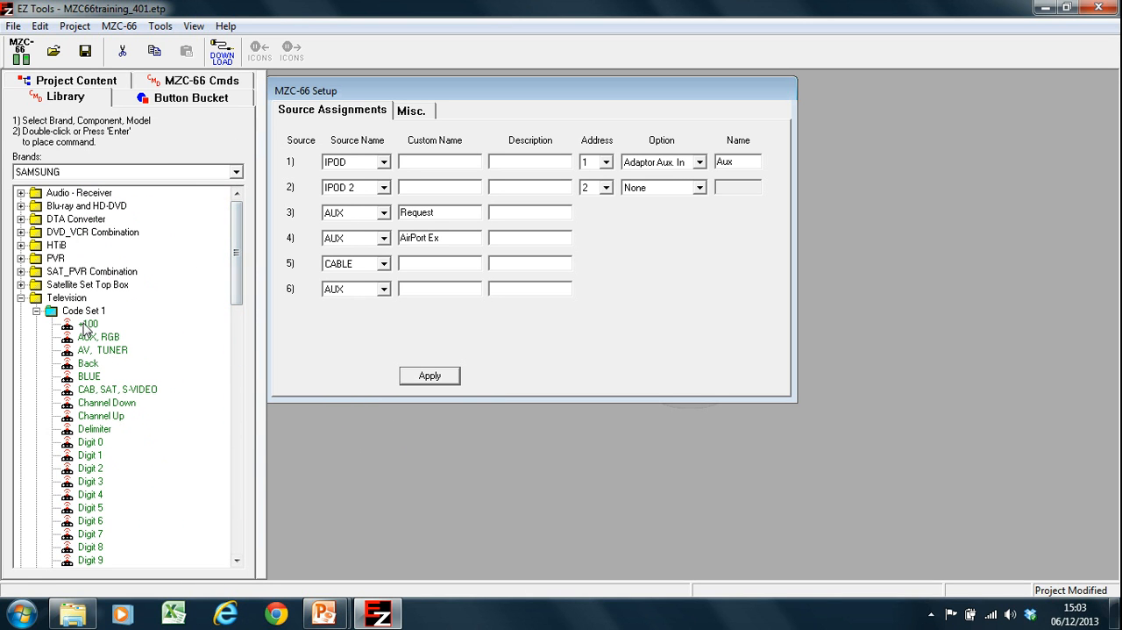
{"action": "right_click", "coordinate": [82, 310]}
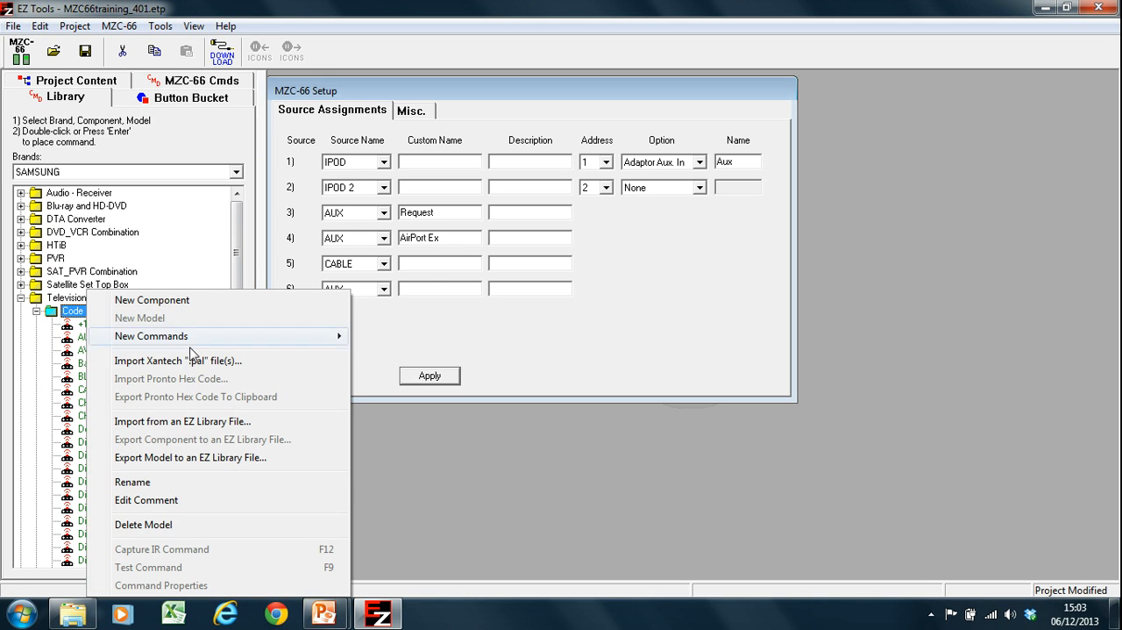
{"action": "left_click", "coordinate": [189, 456]}
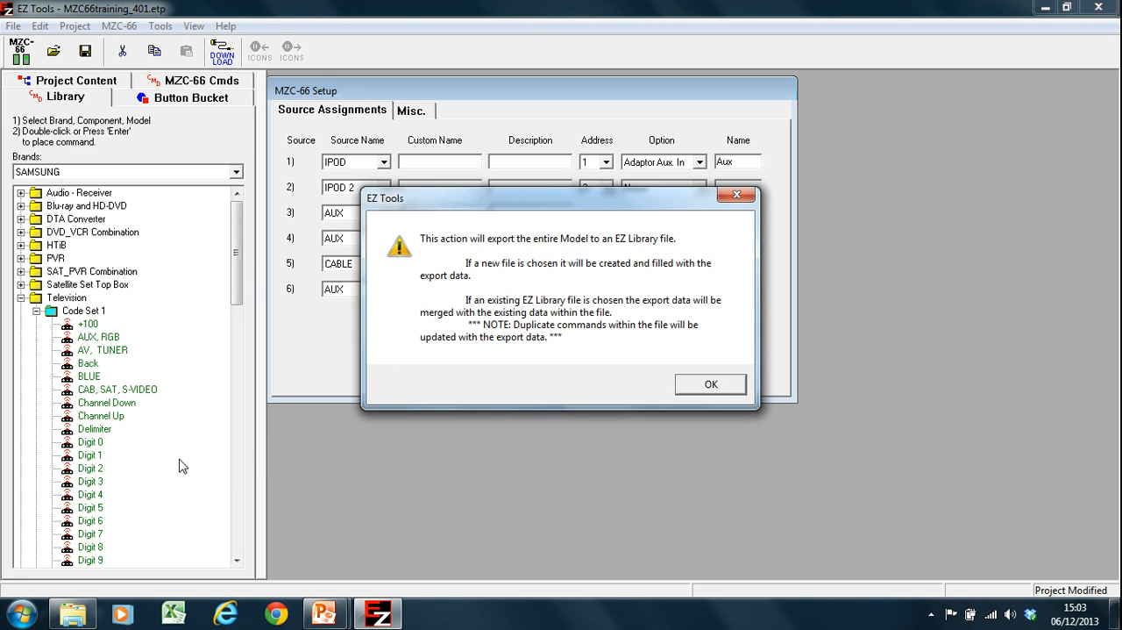
{"action": "mouse_move", "coordinate": [708, 404]}
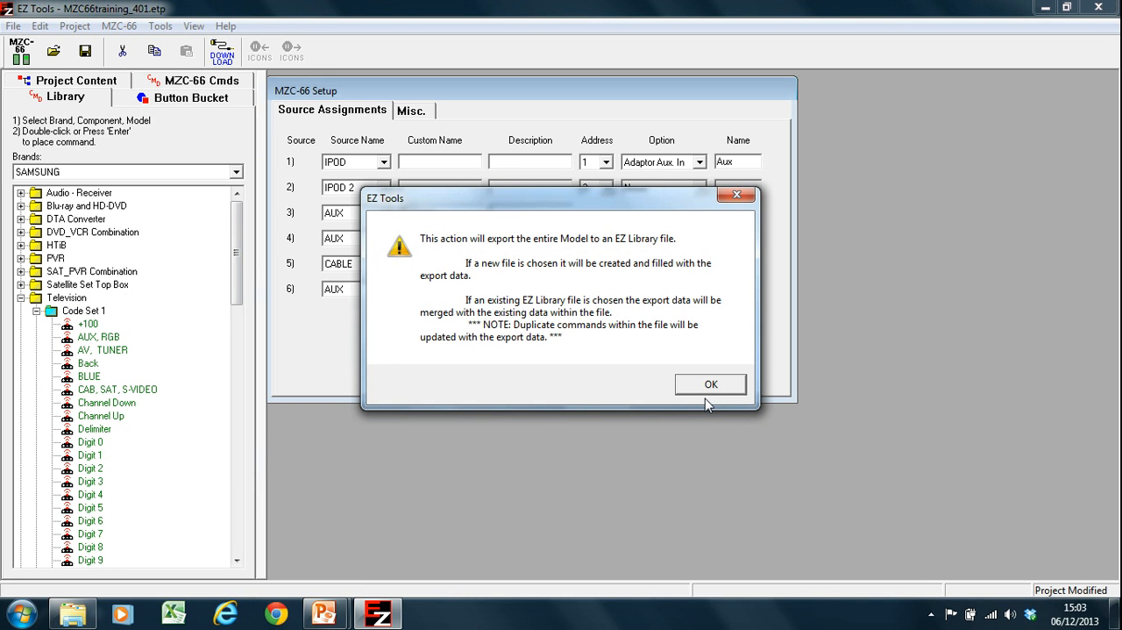
{"action": "mouse_move", "coordinate": [723, 395]}
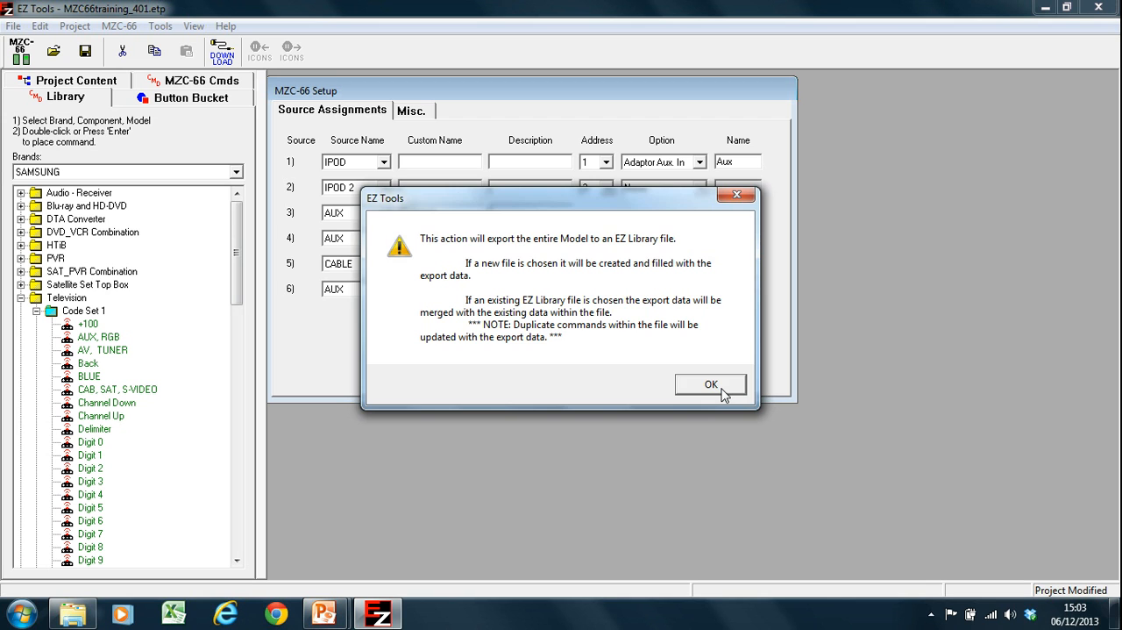
{"action": "left_click", "coordinate": [710, 385]}
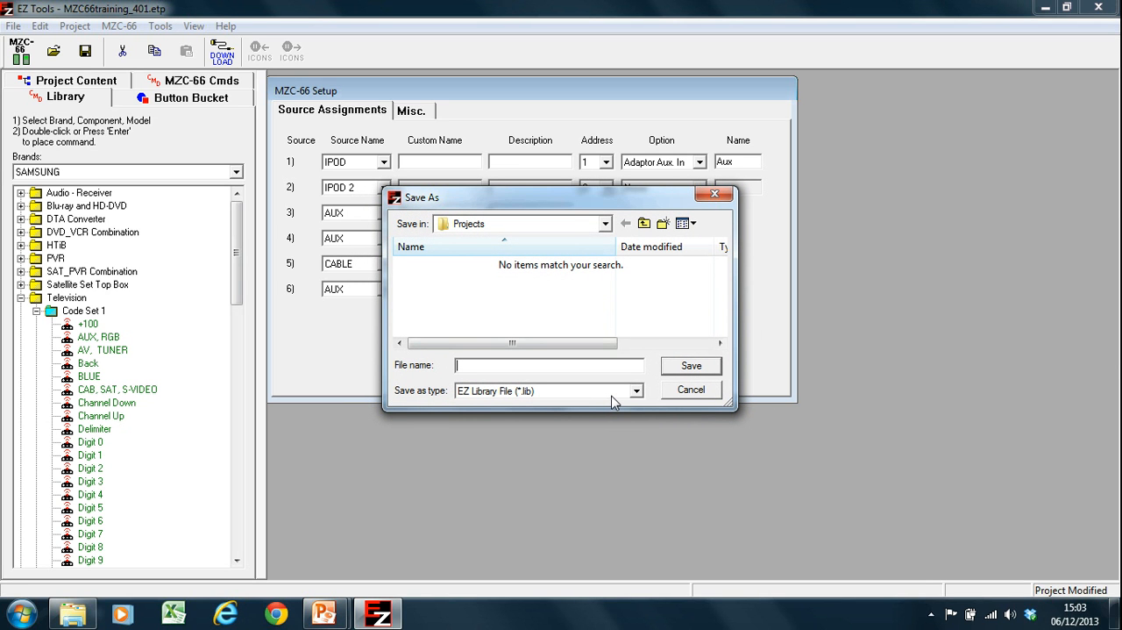
{"action": "type", "text": "aug"}
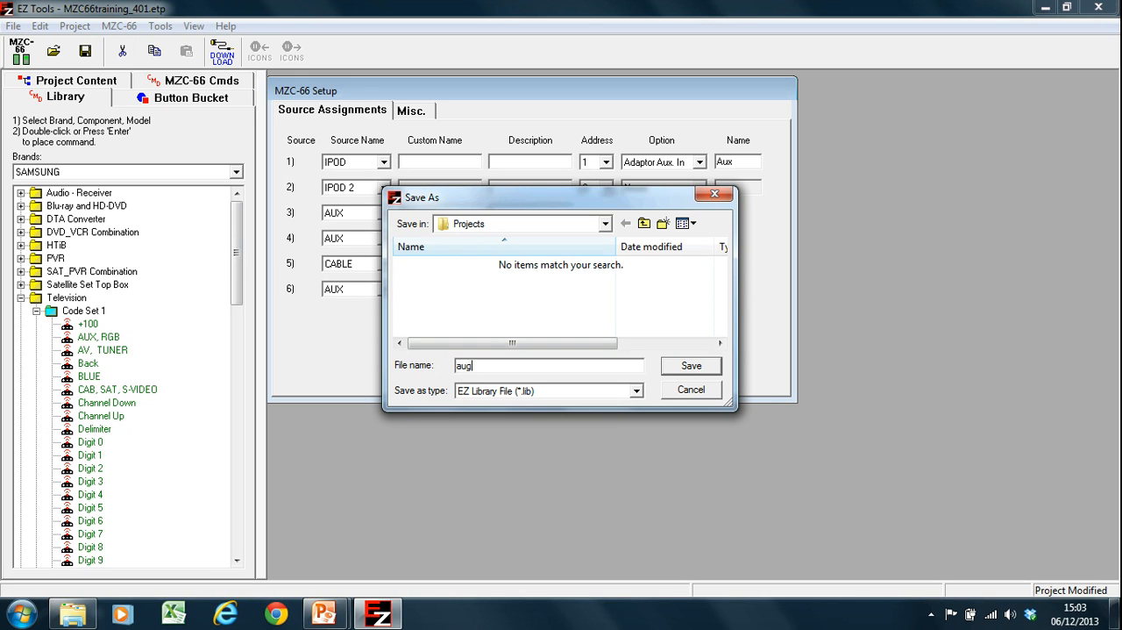
{"action": "type", "text": "mentS"}
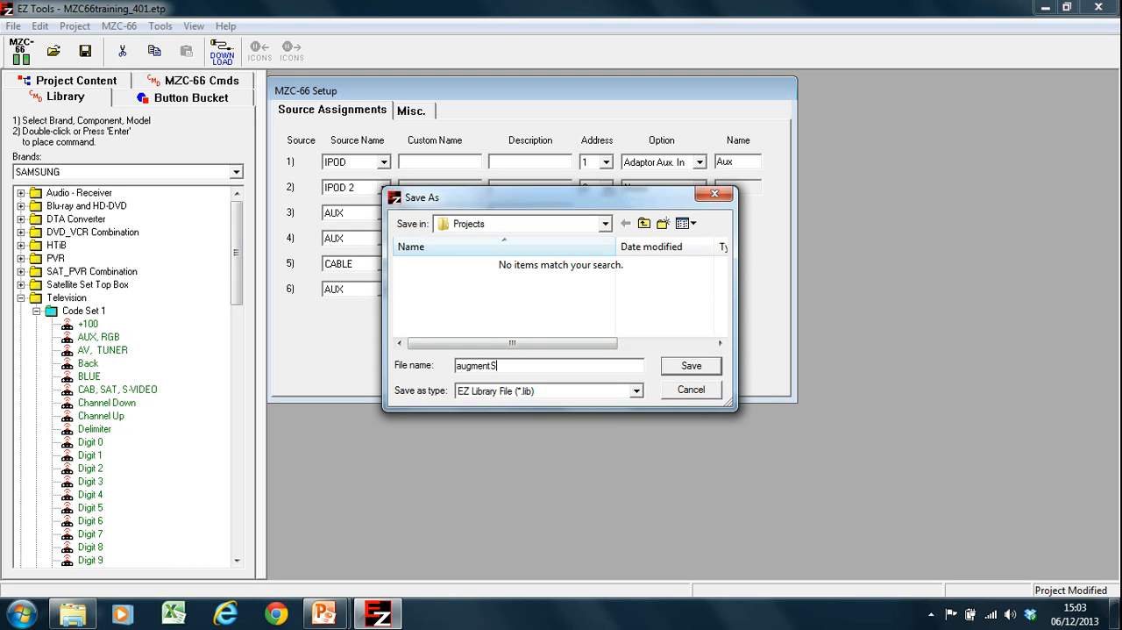
{"action": "type", "text": "amsung"}
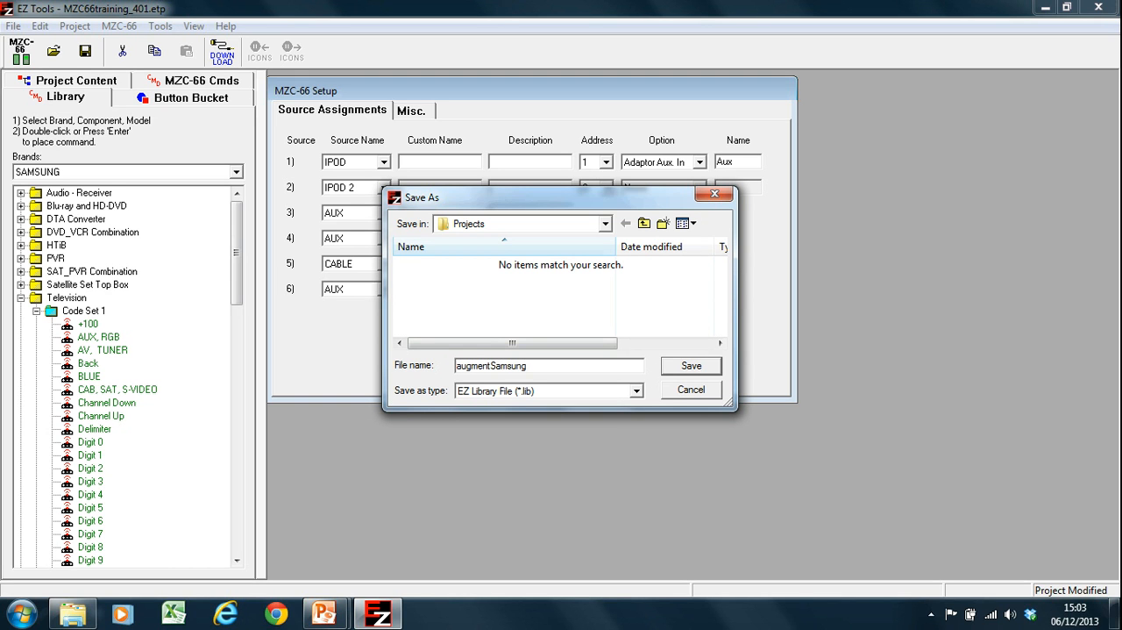
{"action": "mouse_move", "coordinate": [719, 407]}
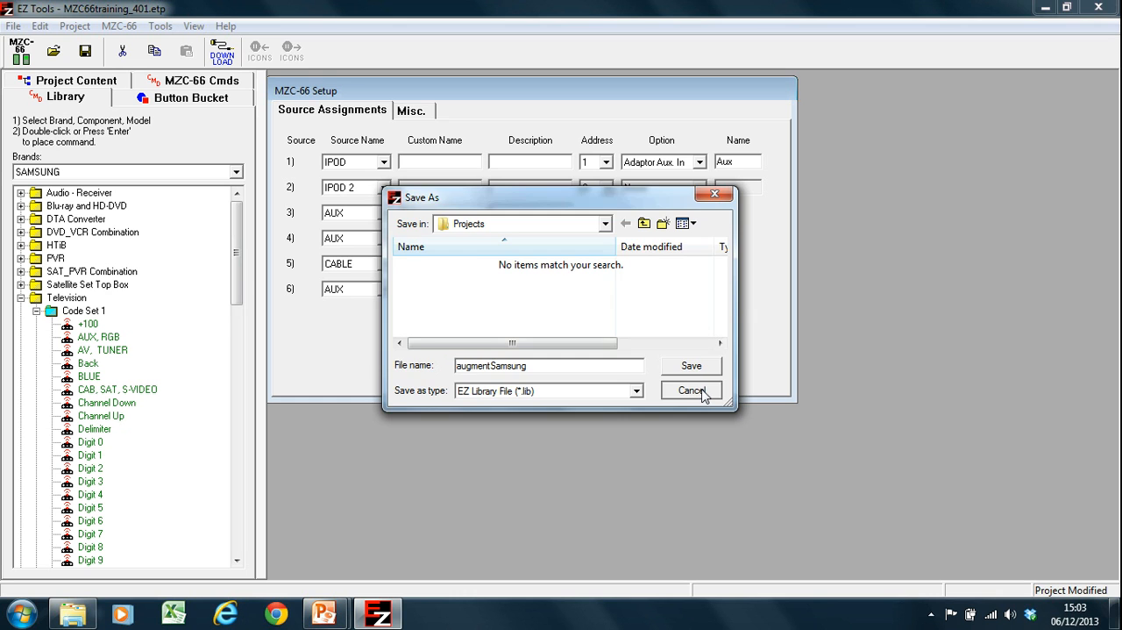
{"action": "left_click", "coordinate": [691, 390]}
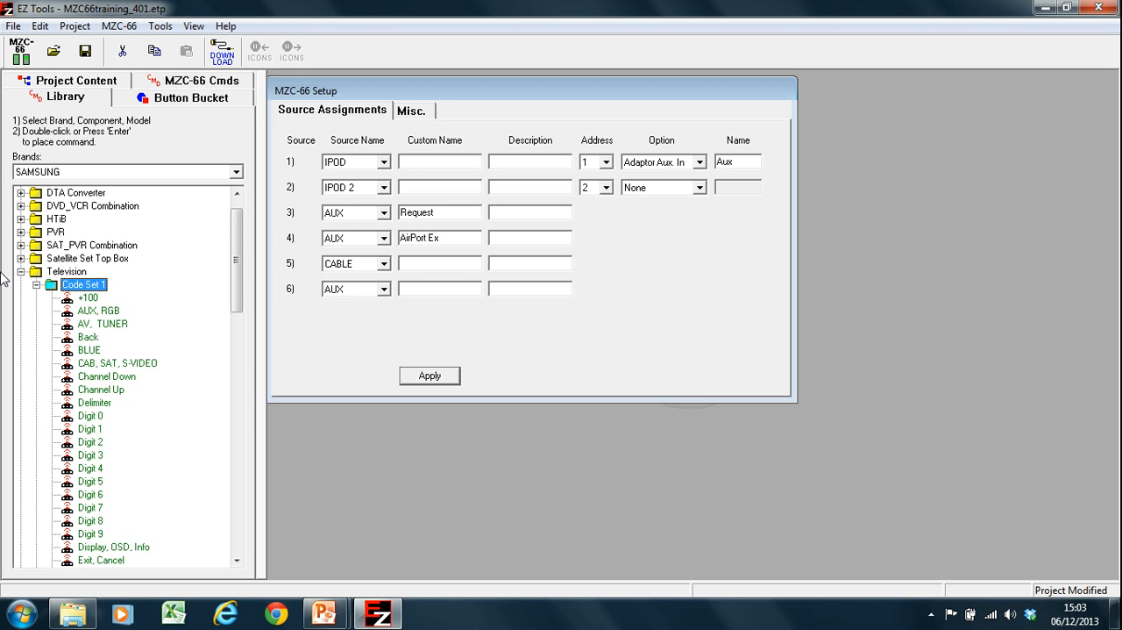
{"action": "mouse_move", "coordinate": [21, 275]}
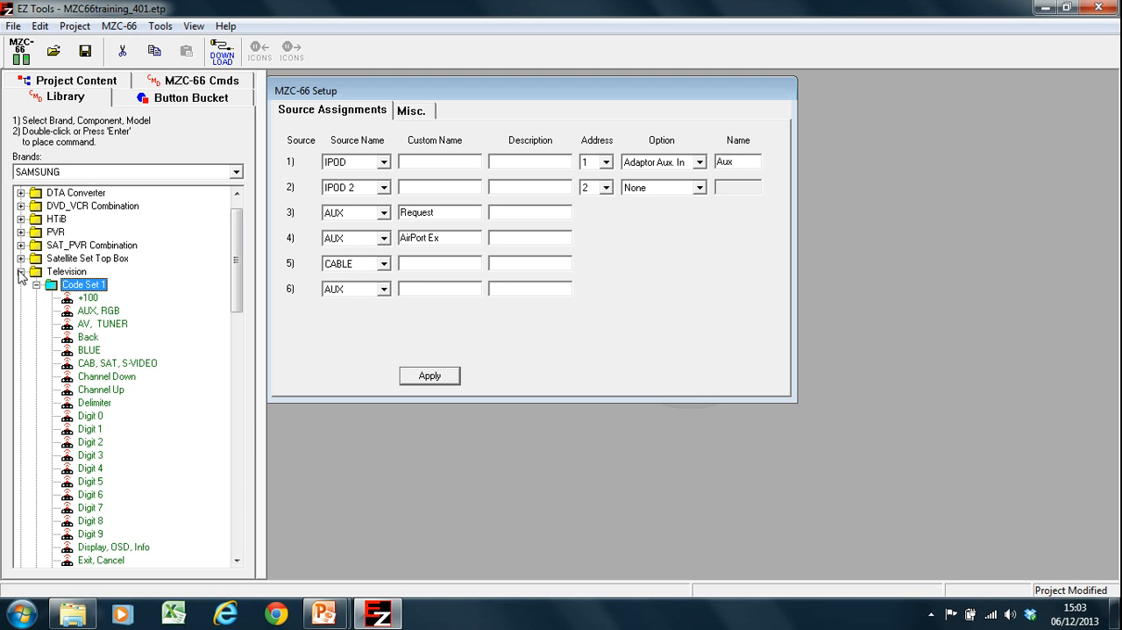
Collapse the Samsung Television category in the library tree
{"action": "left_click", "coordinate": [21, 270]}
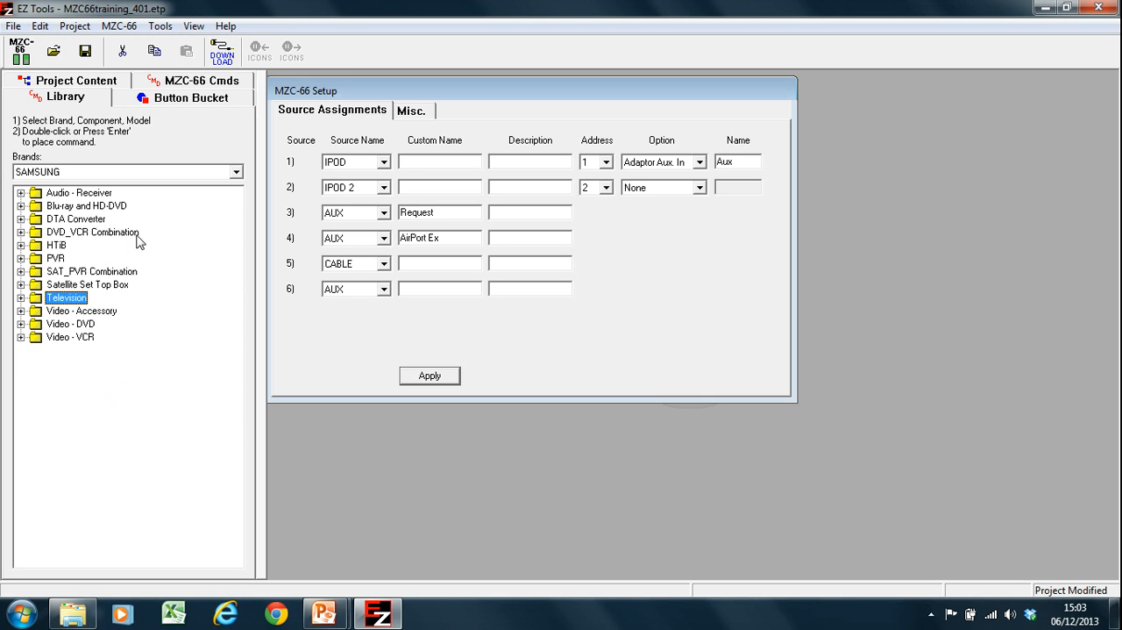
{"action": "mouse_move", "coordinate": [161, 208]}
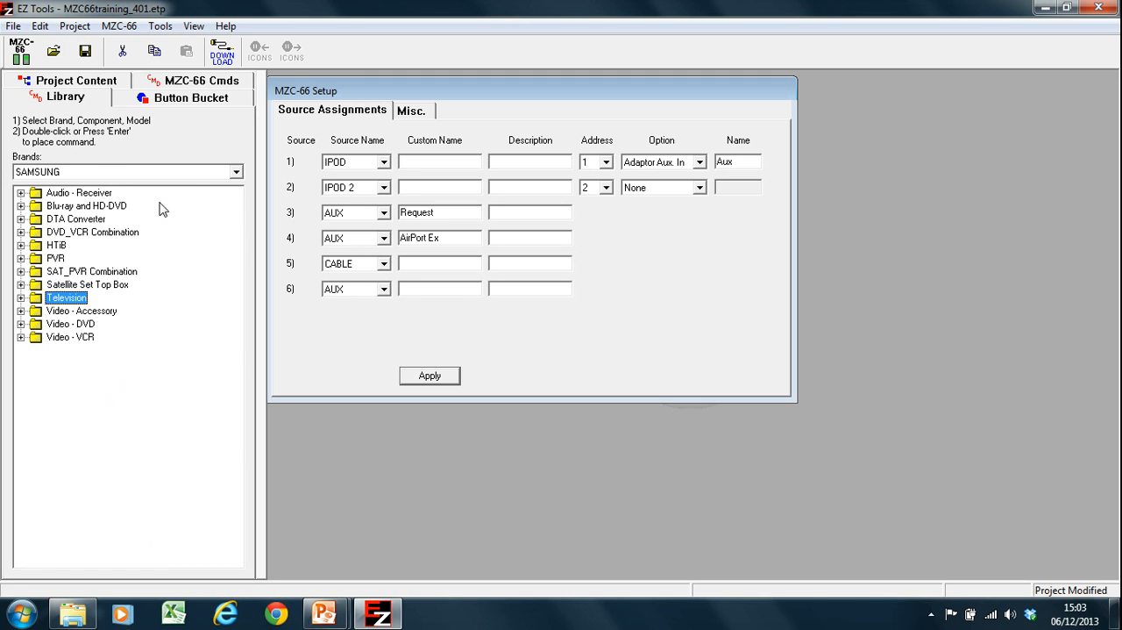
{"action": "mouse_move", "coordinate": [151, 211]}
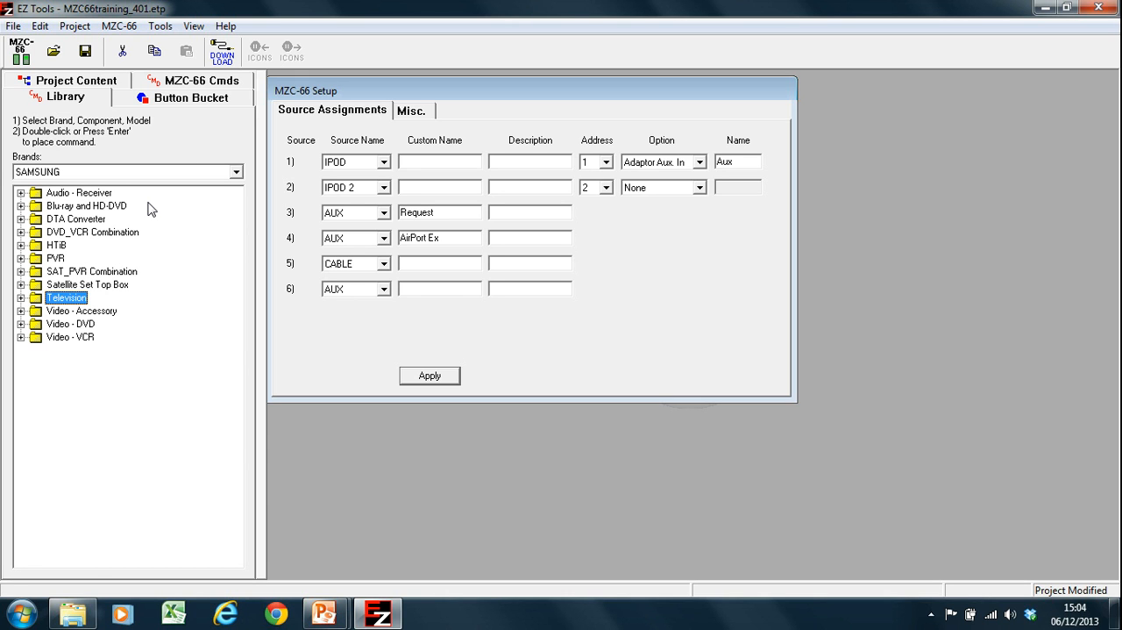